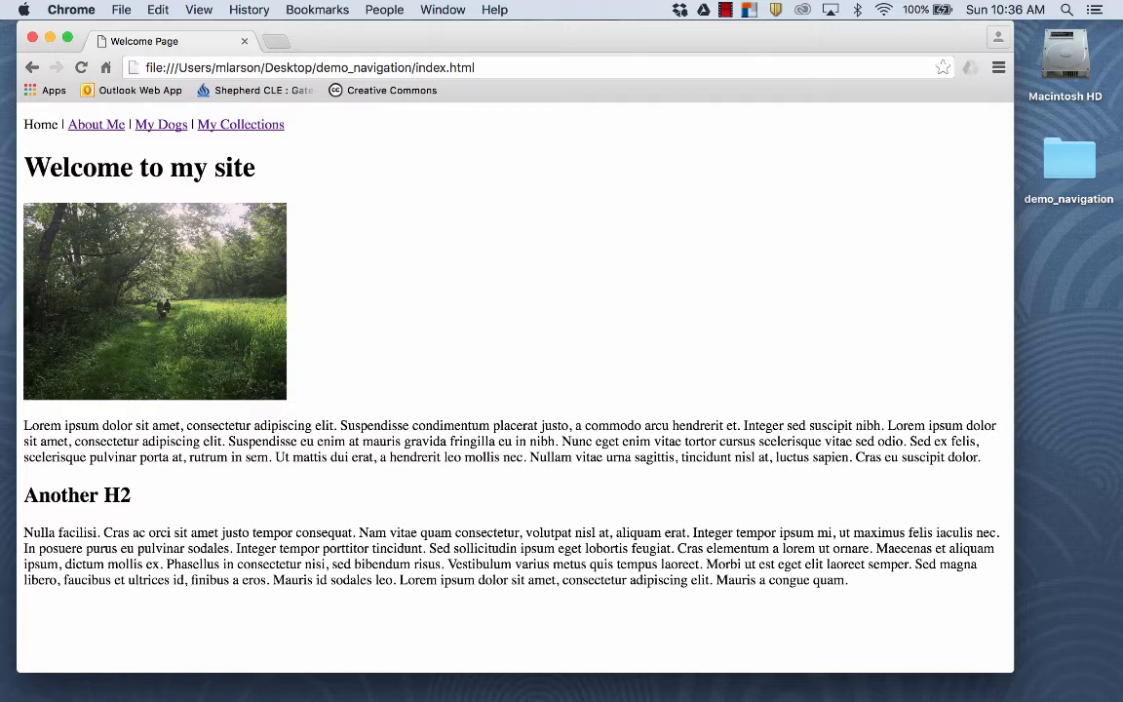
pyautogui.moveTo(1060, 18)
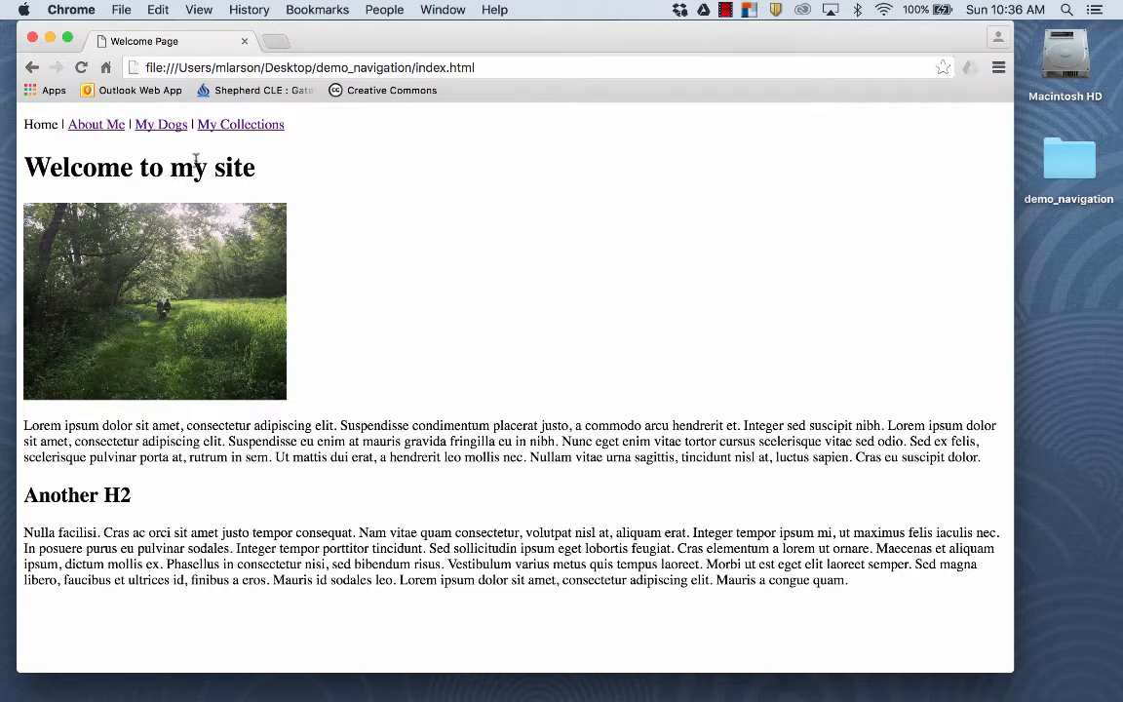
pyautogui.moveTo(274, 272)
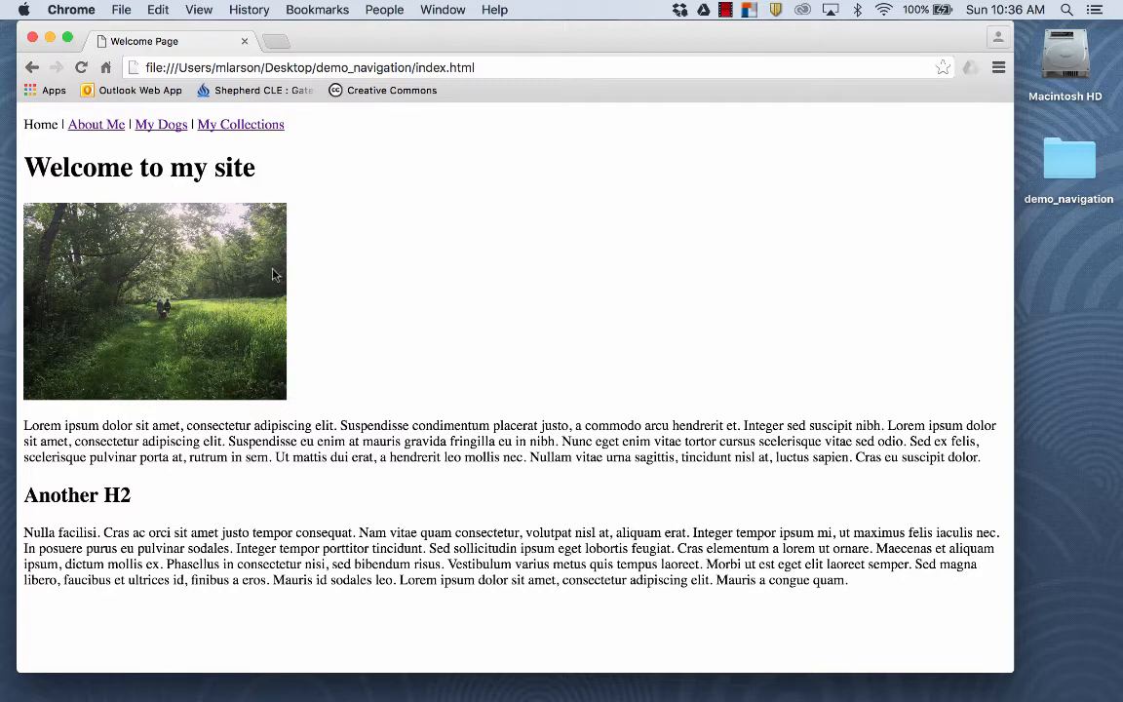
pyautogui.moveTo(239, 575)
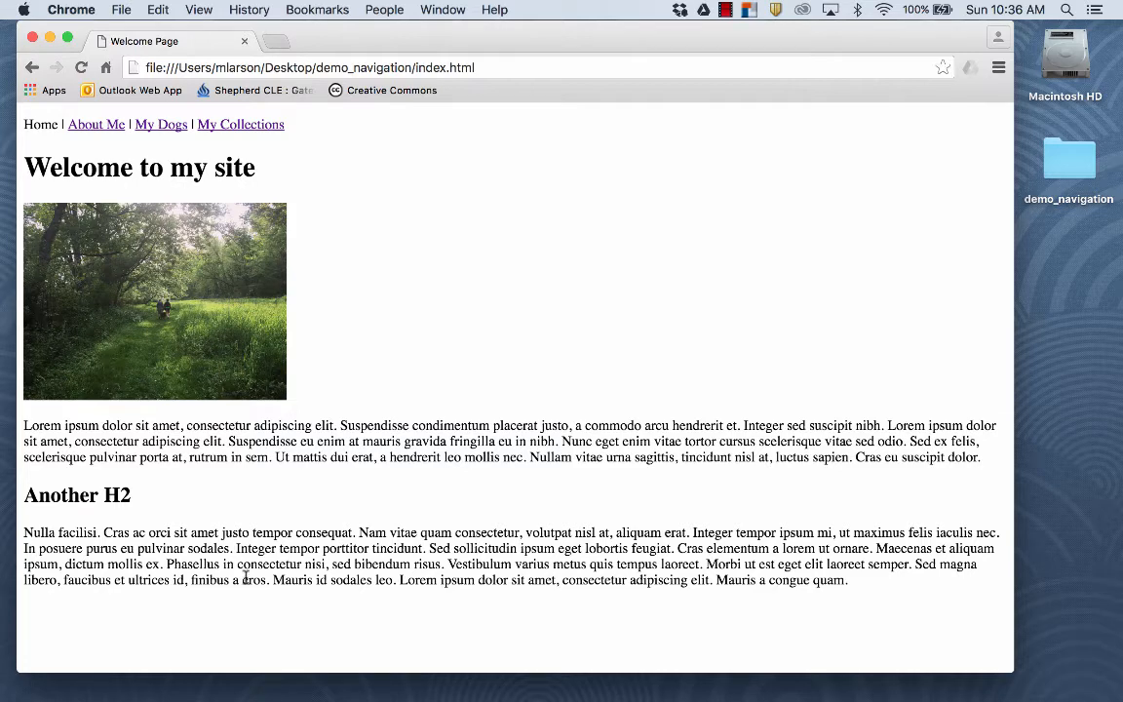
pyautogui.moveTo(368, 440)
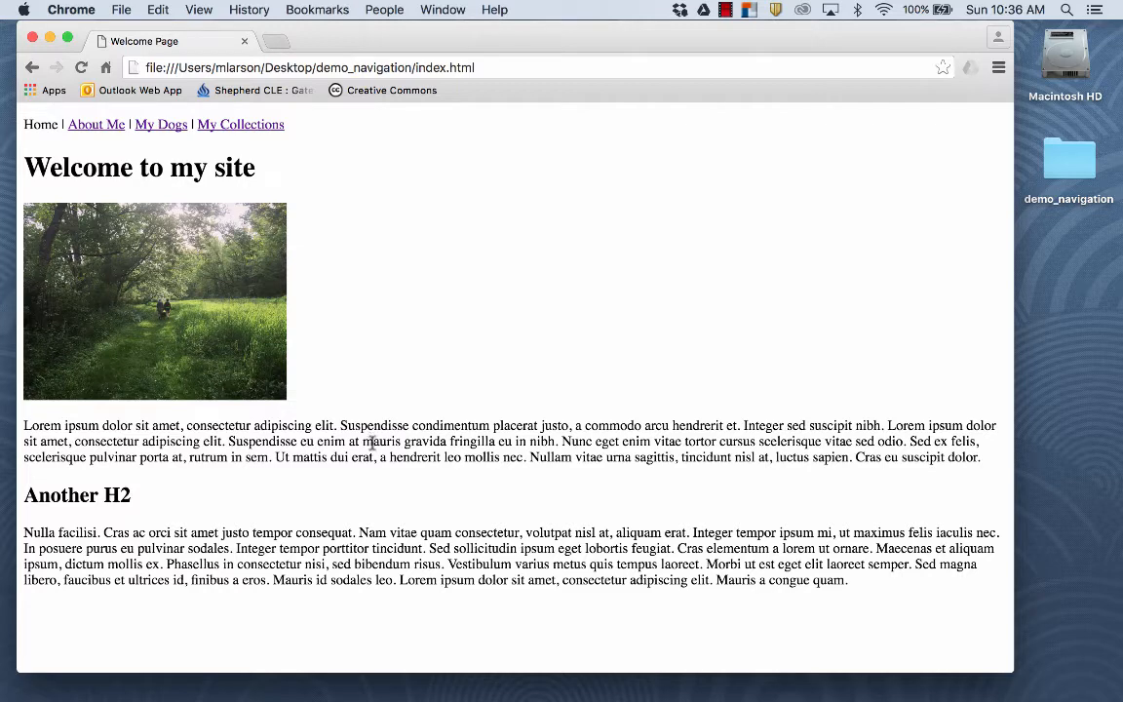
# - Browse the About Me, My Dogs, English Shepherds, dog training, Collections and Finnish Glass pages
pyautogui.click(96, 124)
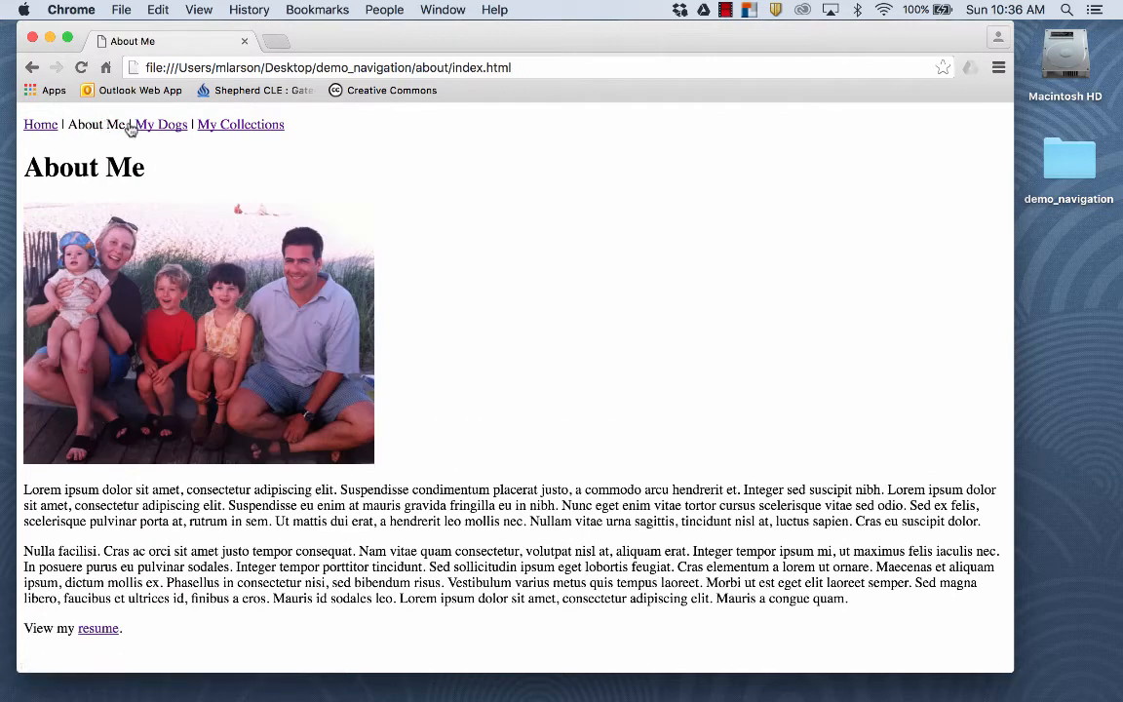
pyautogui.moveTo(161, 124)
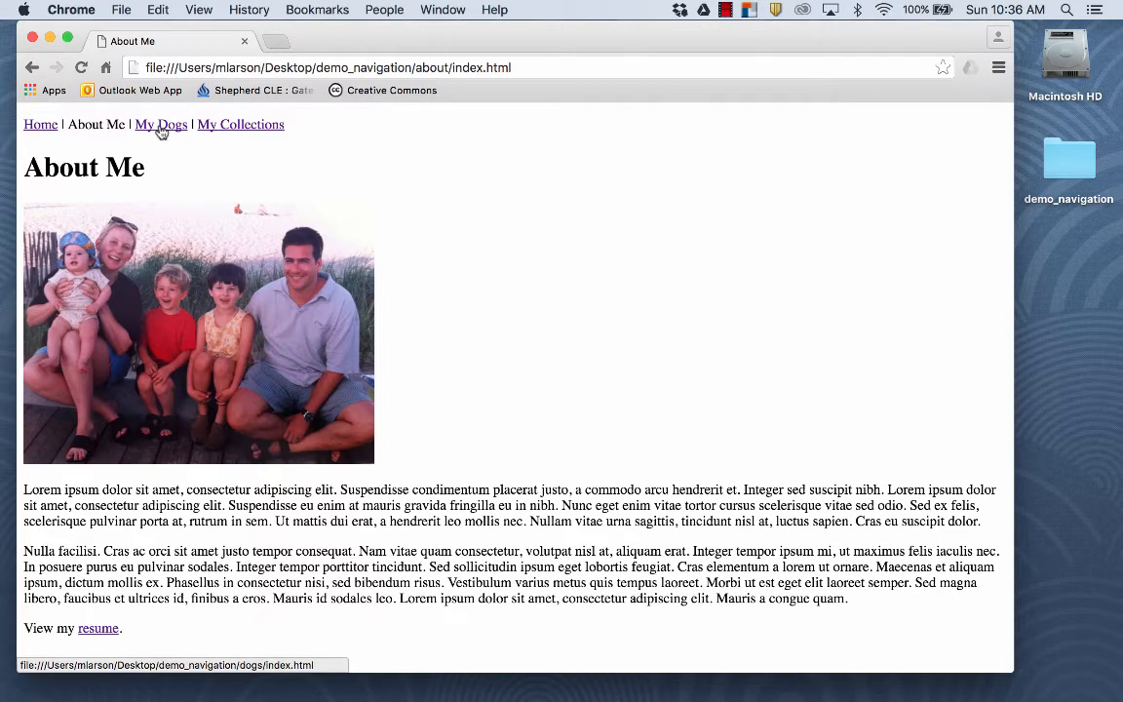
pyautogui.click(161, 124)
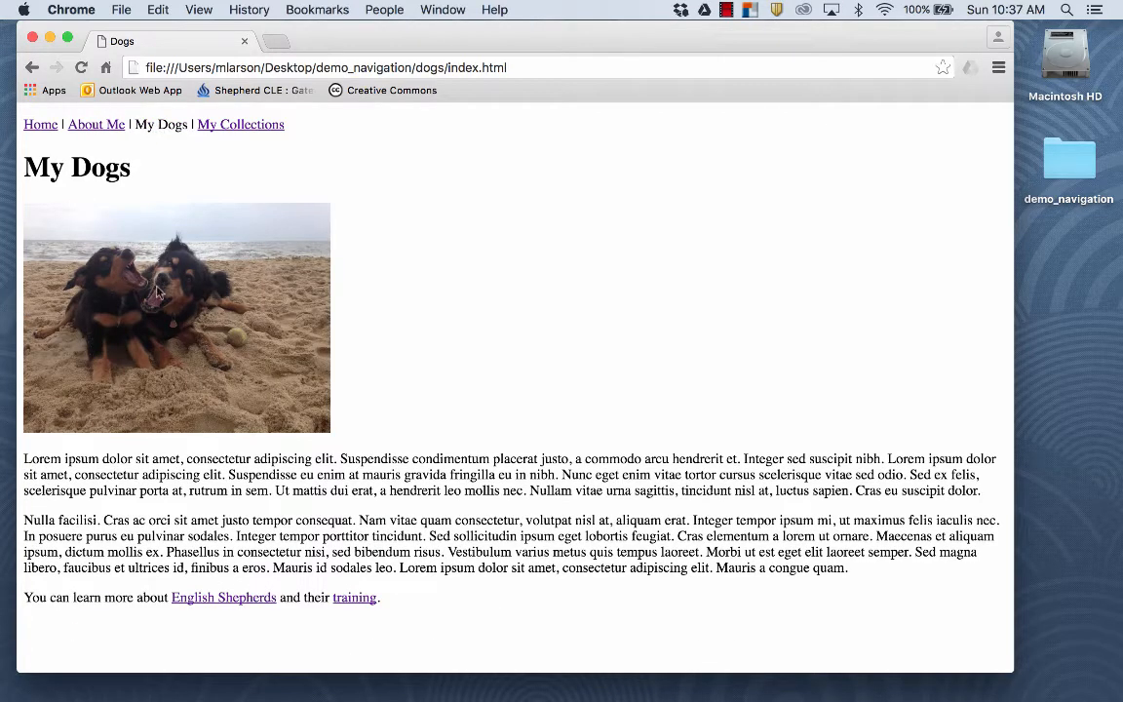
pyautogui.moveTo(223, 597)
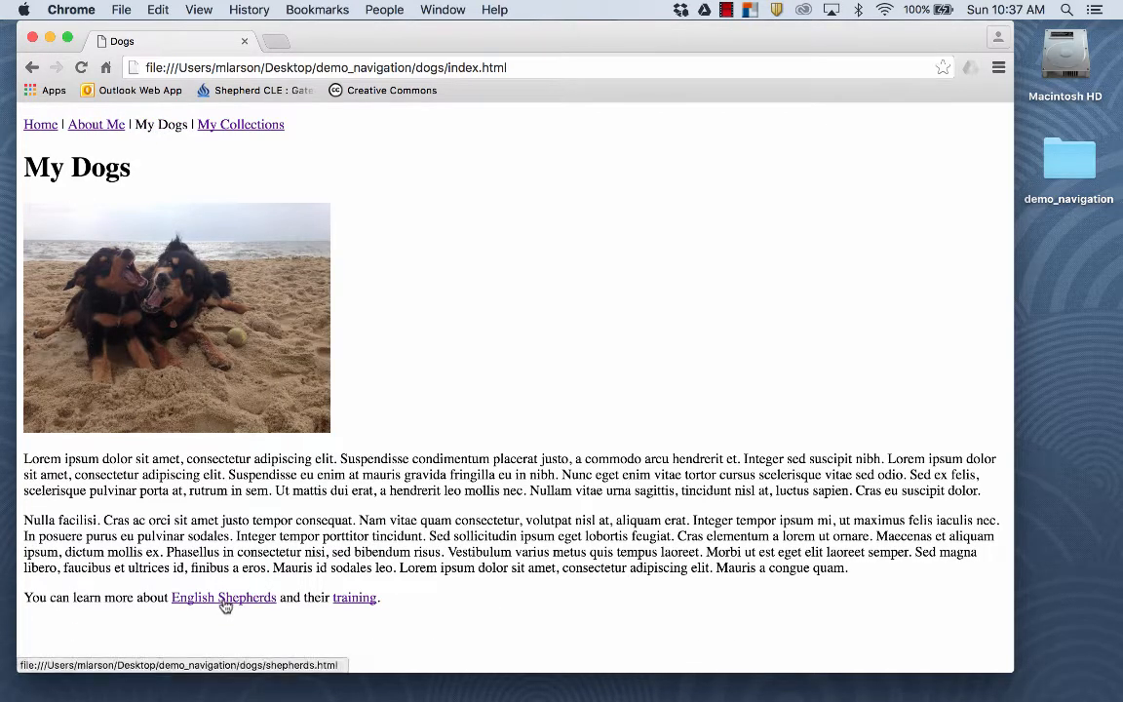
pyautogui.click(223, 597)
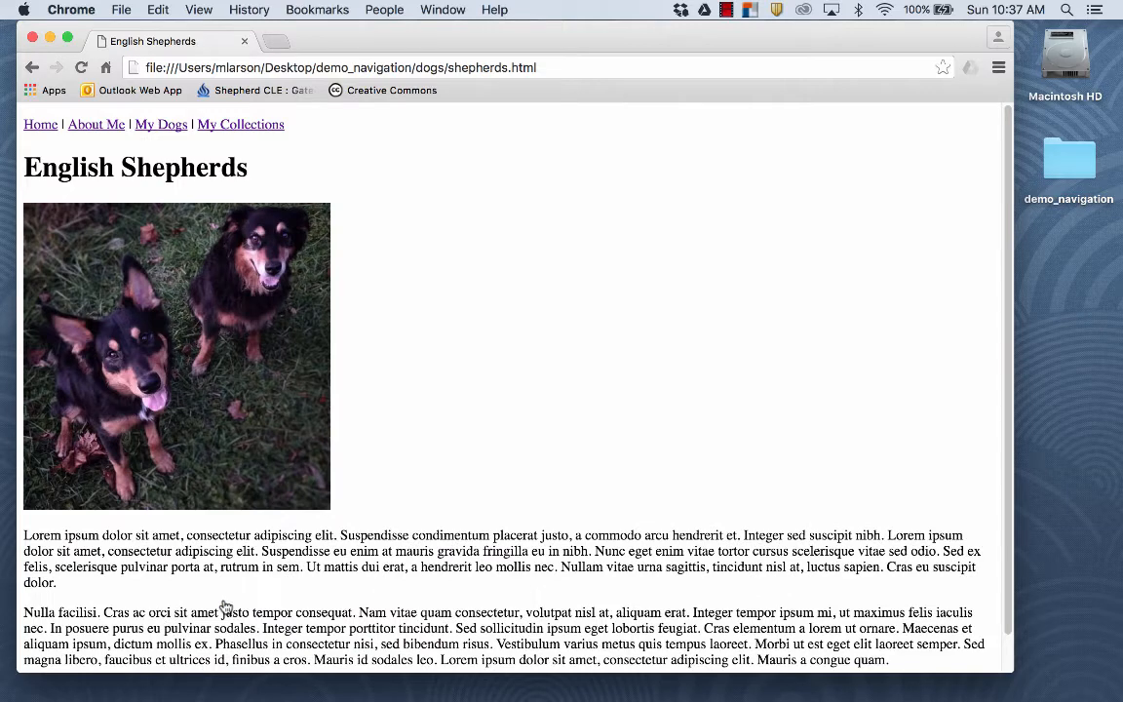
pyautogui.scroll(-3)
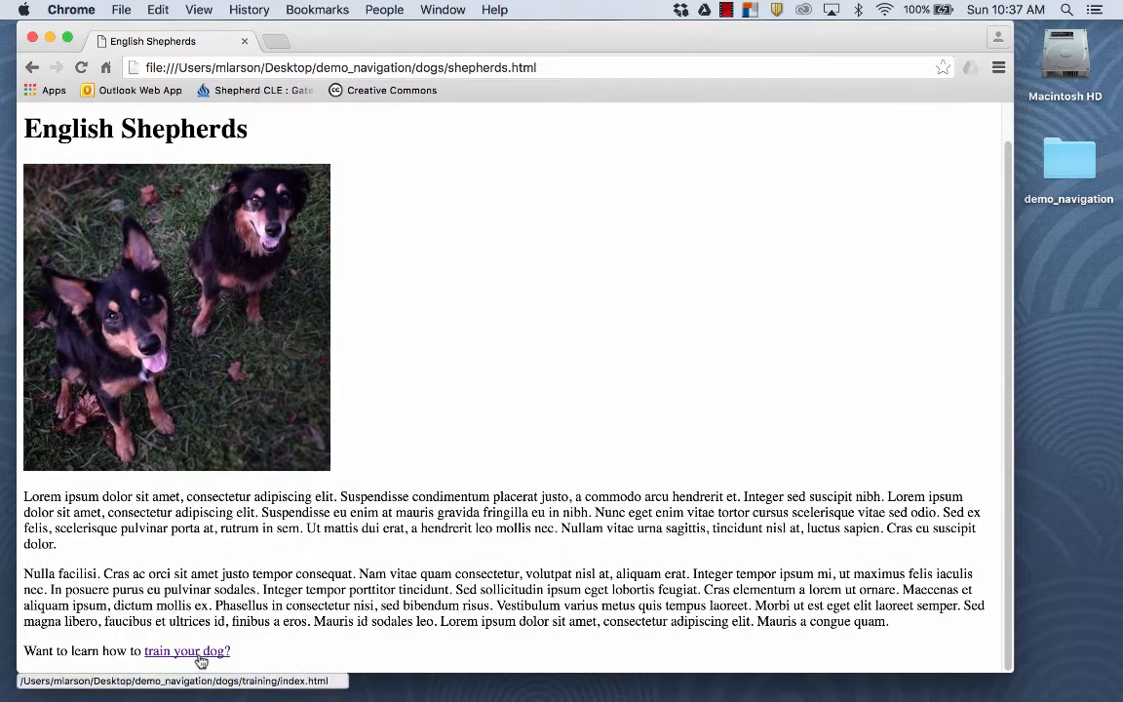
pyautogui.click(186, 650)
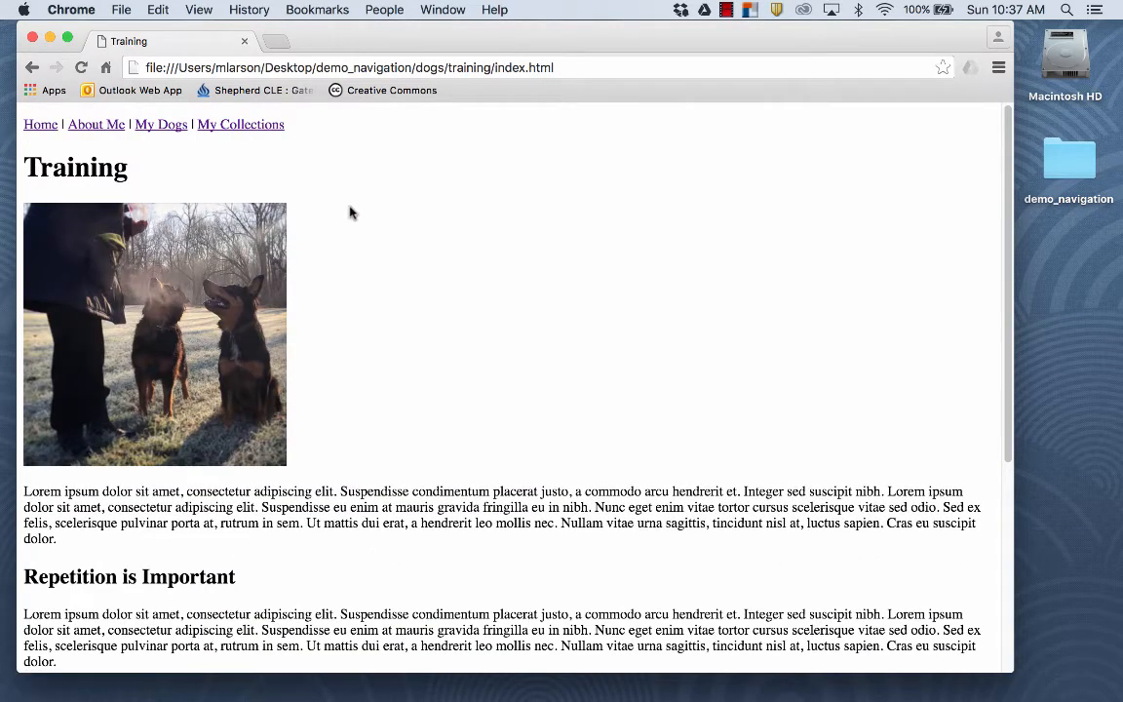
pyautogui.click(239, 124)
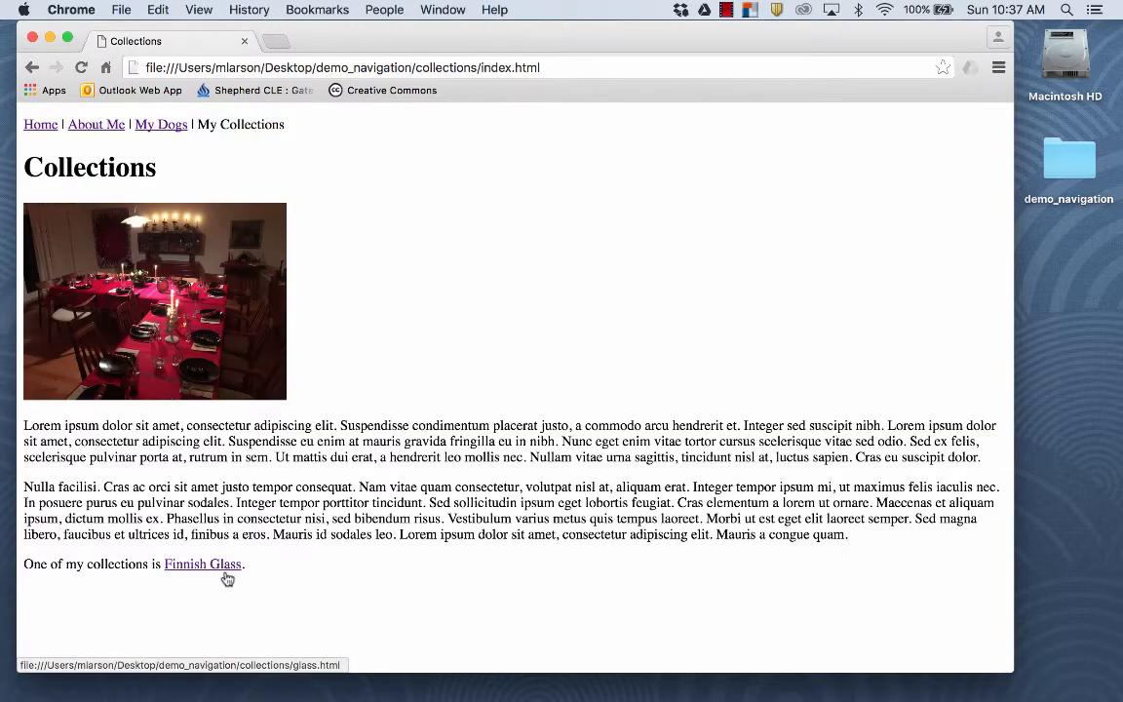
pyautogui.click(202, 563)
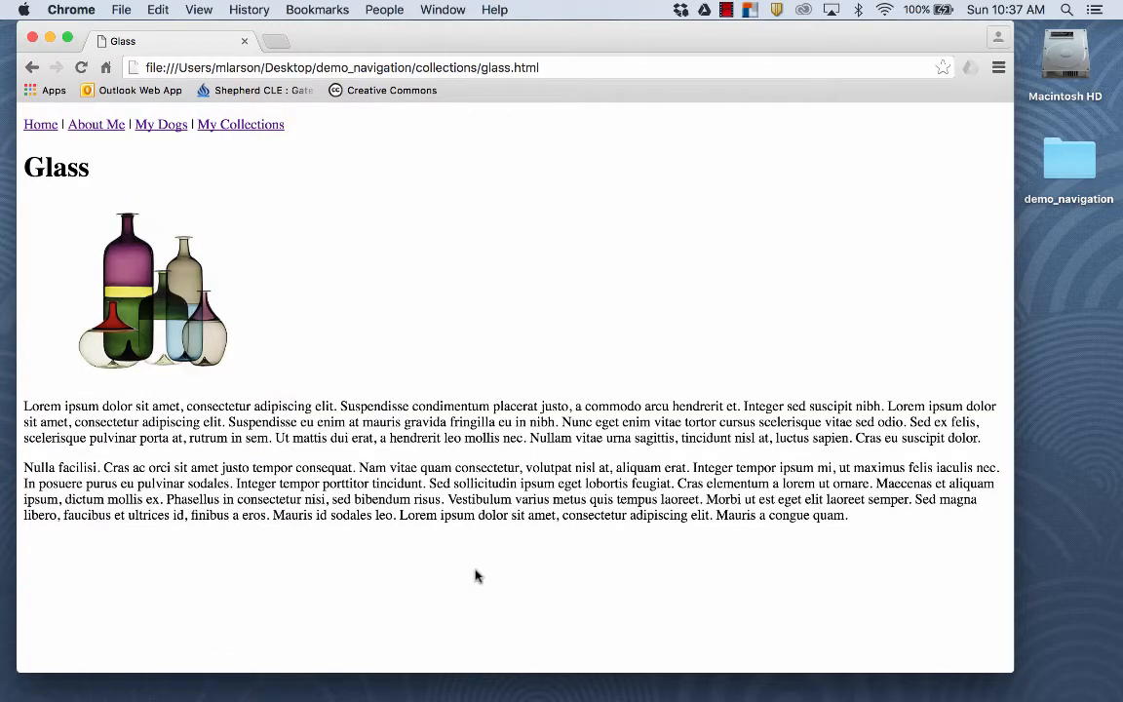
pyautogui.moveTo(72, 146)
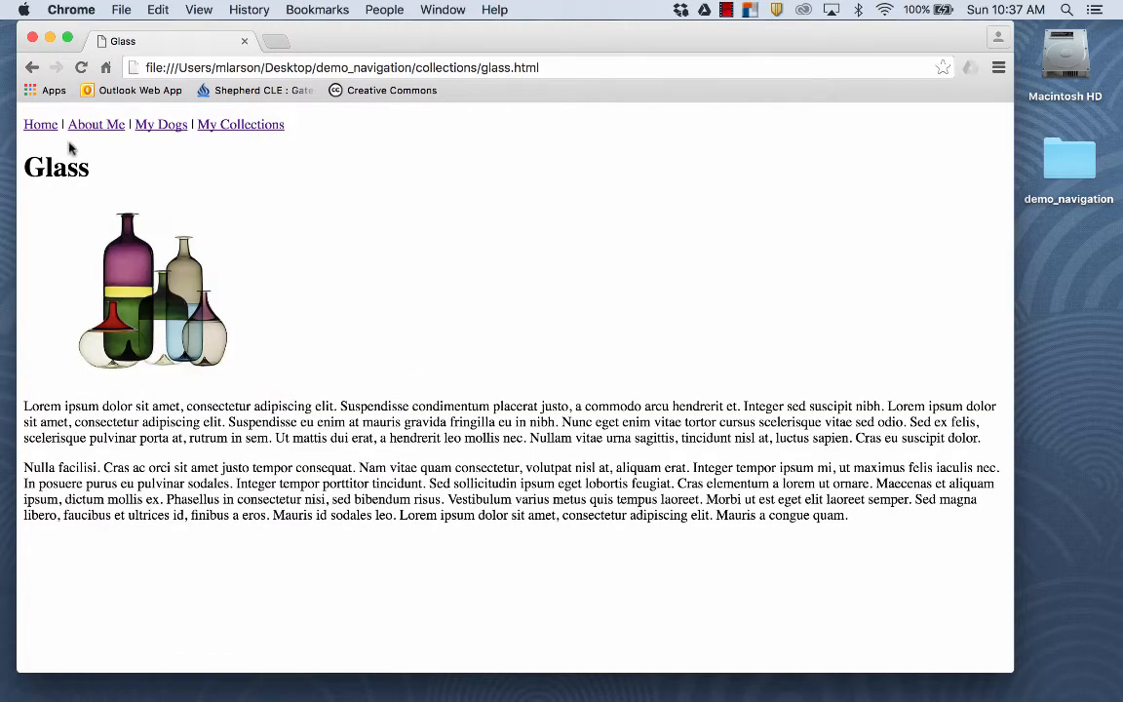
# - Return to the home page, bring up its index HTML source, and start a blank document
pyautogui.click(40, 124)
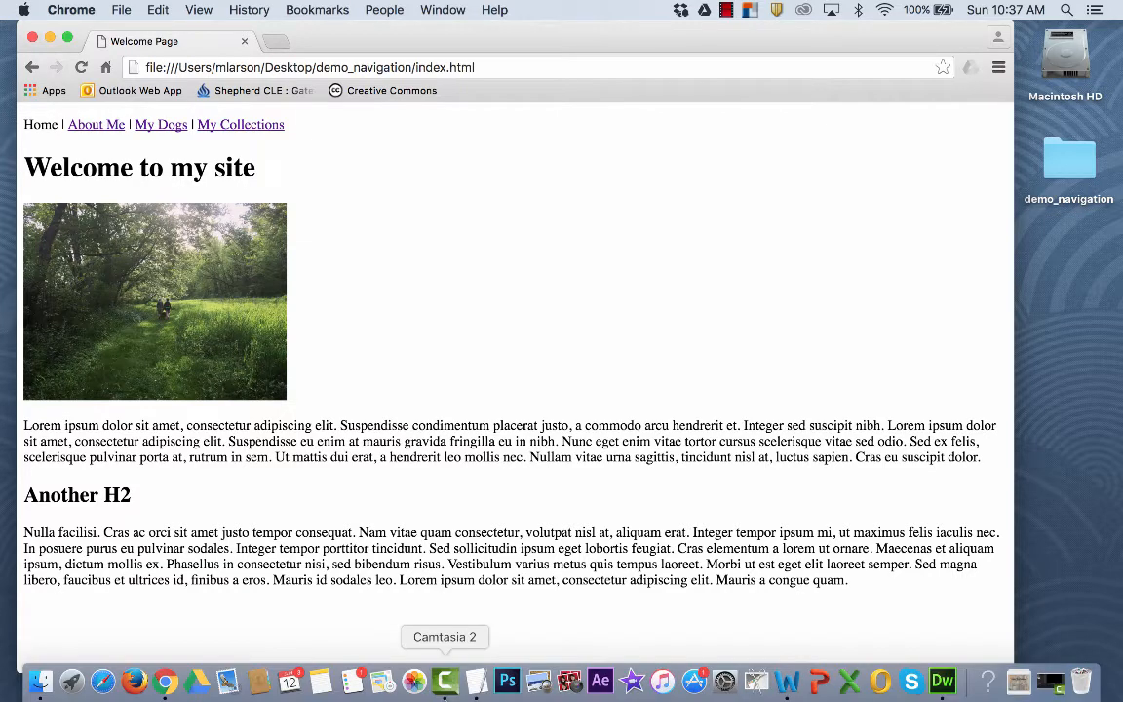
pyautogui.click(477, 681)
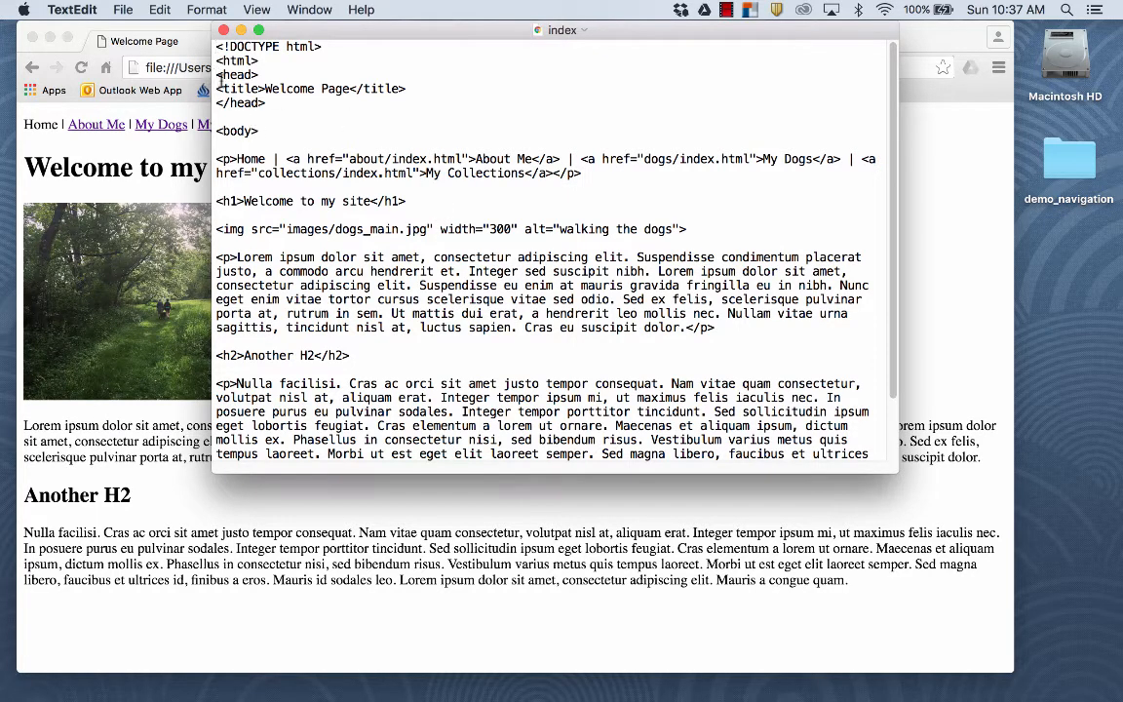
pyautogui.moveTo(349, 121)
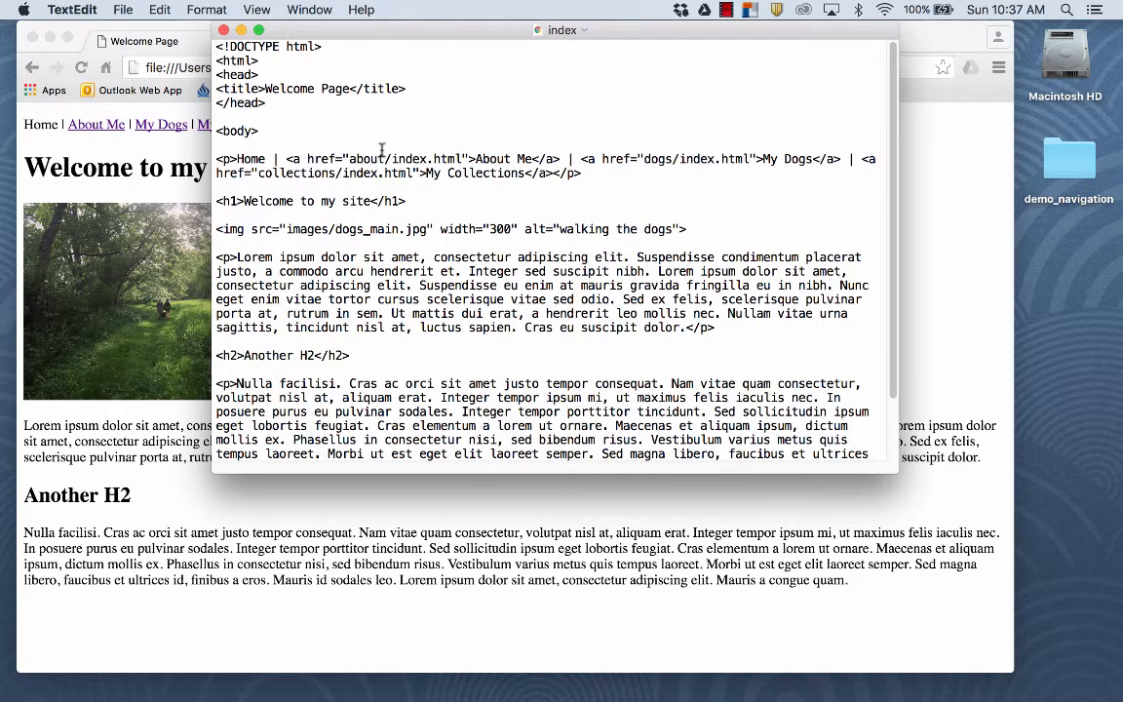
pyautogui.press('cmd+n')
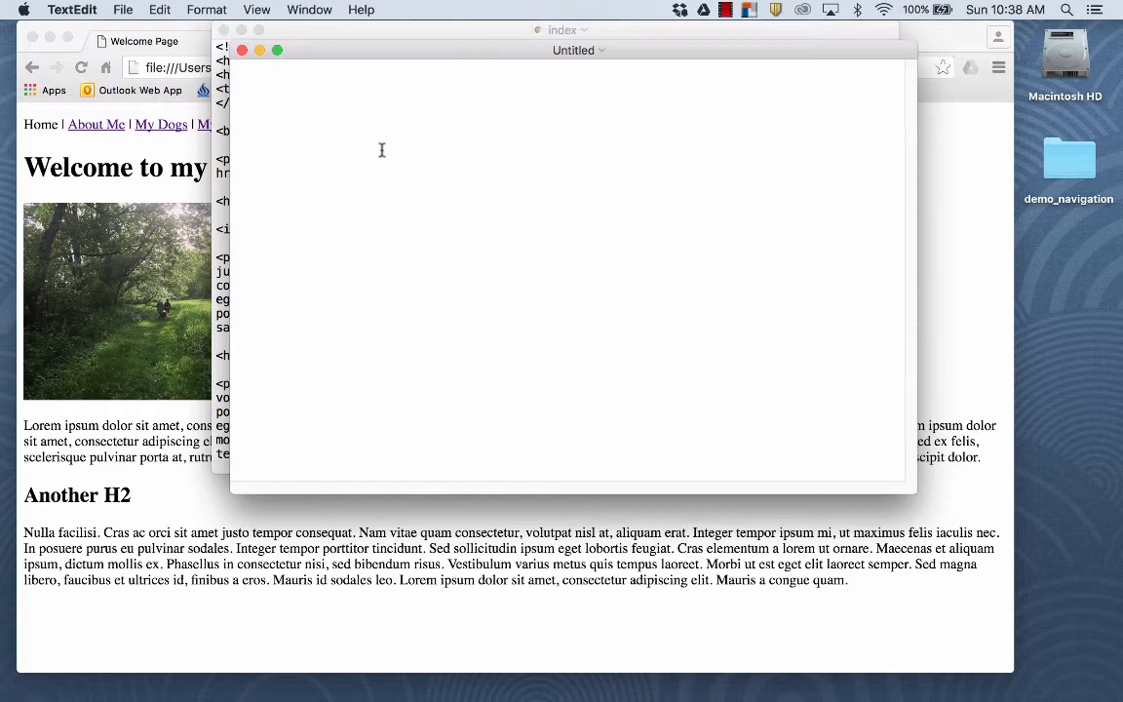
# - Type a body { } rule and begin a body-background declaration inside its braces
pyautogui.write('b')
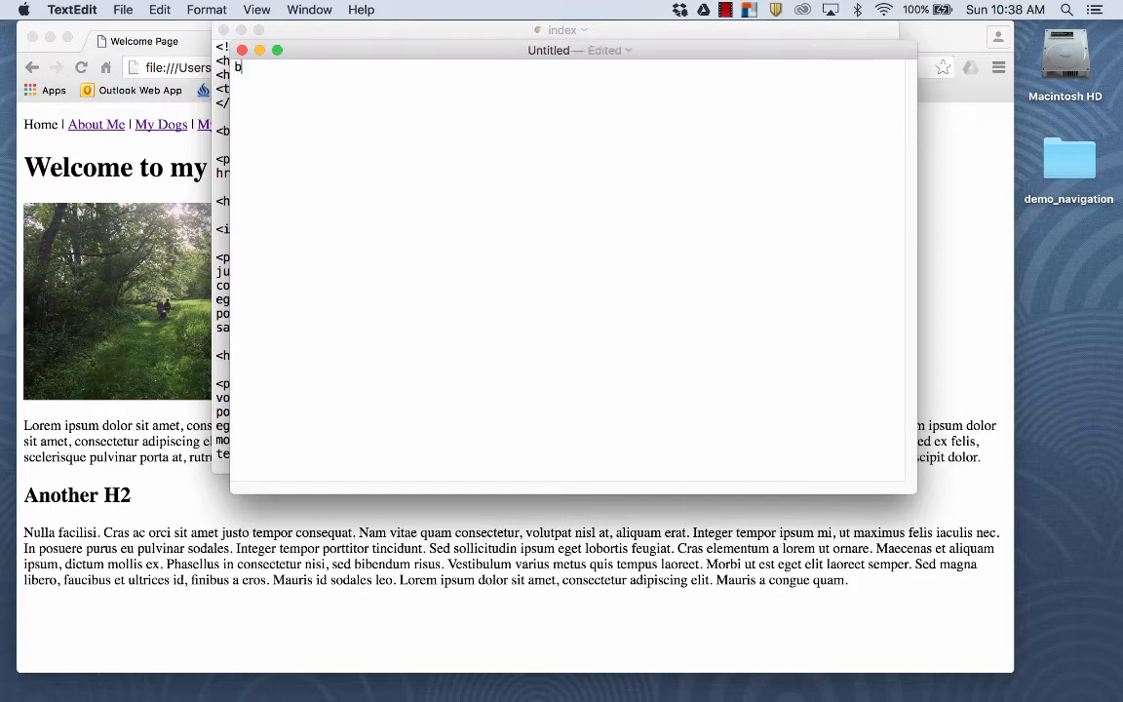
pyautogui.write('ody')
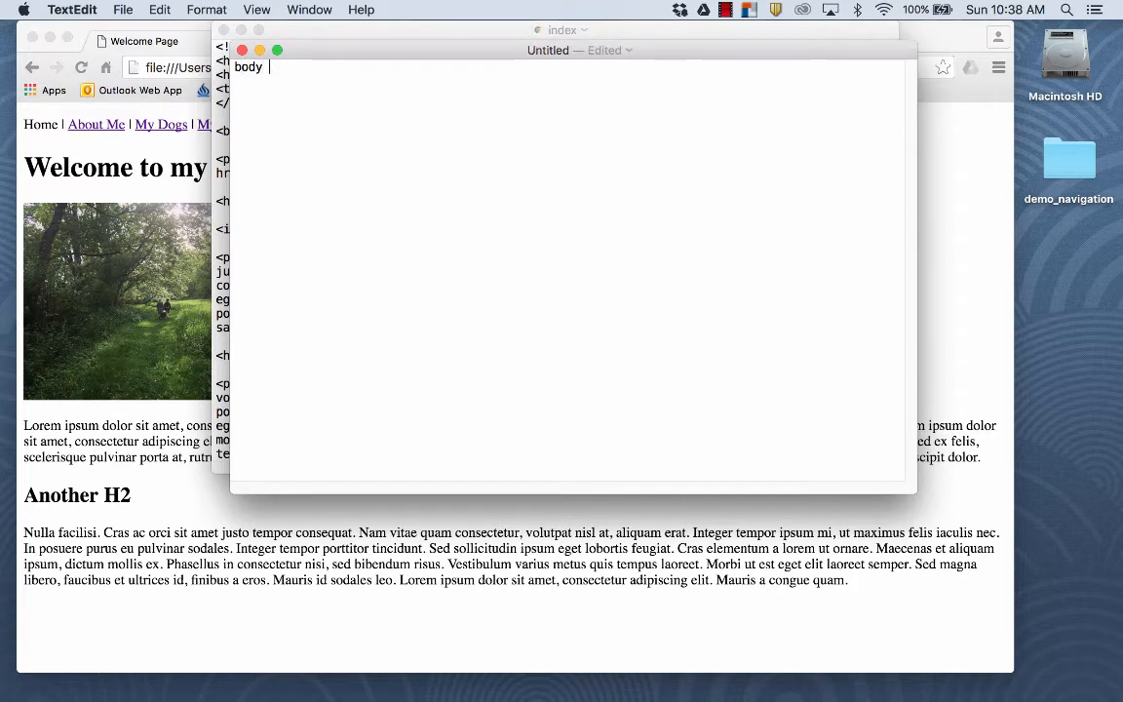
pyautogui.write('{')
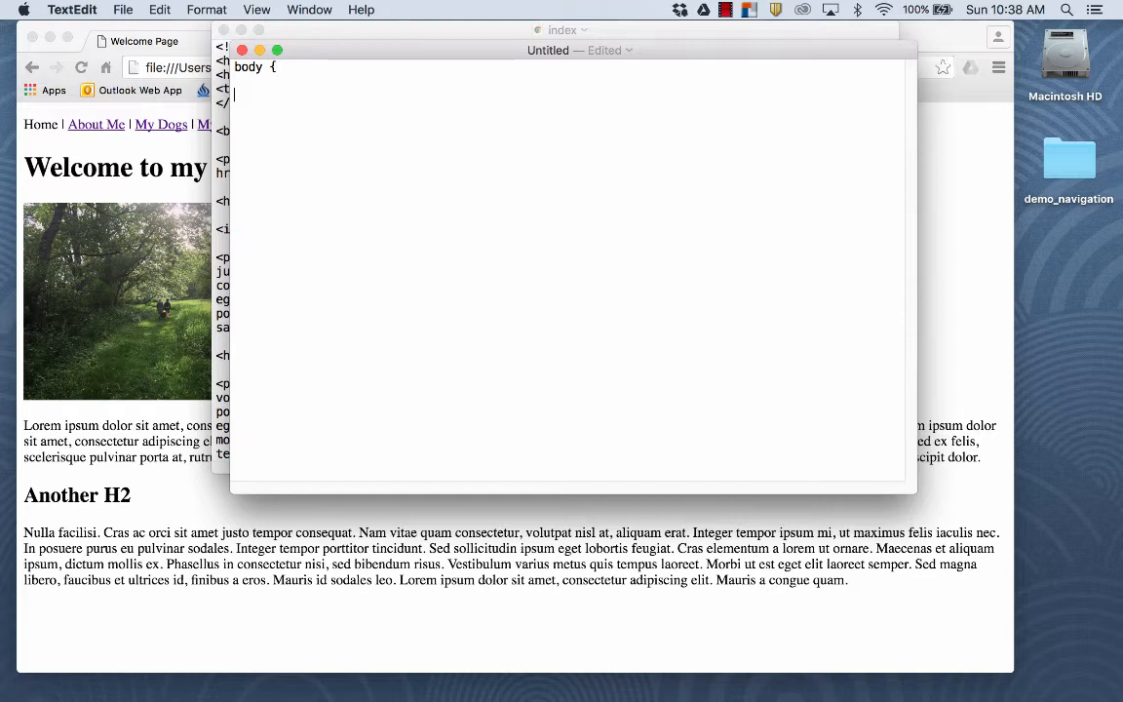
pyautogui.write('}')
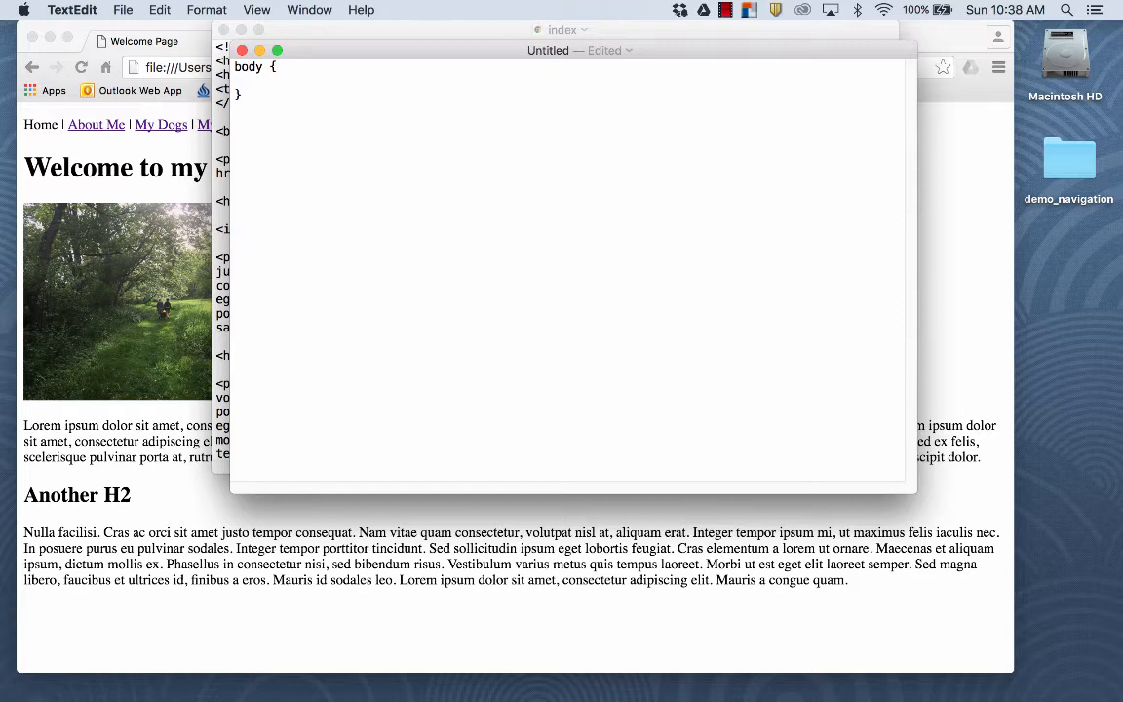
pyautogui.click(293, 81)
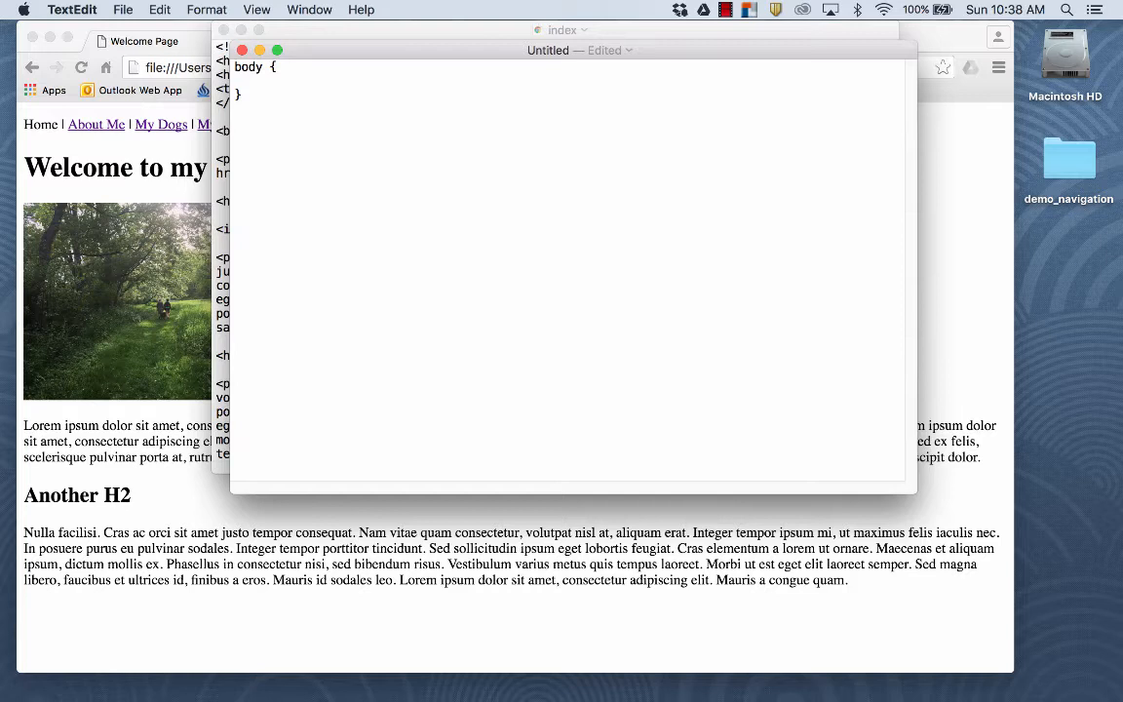
pyautogui.write('body-backgroun')
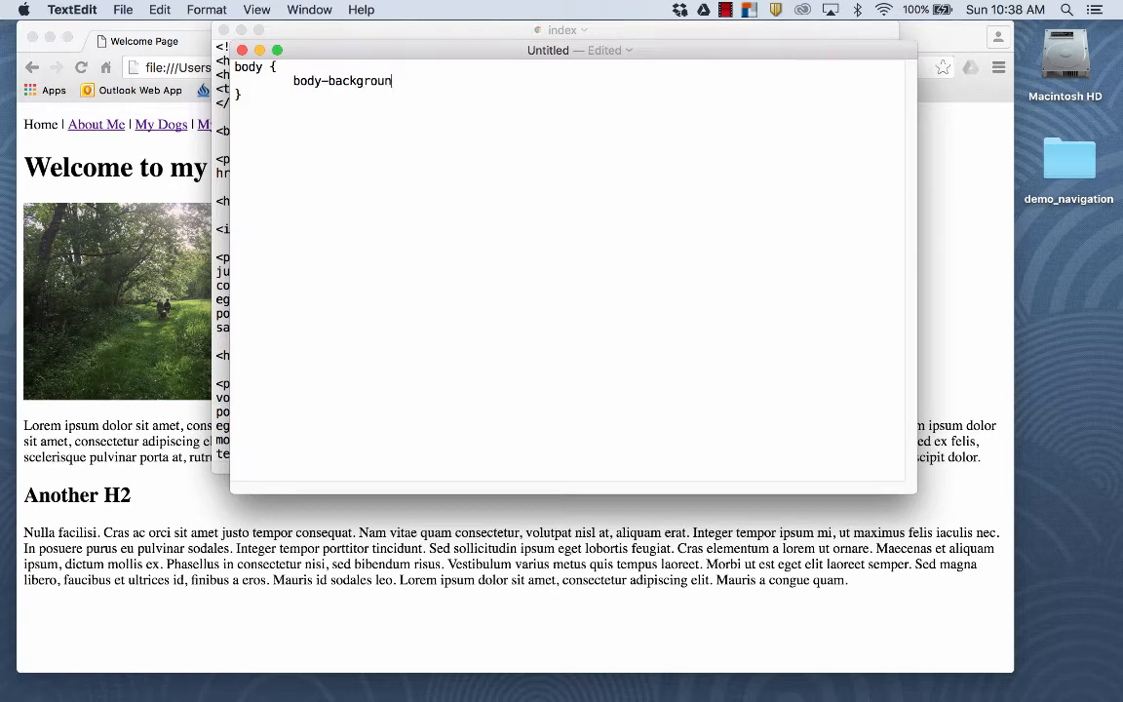
pyautogui.write('d')
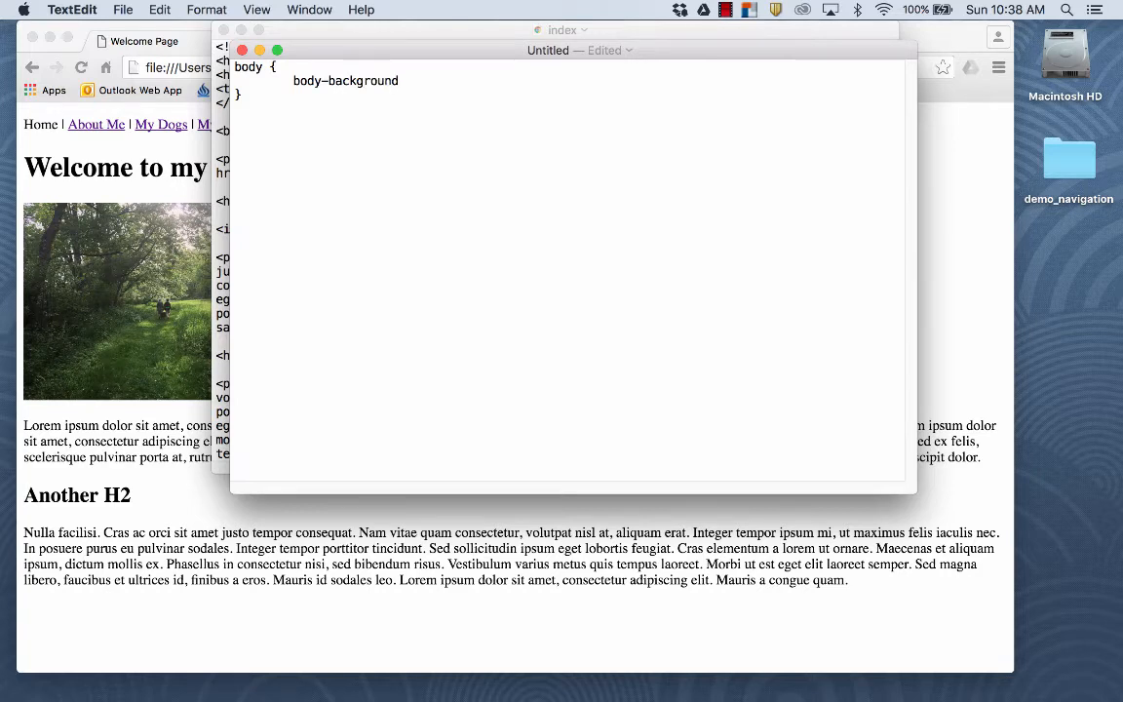
pyautogui.write(':')
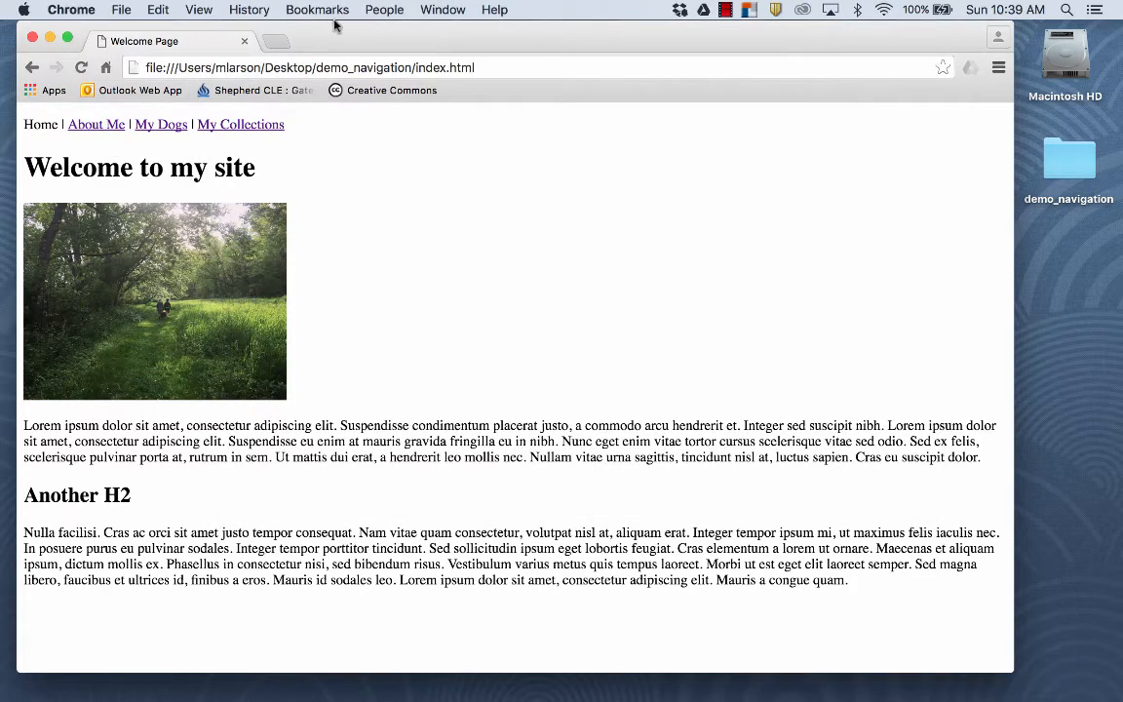
# - Search Google for 'hex values' in a new tab and scroll through the results
pyautogui.click(276, 41)
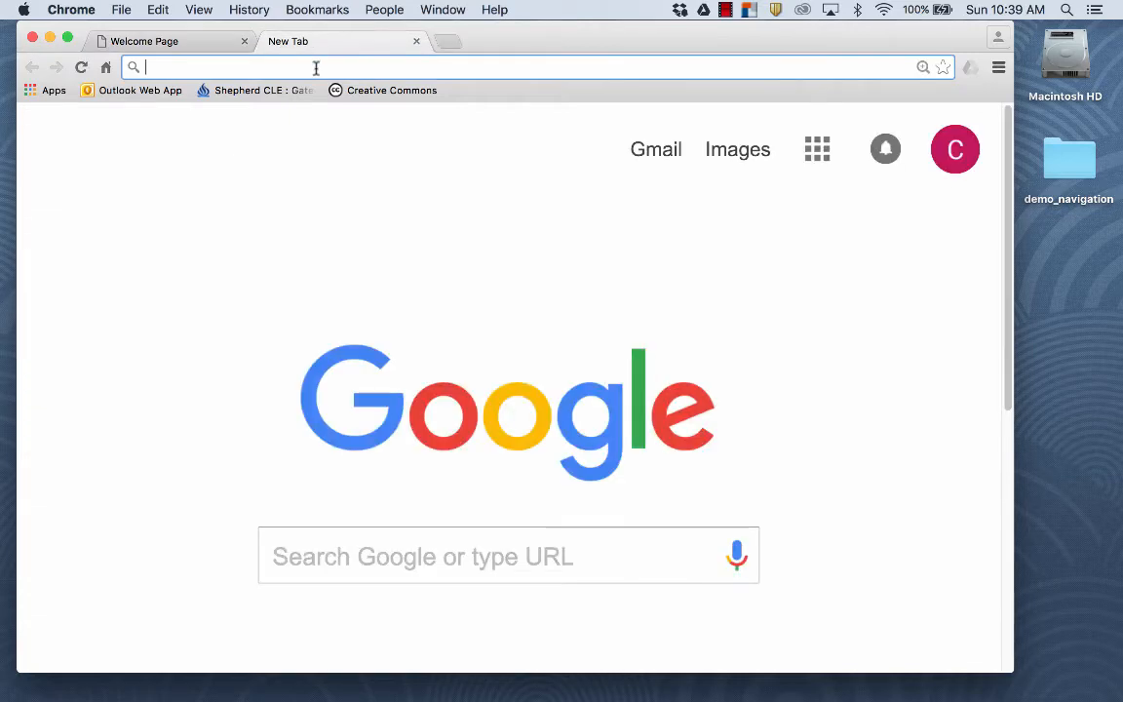
pyautogui.write('hex values')
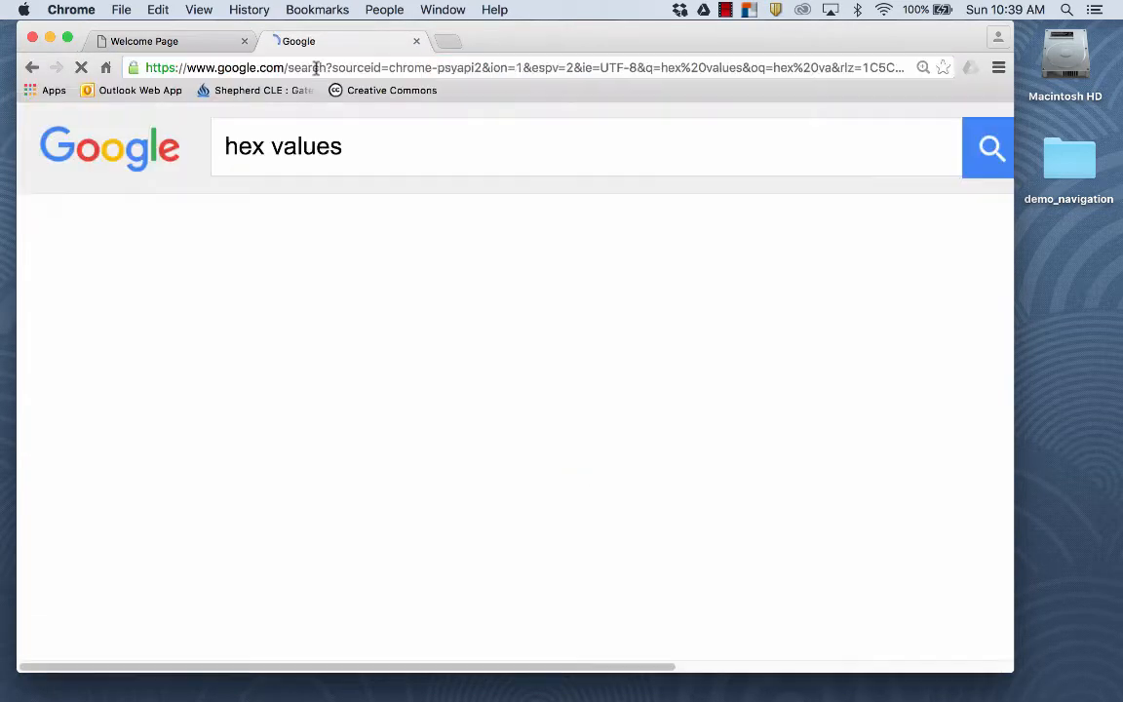
pyautogui.click(987, 147)
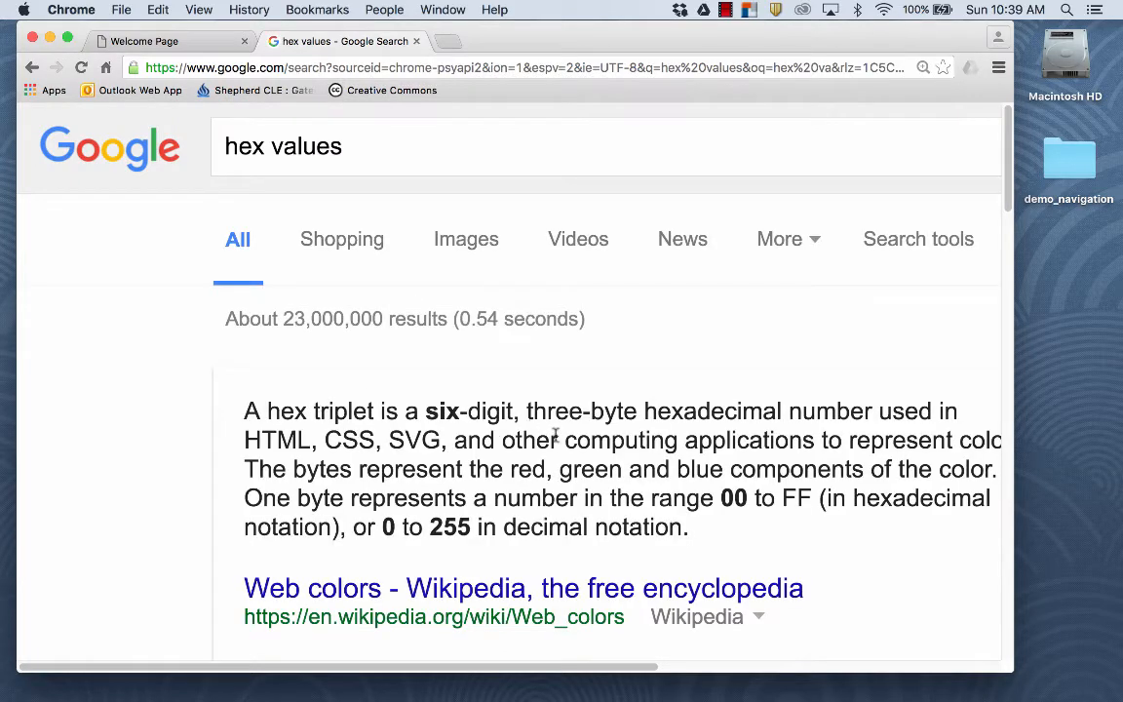
pyautogui.scroll(-3)
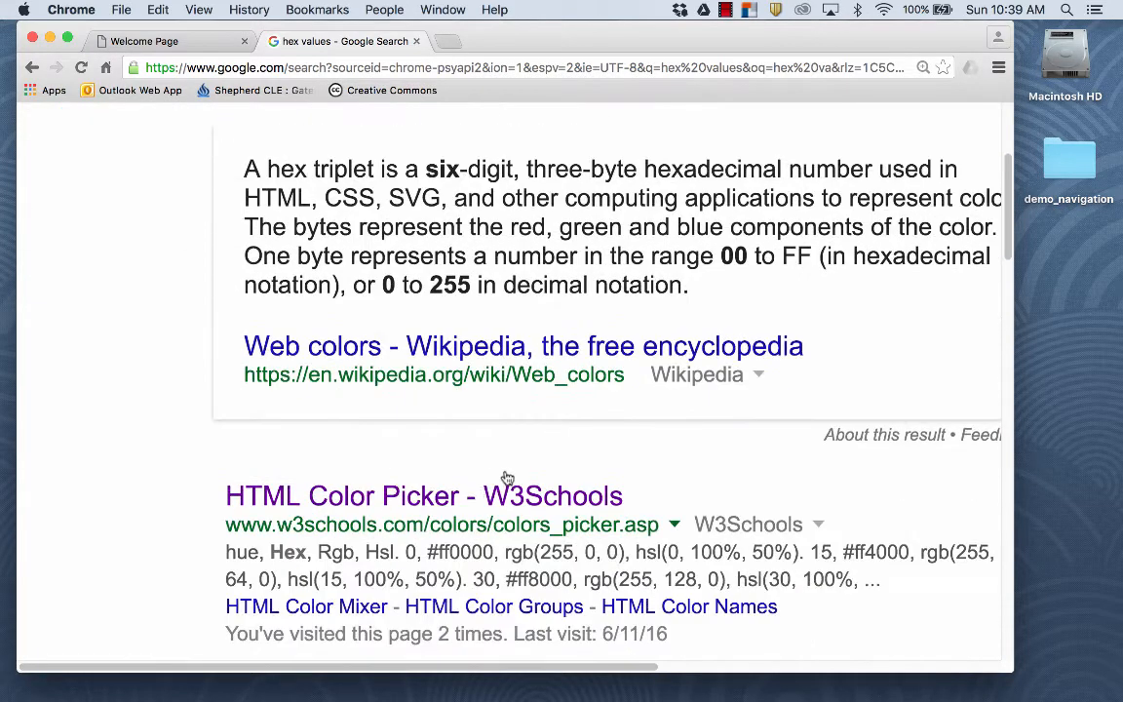
# - In the W3Schools colour picker, try several colours, settle on #ffcc66, and select #fff7e6
pyautogui.click(423, 495)
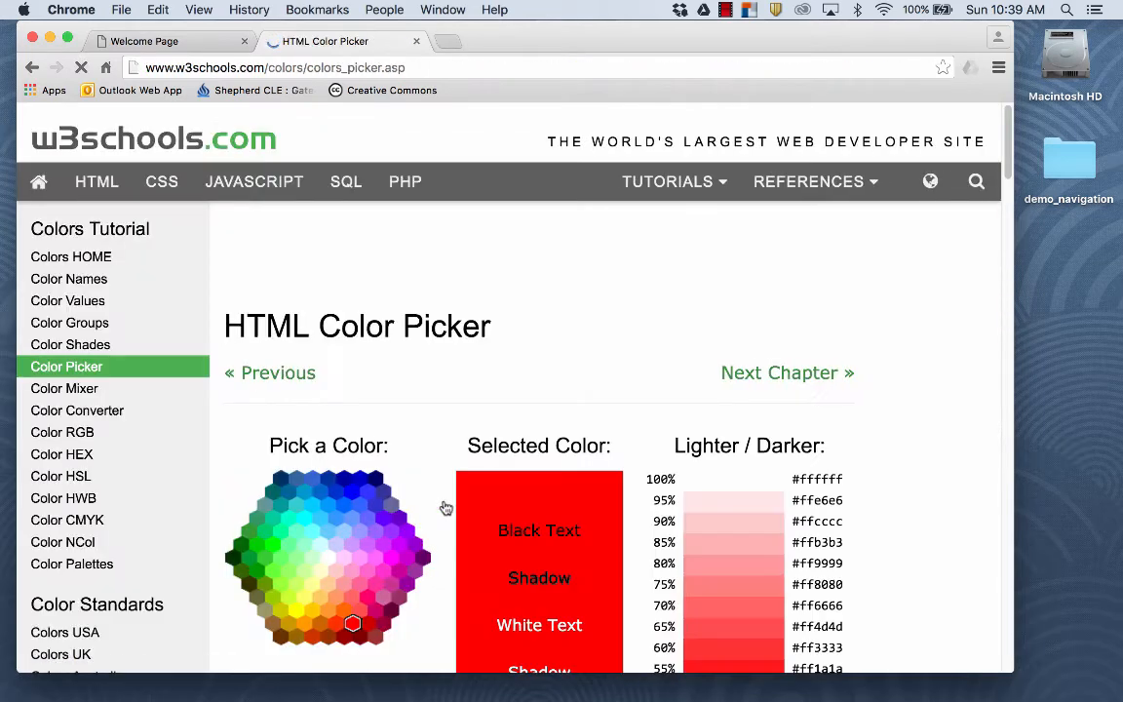
pyautogui.scroll(-3)
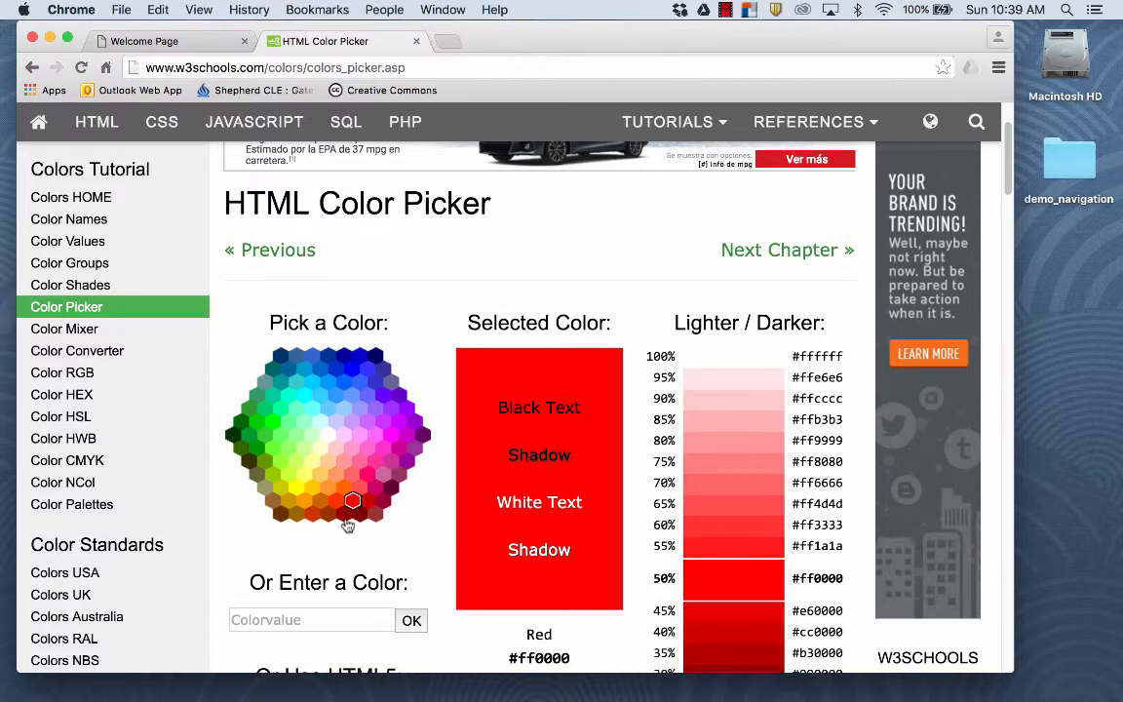
pyautogui.click(315, 491)
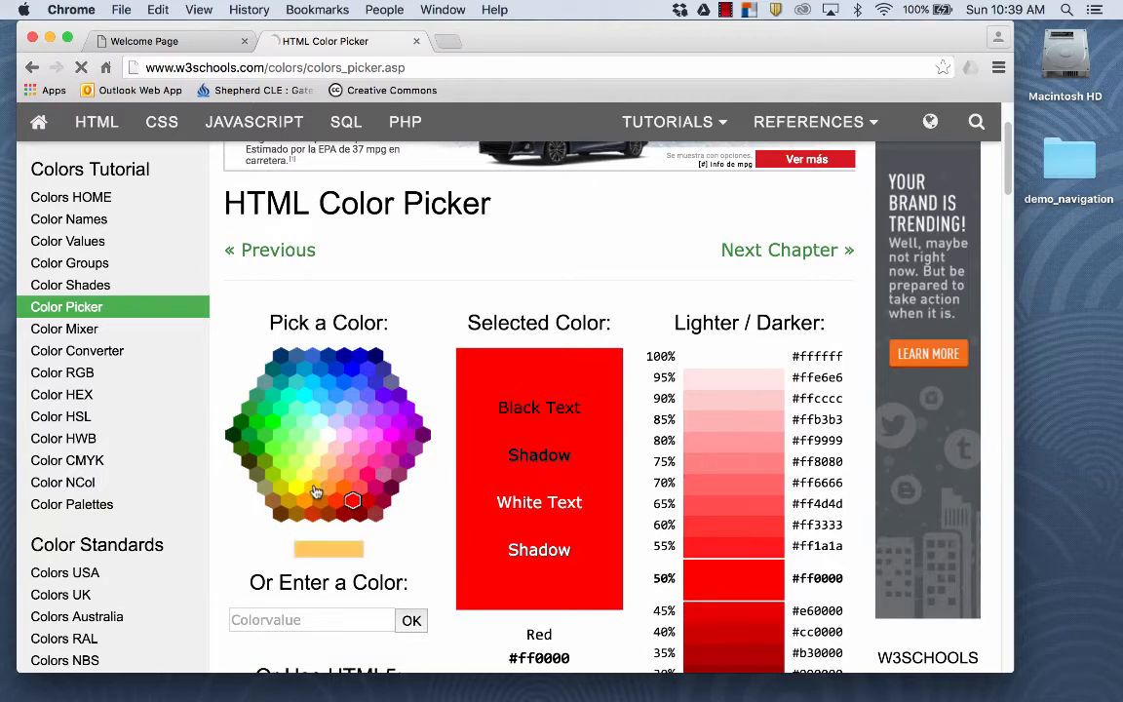
pyautogui.click(329, 462)
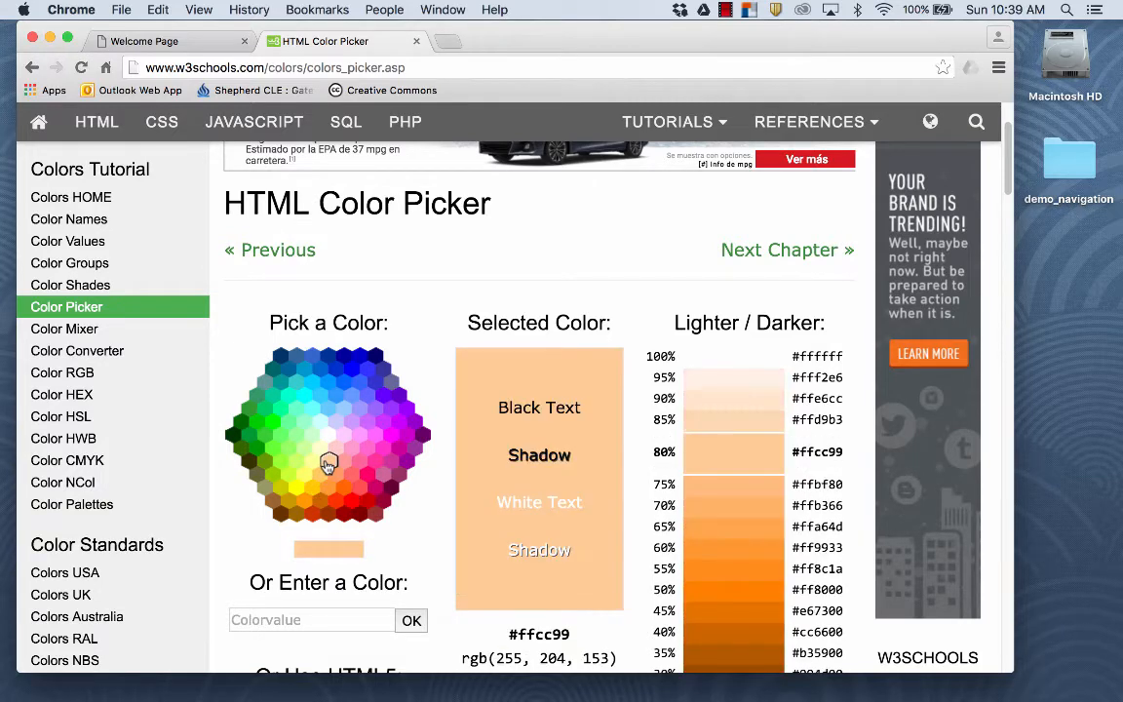
pyautogui.click(313, 466)
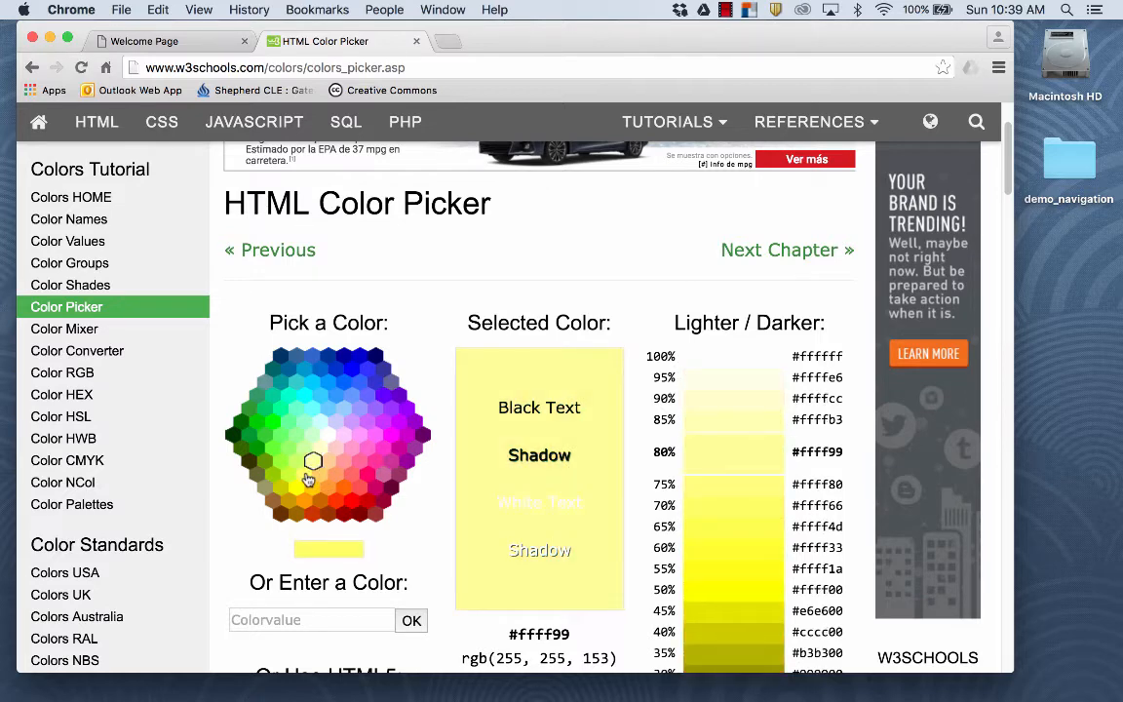
pyautogui.click(321, 476)
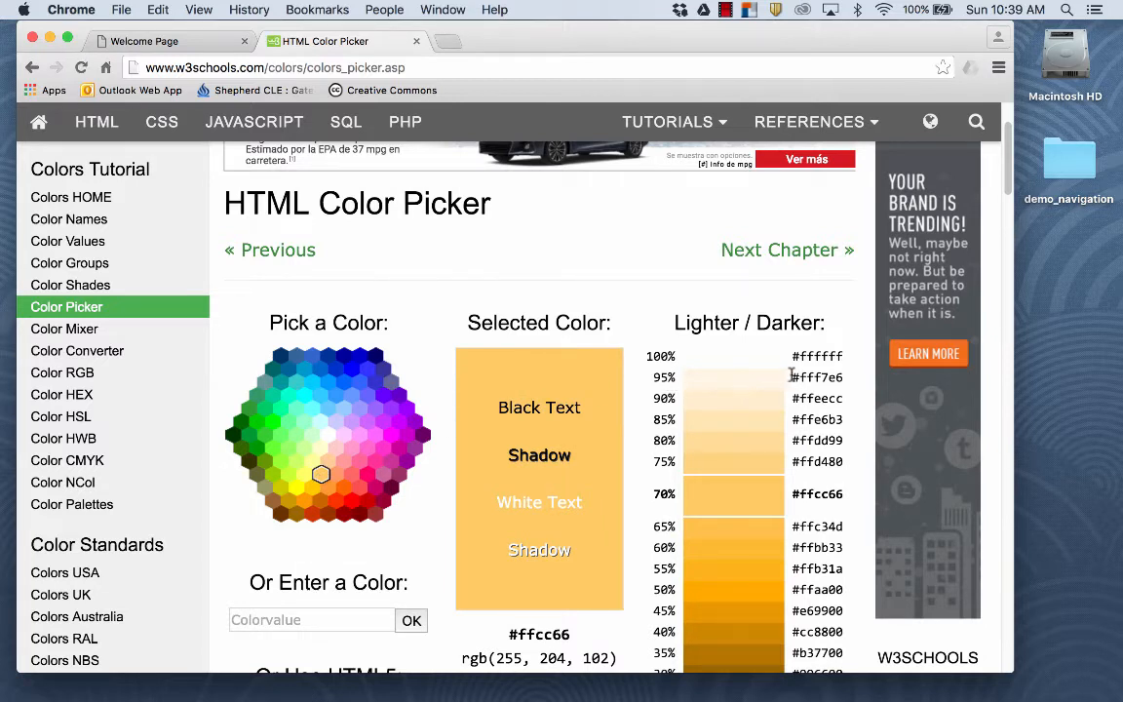
pyautogui.doubleClick(817, 378)
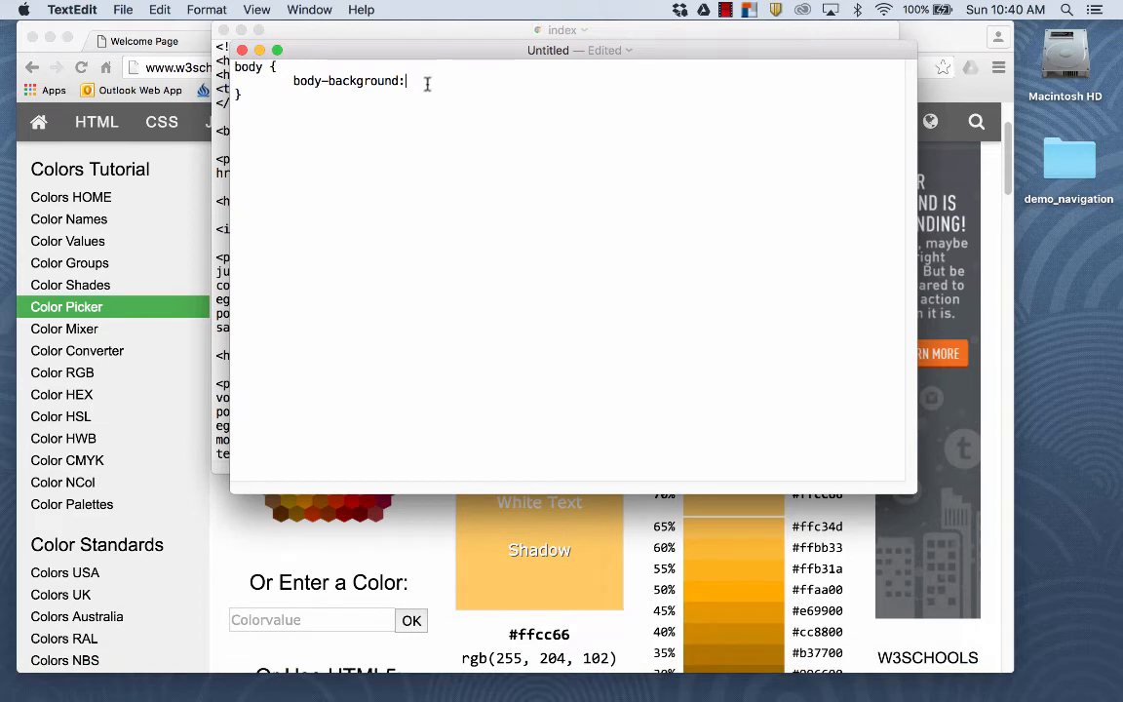
# - Complete the declaration as body-background:#fff7e6; with its closing semicolon
pyautogui.write('#fff7e6')
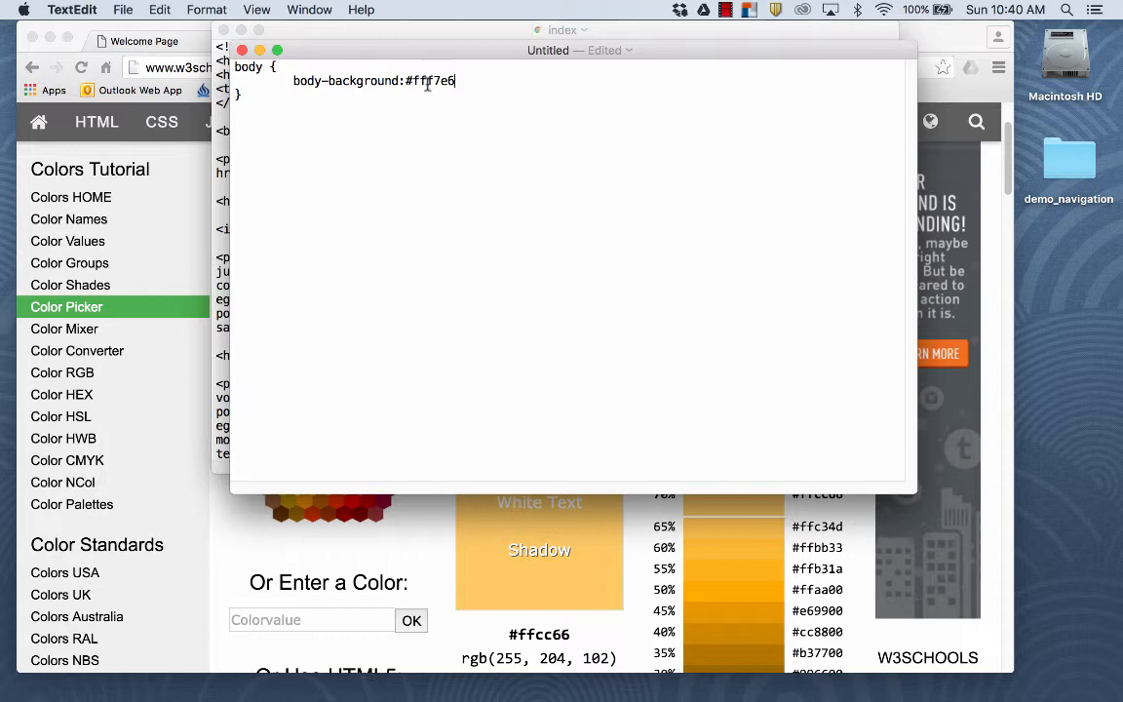
pyautogui.click(82, 68)
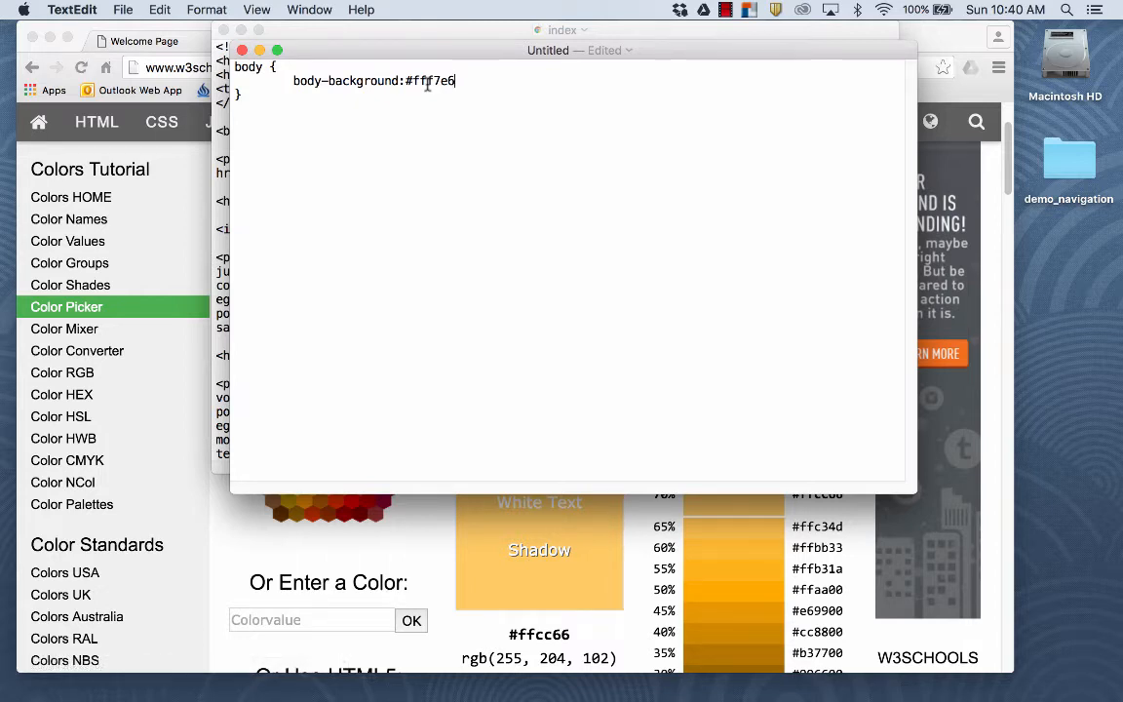
pyautogui.write(';')
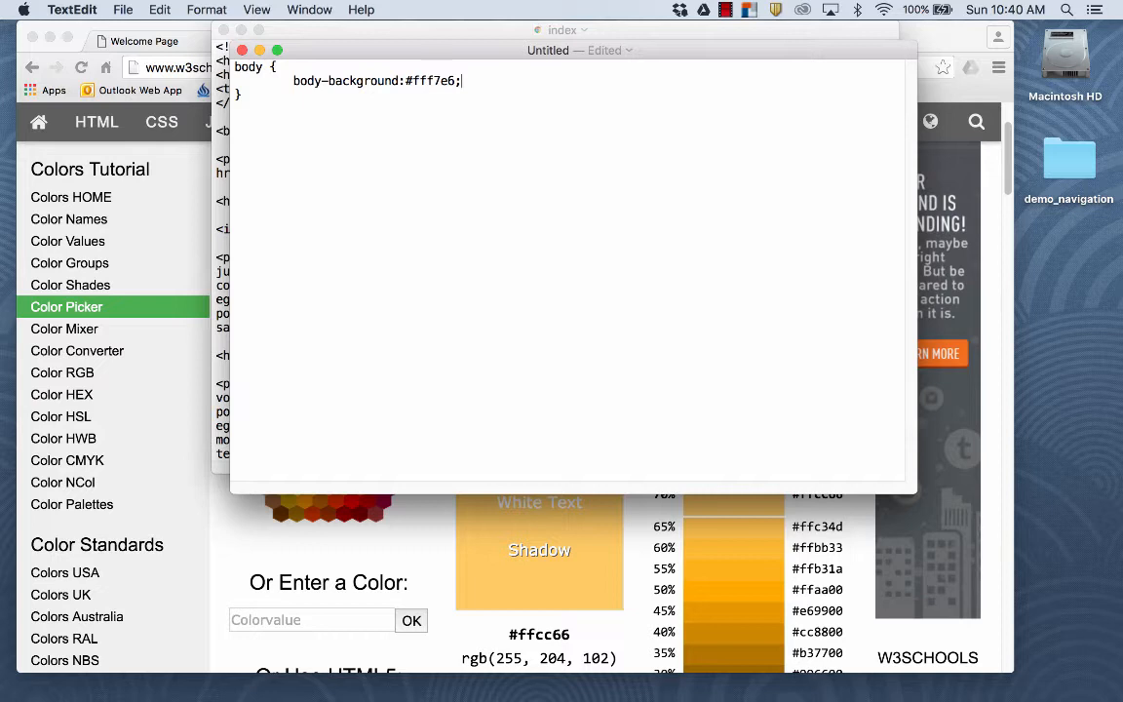
pyautogui.press('backspace')
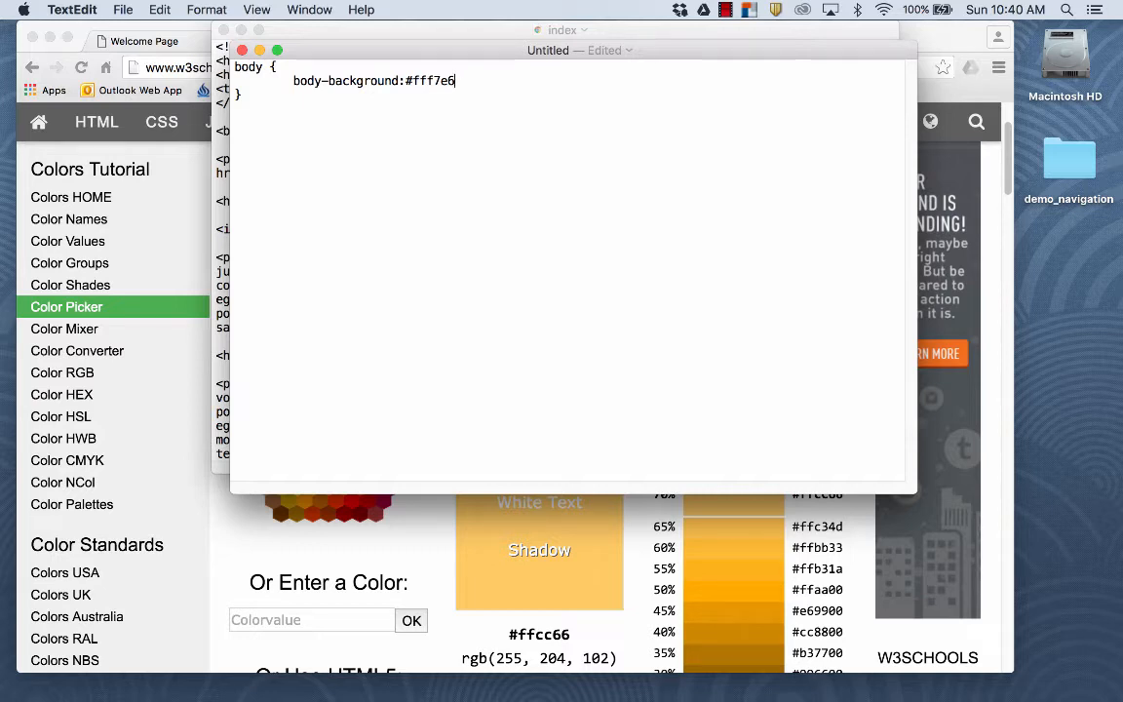
pyautogui.write(';')
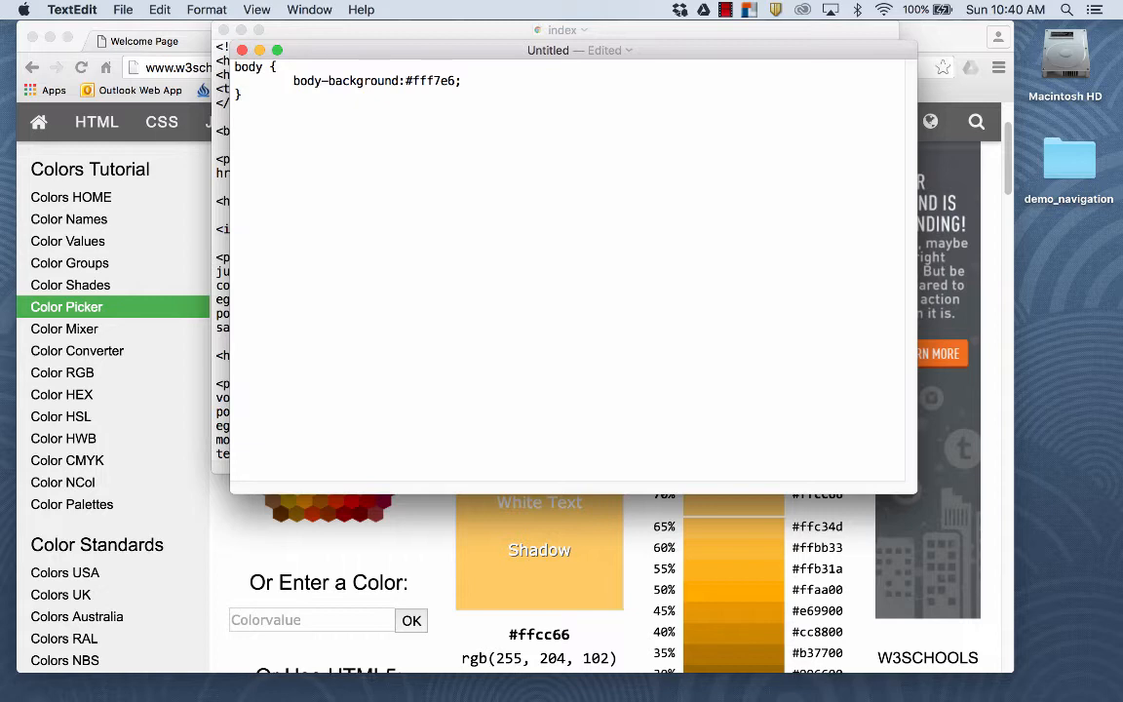
# - Add an h1 { } rule with font-family:Helvetica; and start a color: declaration
pyautogui.write('h1')
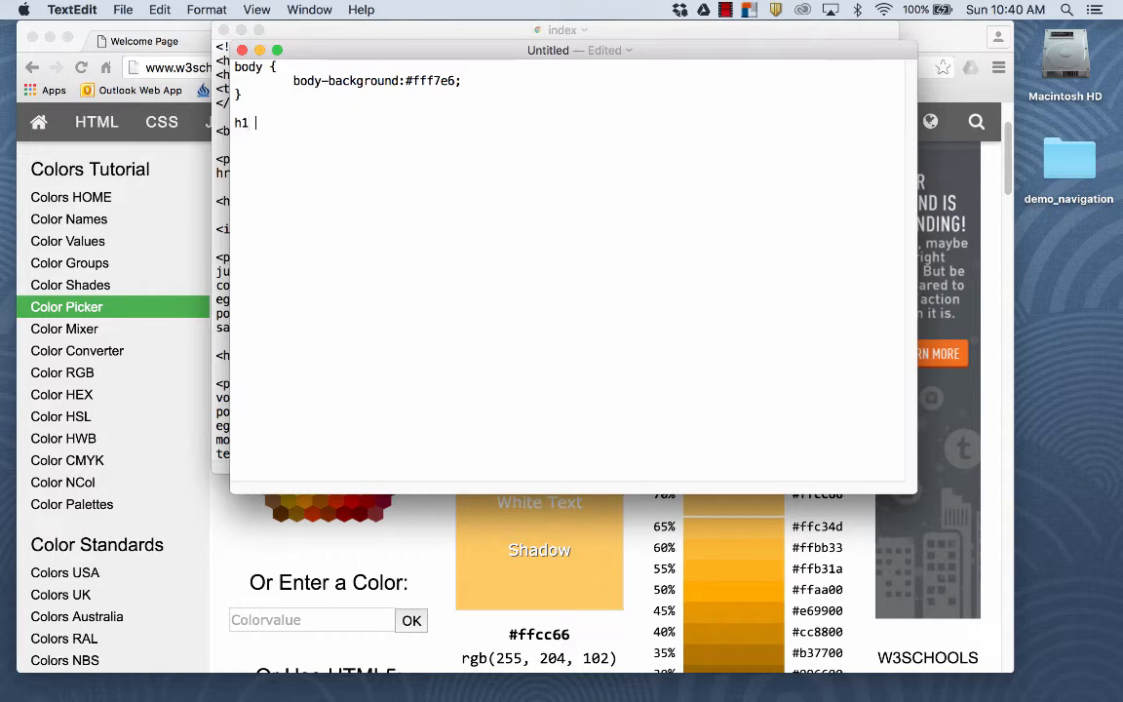
pyautogui.write('{')
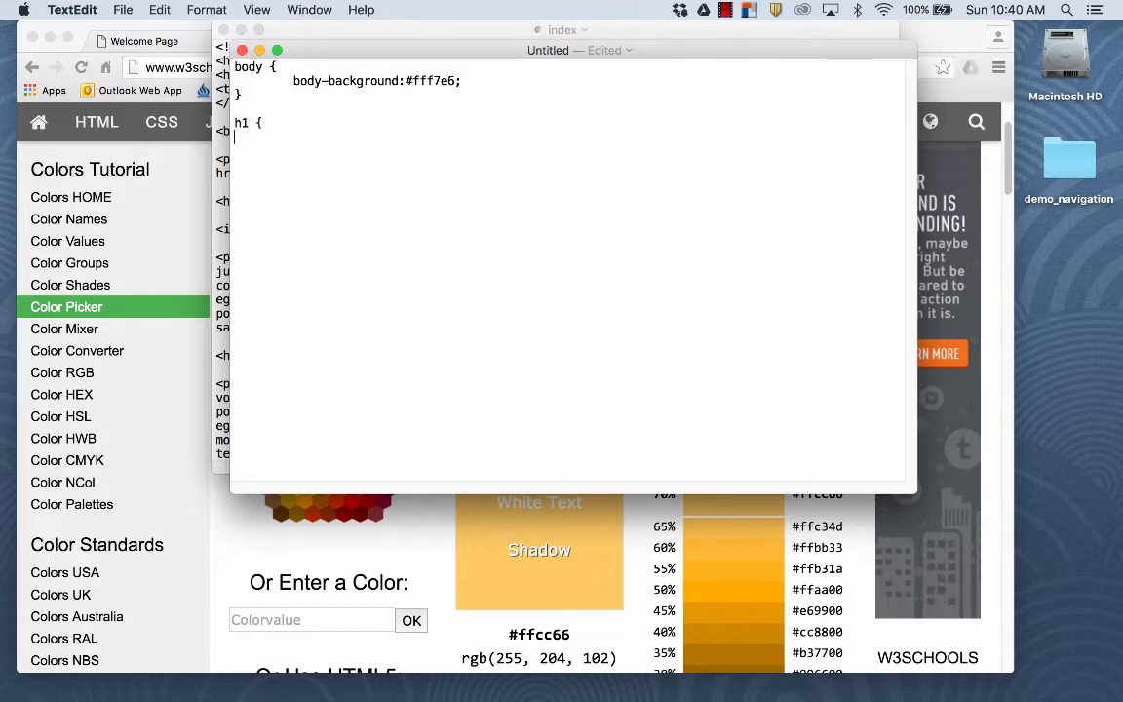
pyautogui.write('}')
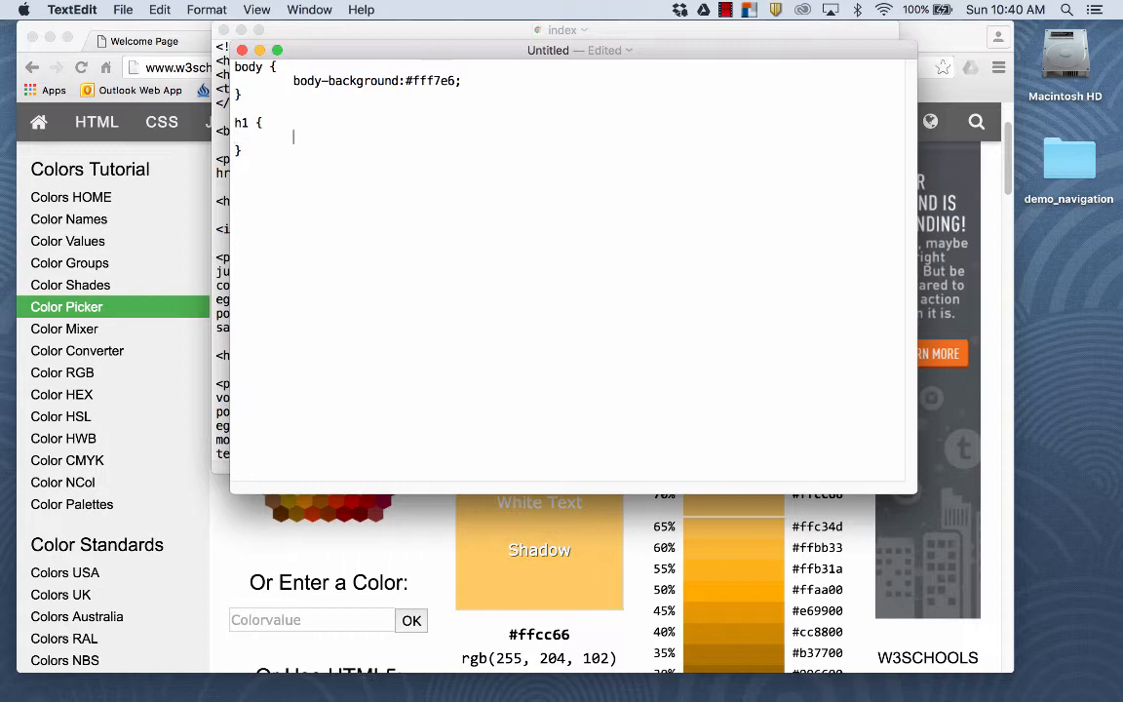
pyautogui.write('fon')
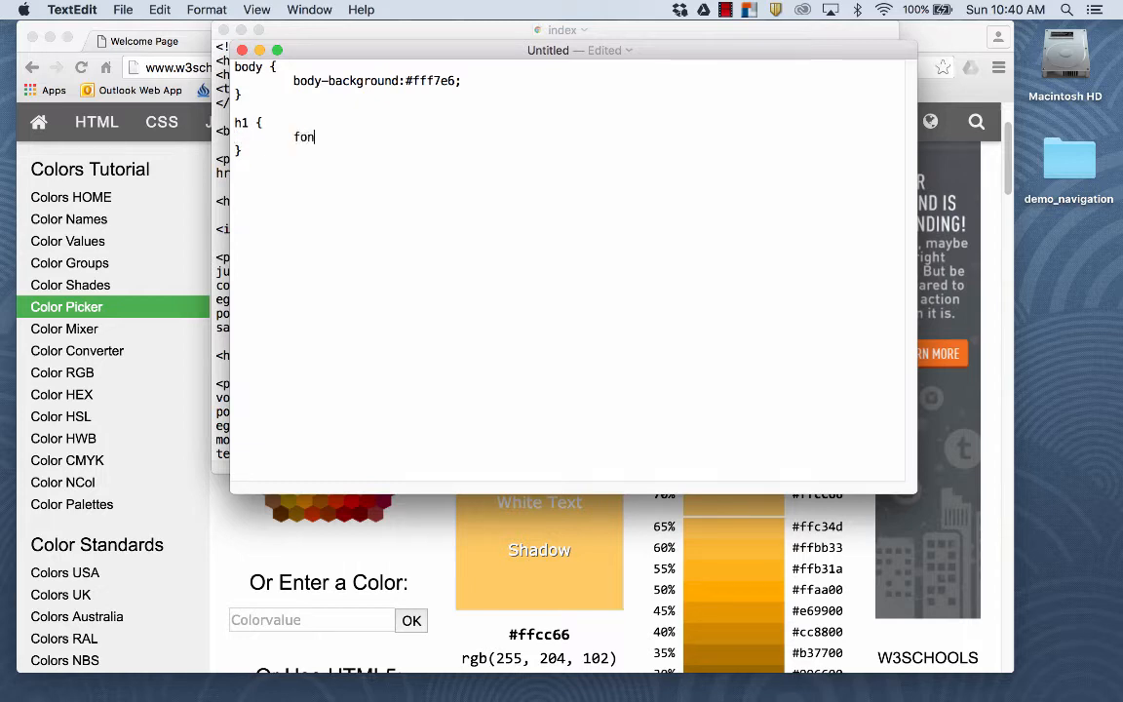
pyautogui.write('t-family')
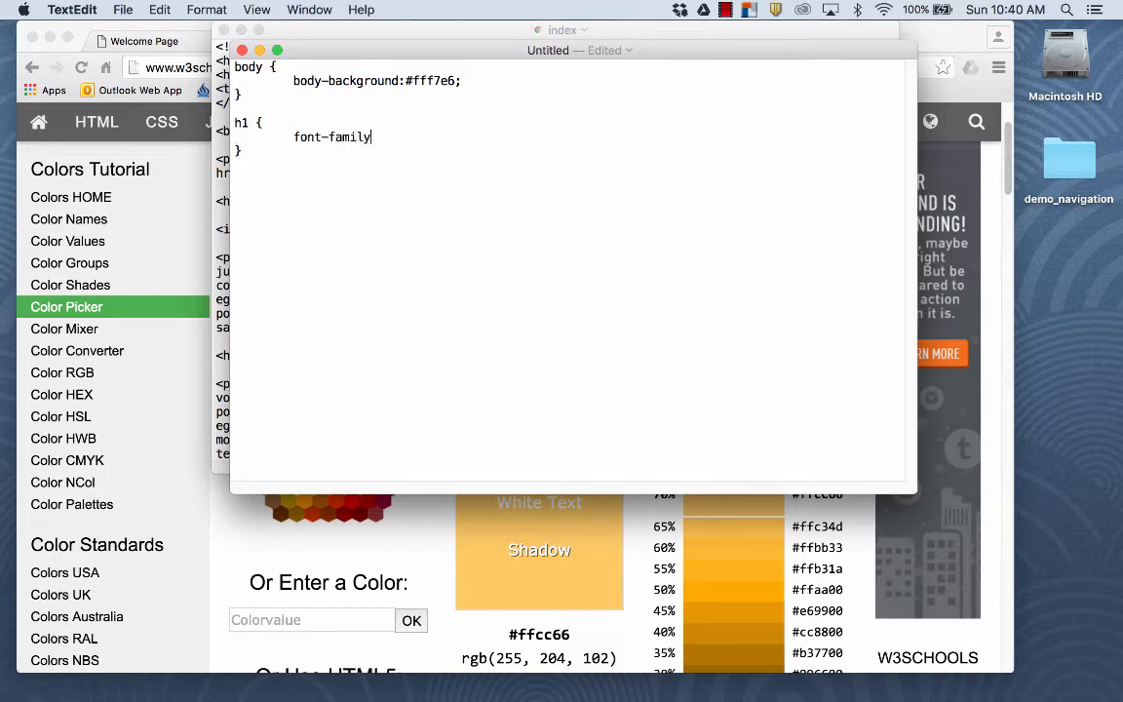
pyautogui.write(':')
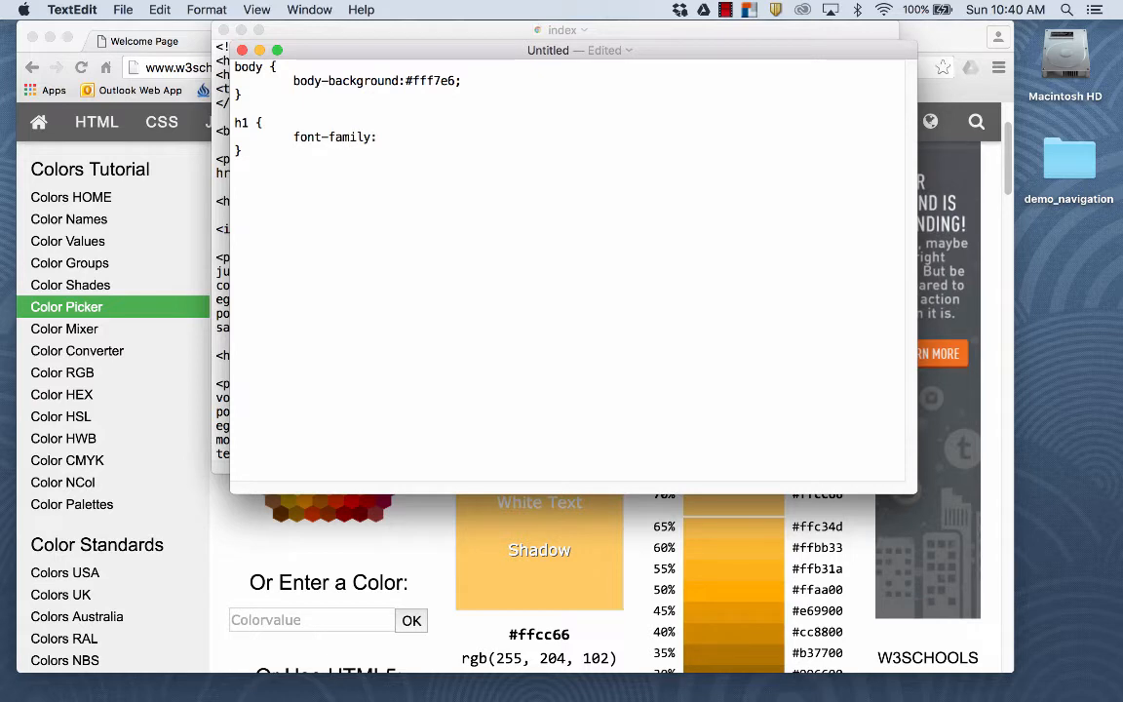
pyautogui.write('Helvetic')
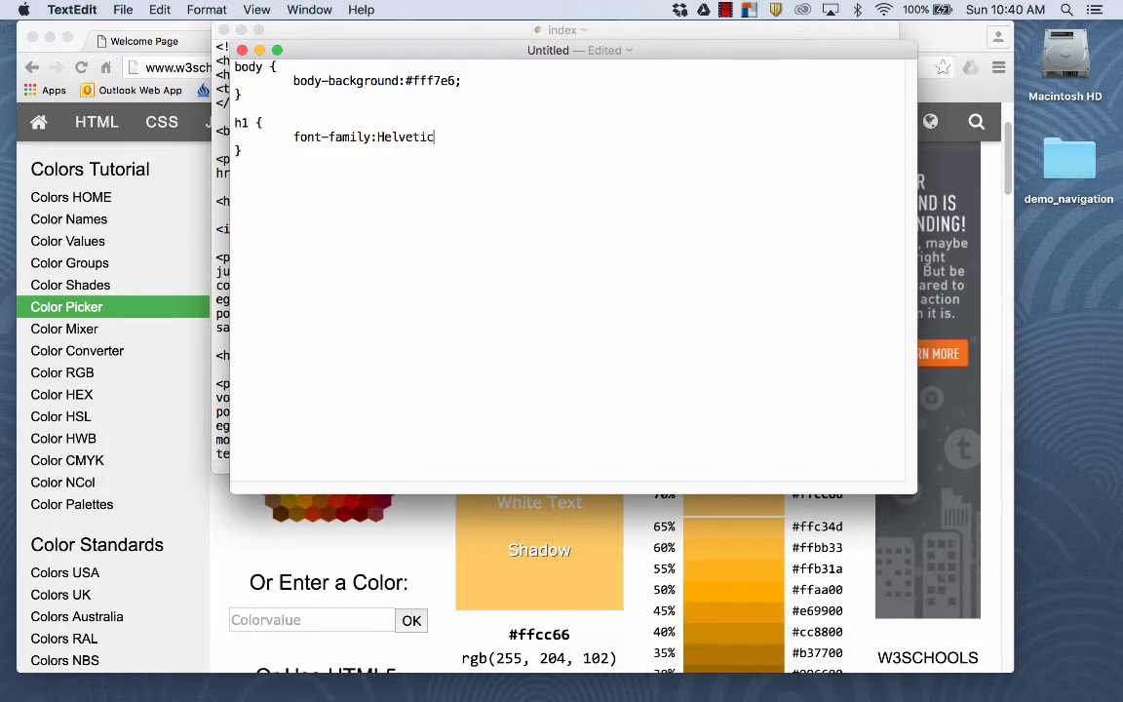
pyautogui.write('a;')
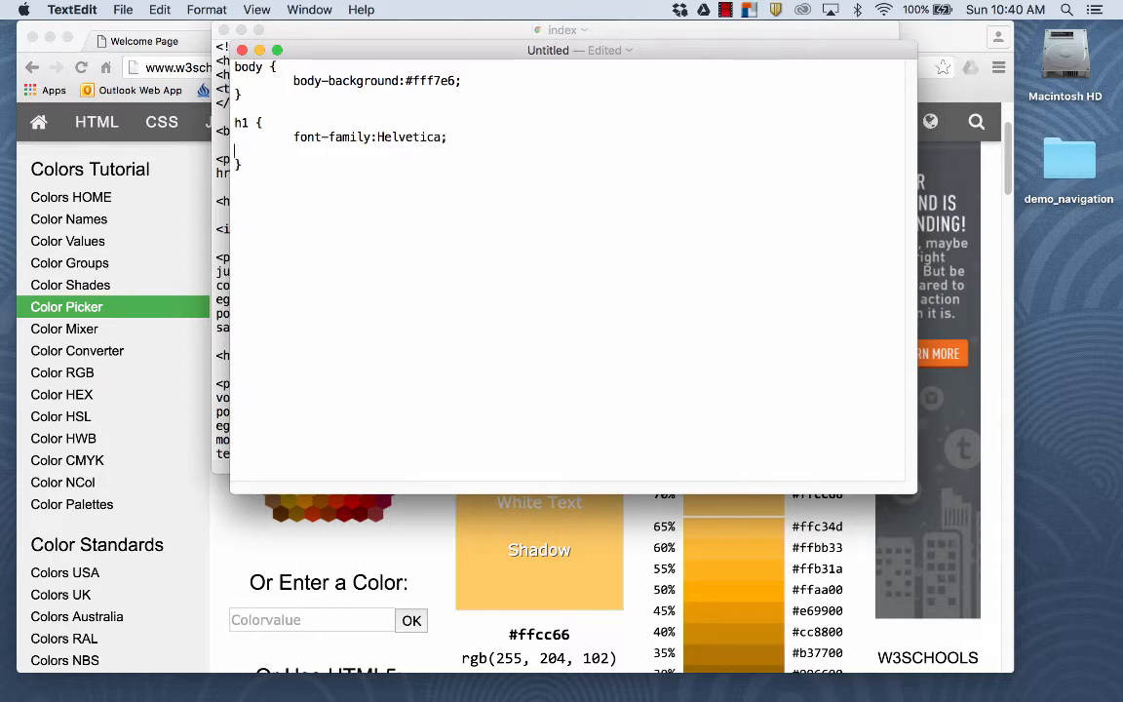
pyautogui.write('colo')
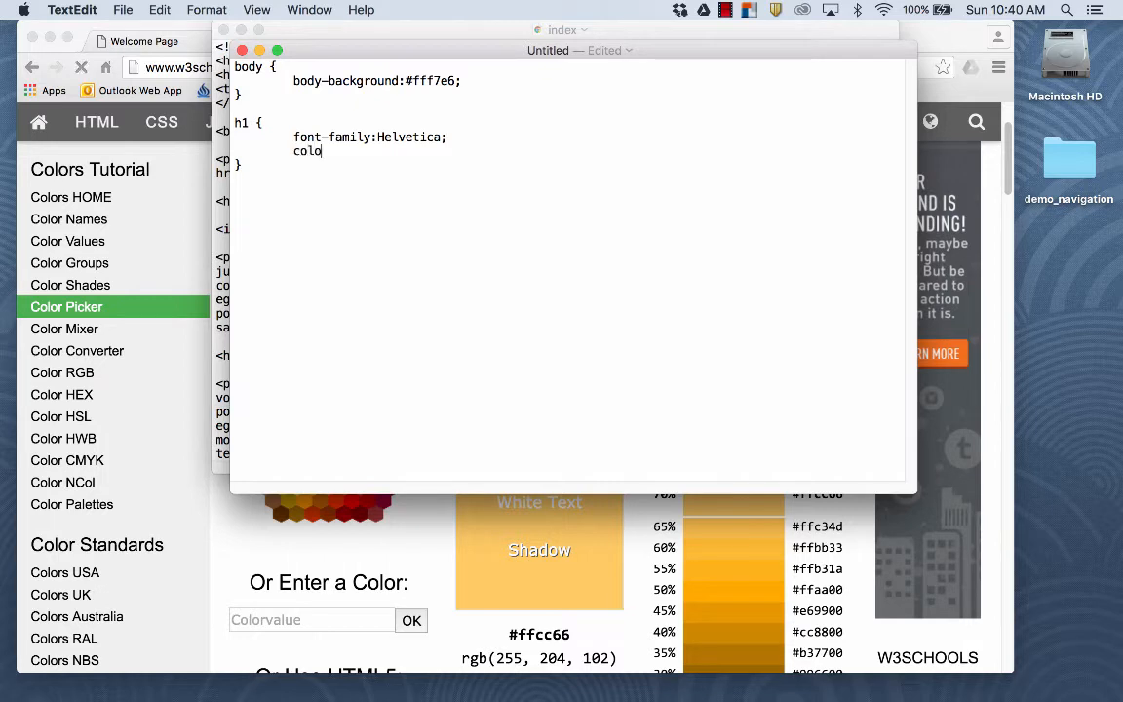
pyautogui.write('r')
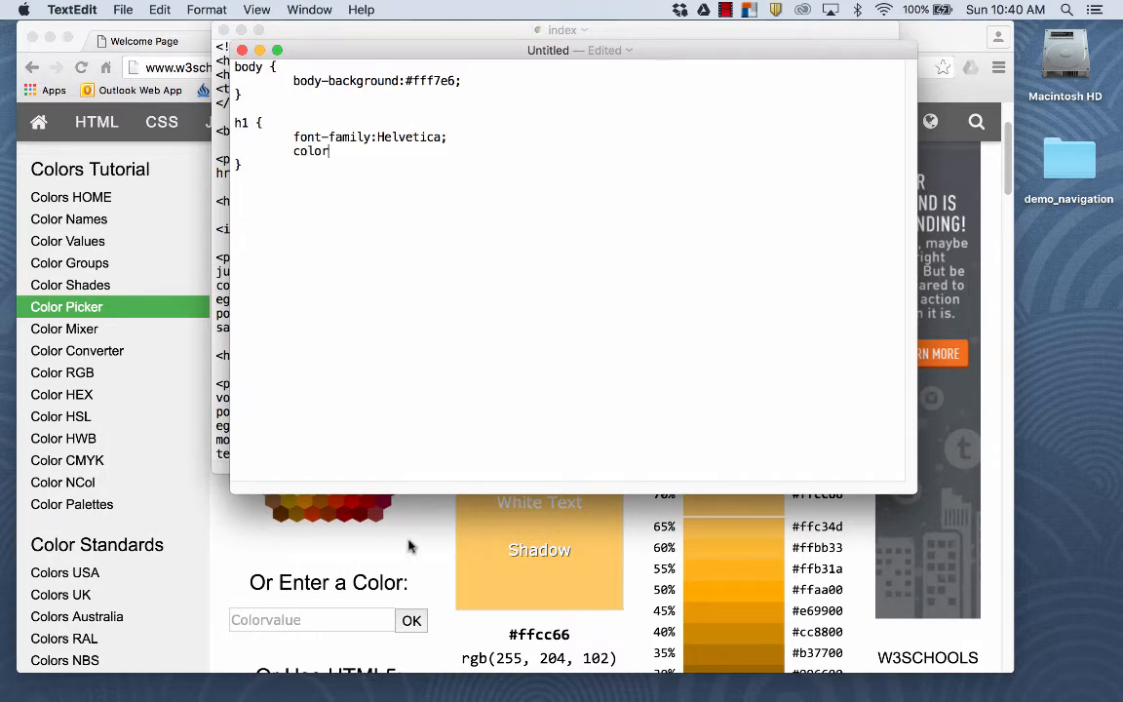
pyautogui.write(':')
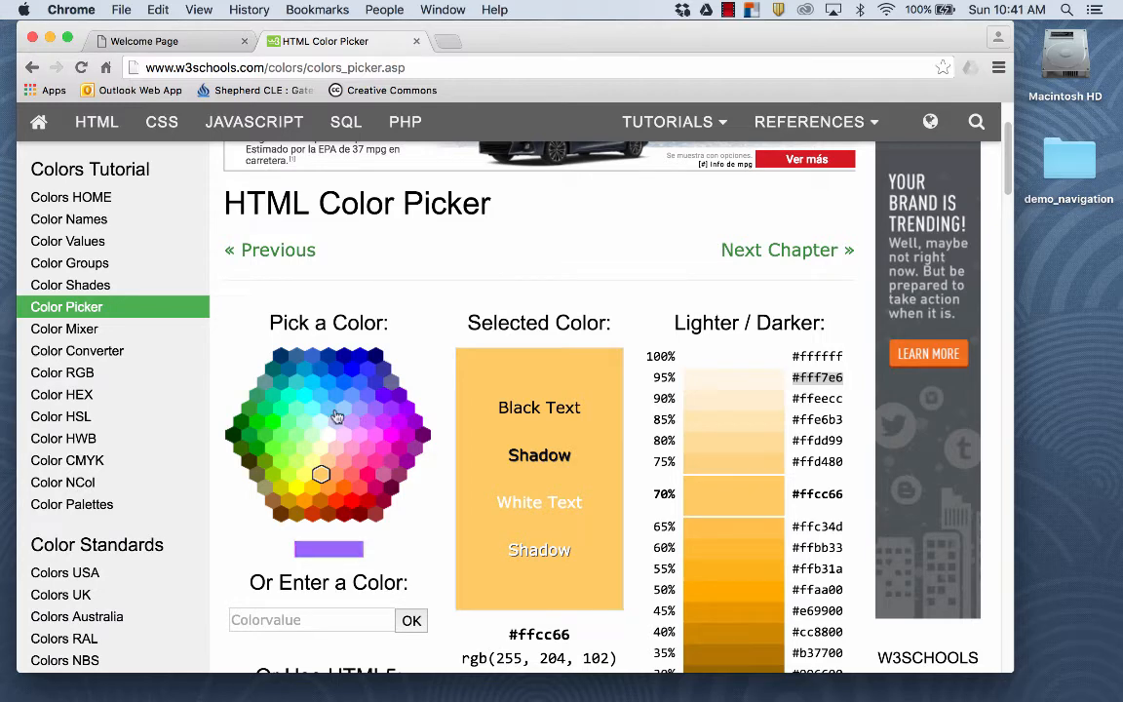
# - Pick the green #00cc66 hexagon in the W3Schools colour picker
pyautogui.click(266, 410)
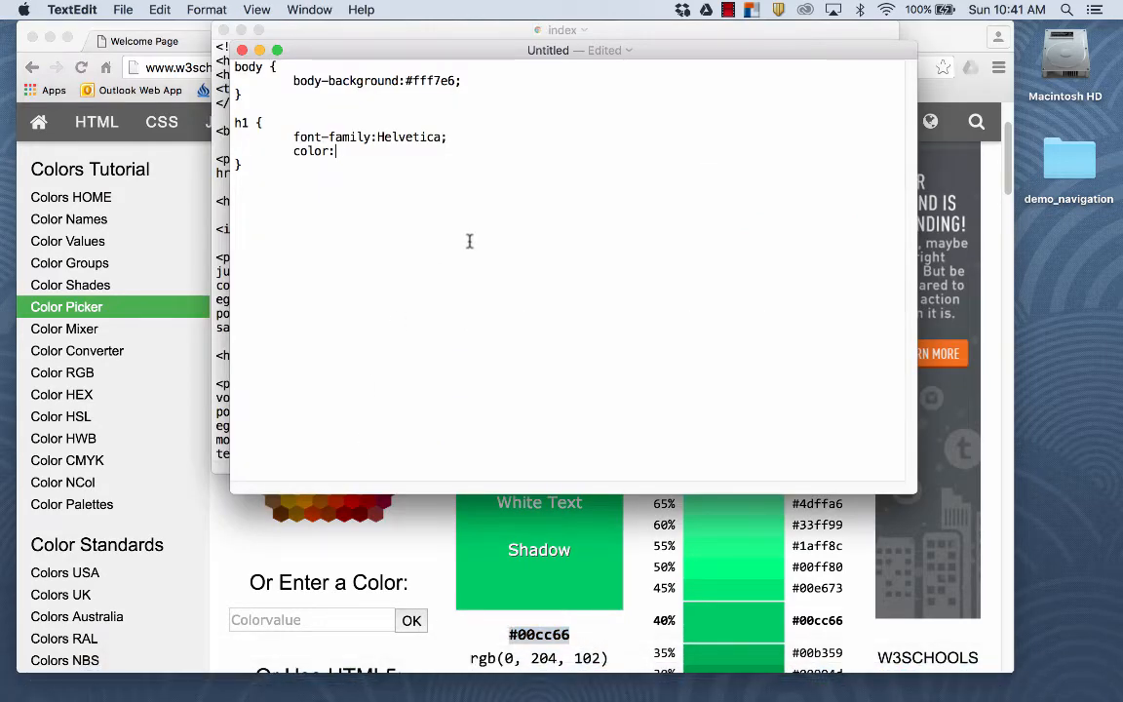
# - Enter #00cc66; as the h1 rule's colour value
pyautogui.write('#00cc66')
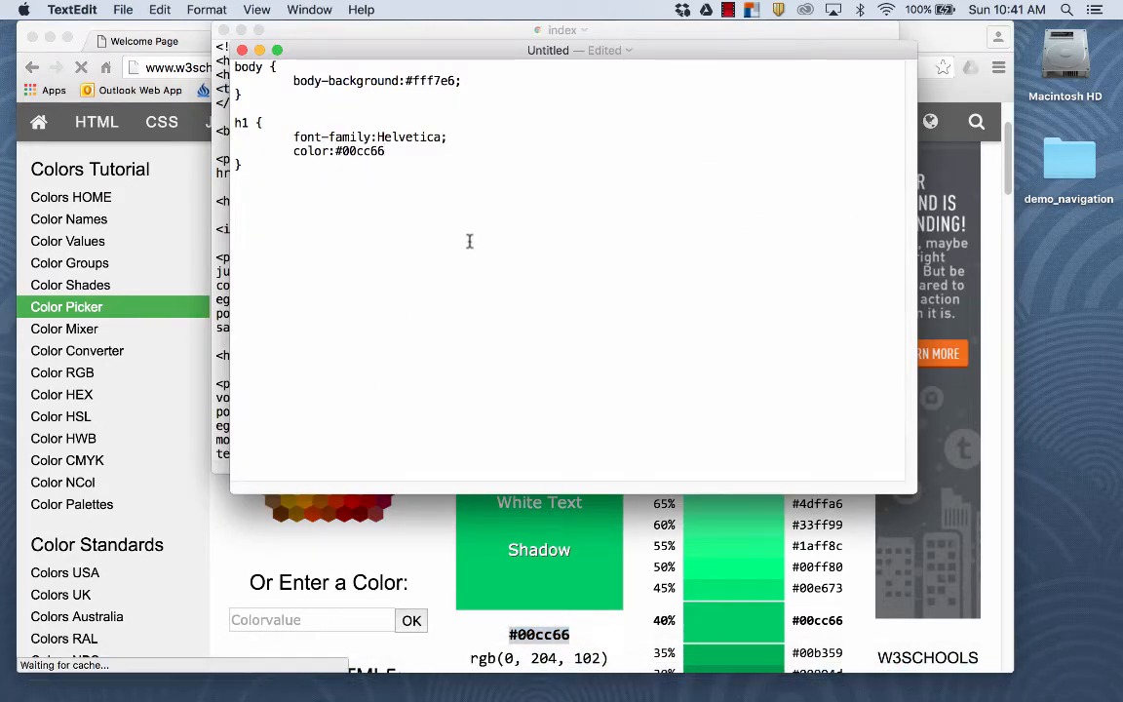
pyautogui.write(';')
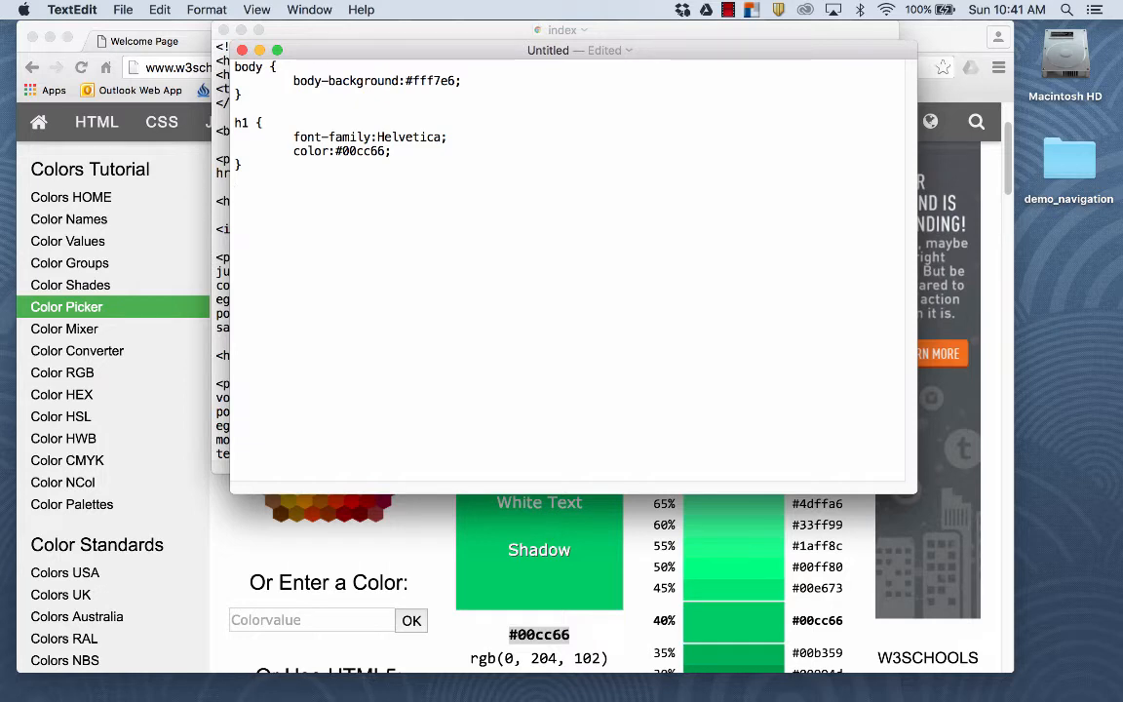
# - Add an img { } rule containing float:right;
pyautogui.write('im')
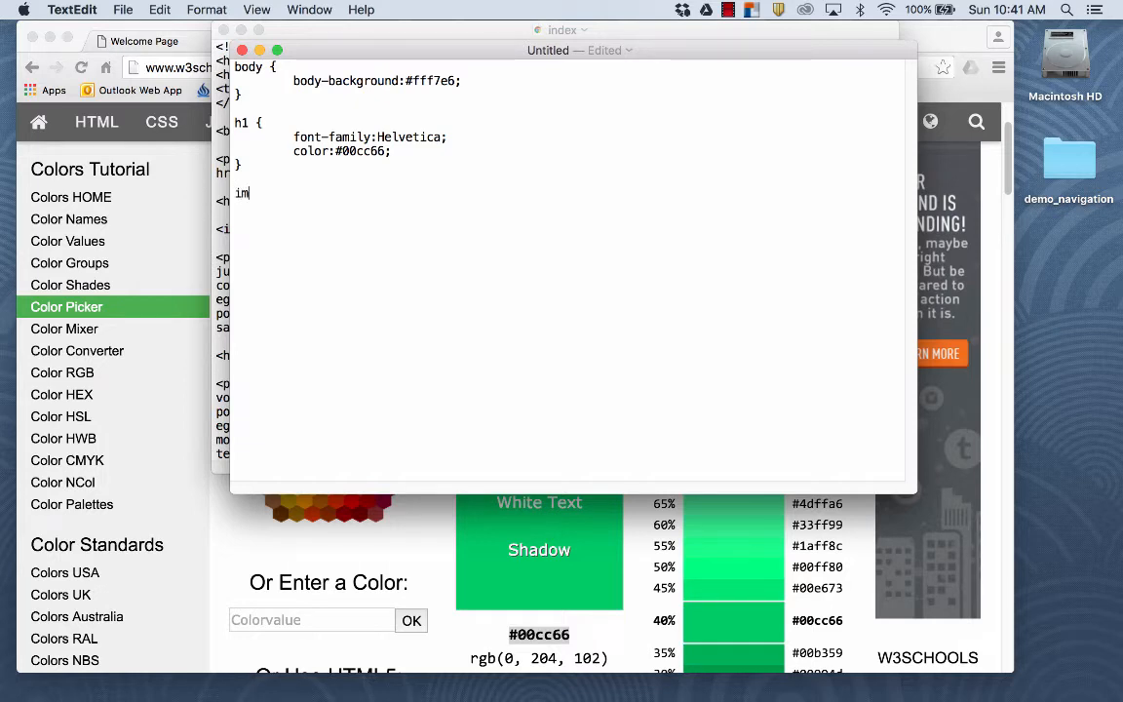
pyautogui.write('g')
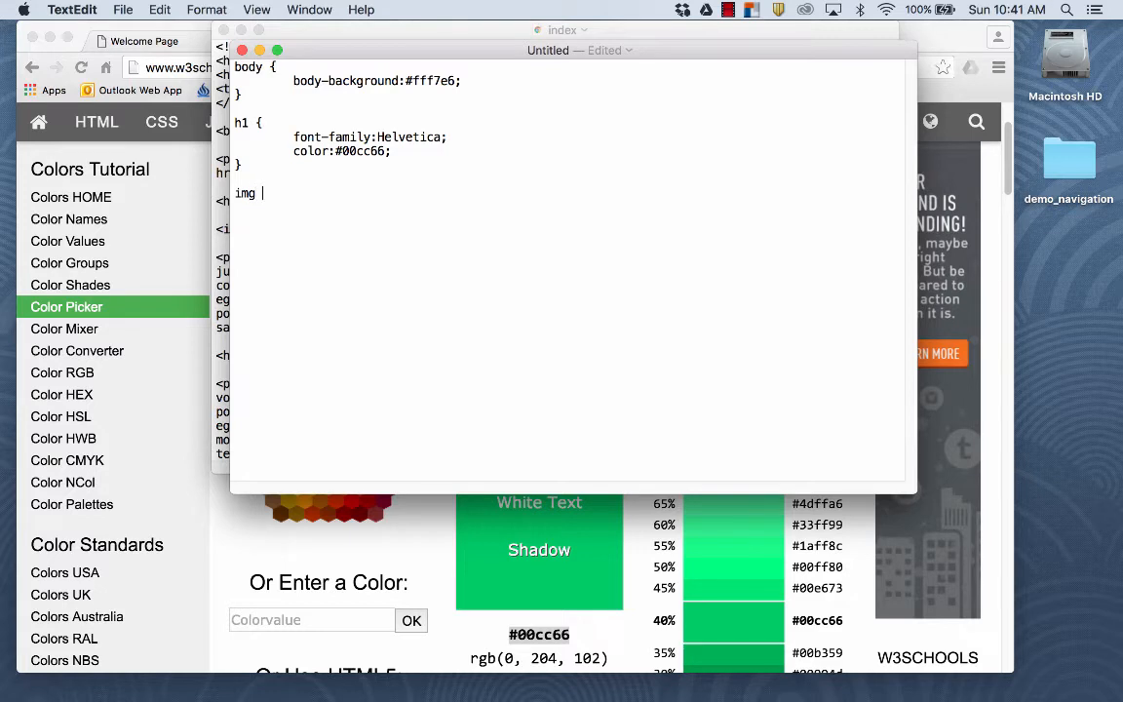
pyautogui.write('{')
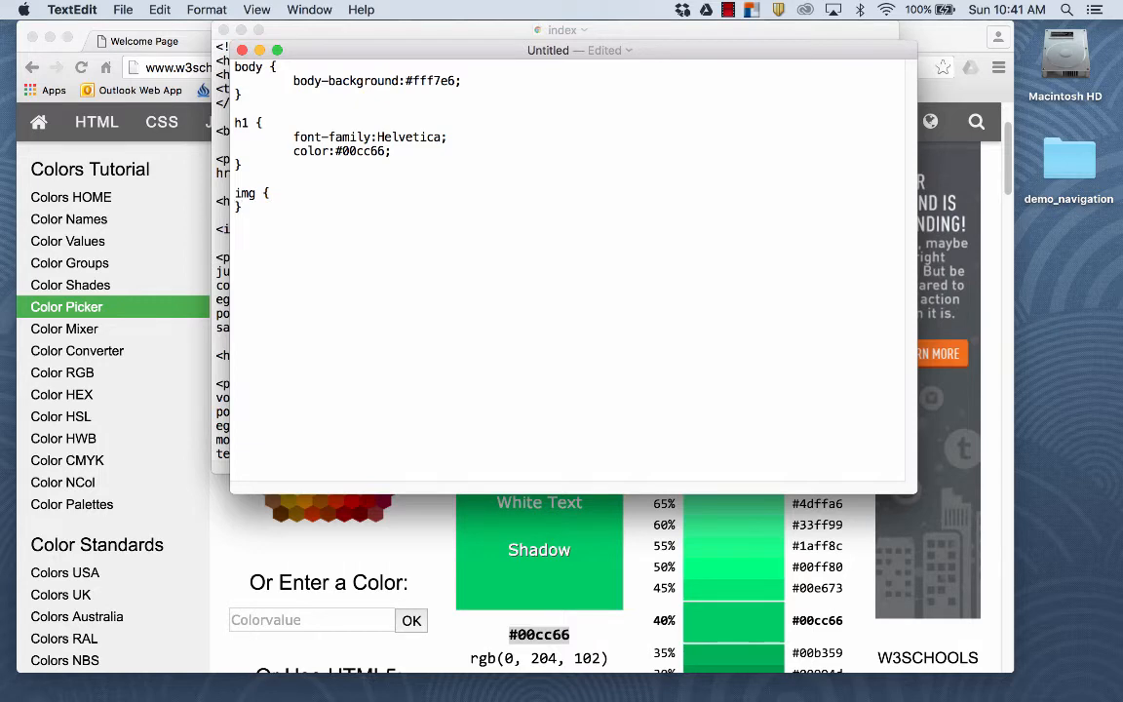
pyautogui.write('}')
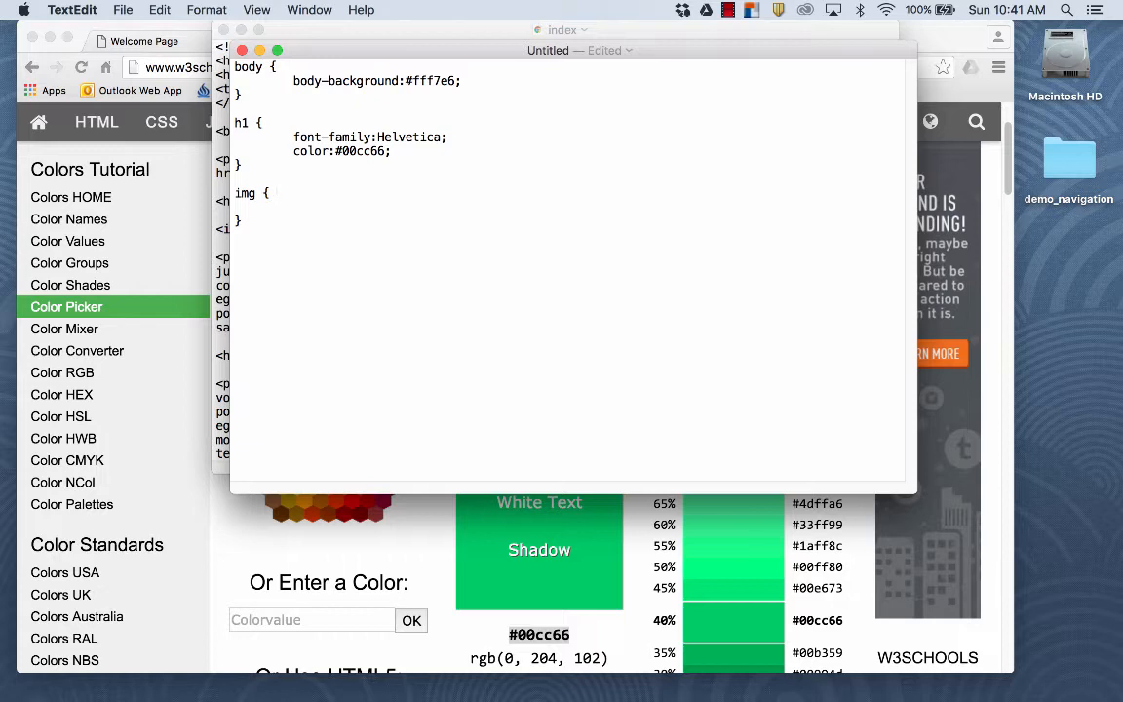
pyautogui.write('floa')
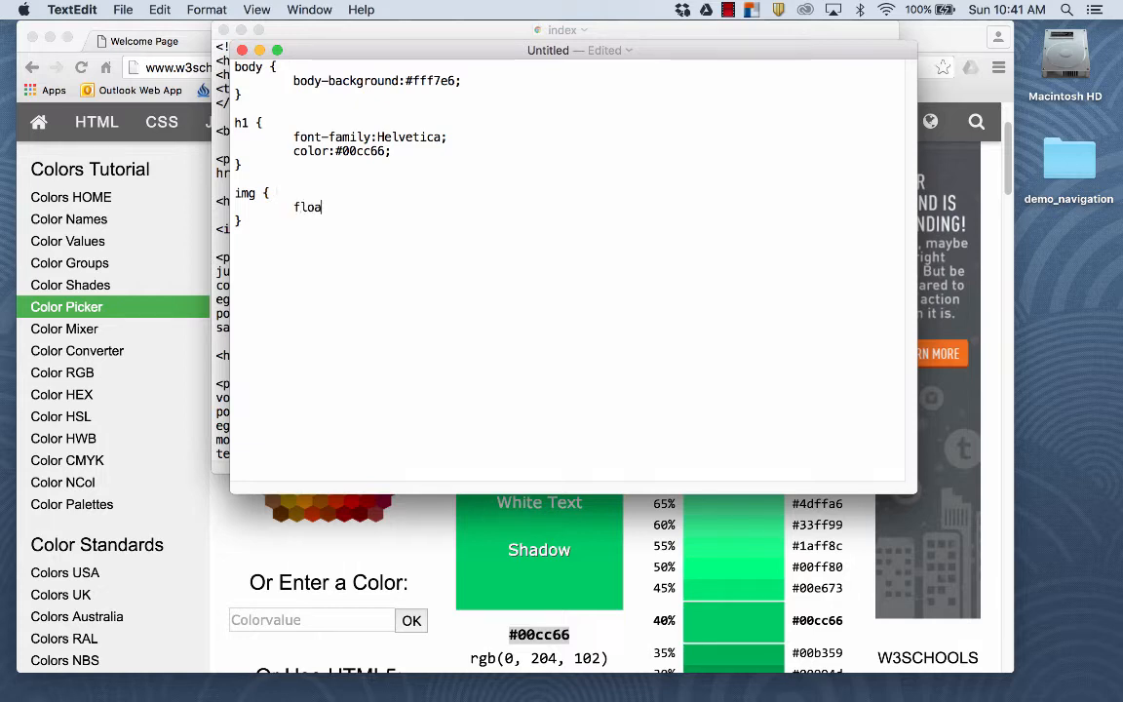
pyautogui.write('t')
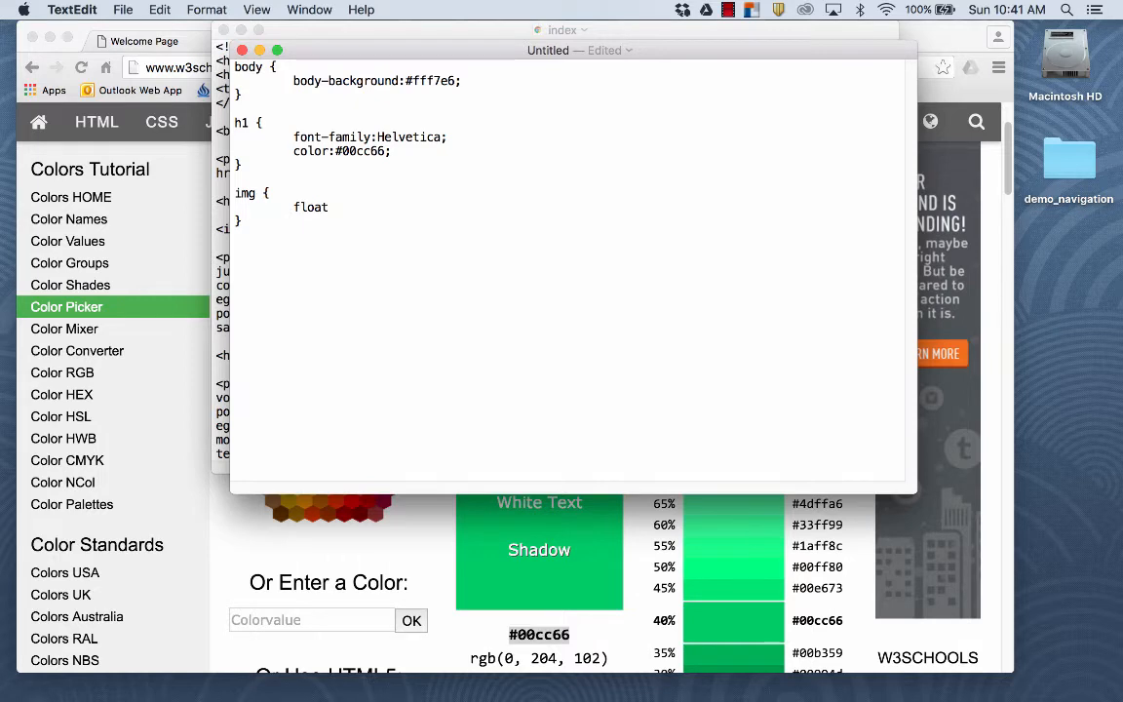
pyautogui.write(':')
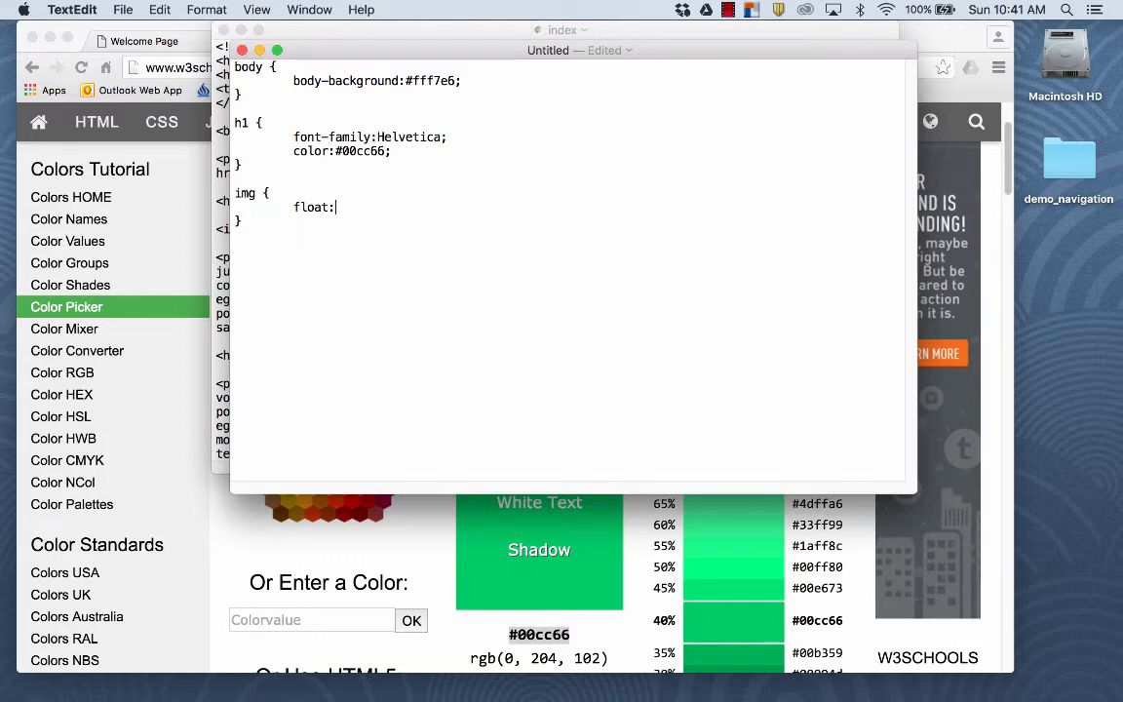
pyautogui.write('right')
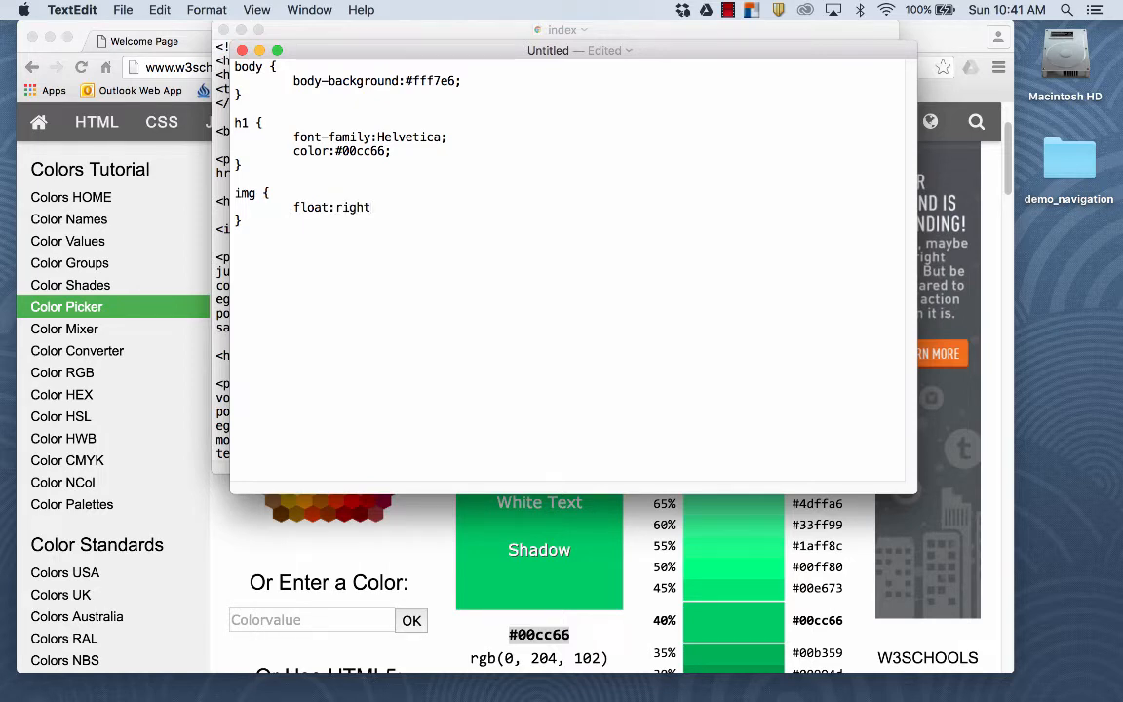
pyautogui.write(';')
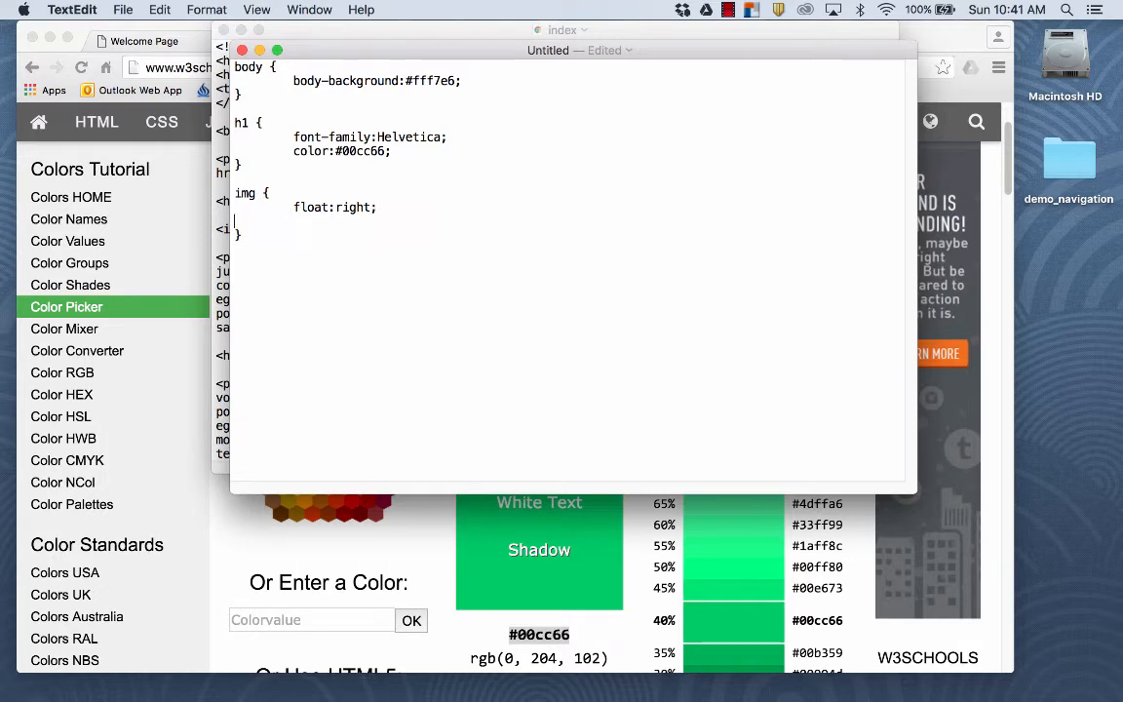
# - Add margin: 0 0 10px 10px; to the img rule
pyautogui.write('margin:')
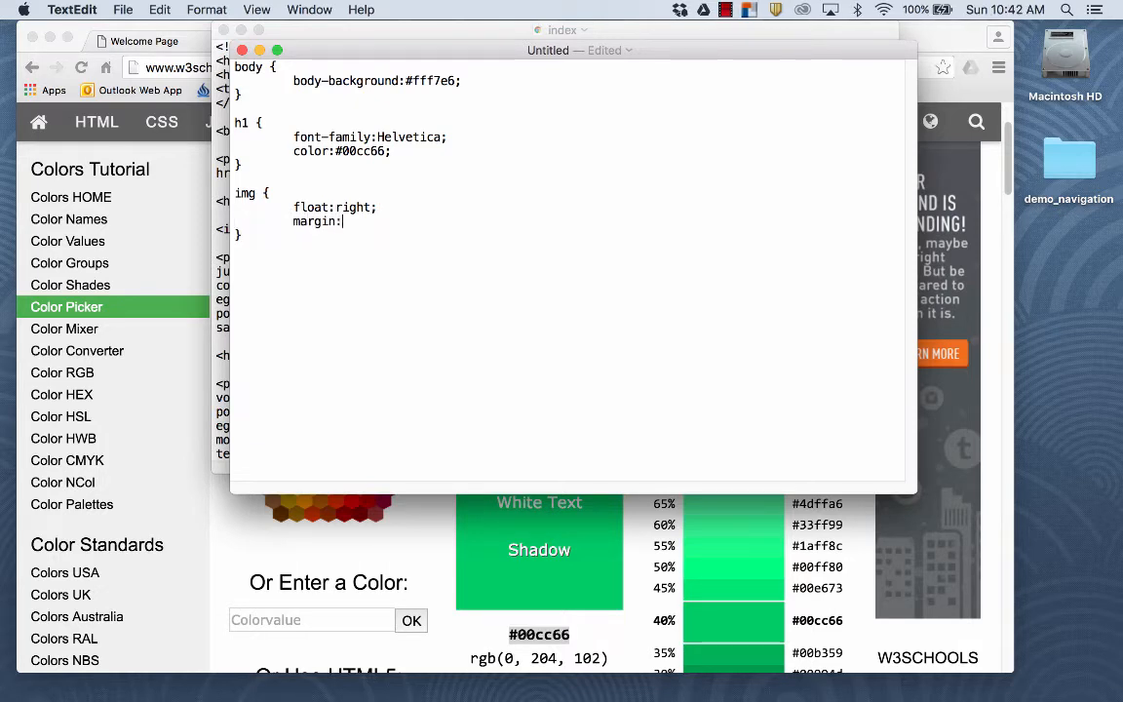
pyautogui.write('0 0 1')
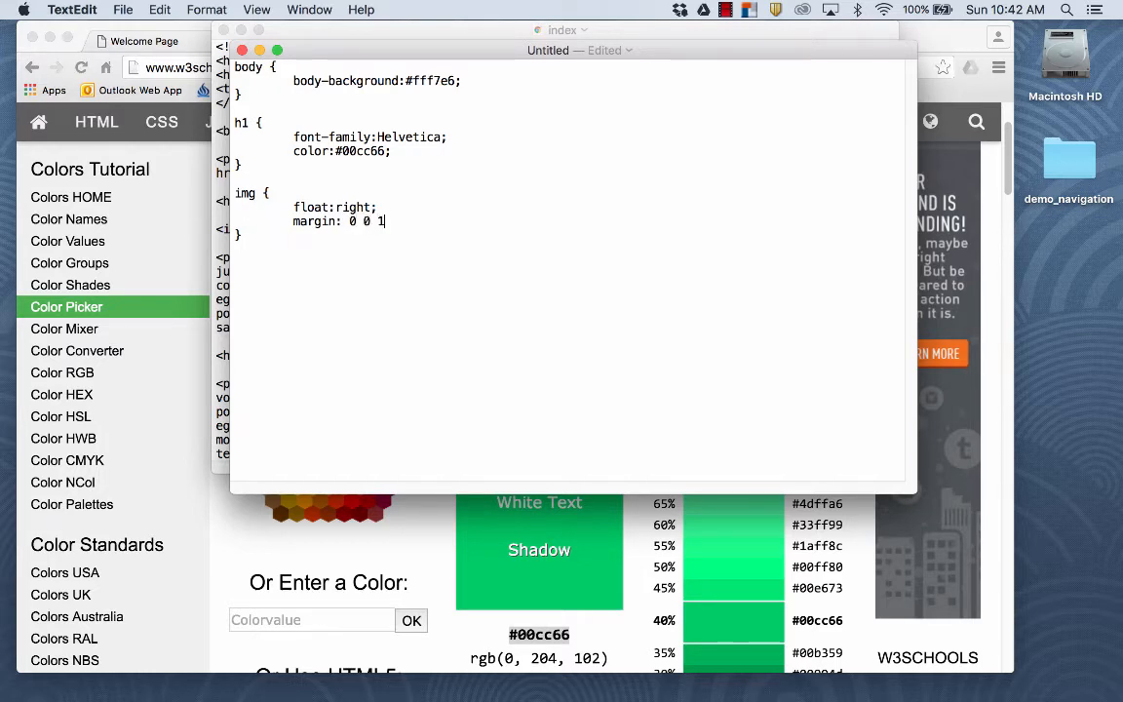
pyautogui.write('0px')
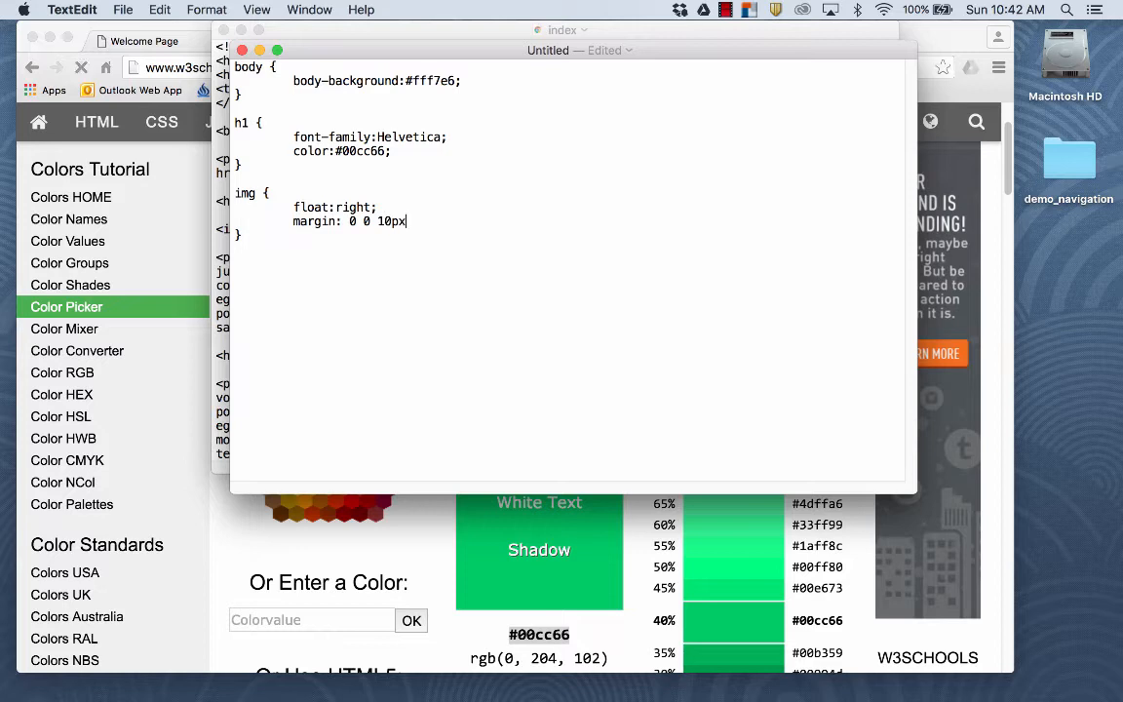
pyautogui.write('10p')
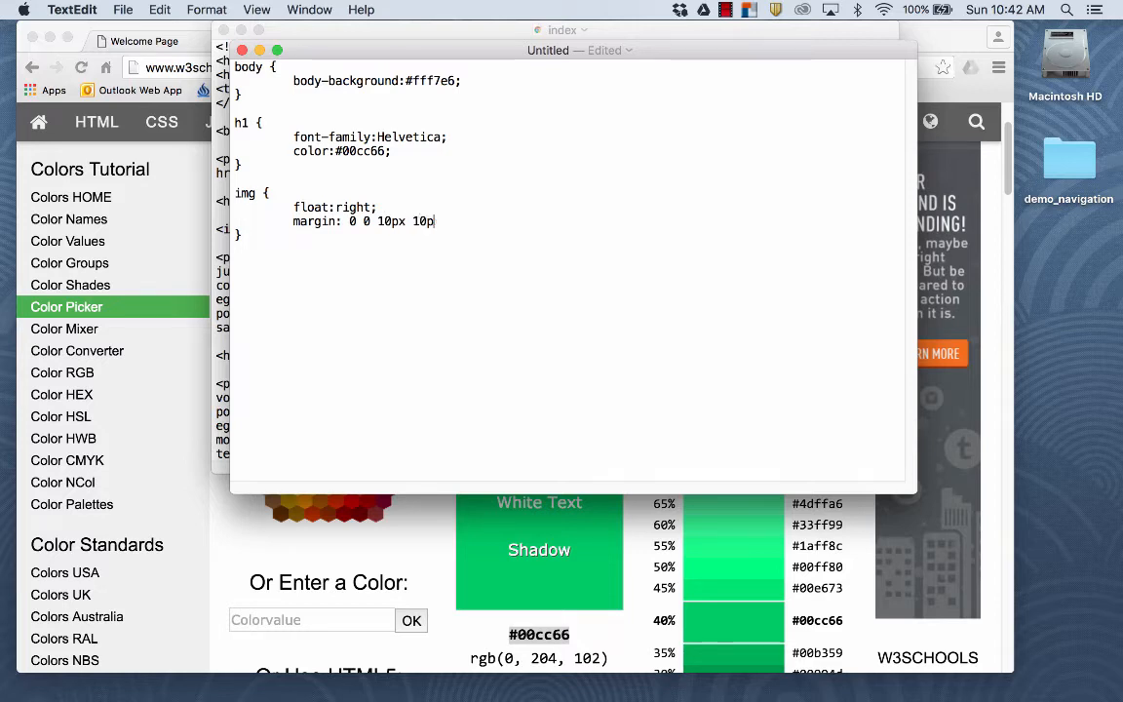
pyautogui.write('x')
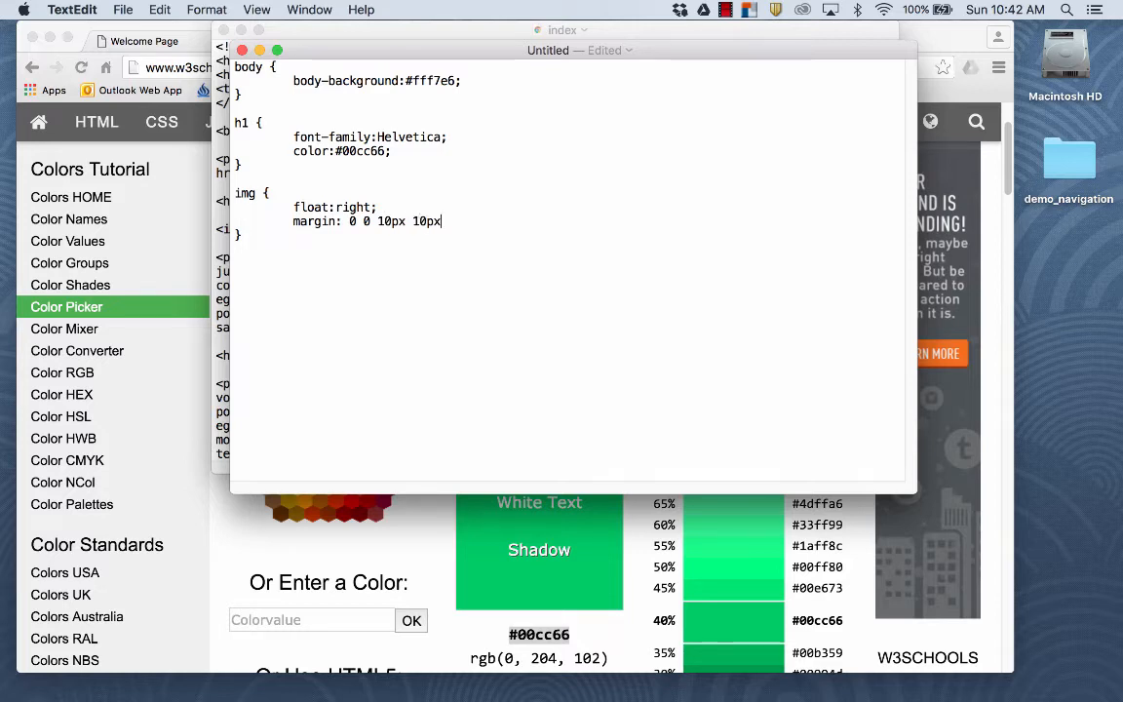
pyautogui.write(';')
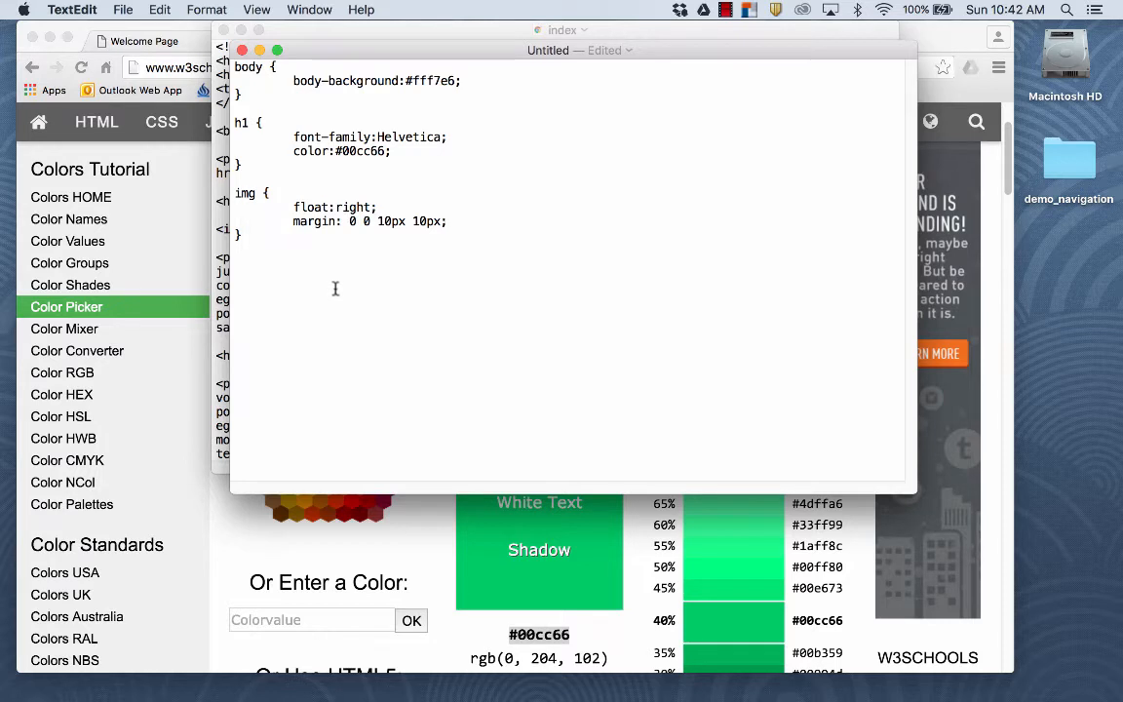
pyautogui.moveTo(355, 291)
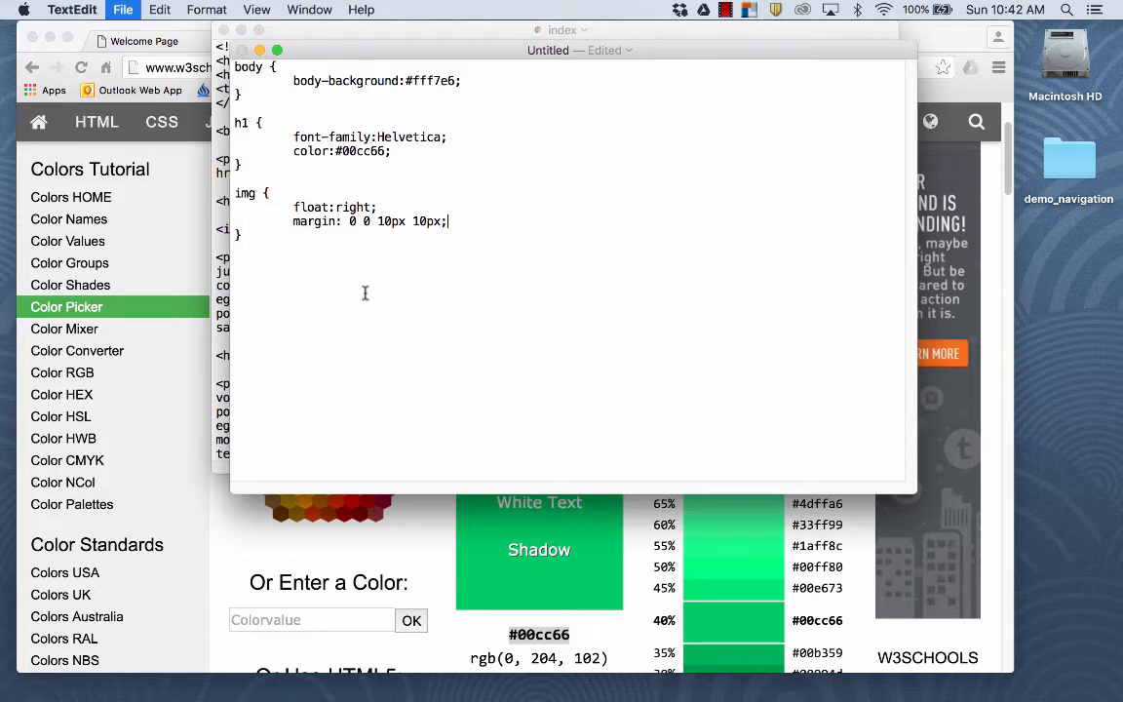
# - Save the file as stylesheet.css in demo_navigation, replacing the existing stylesheet
pyautogui.write('stylesheet.')
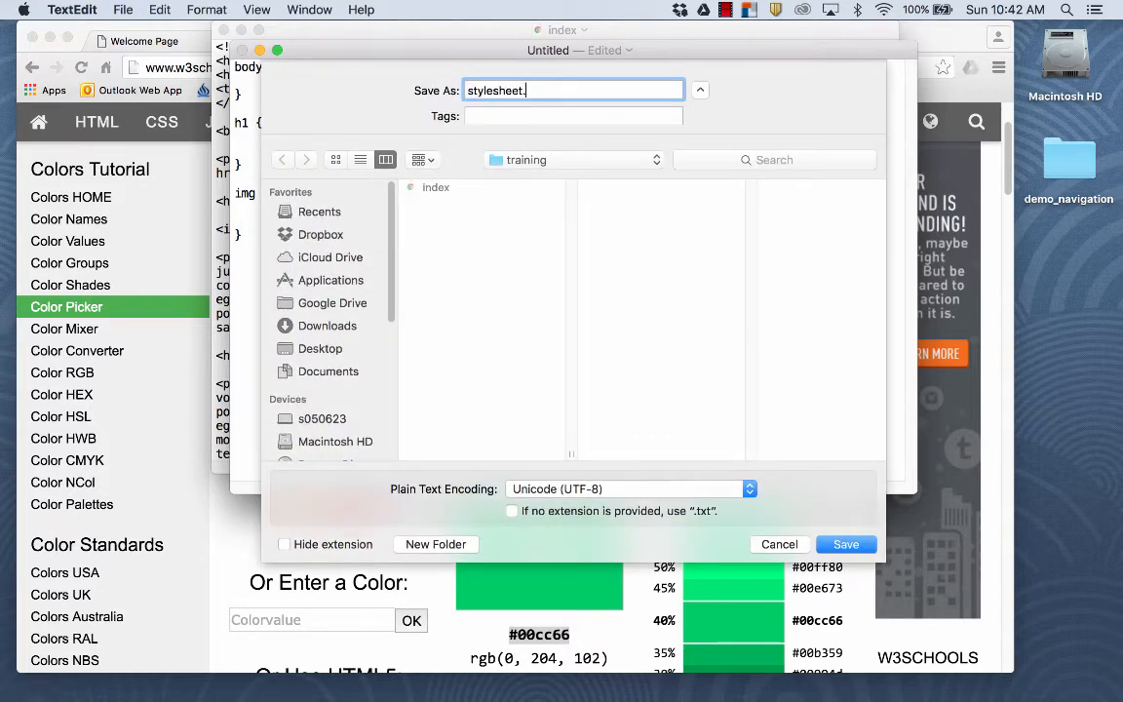
pyautogui.write('css')
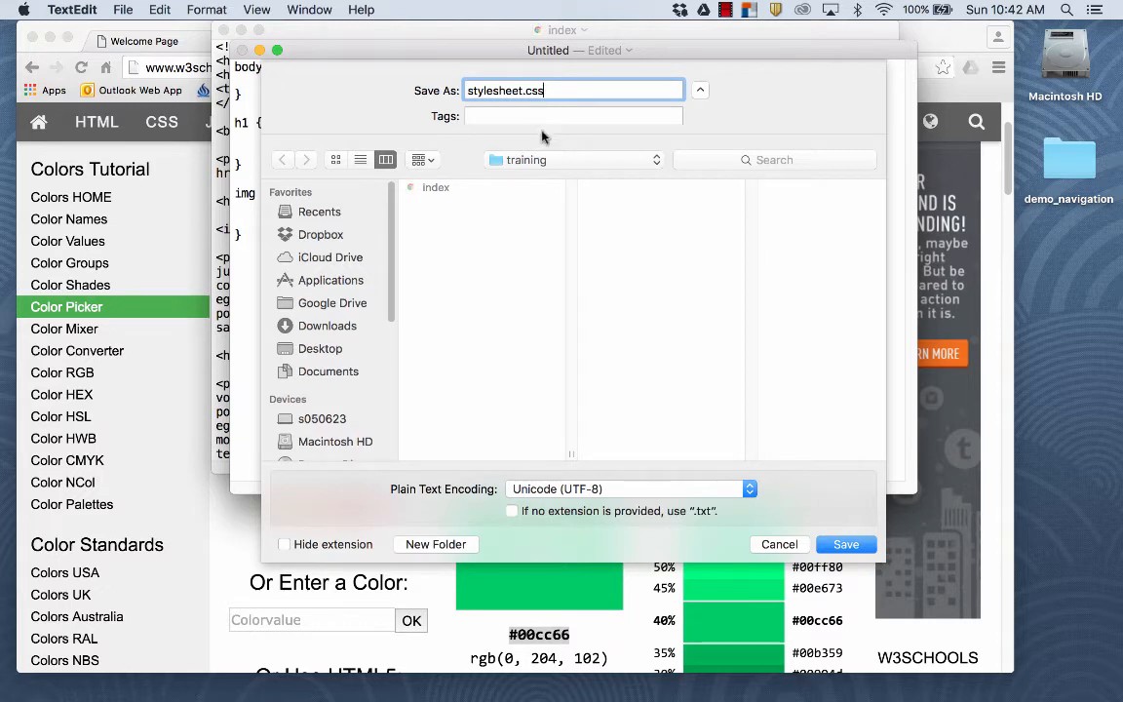
pyautogui.click(573, 159)
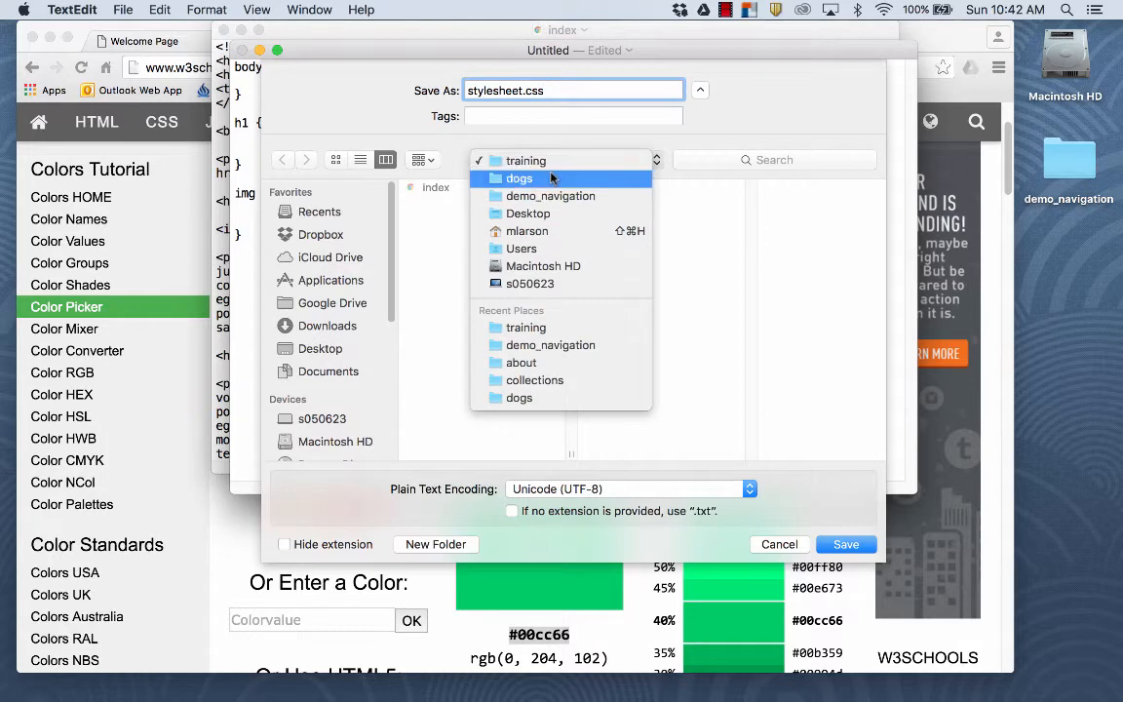
pyautogui.click(550, 195)
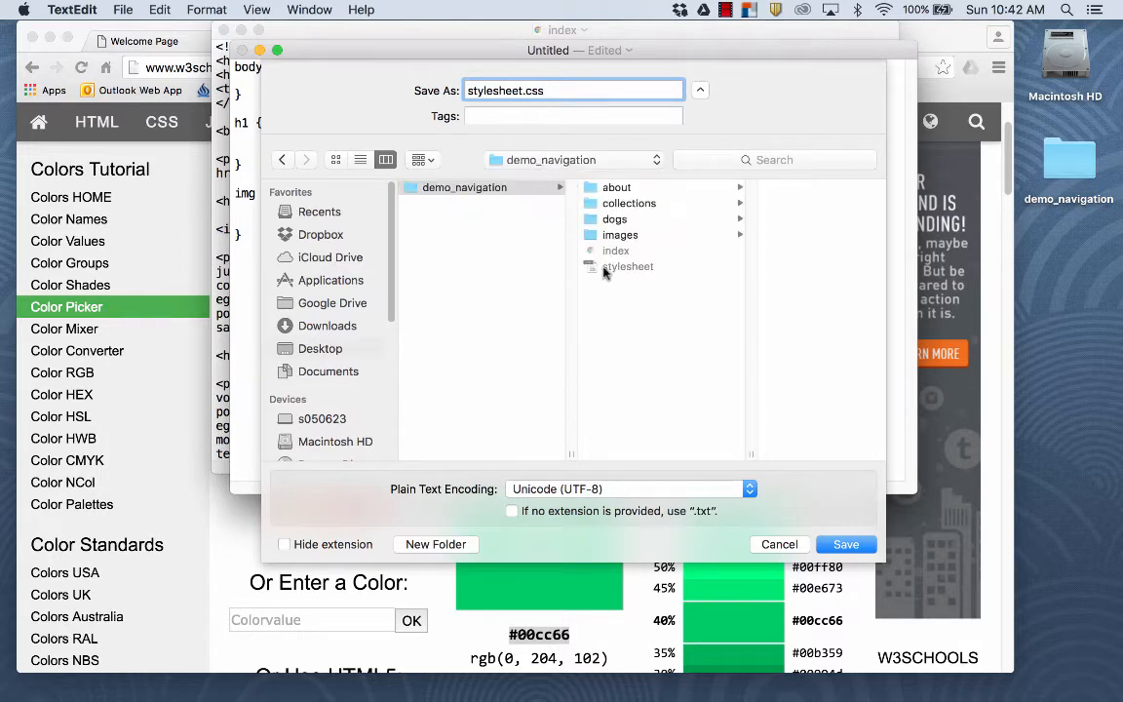
pyautogui.moveTo(662, 305)
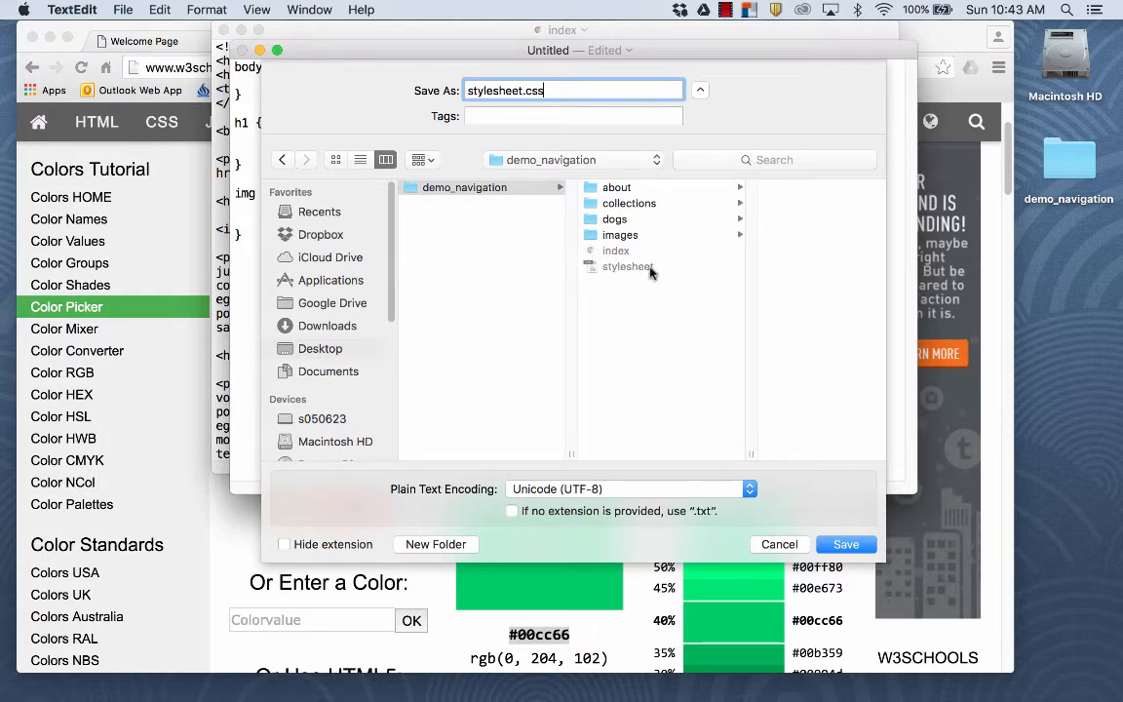
pyautogui.moveTo(687, 326)
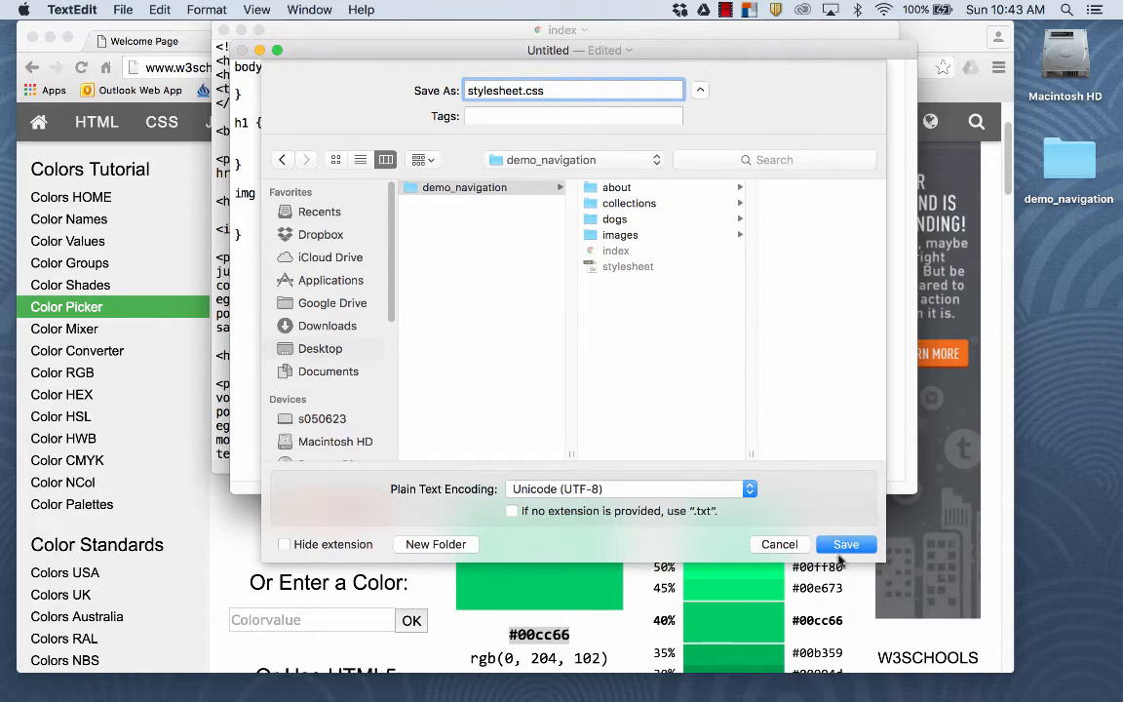
pyautogui.click(844, 544)
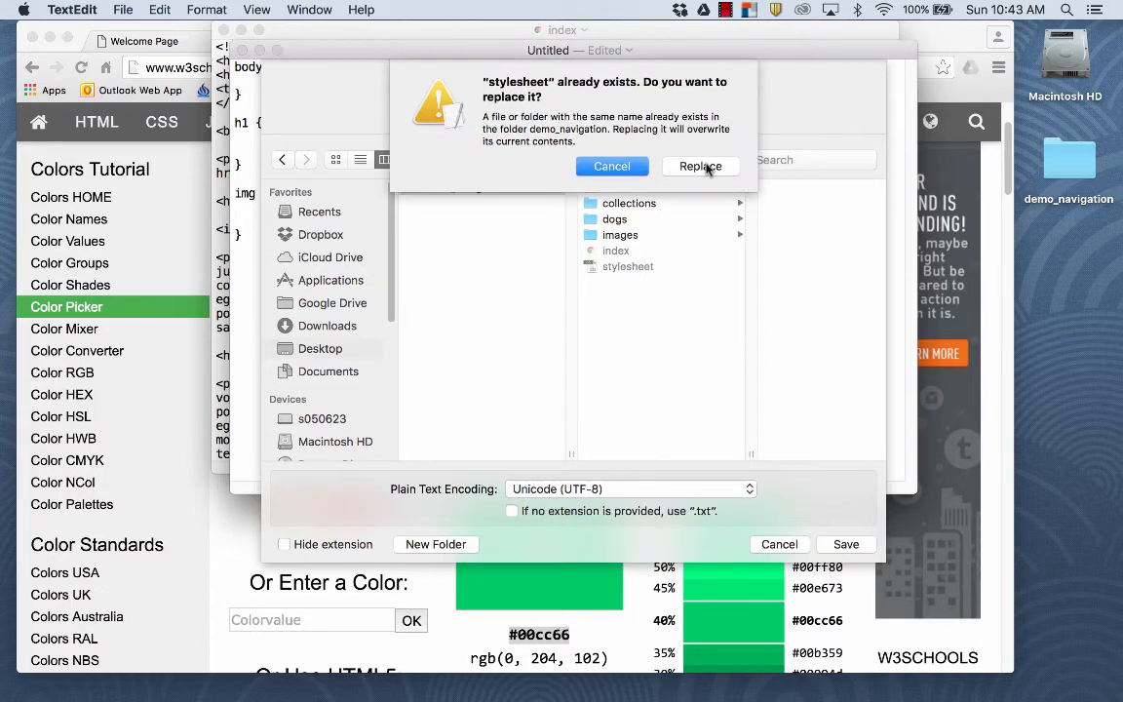
pyautogui.click(700, 166)
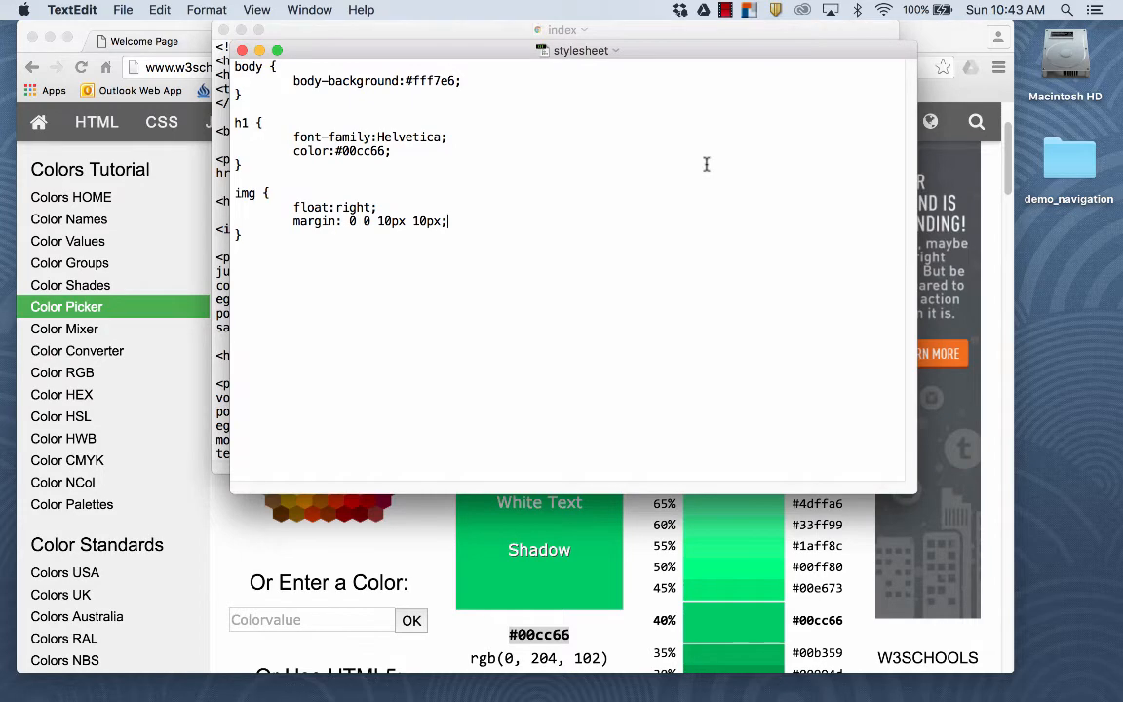
pyautogui.moveTo(597, 96)
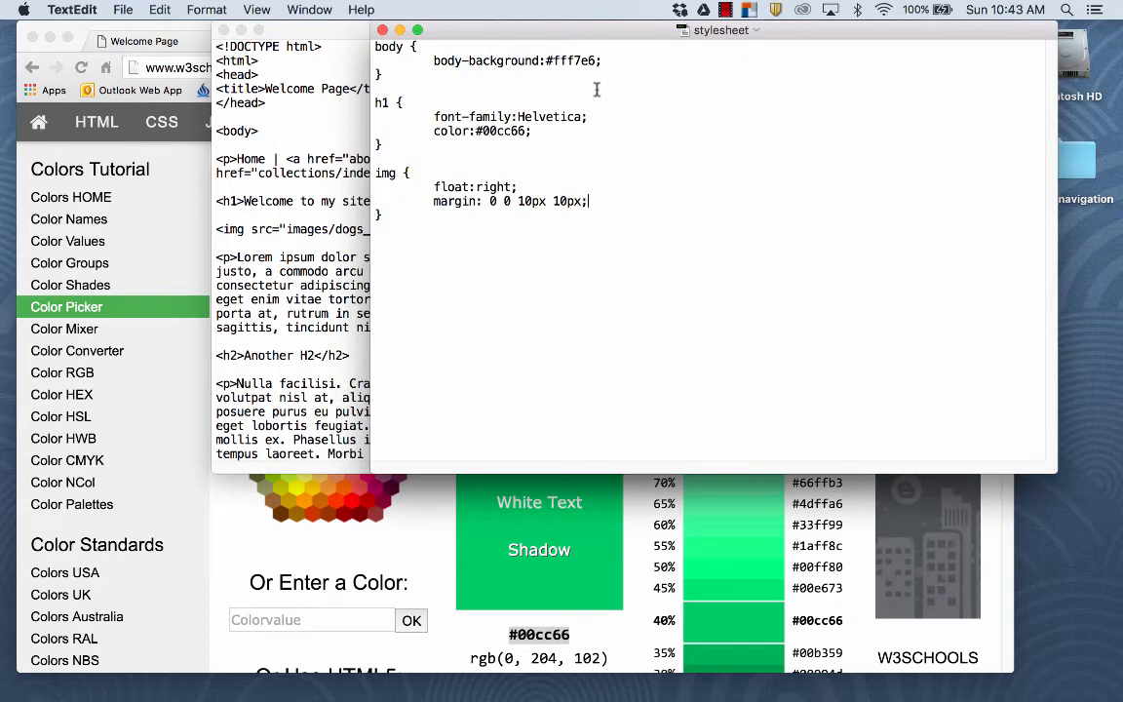
pyautogui.moveTo(307, 133)
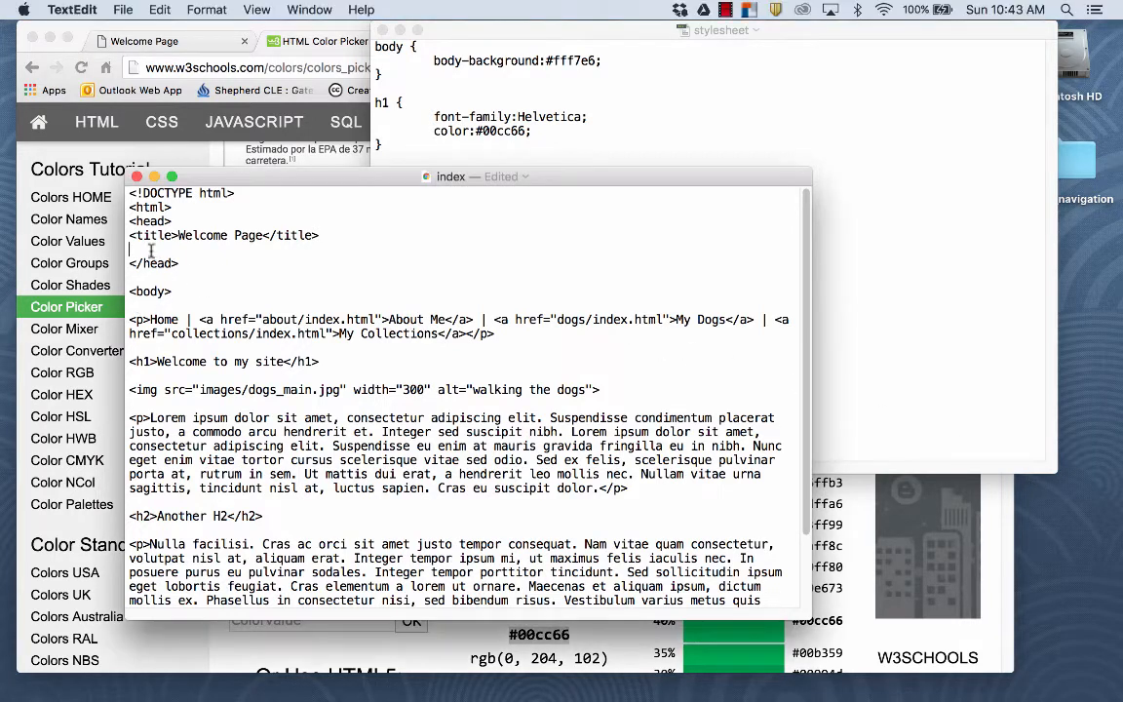
# - Insert a <link> to stylesheet.css below the title in index.html's head
pyautogui.write('<link rel="stylesheet" type="text/css" href="../../stylesheet.css">')
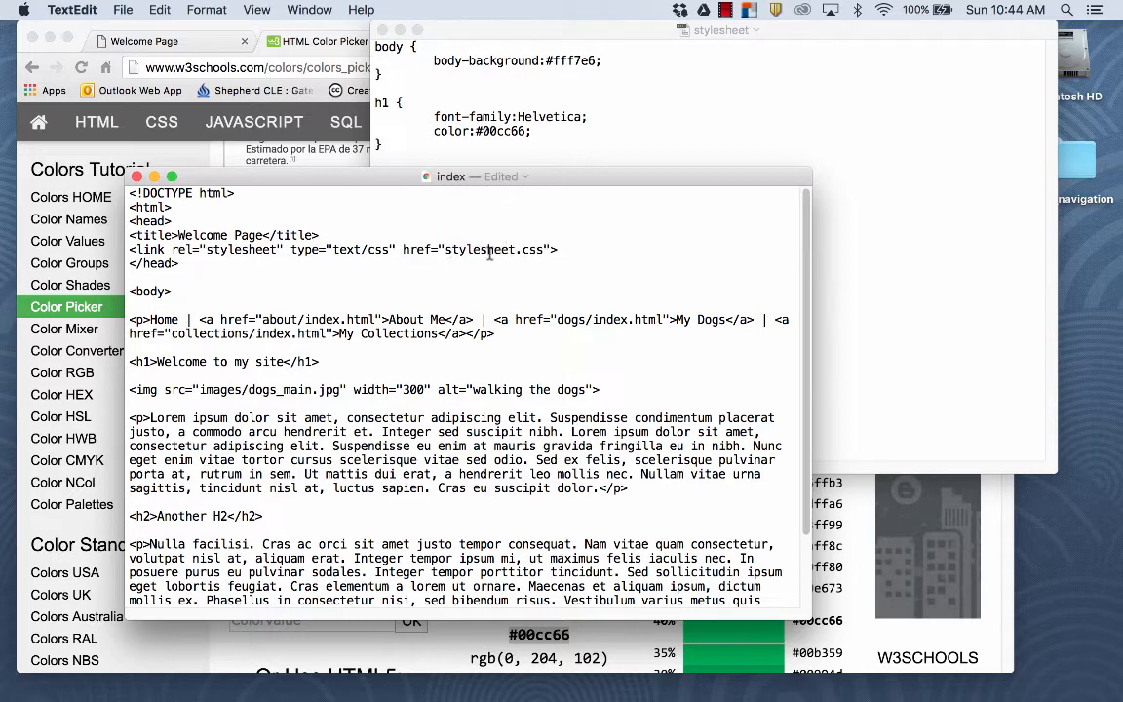
pyautogui.click(448, 250)
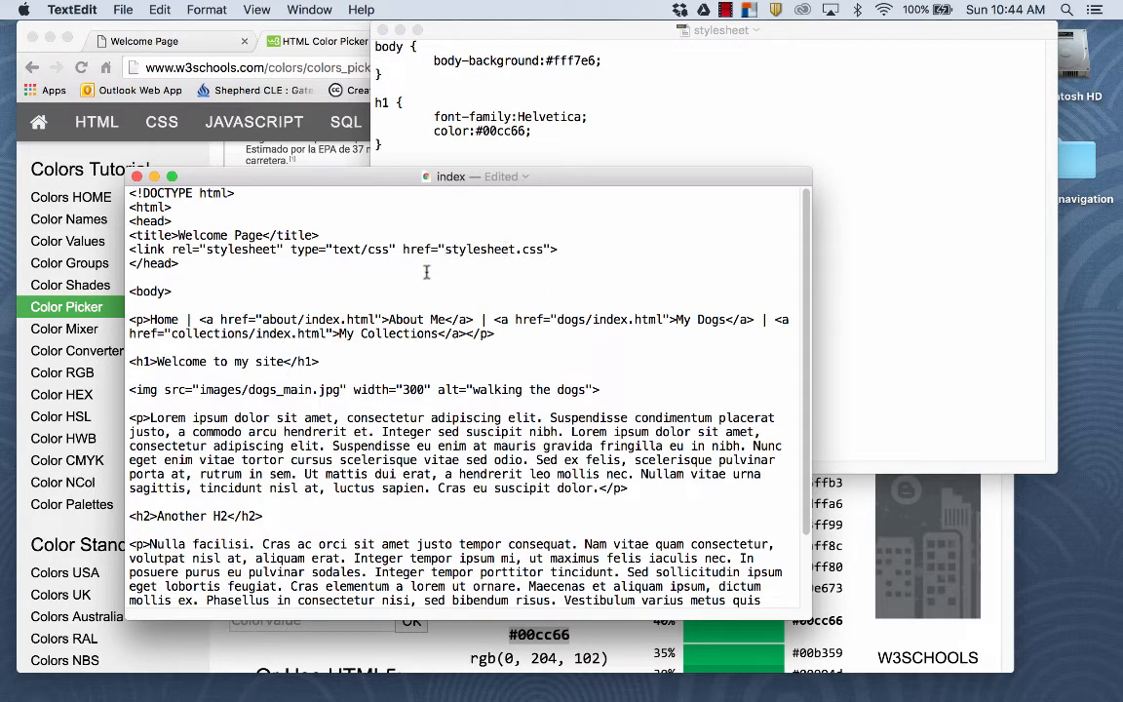
pyautogui.moveTo(642, 288)
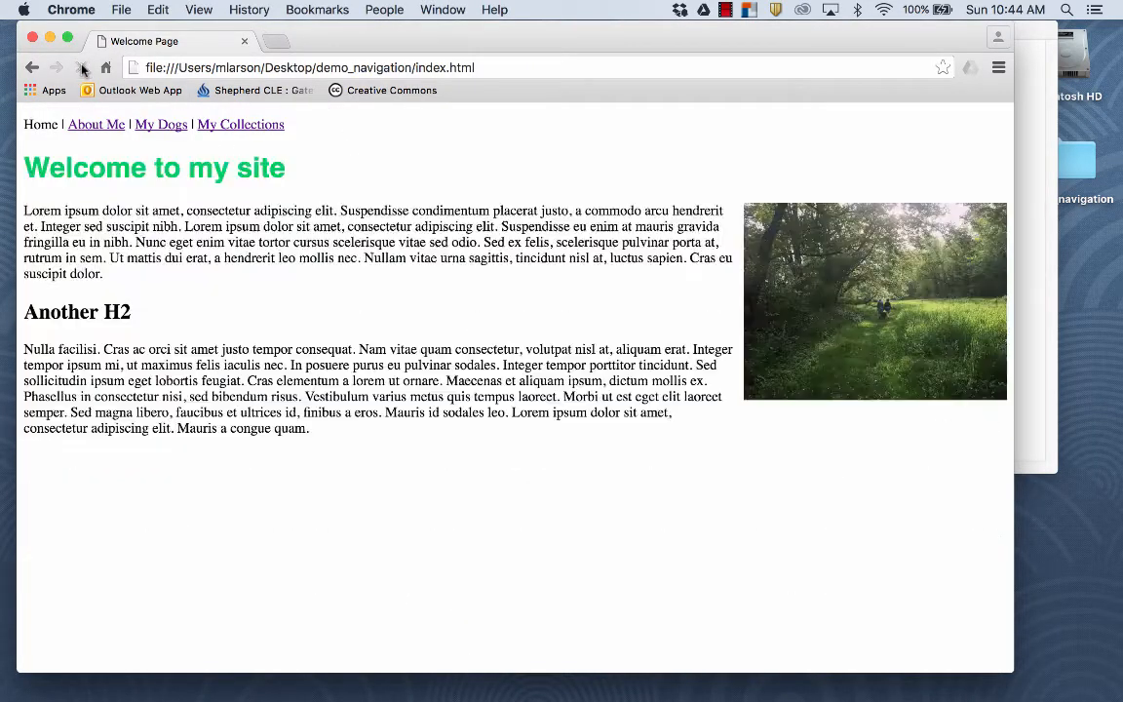
# - Reload index.html in Chrome to show the green Helvetica heading and right-floated photo
pyautogui.click(82, 66)
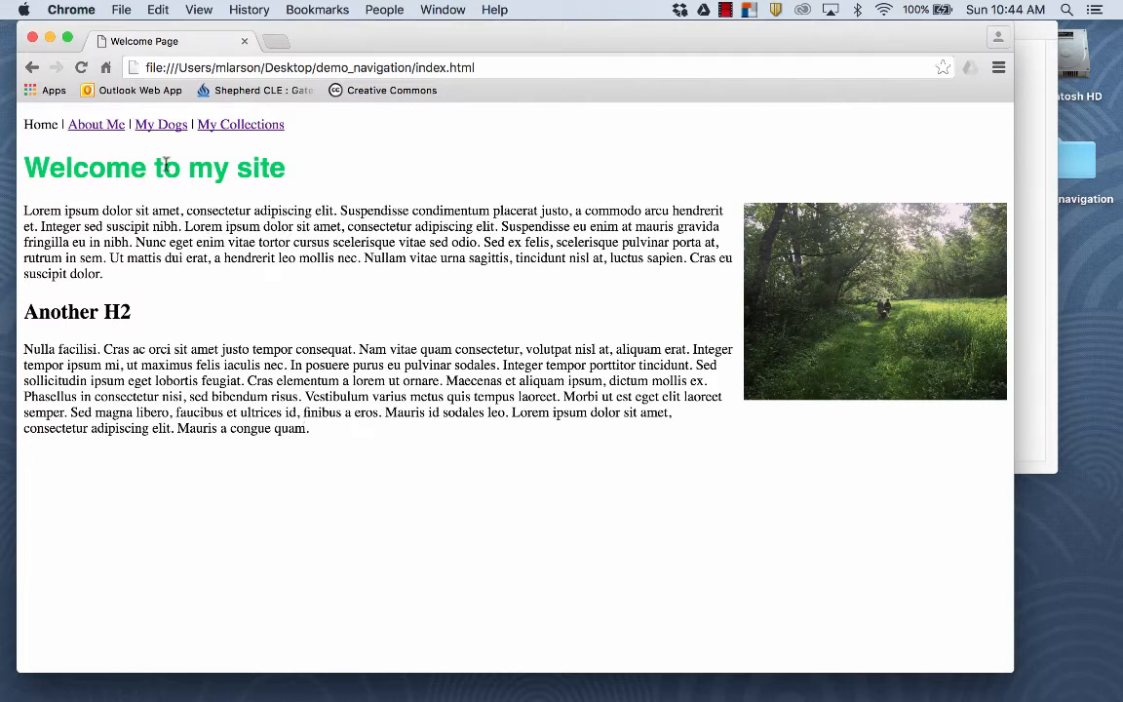
pyautogui.moveTo(249, 156)
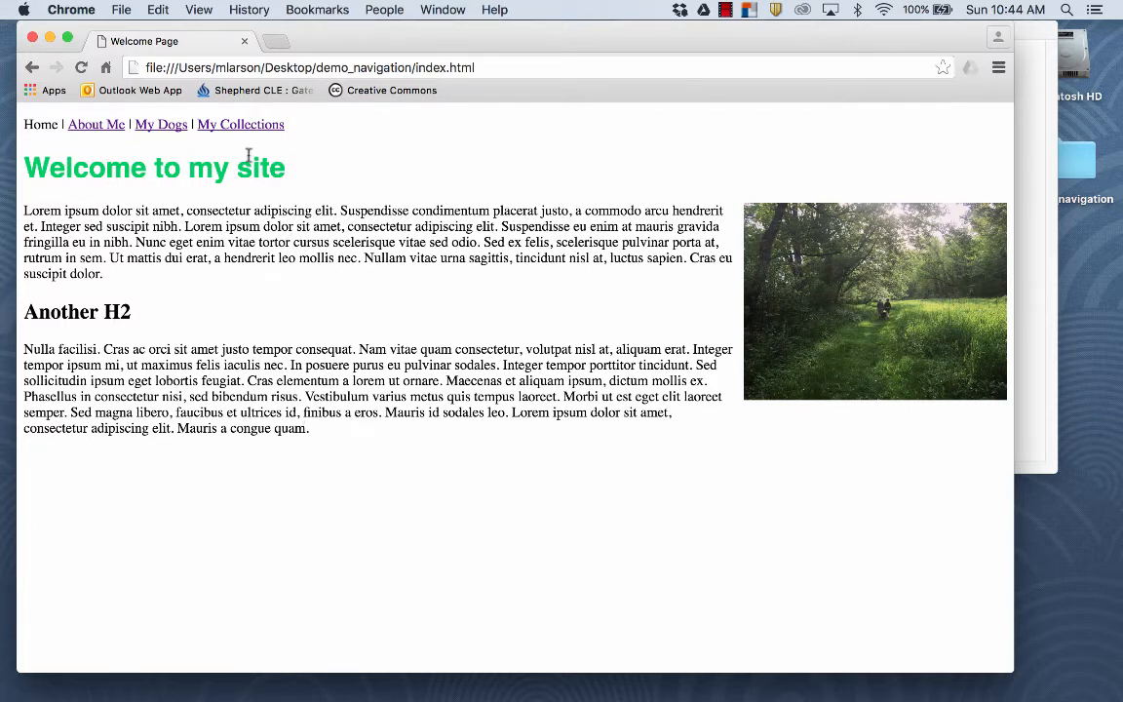
pyautogui.moveTo(334, 144)
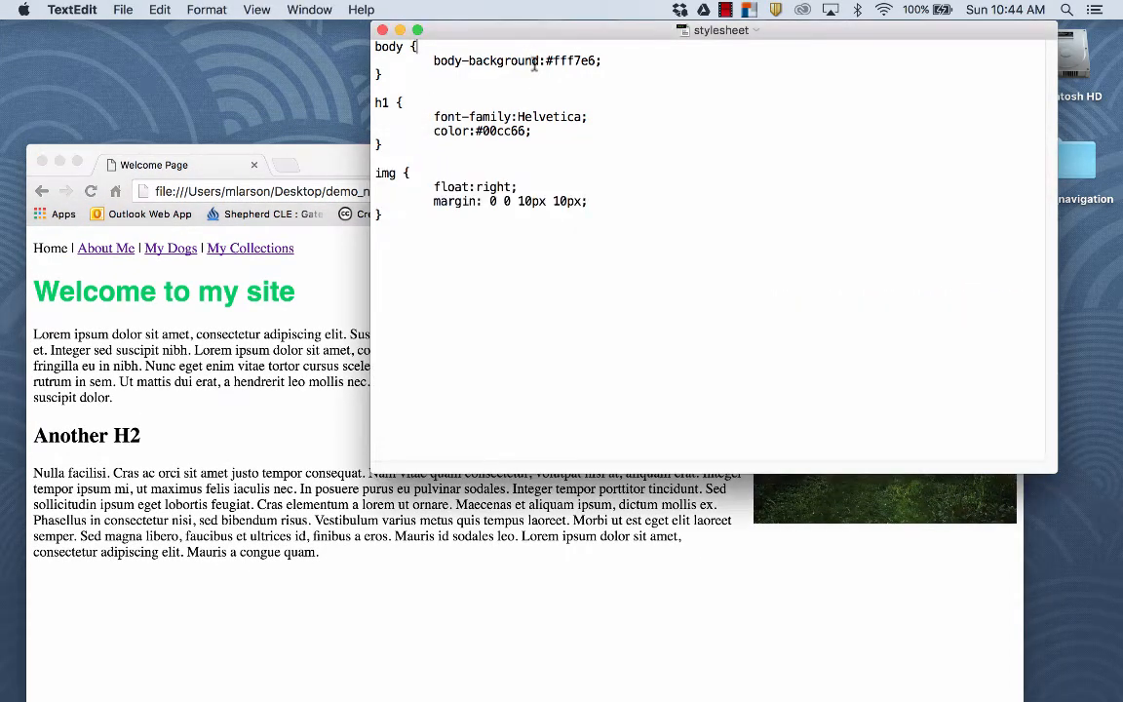
# - Change the body rule's body-background property to background-color:#fff7e6 and save the stylesheet
pyautogui.doubleClick(485, 61)
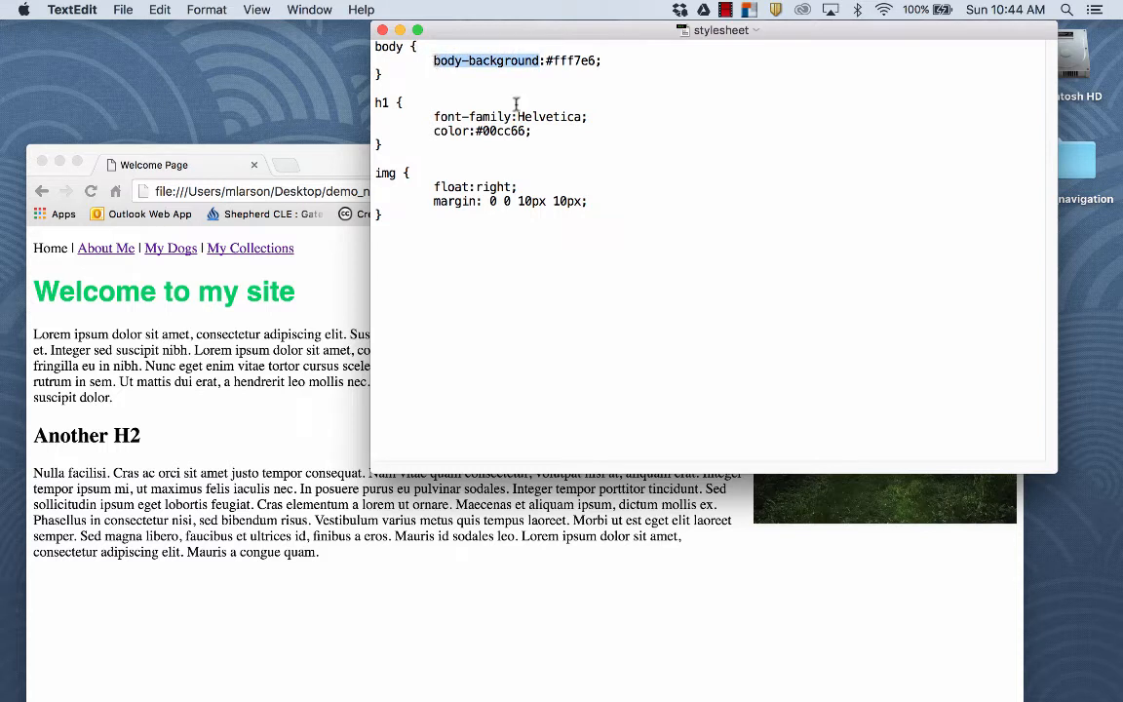
pyautogui.write('back')
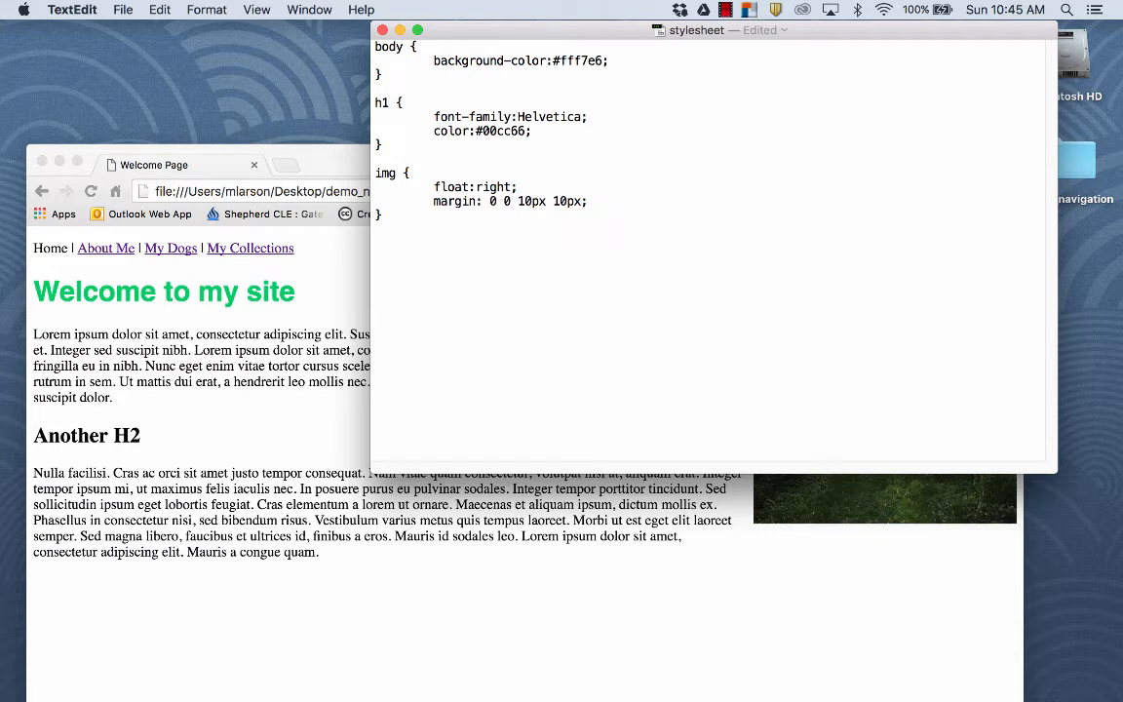
pyautogui.click(550, 61)
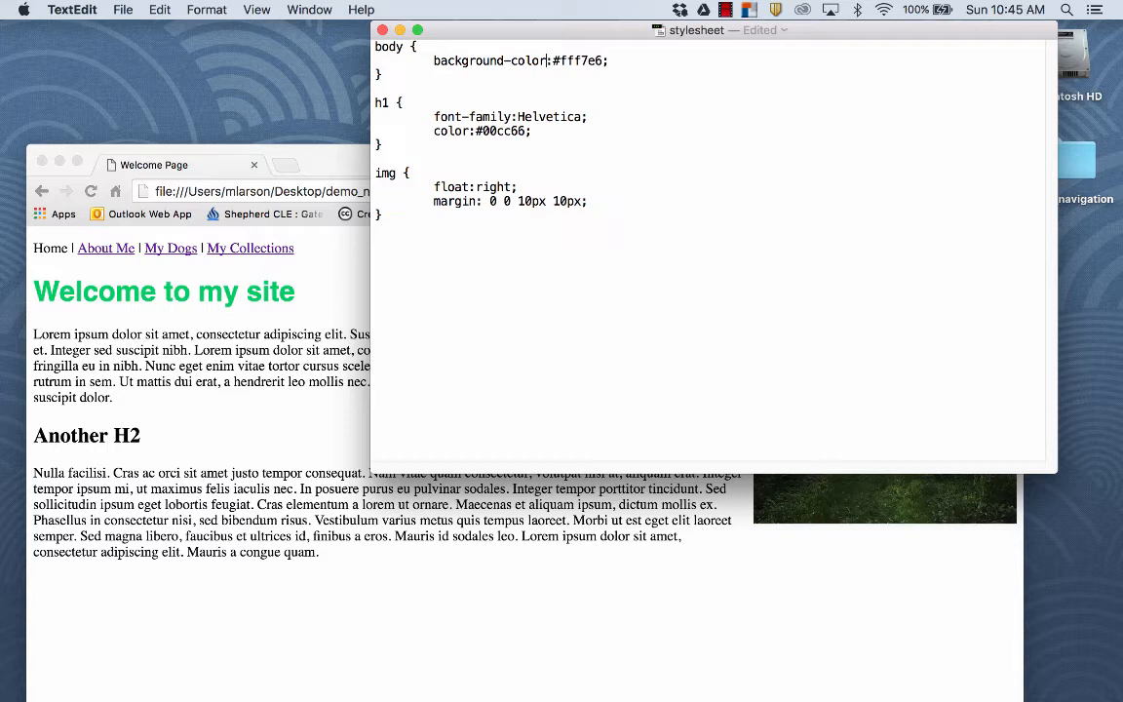
pyautogui.press('cmd+s')
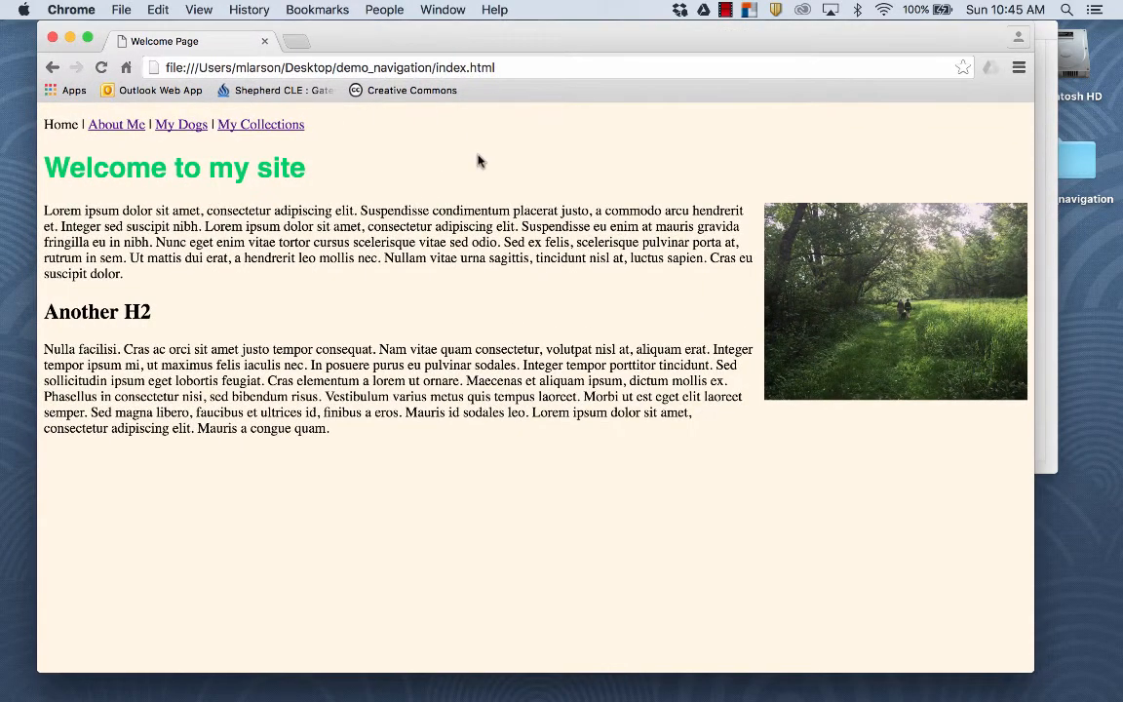
pyautogui.moveTo(503, 332)
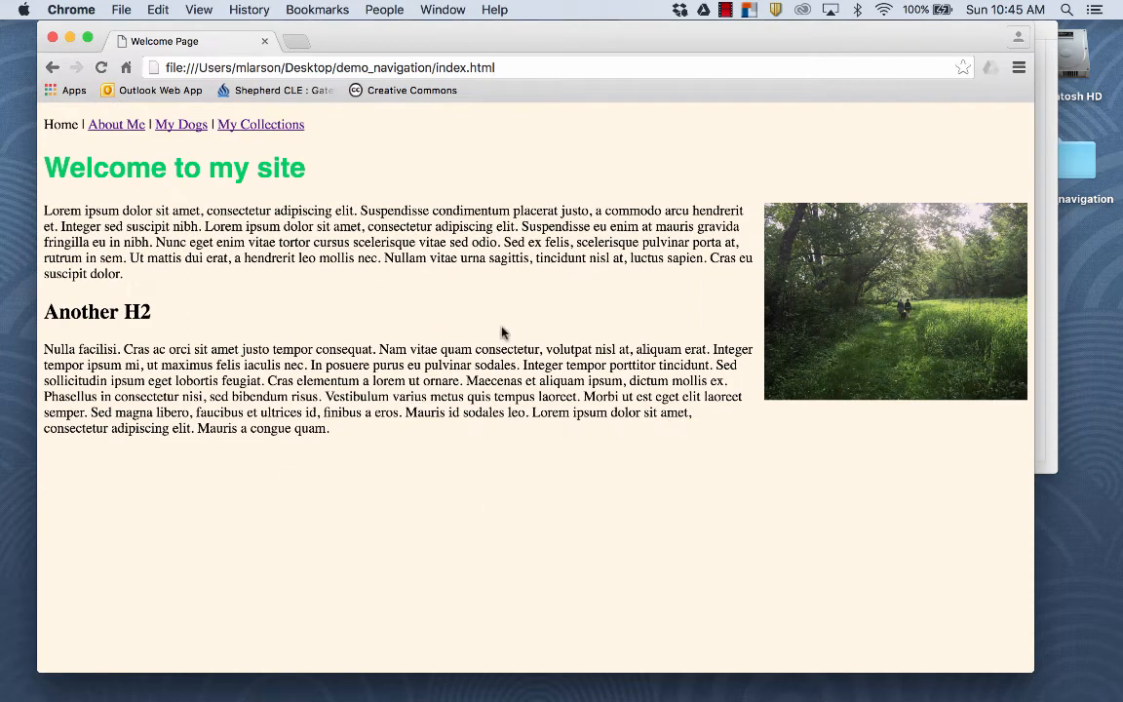
# - Visit the site's About Me page, then the My Dogs page
pyautogui.click(116, 124)
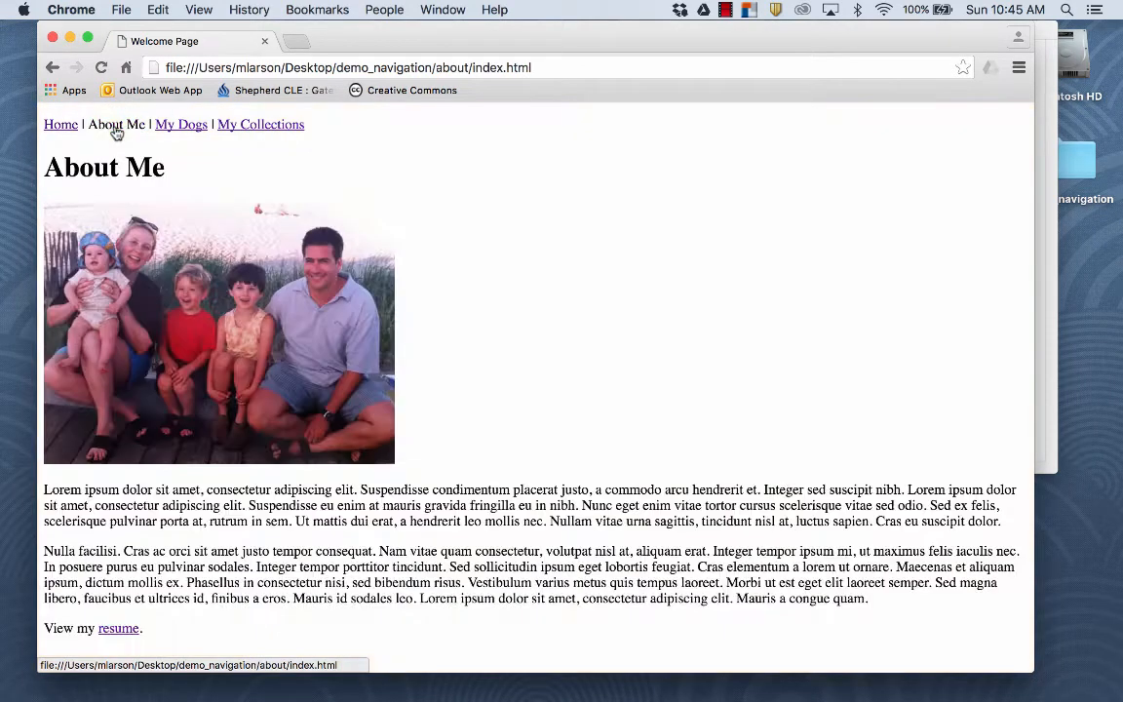
pyautogui.click(180, 124)
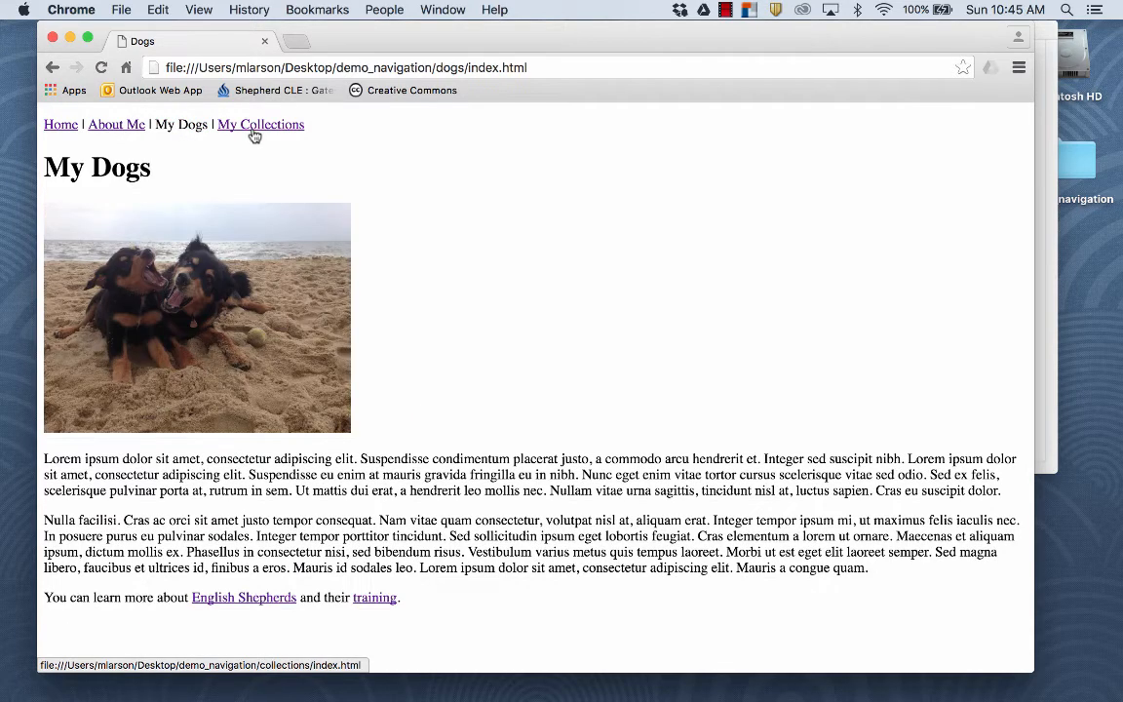
# - Return to the Home page and bring the home index.html source forward in TextEdit
pyautogui.click(260, 124)
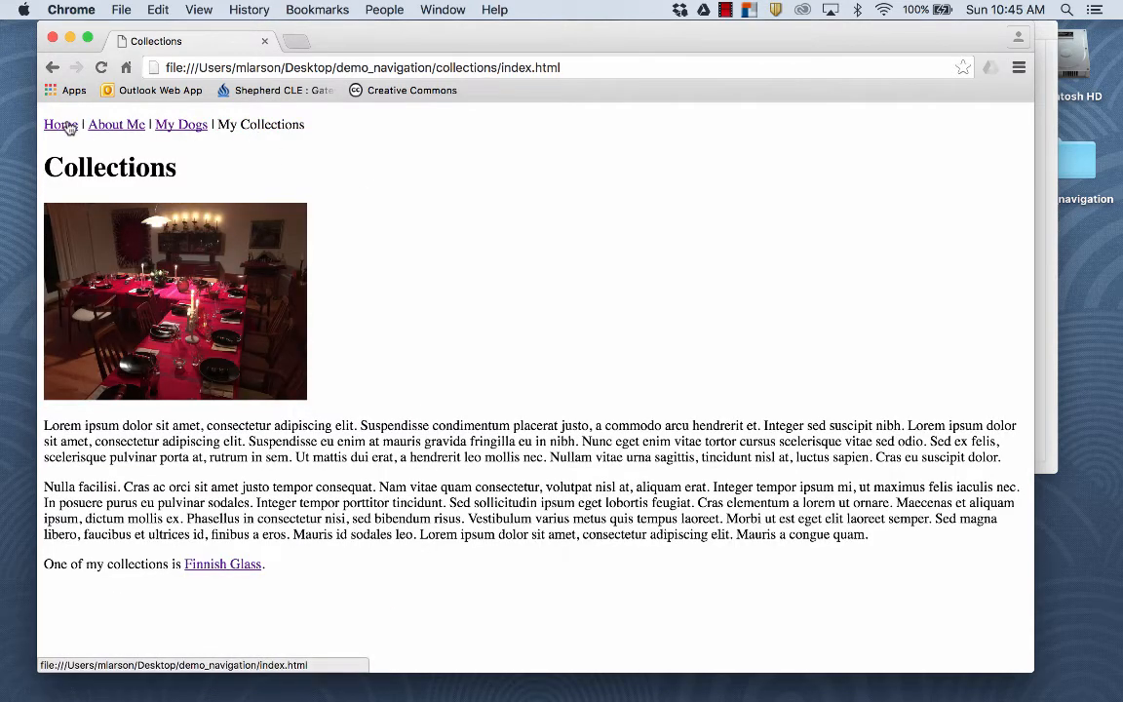
pyautogui.click(59, 124)
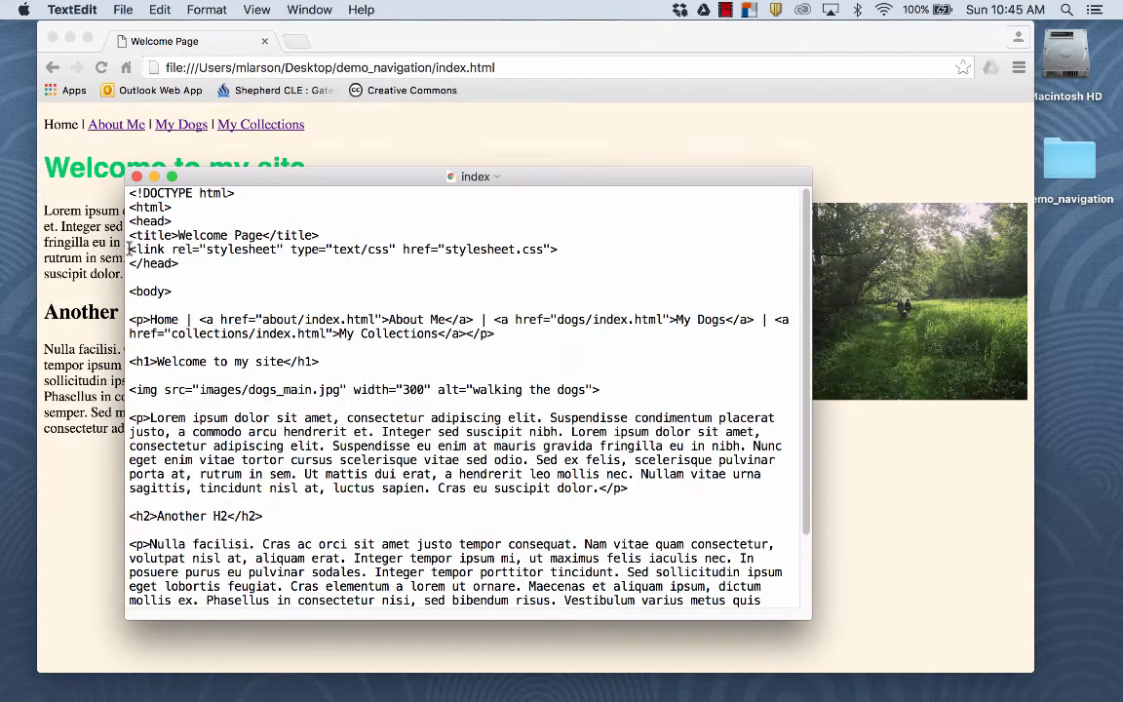
# - Copy the stylesheet link line and add it to the About Me page source
pyautogui.moveTo(128, 249); pyautogui.dragTo(558, 249)
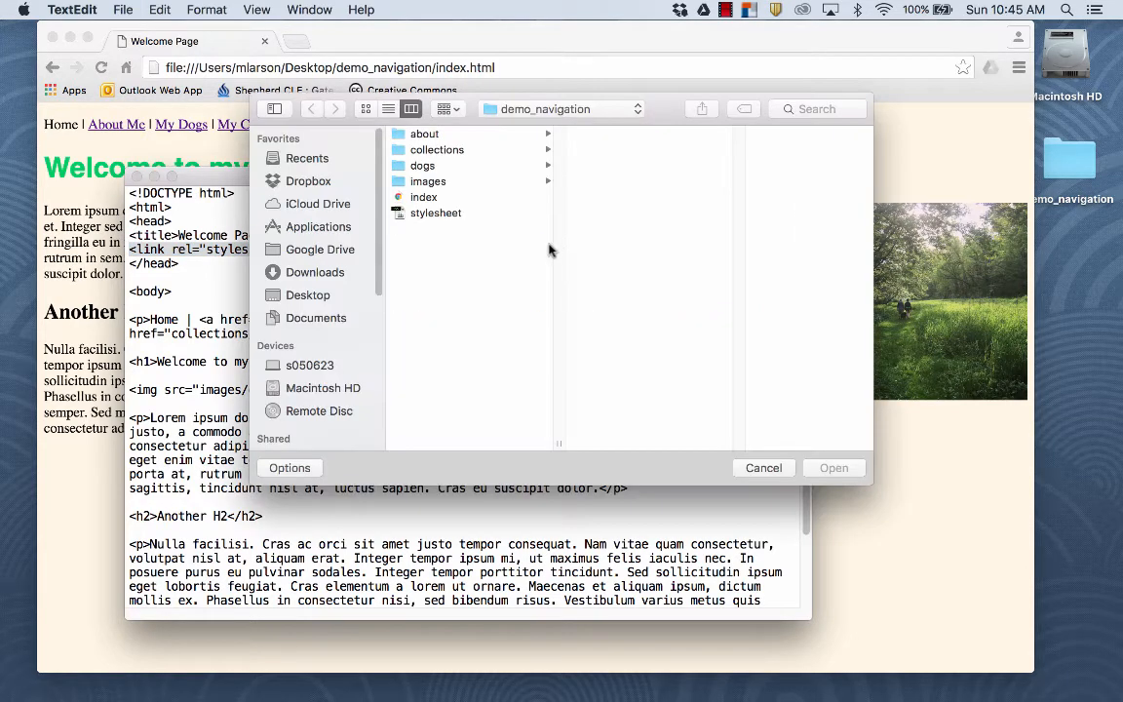
pyautogui.click(424, 133)
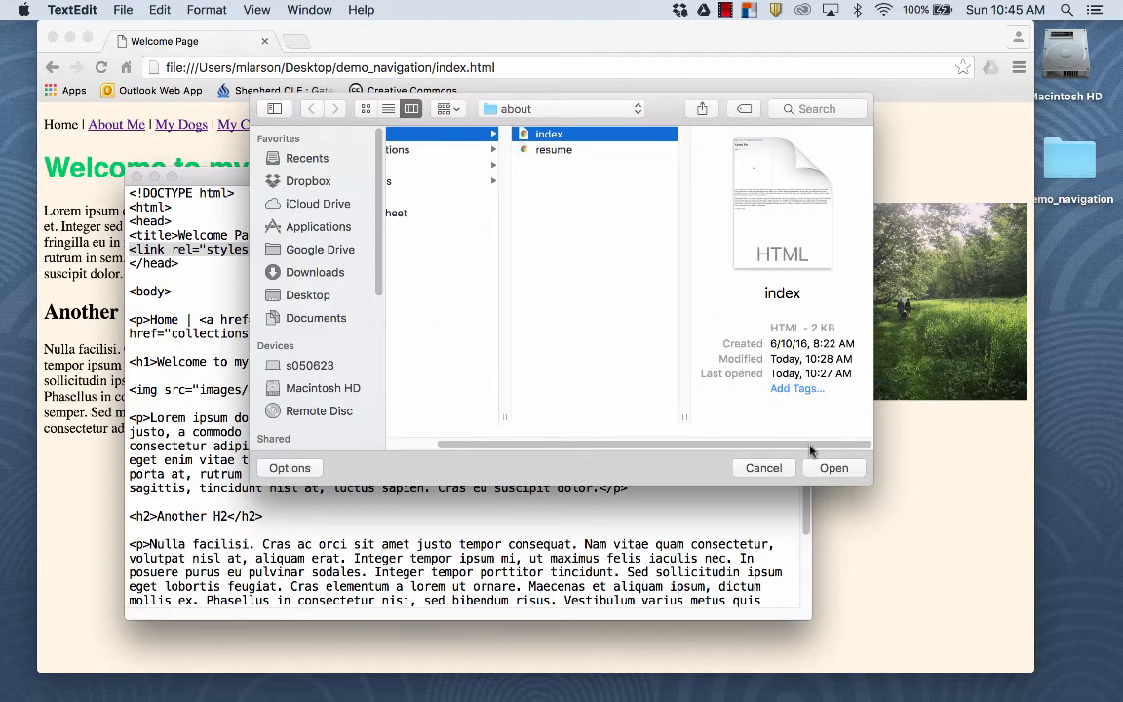
pyautogui.click(833, 466)
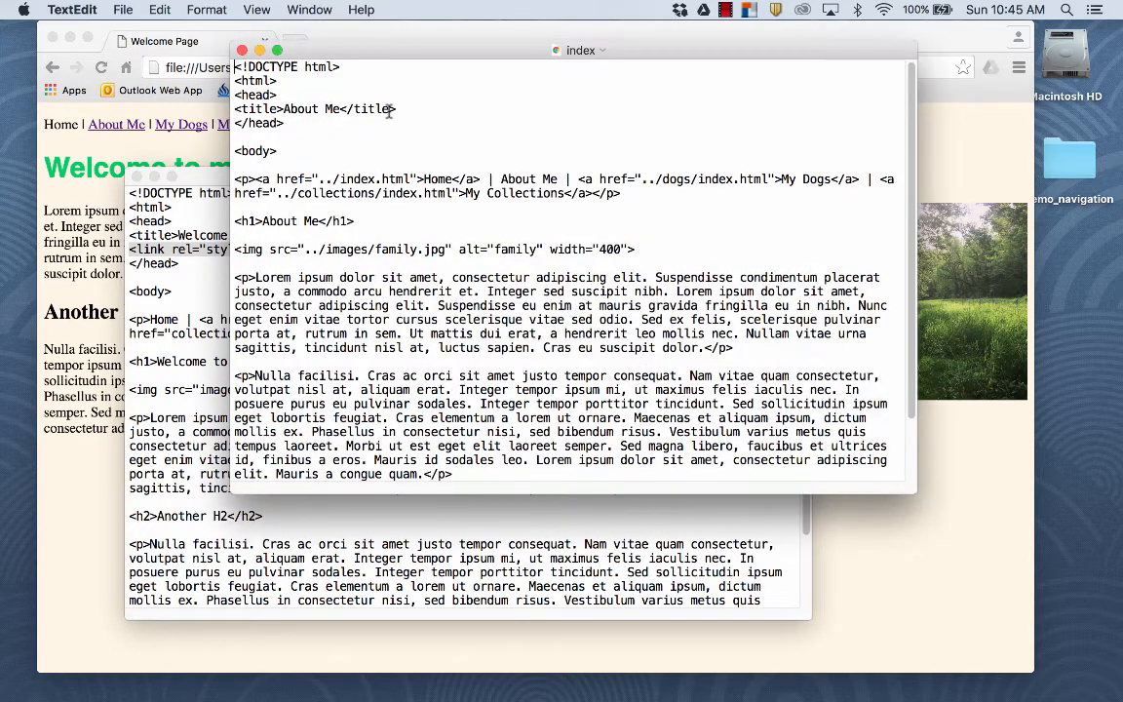
pyautogui.write('<link rel="stylesheet" type="text/css" href="stylesheet.css">')
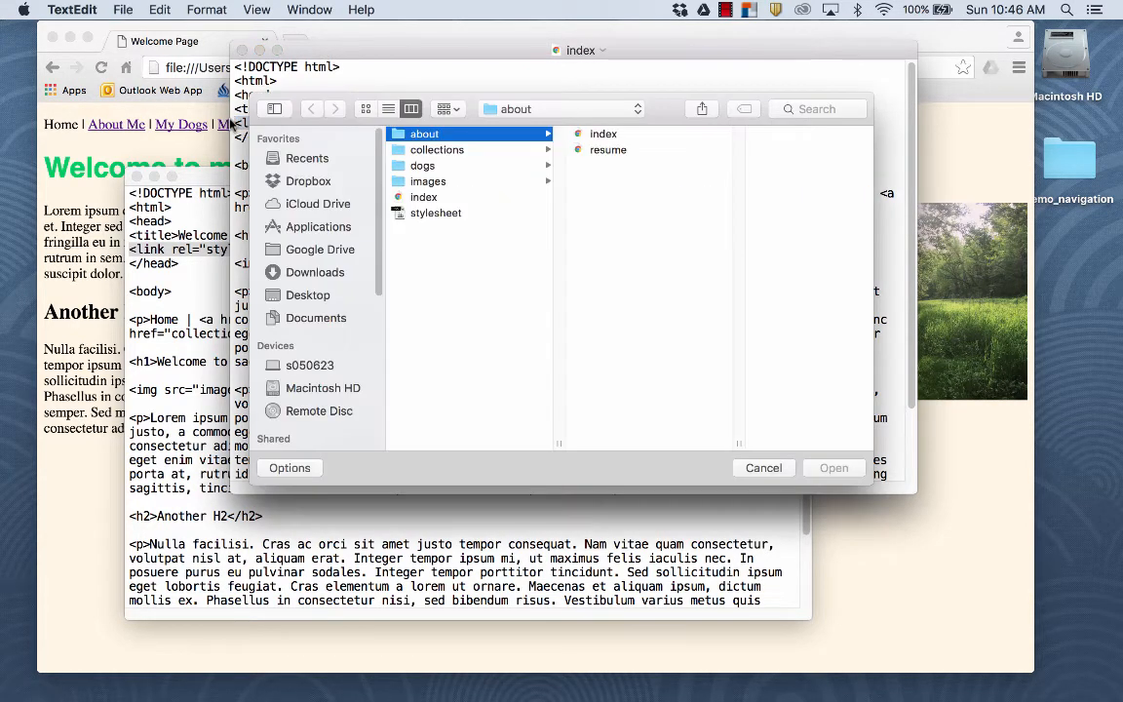
# - Open the Collections, Dogs and Training sources, adding a ../stylesheet.css link to each
pyautogui.click(437, 149)
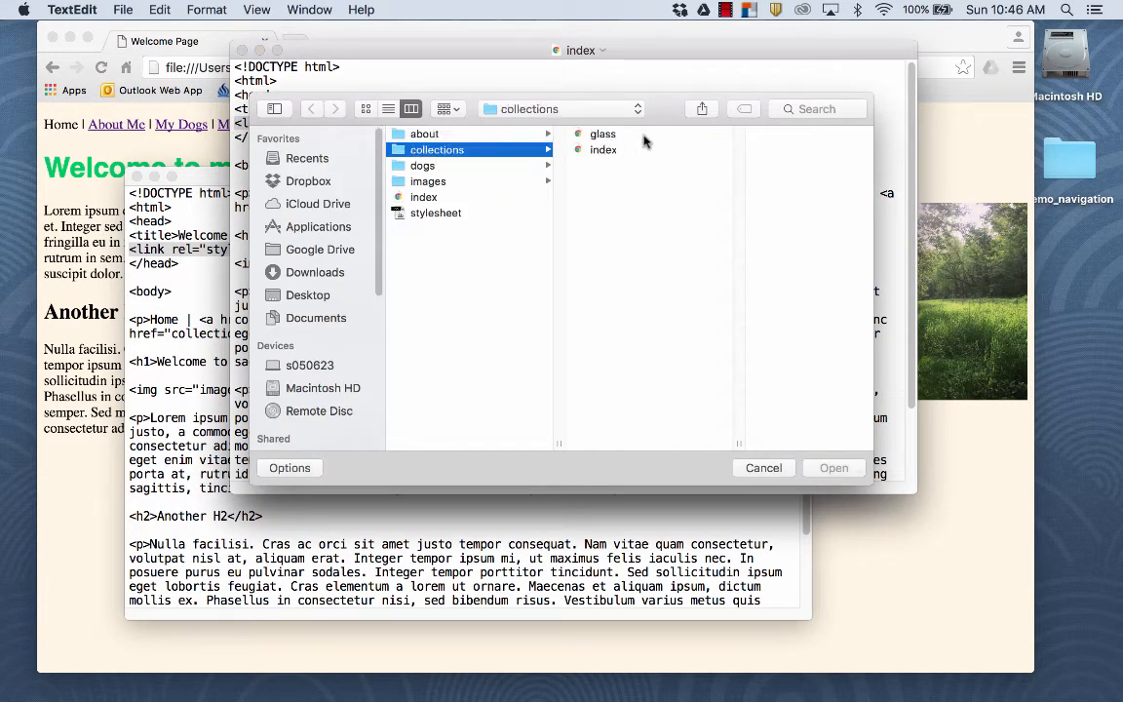
pyautogui.click(603, 149)
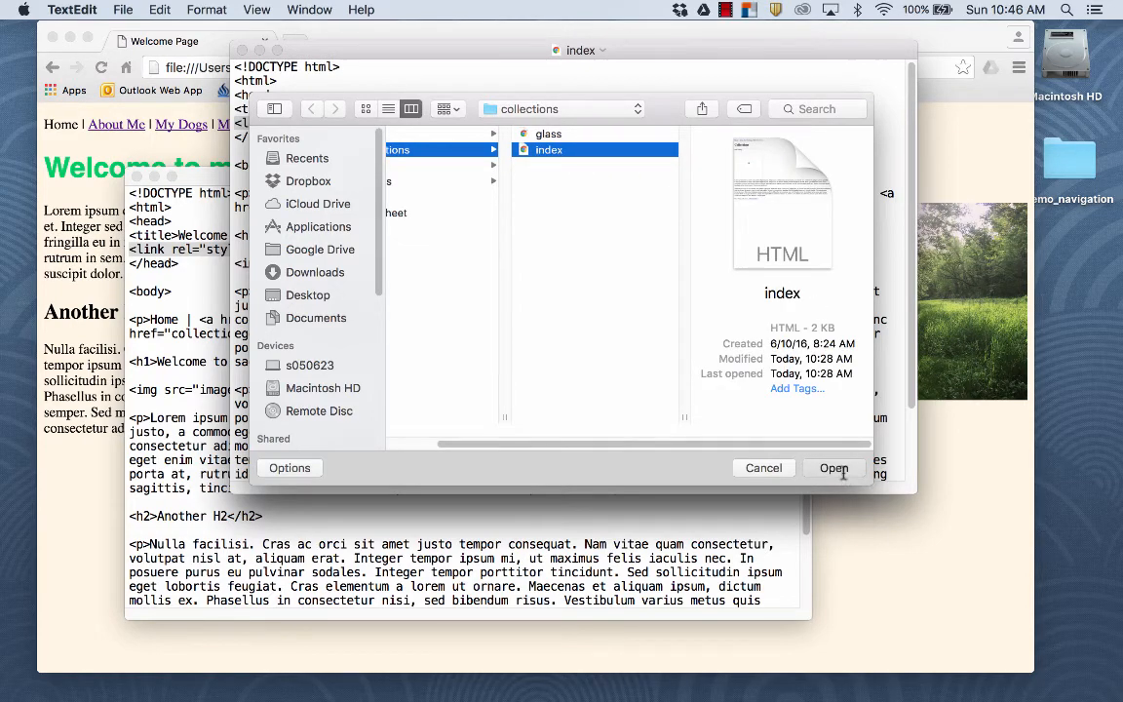
pyautogui.click(833, 467)
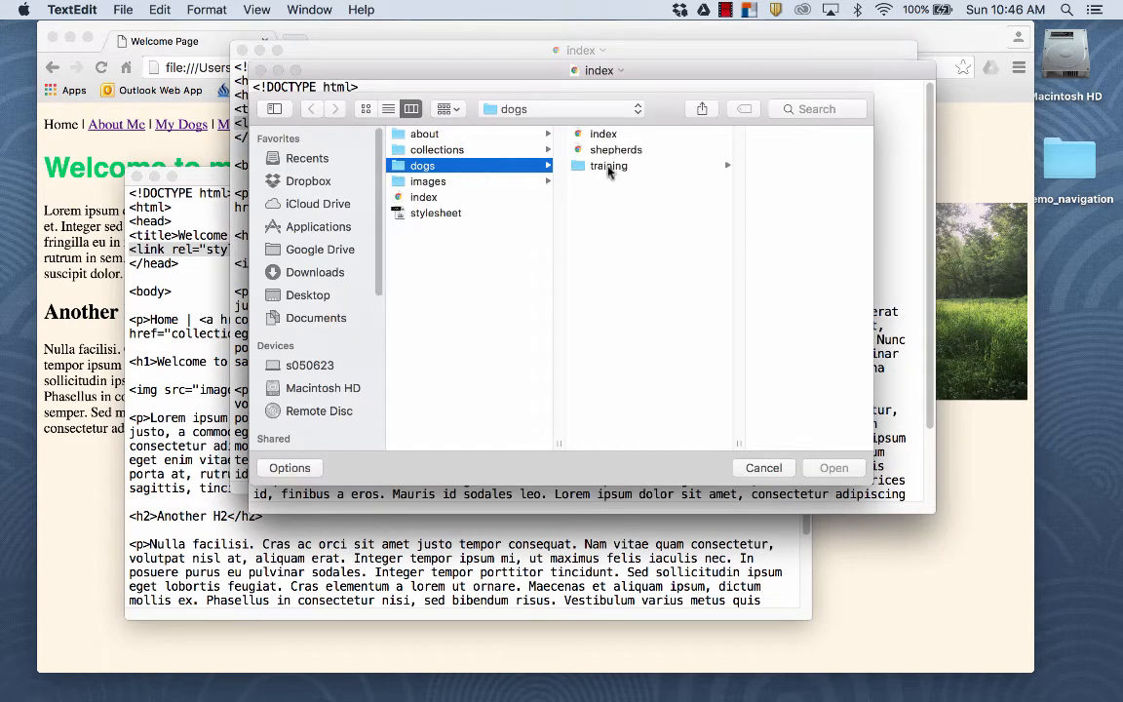
pyautogui.click(602, 133)
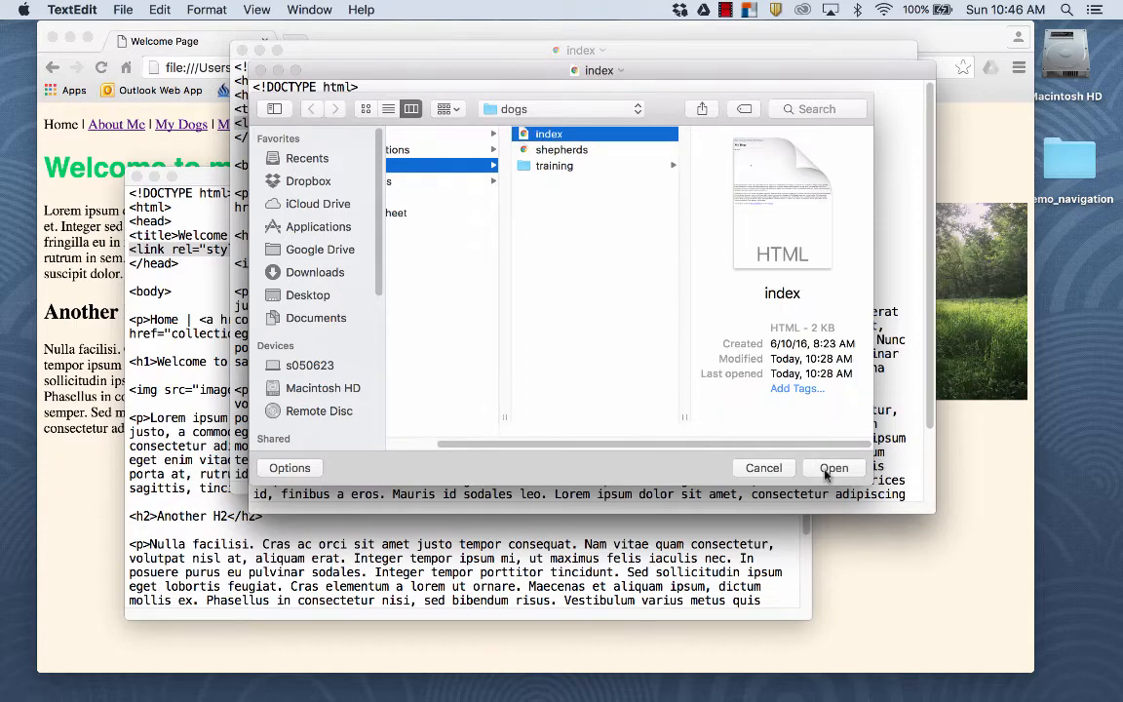
pyautogui.click(833, 468)
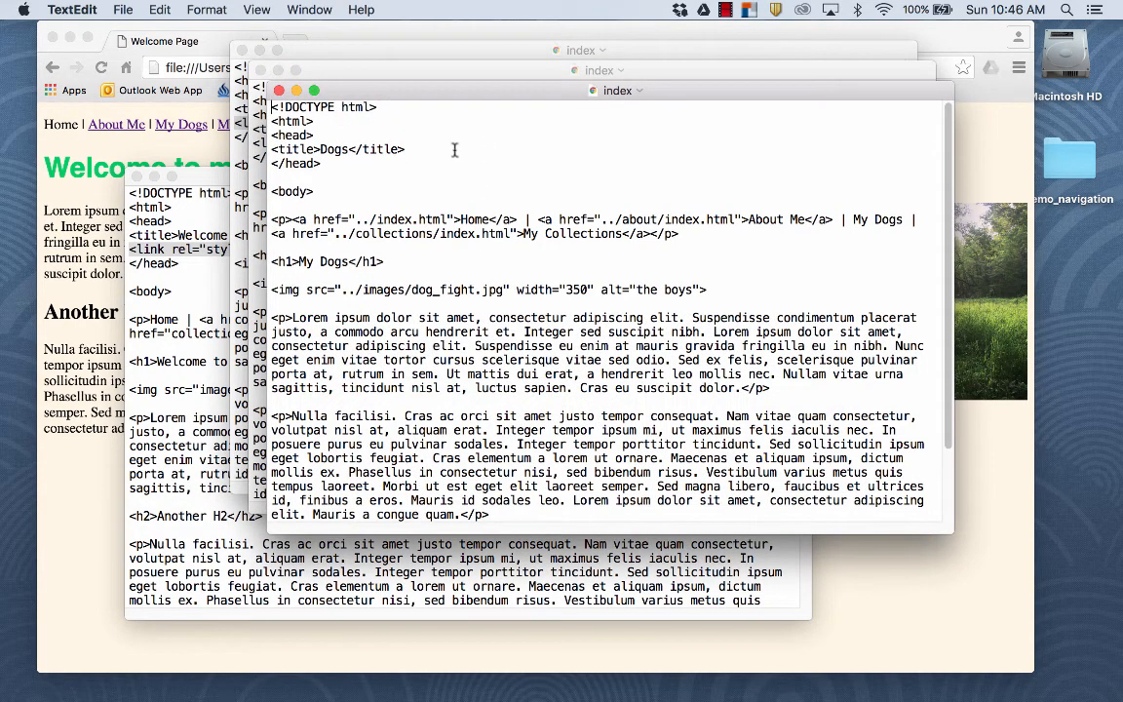
pyautogui.write('<link rel="stylesheet" type="text/css" href="../stylesheet.css">')
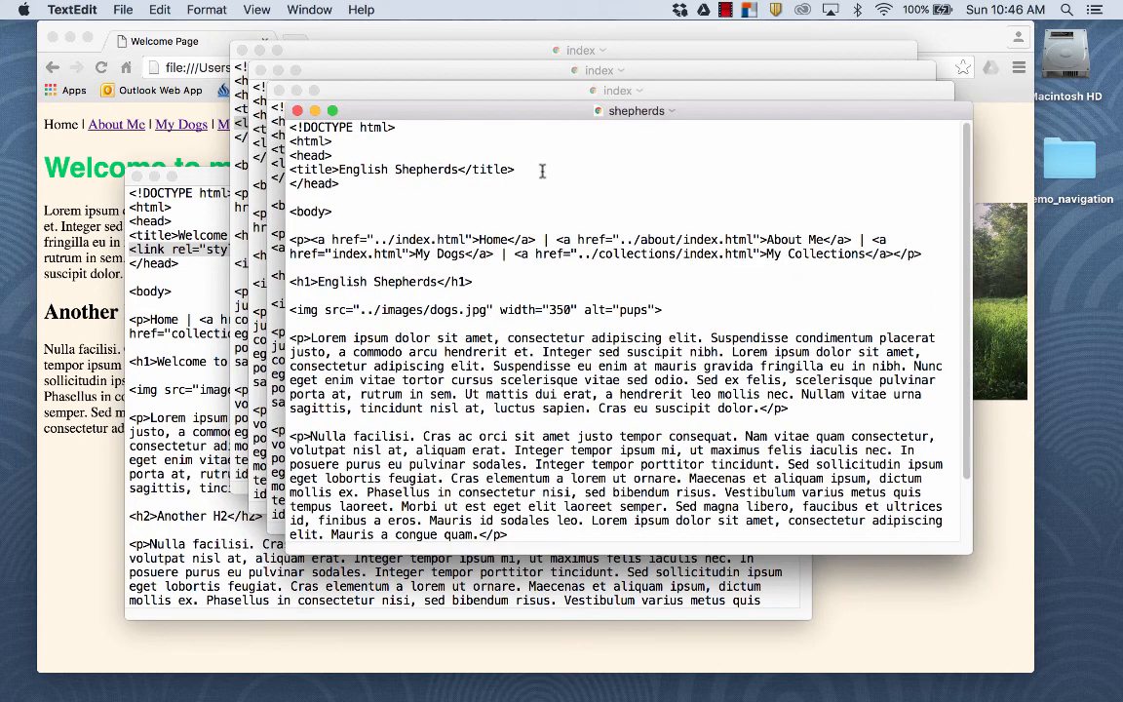
pyautogui.write('<link rel="stylesheet" type="text/css" href="../stylesheet.css">')
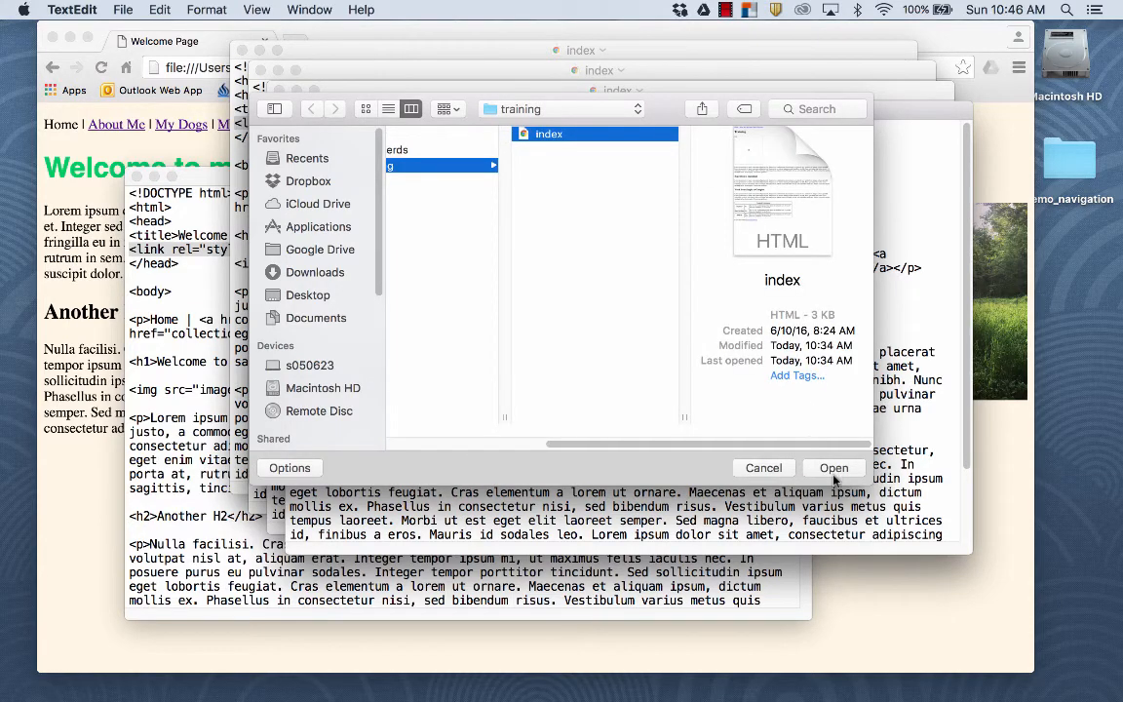
pyautogui.click(833, 467)
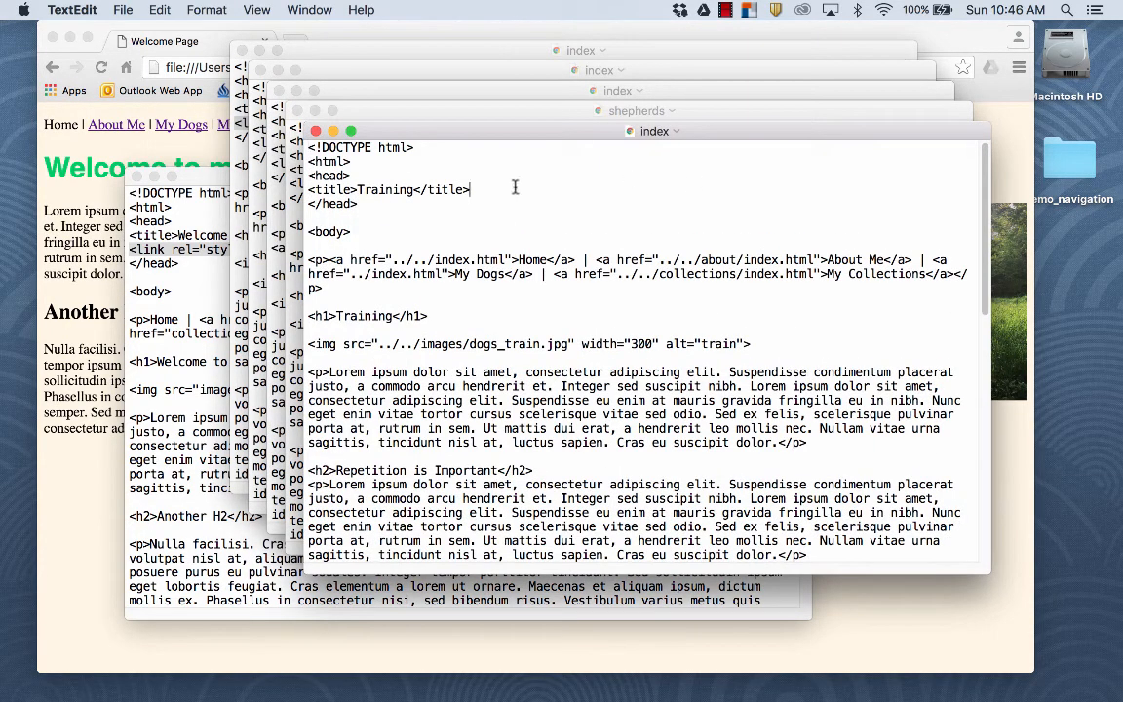
pyautogui.write('<link rel="stylesheet" type="text/css" href="../stylesheet.css">')
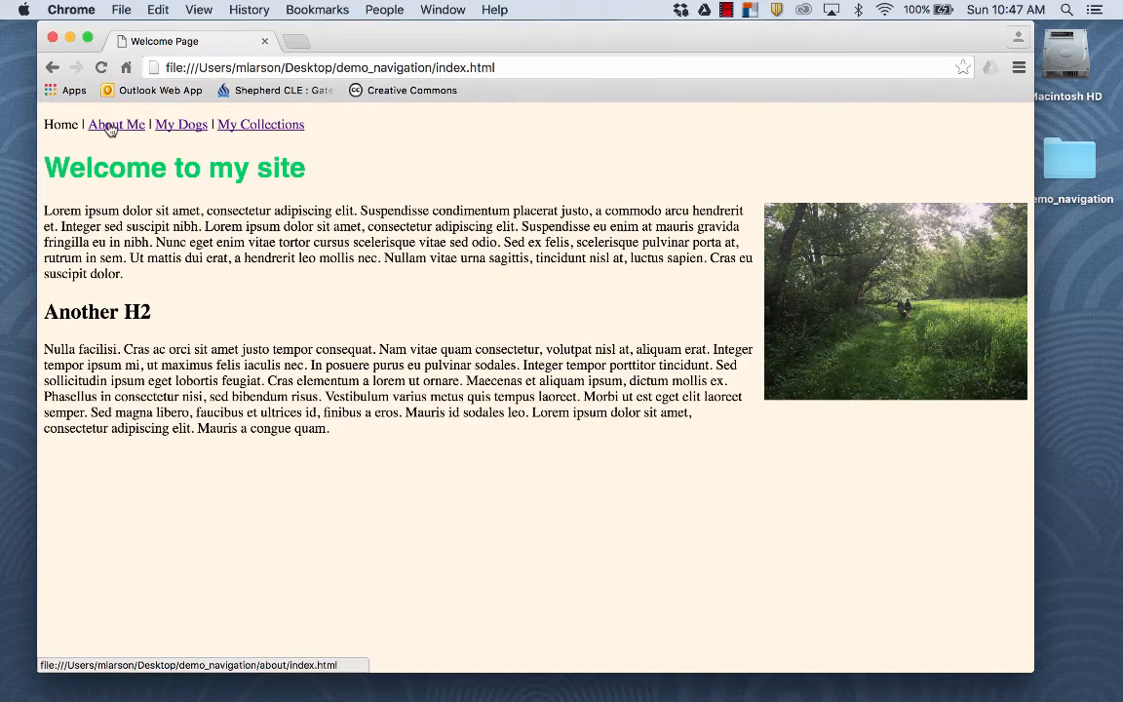
# - Check the About Me and My Dogs pages for green headings on cream, then return Home
pyautogui.click(116, 124)
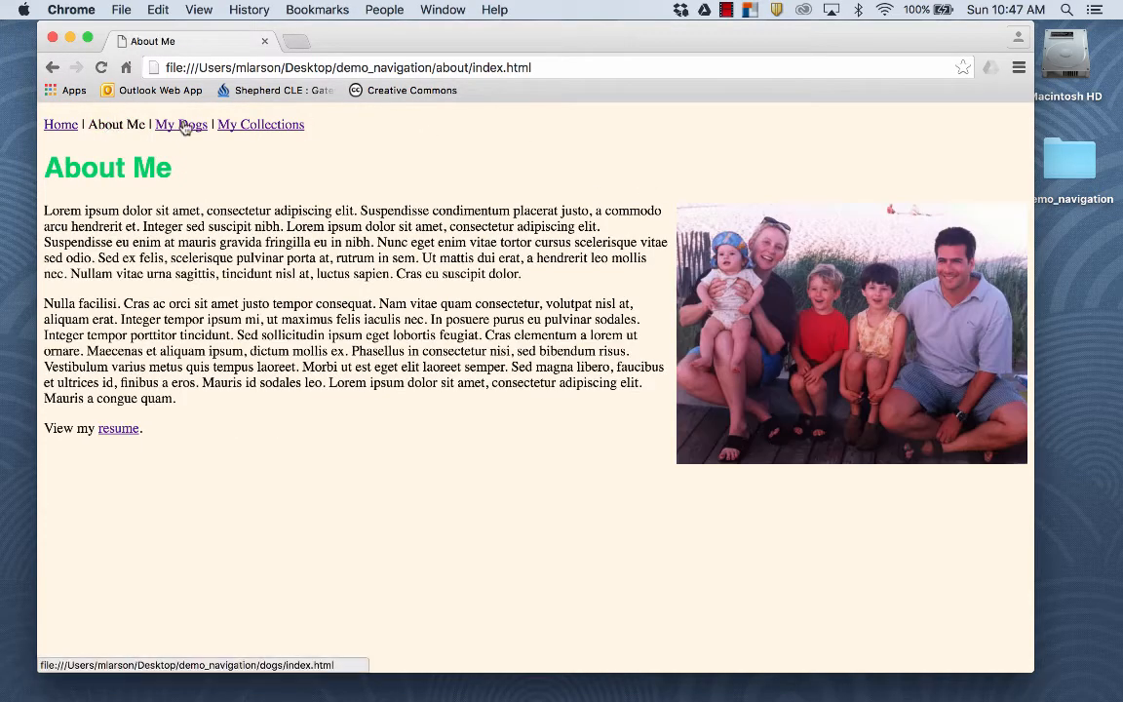
pyautogui.click(261, 124)
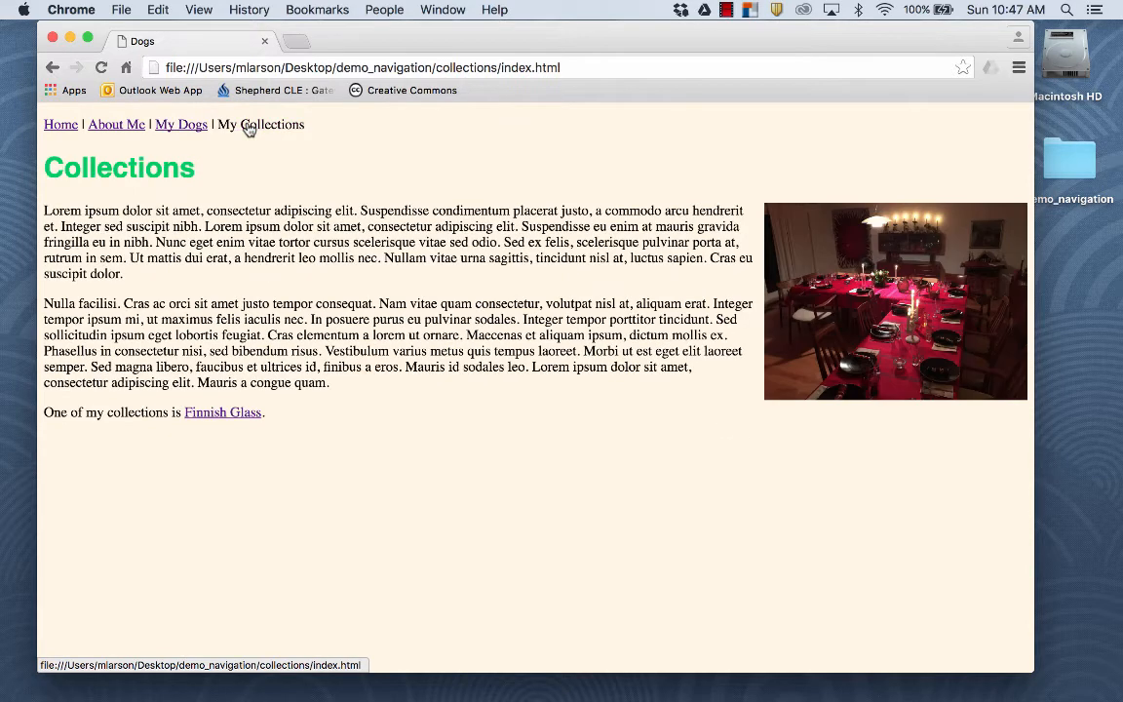
pyautogui.click(115, 124)
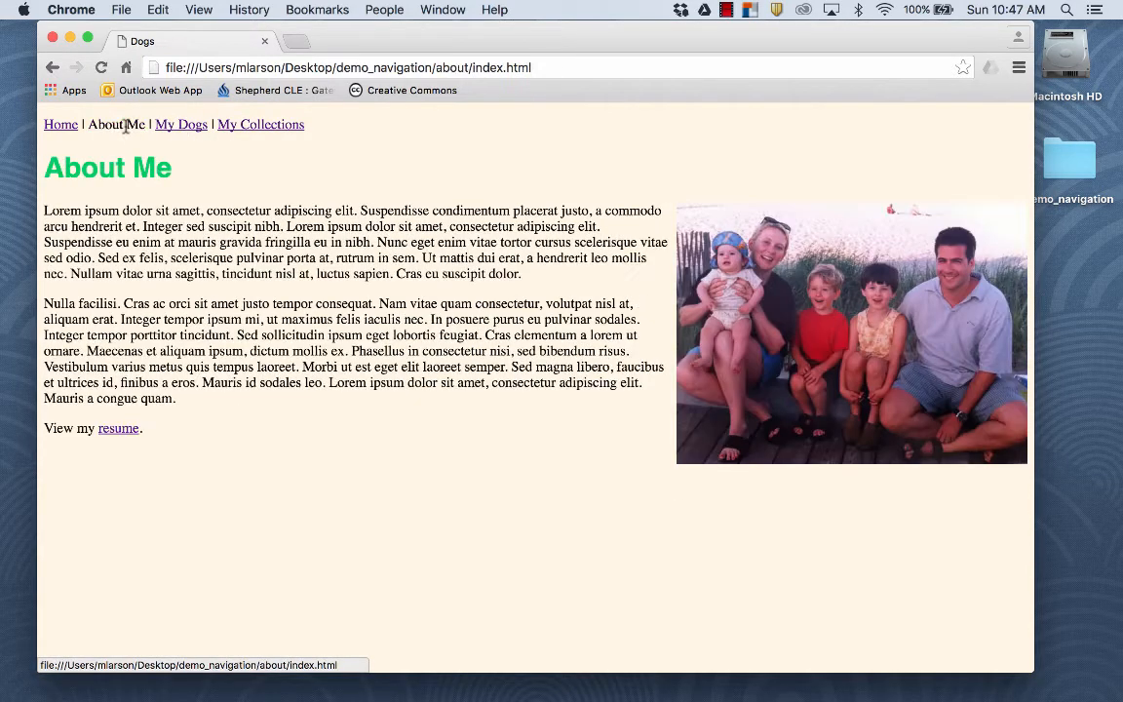
pyautogui.click(60, 124)
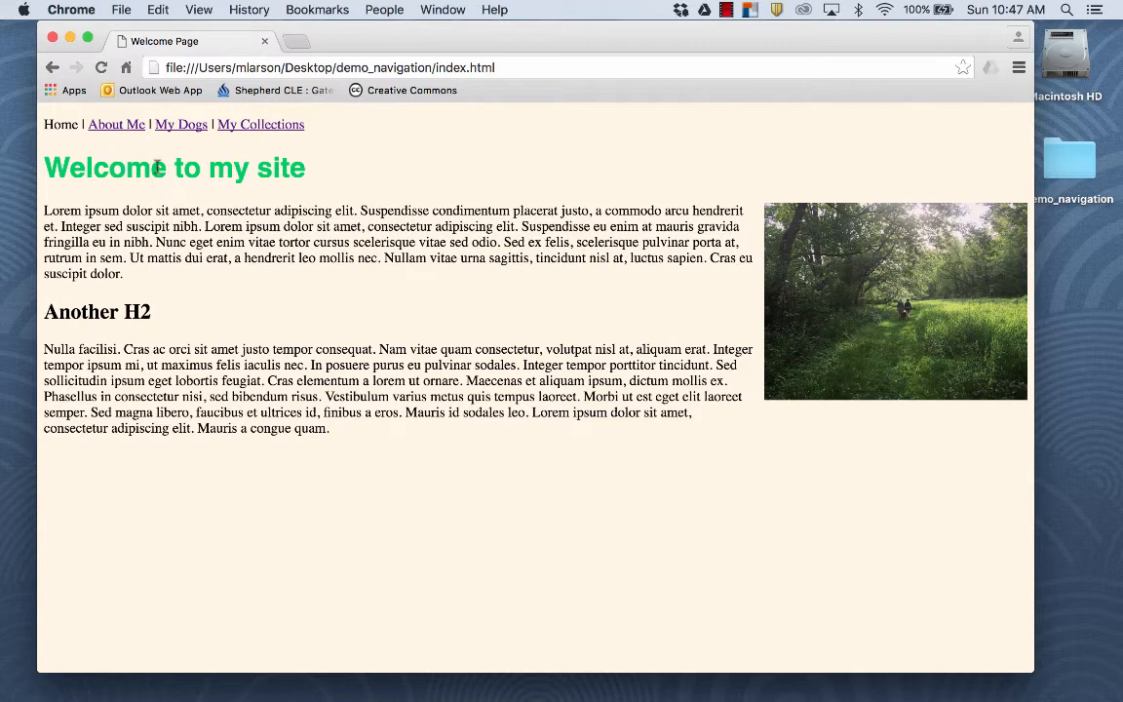
pyautogui.moveTo(324, 208)
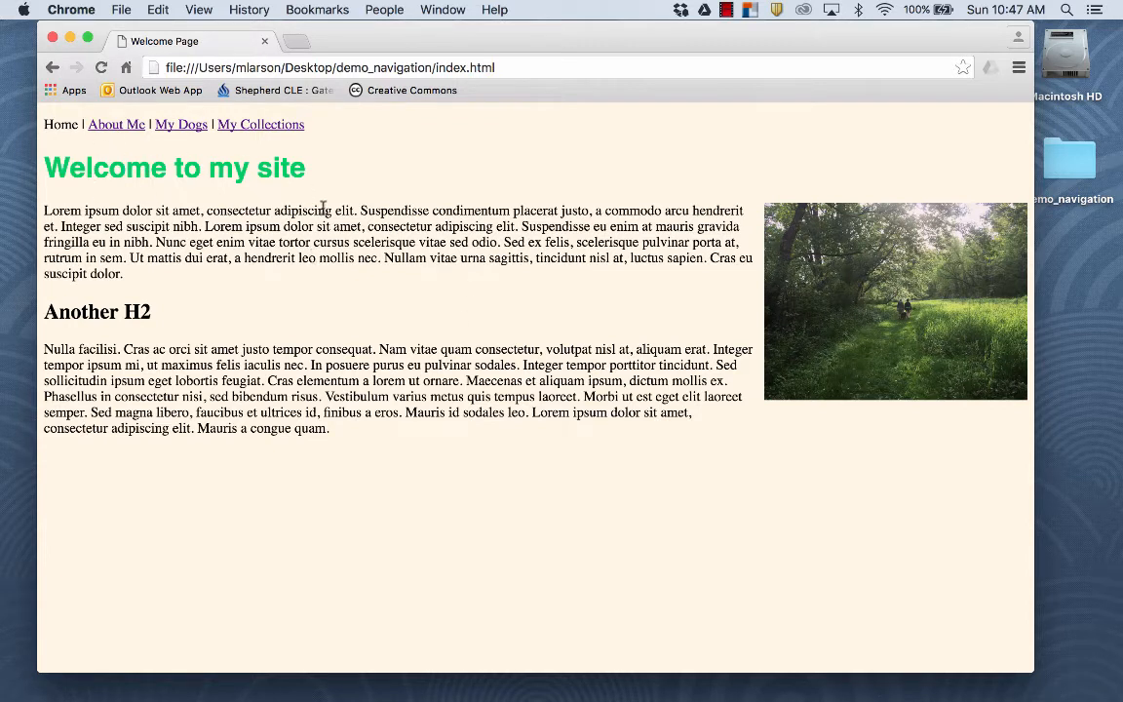
pyautogui.moveTo(495, 634)
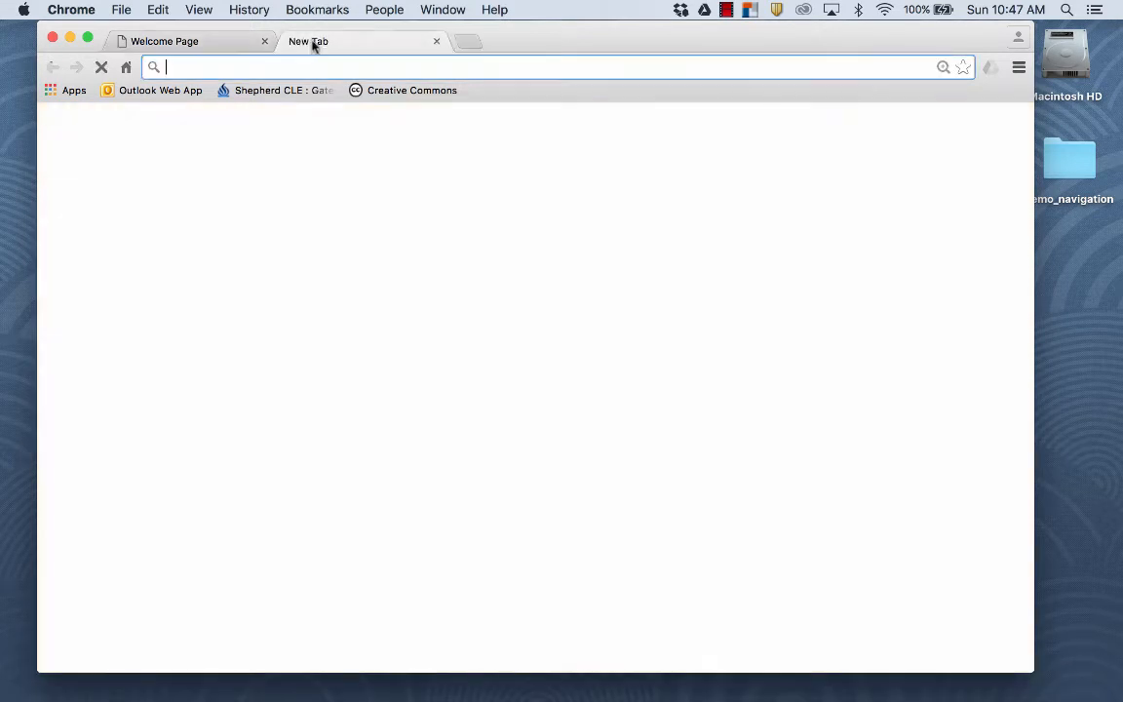
# - Search 'hex color', pick brown #996600 in W3Schools HTML Color Picker, then return to the first tab
pyautogui.write('hex color')
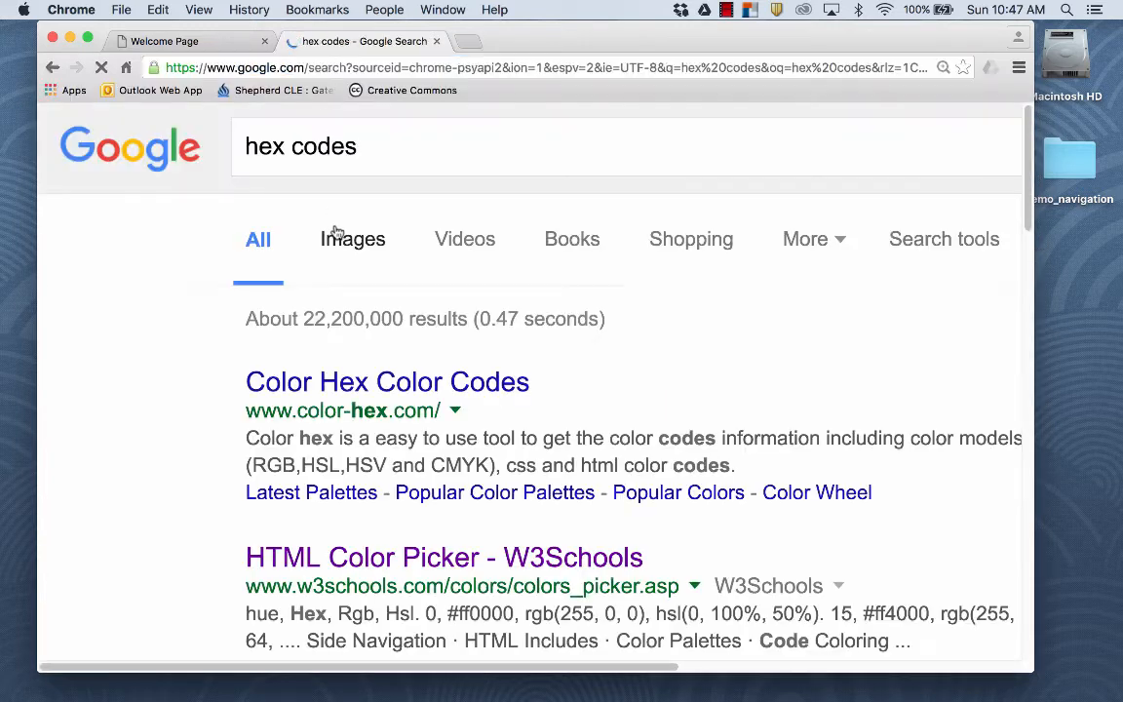
pyautogui.moveTo(494, 492)
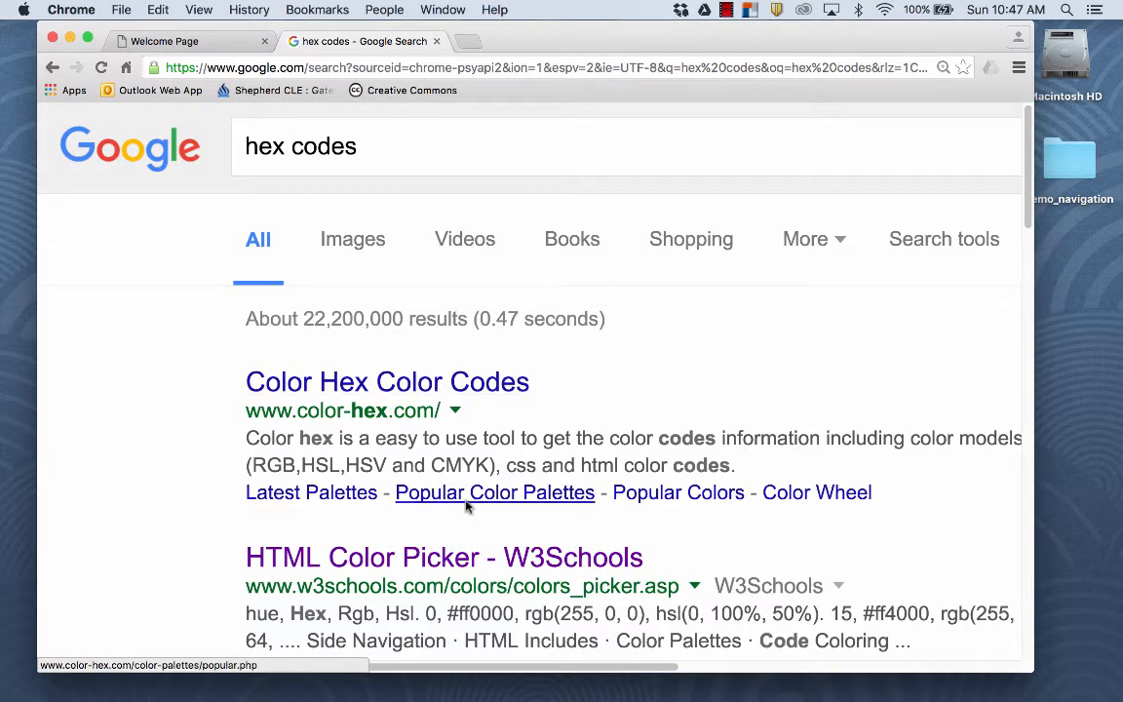
pyautogui.click(443, 557)
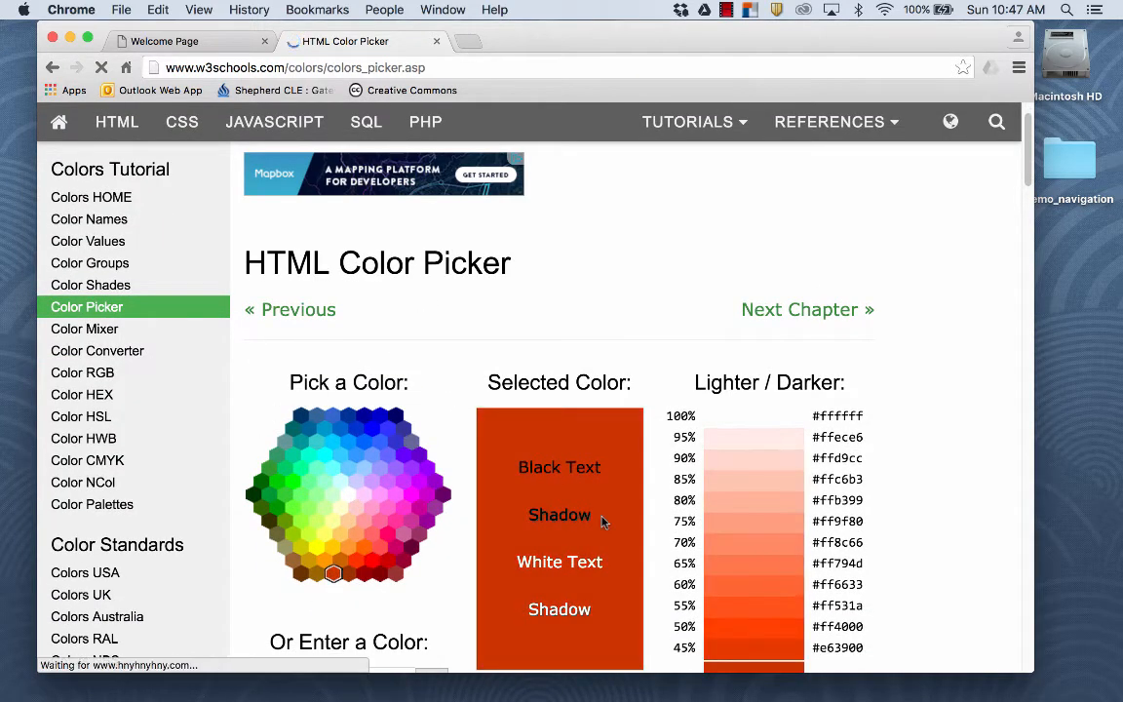
pyautogui.scroll(-3)
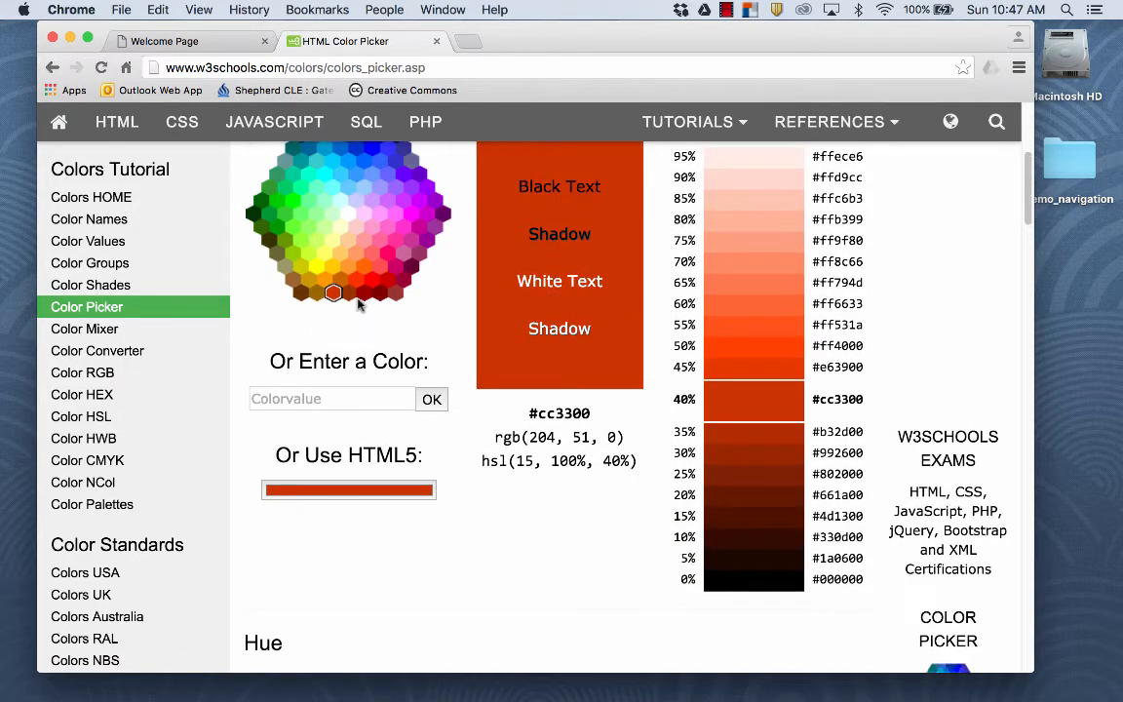
pyautogui.click(318, 293)
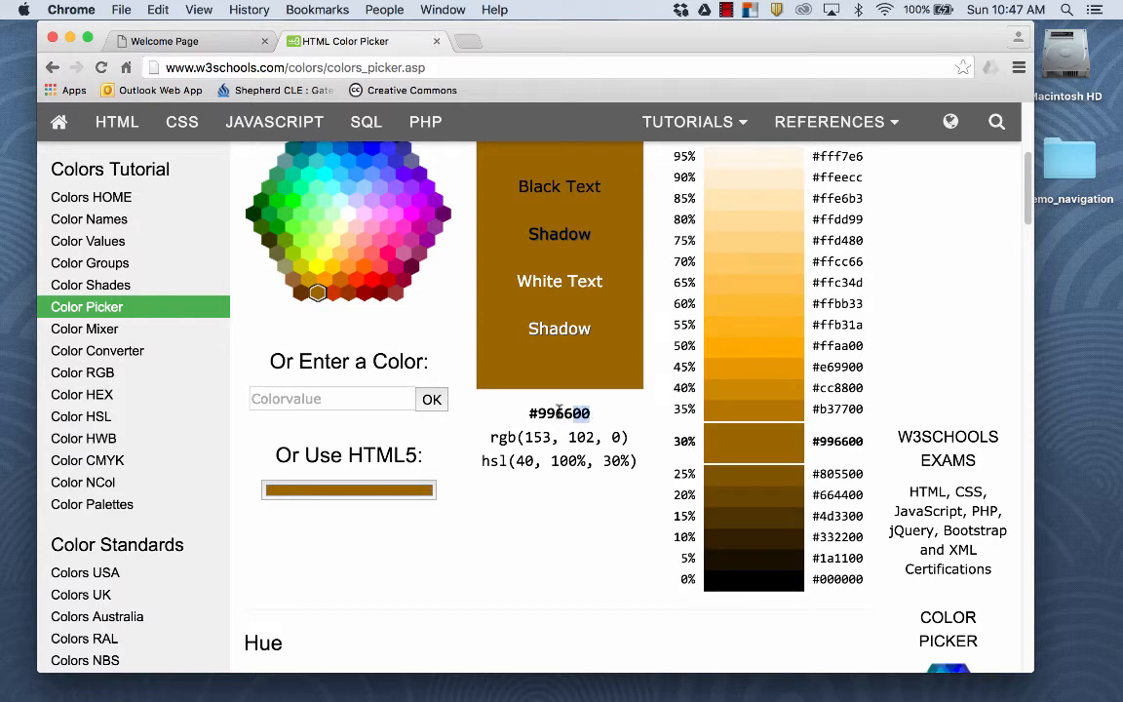
pyautogui.doubleClick(558, 412)
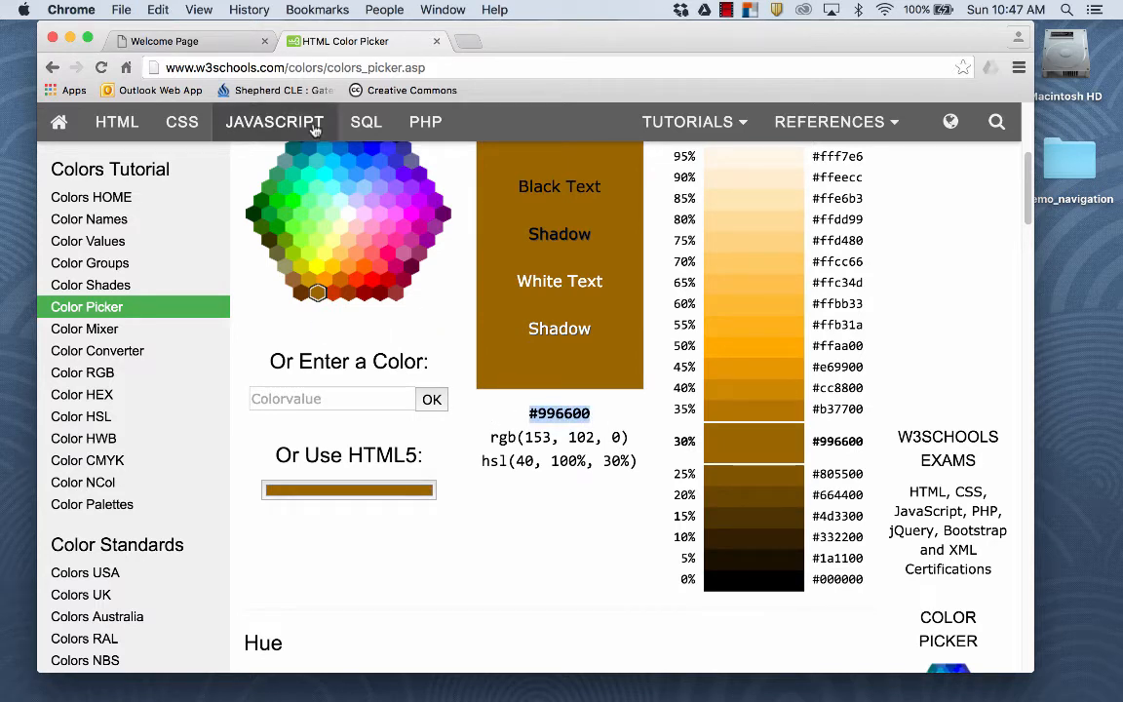
pyautogui.click(190, 41)
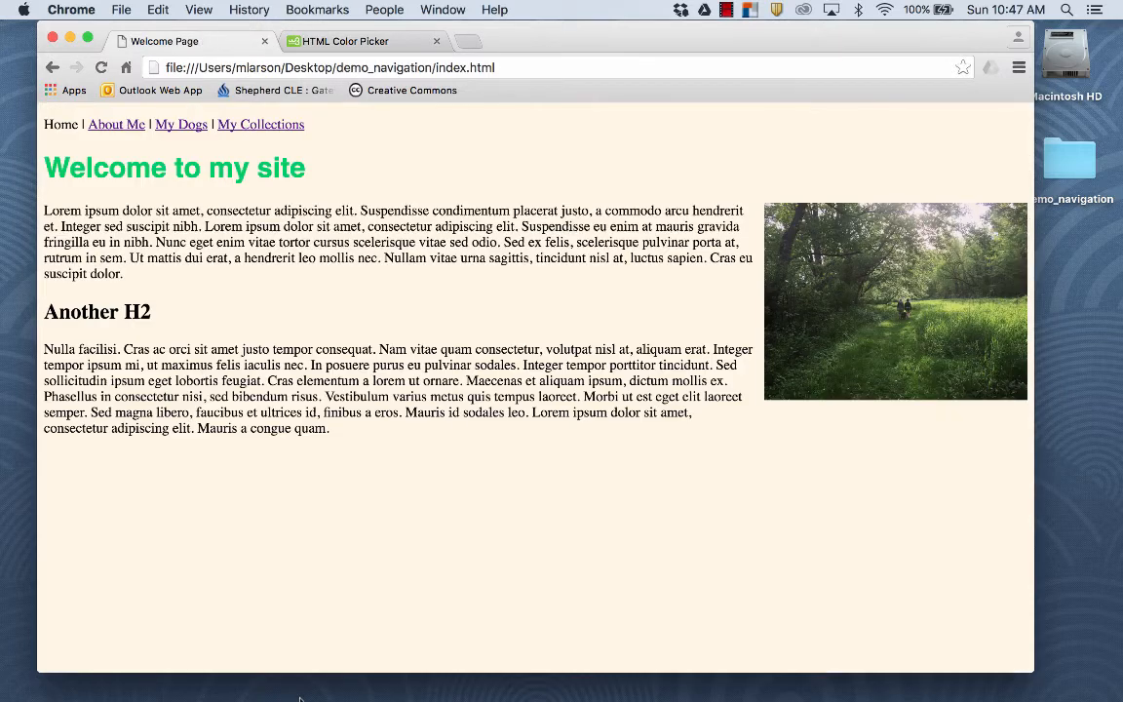
pyautogui.moveTo(477, 679)
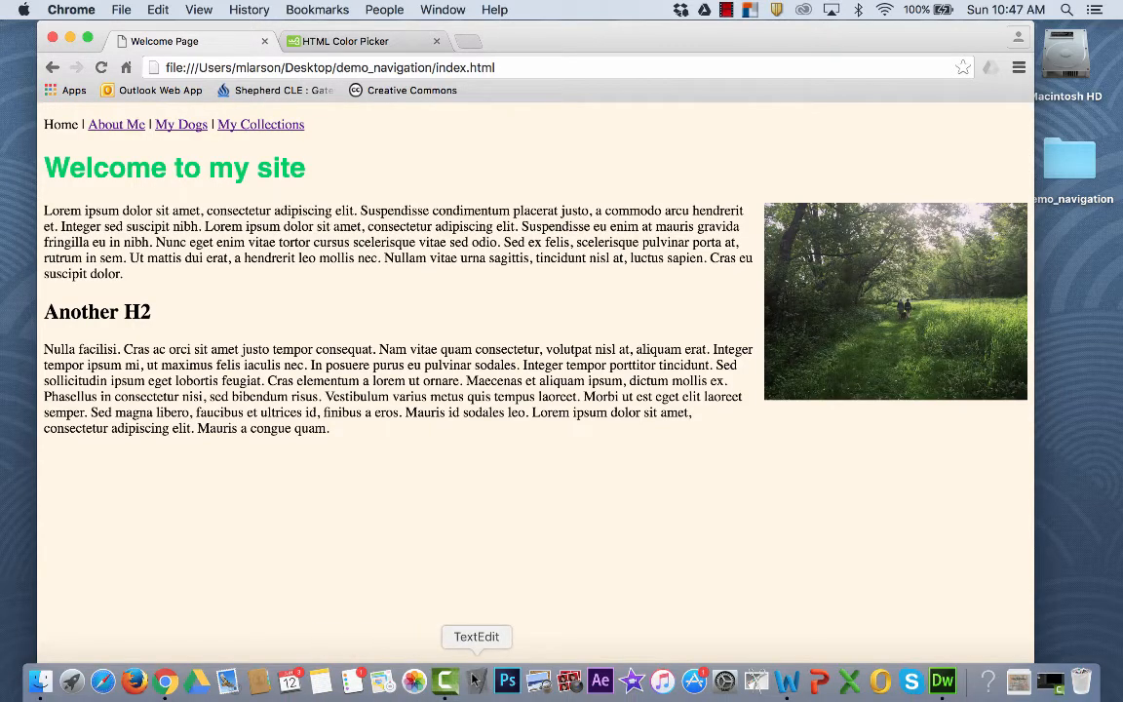
# - Reopen stylesheet.css and change the h1 colour from #00cc66 to #996600
pyautogui.click(476, 679)
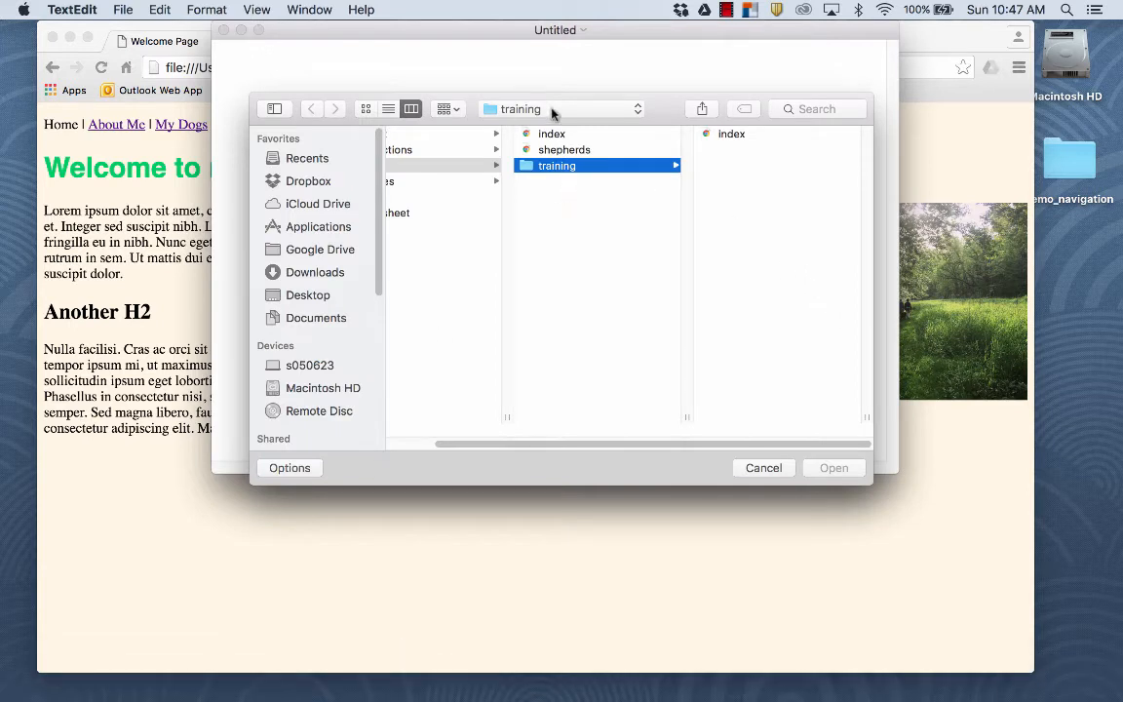
pyautogui.click(311, 109)
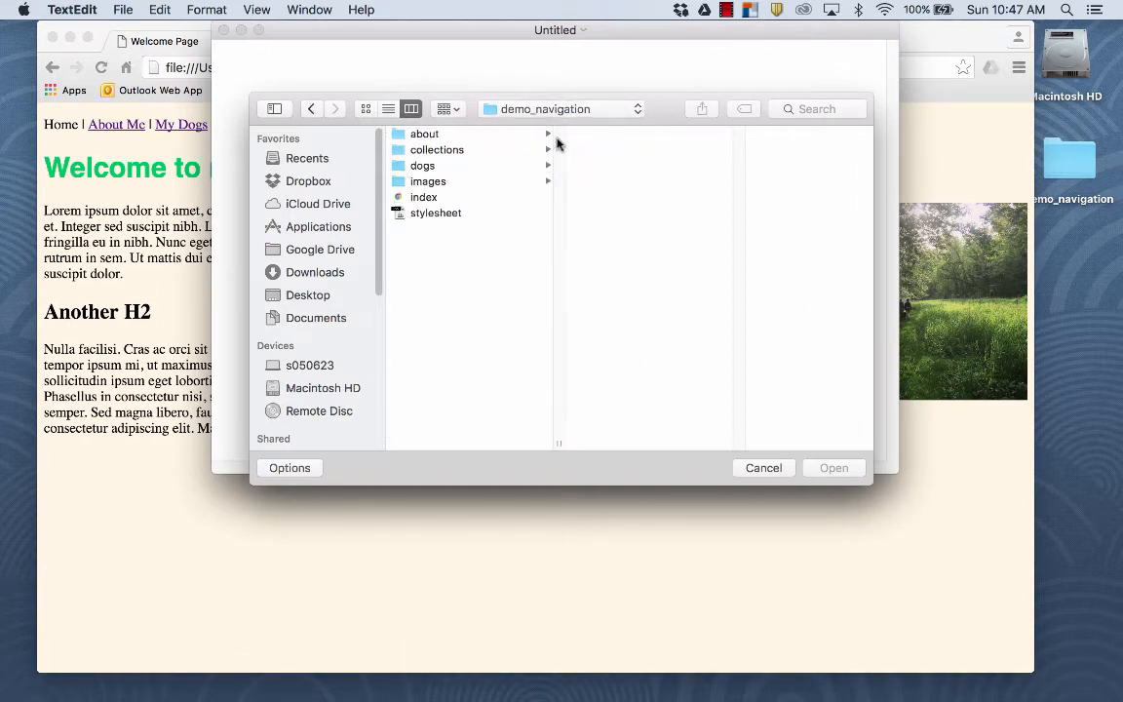
pyautogui.click(436, 212)
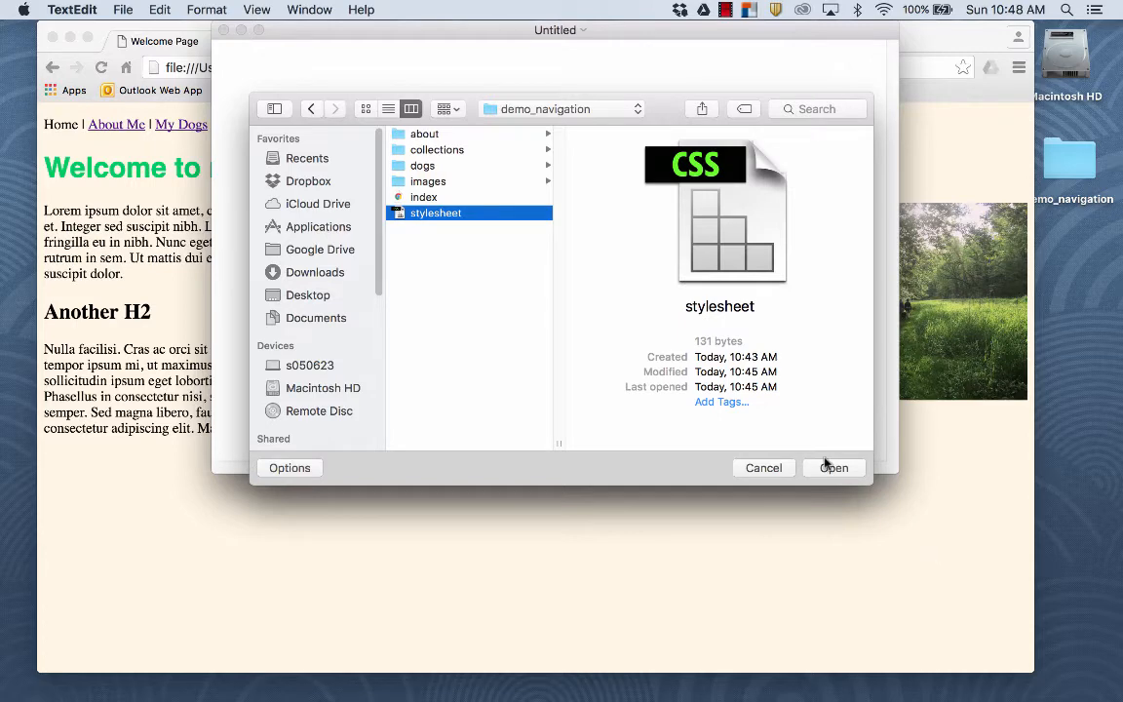
pyautogui.click(833, 467)
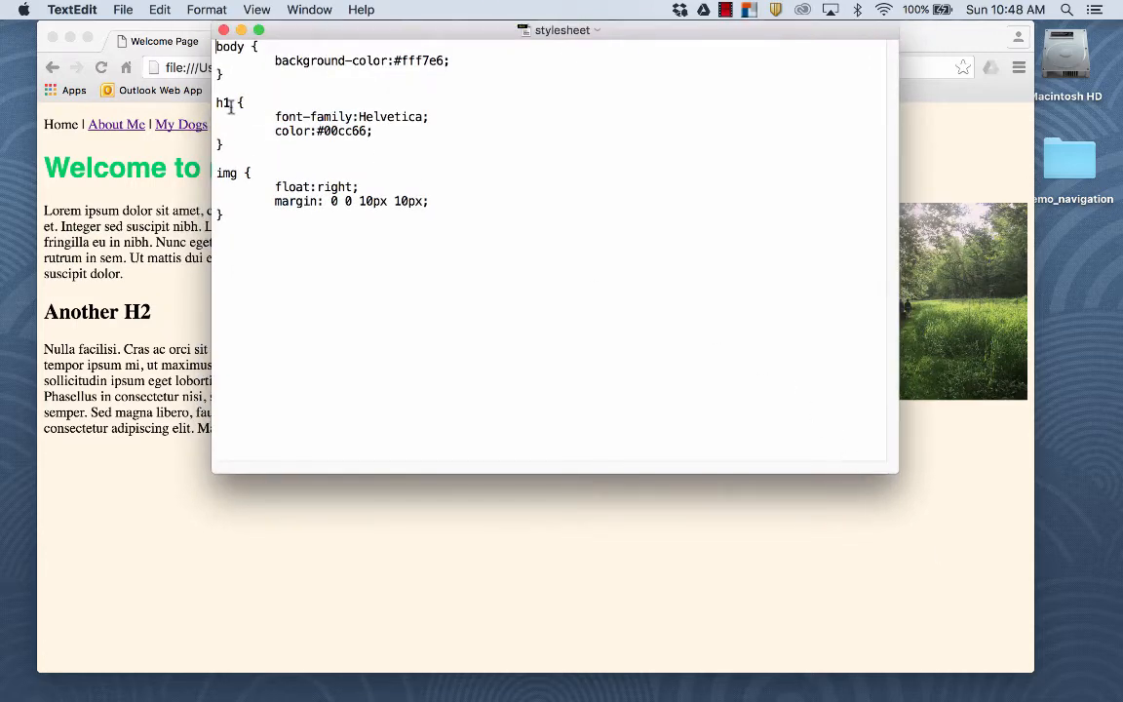
pyautogui.doubleClick(337, 131)
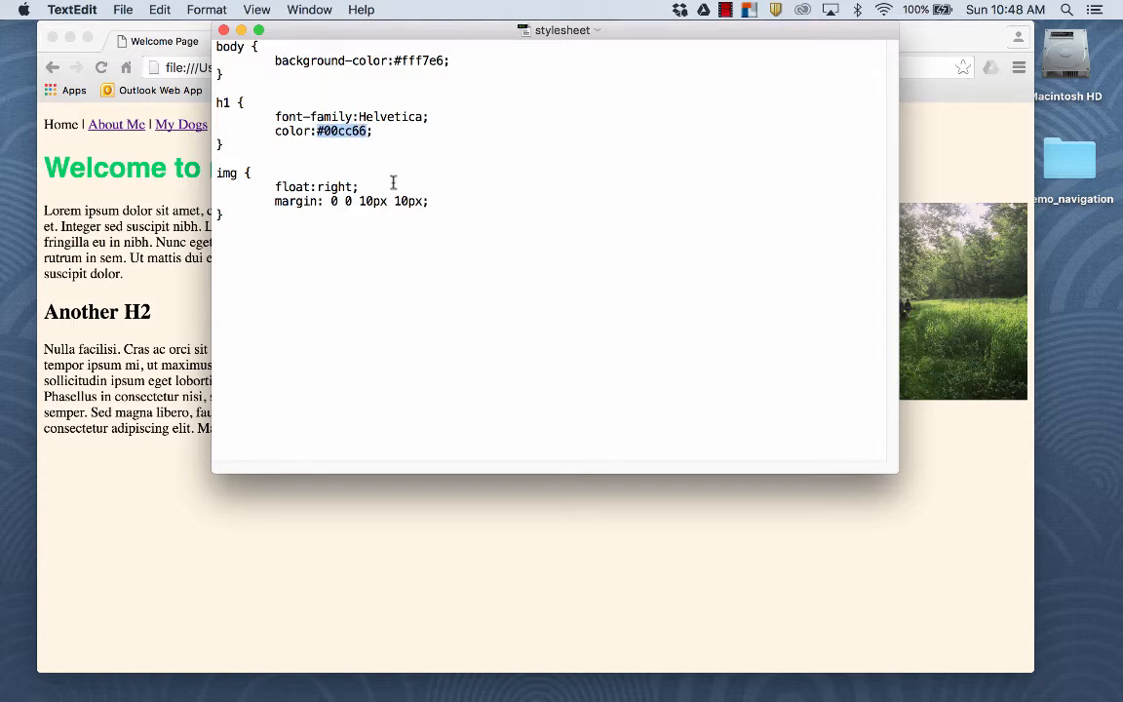
pyautogui.write('#996600')
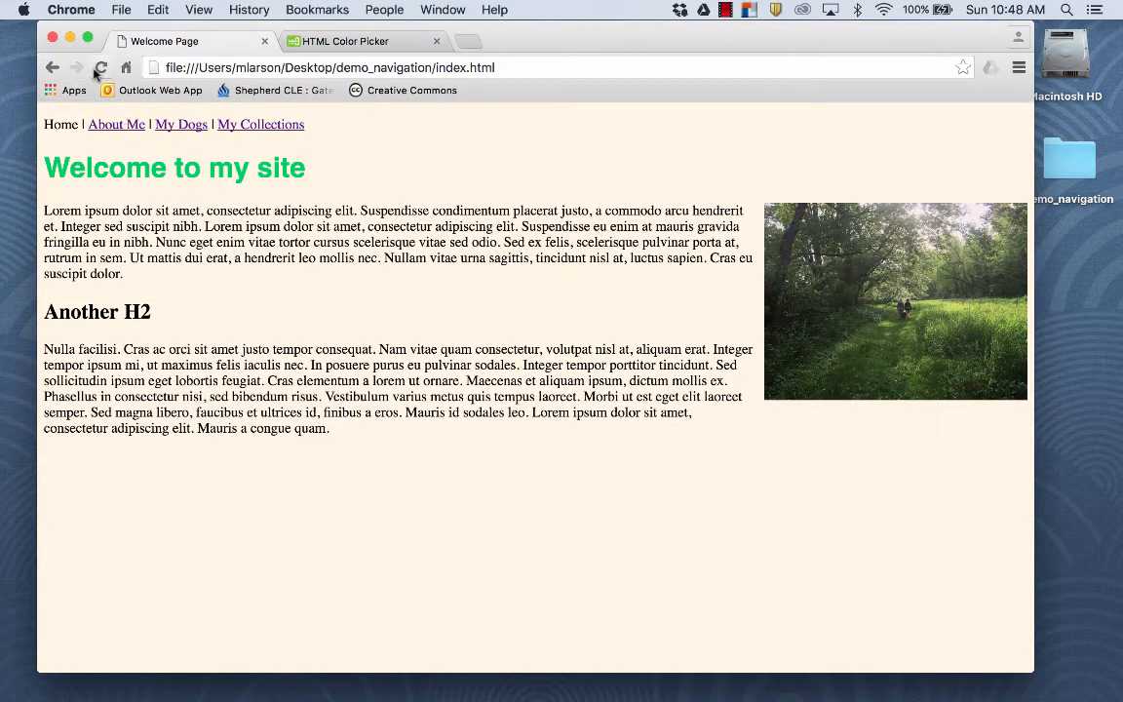
# - Browse About Me, My Collections and My Dogs, then open the dogs Training page
pyautogui.click(114, 124)
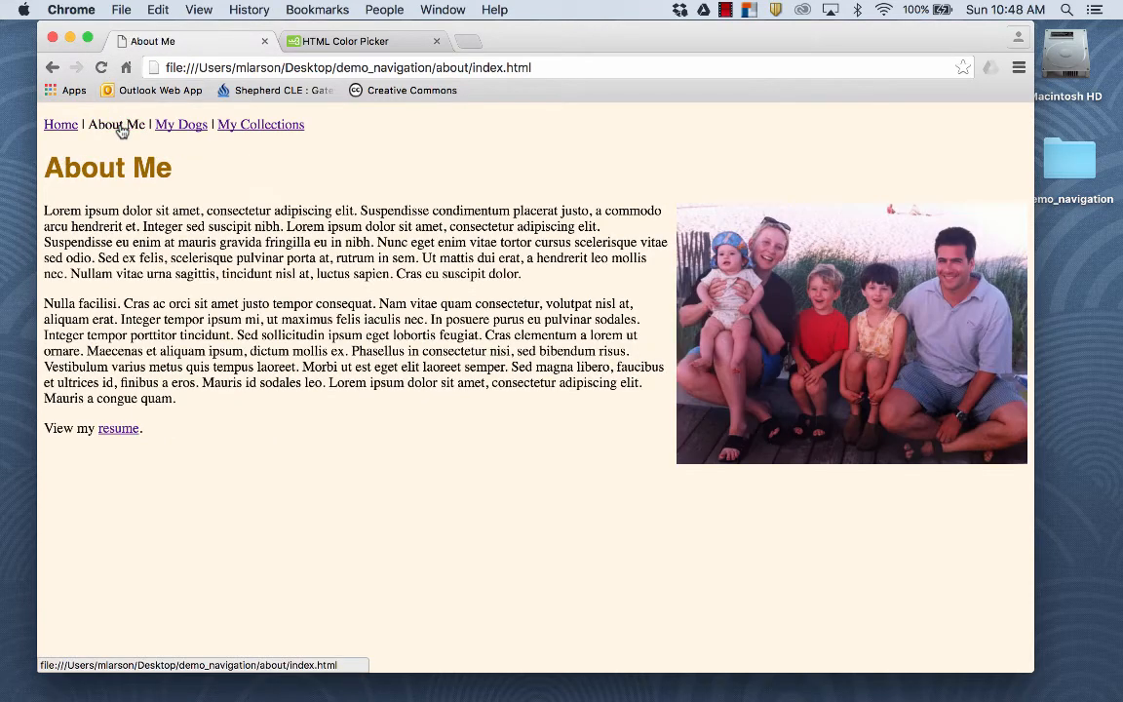
pyautogui.click(260, 123)
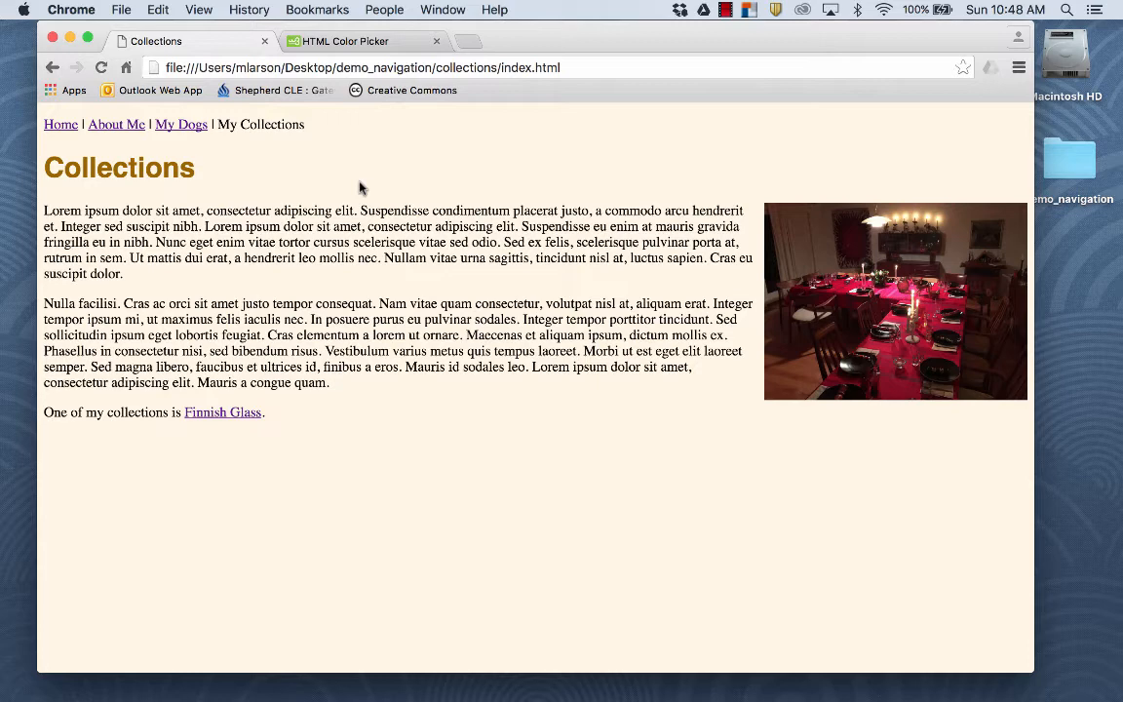
pyautogui.click(181, 124)
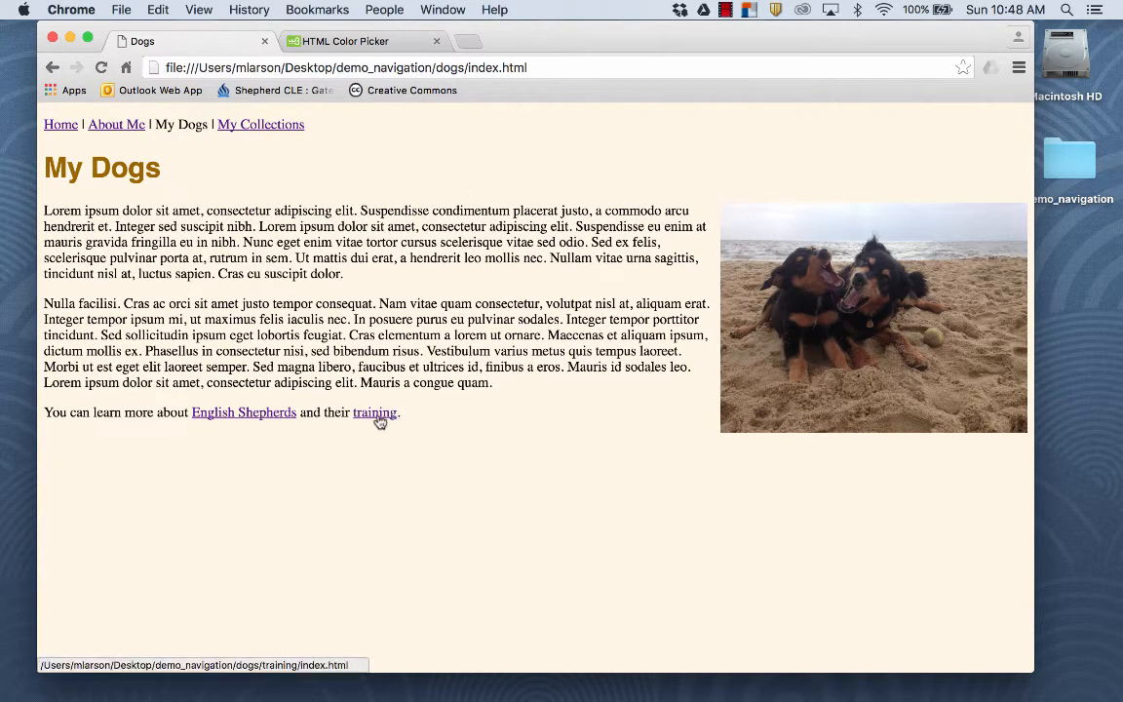
pyautogui.click(374, 413)
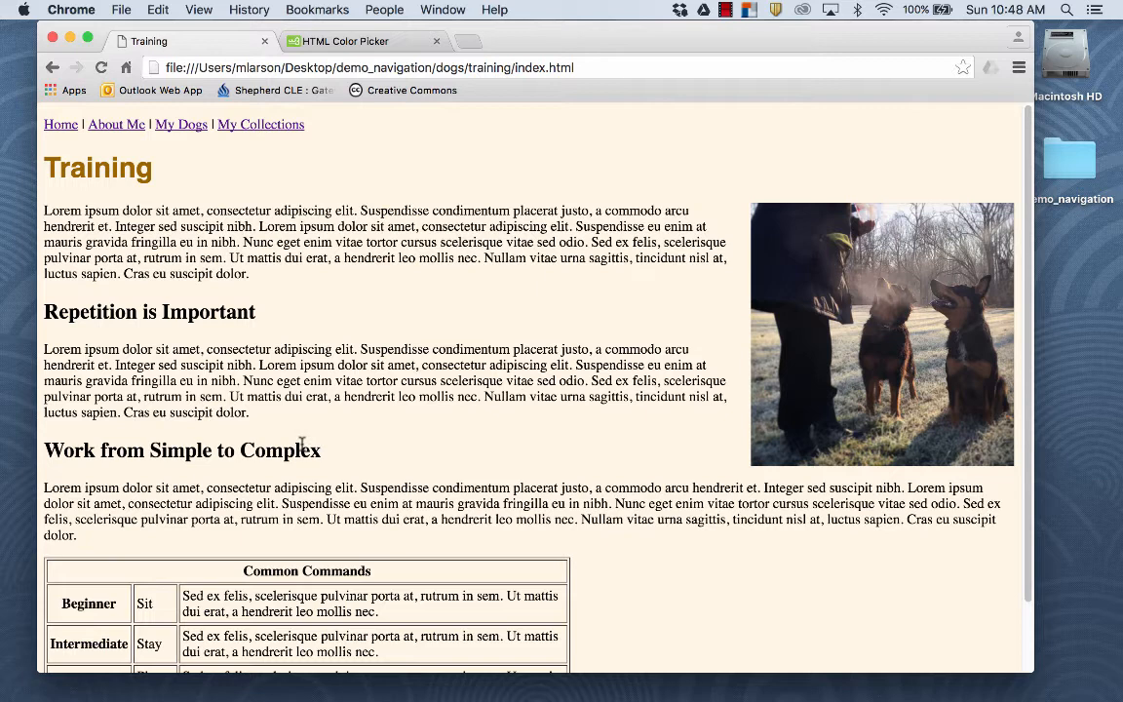
pyautogui.moveTo(335, 462)
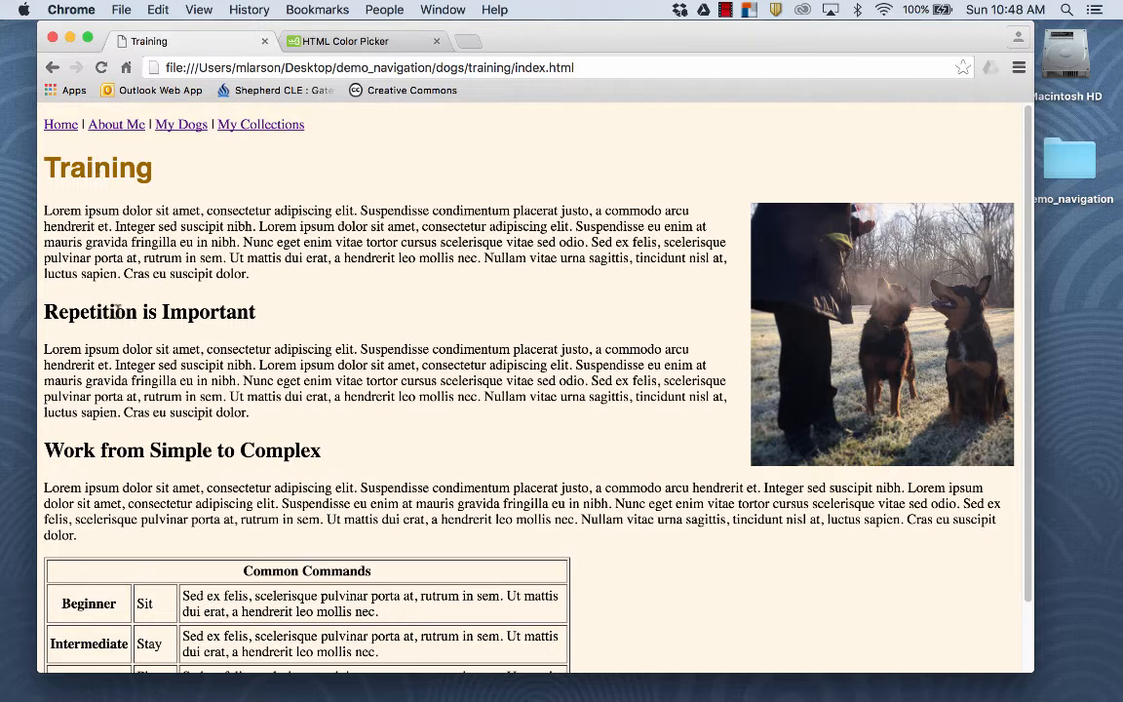
pyautogui.moveTo(487, 686)
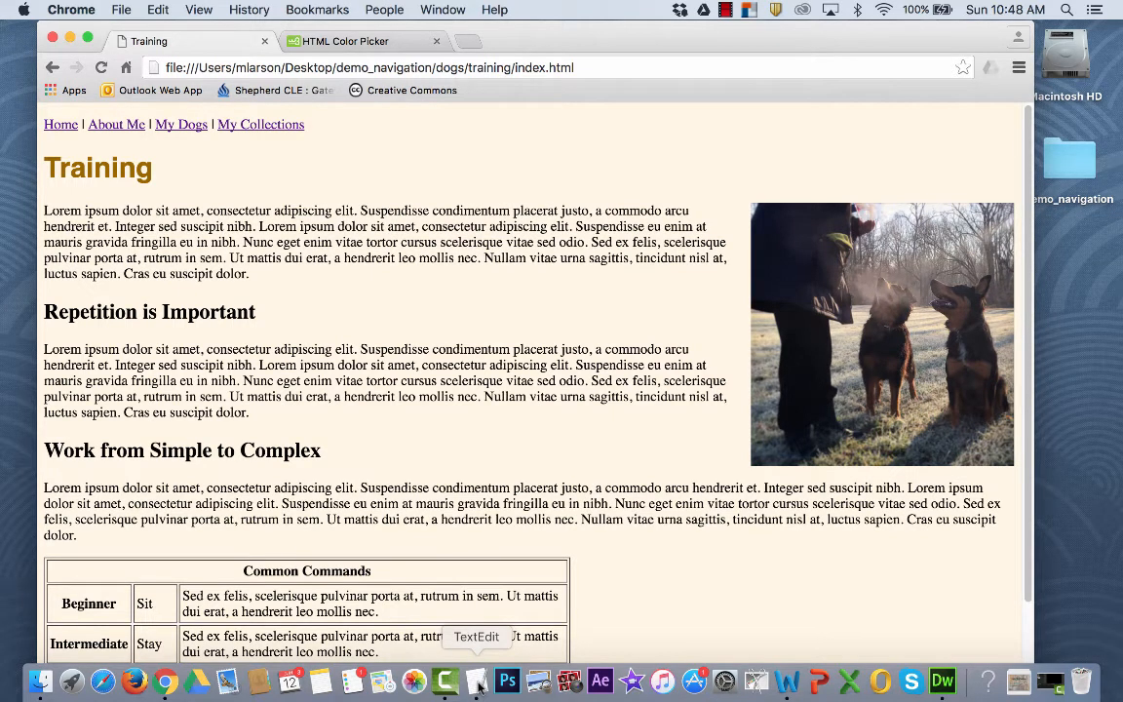
# - Duplicate the h1 rule (Helvetica, #996600) below itself and place the cursor in the copy's selector
pyautogui.click(476, 679)
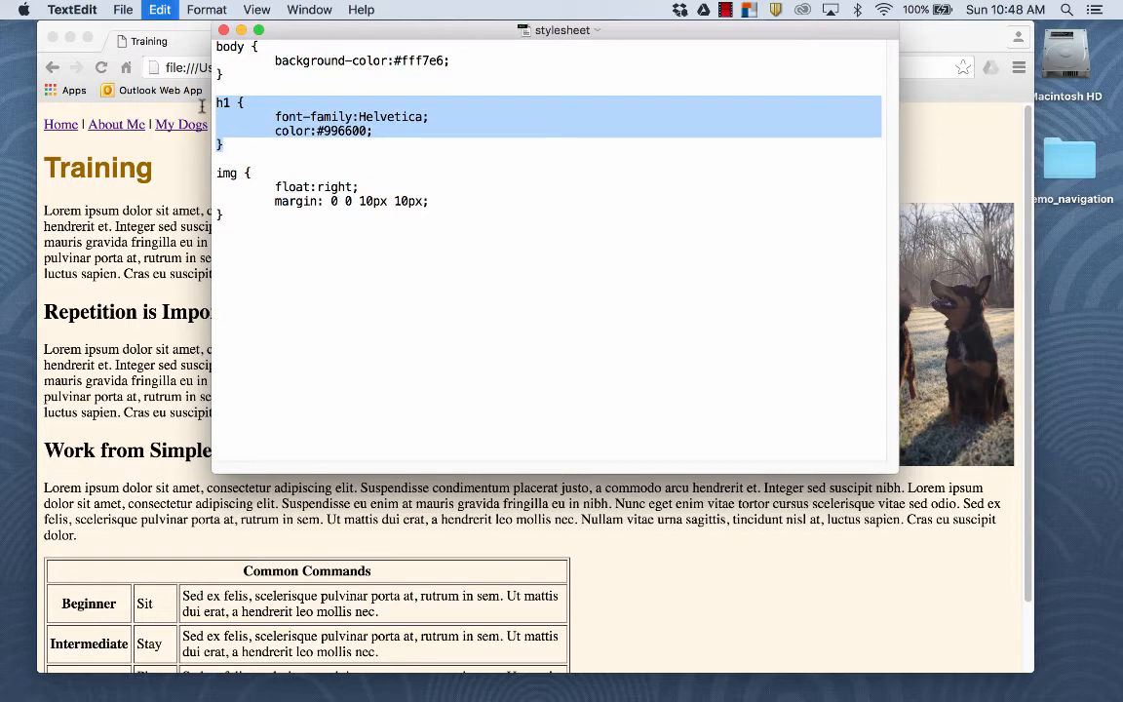
pyautogui.click(229, 143)
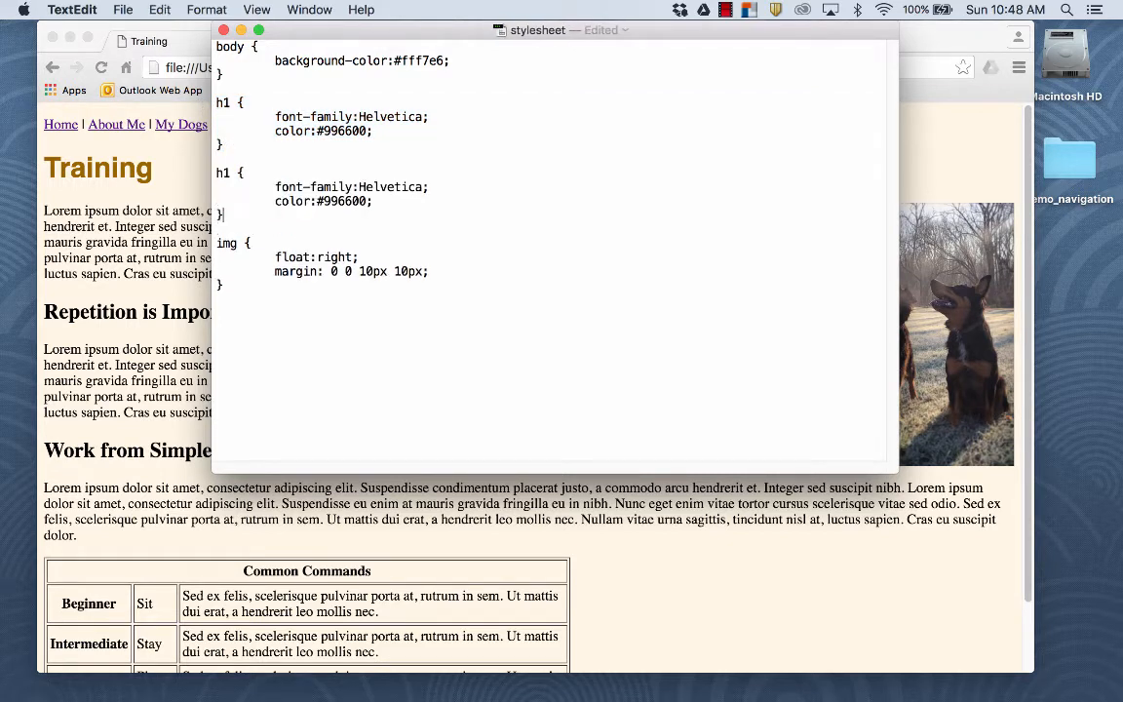
pyautogui.click(235, 173)
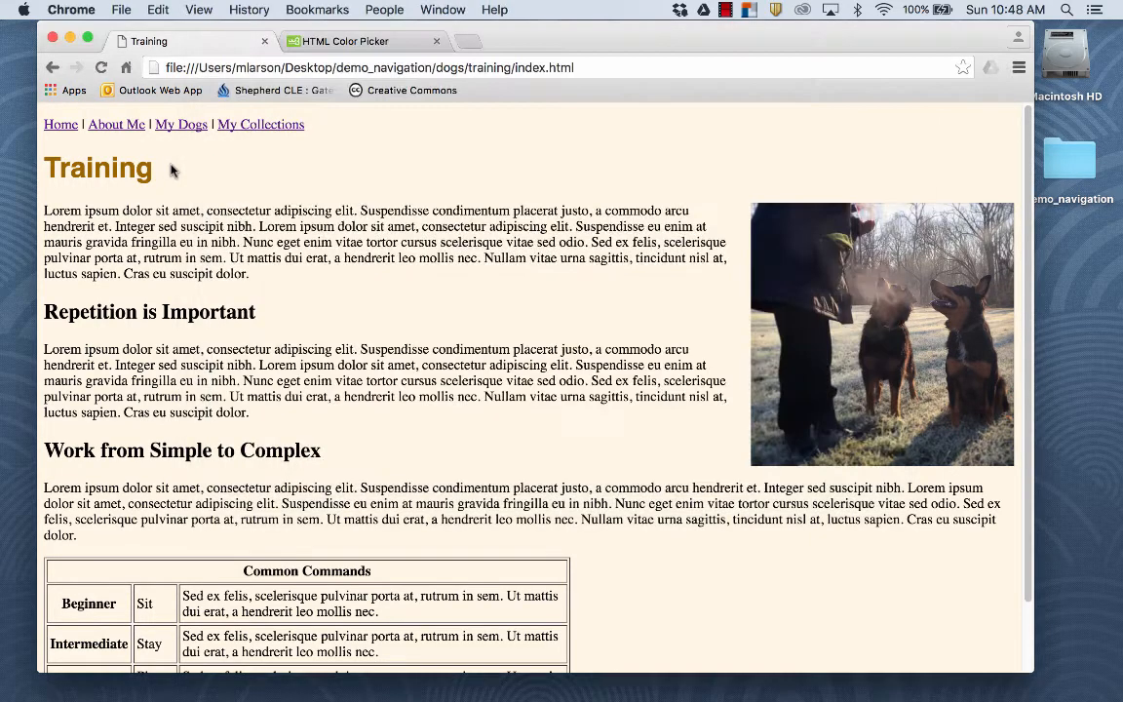
# - Reload the Training page to check the brown Helvetica h2 headings, then return to the stylesheet
pyautogui.click(101, 67)
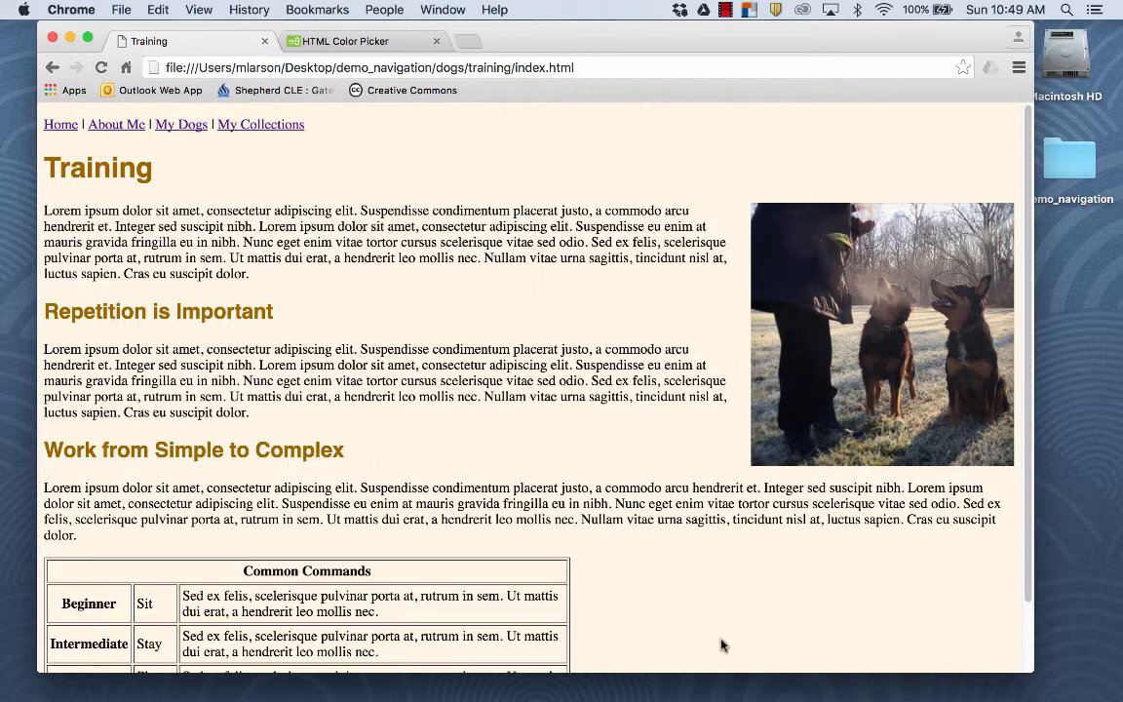
pyautogui.click(476, 680)
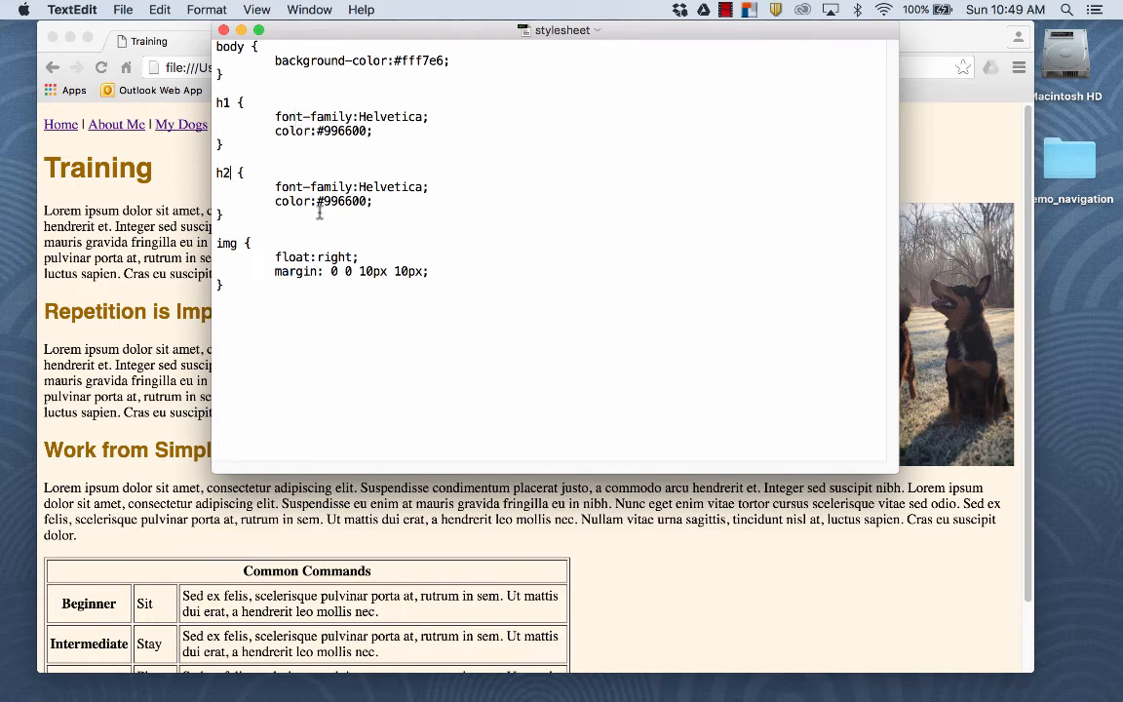
# - Delete the duplicate h2 rule and extend the h1 selector to 'h1, h2, h3'
pyautogui.tripleClick(322, 201)
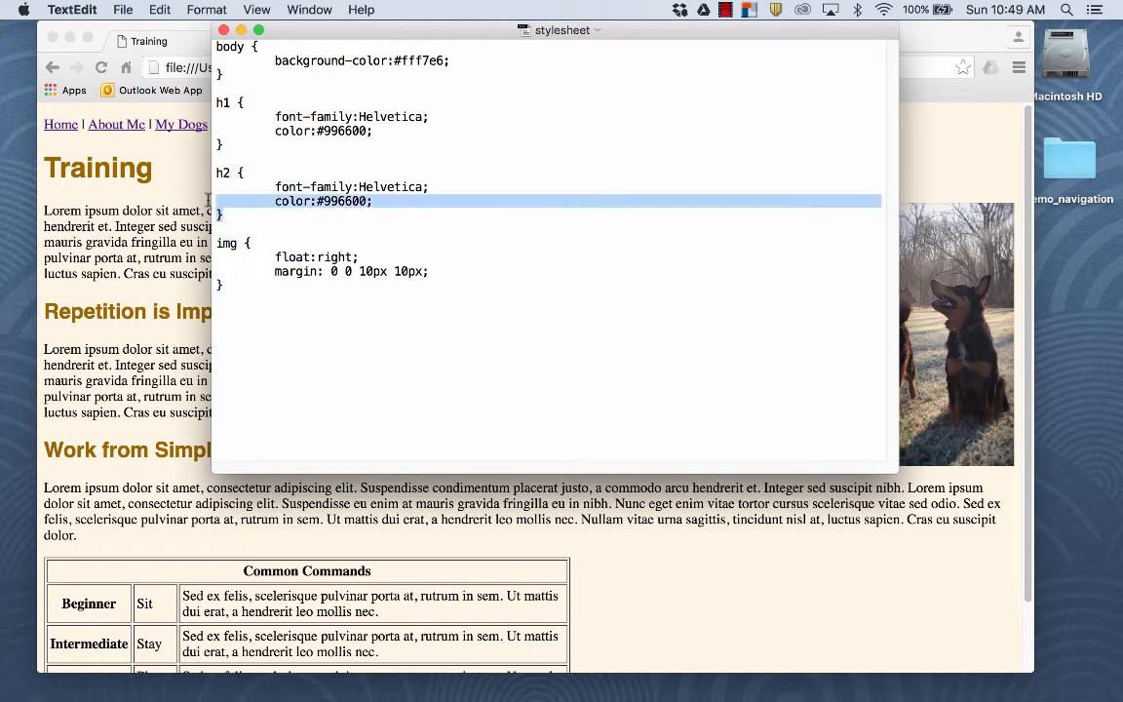
pyautogui.press('Delete')
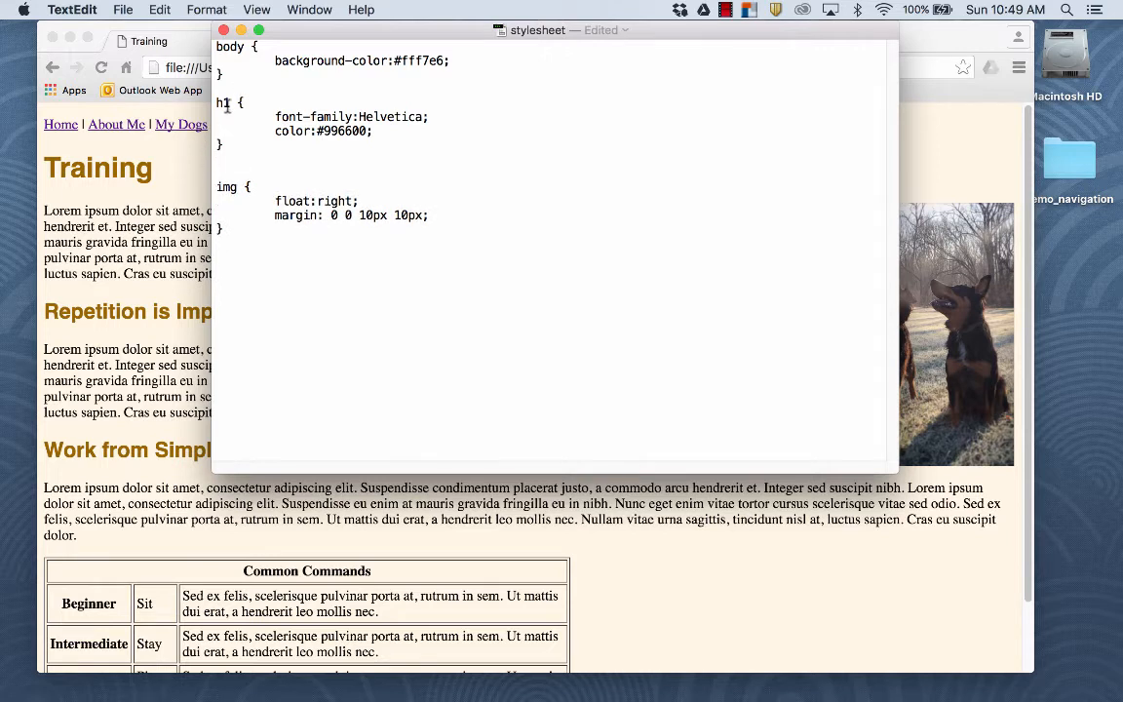
pyautogui.write(', h')
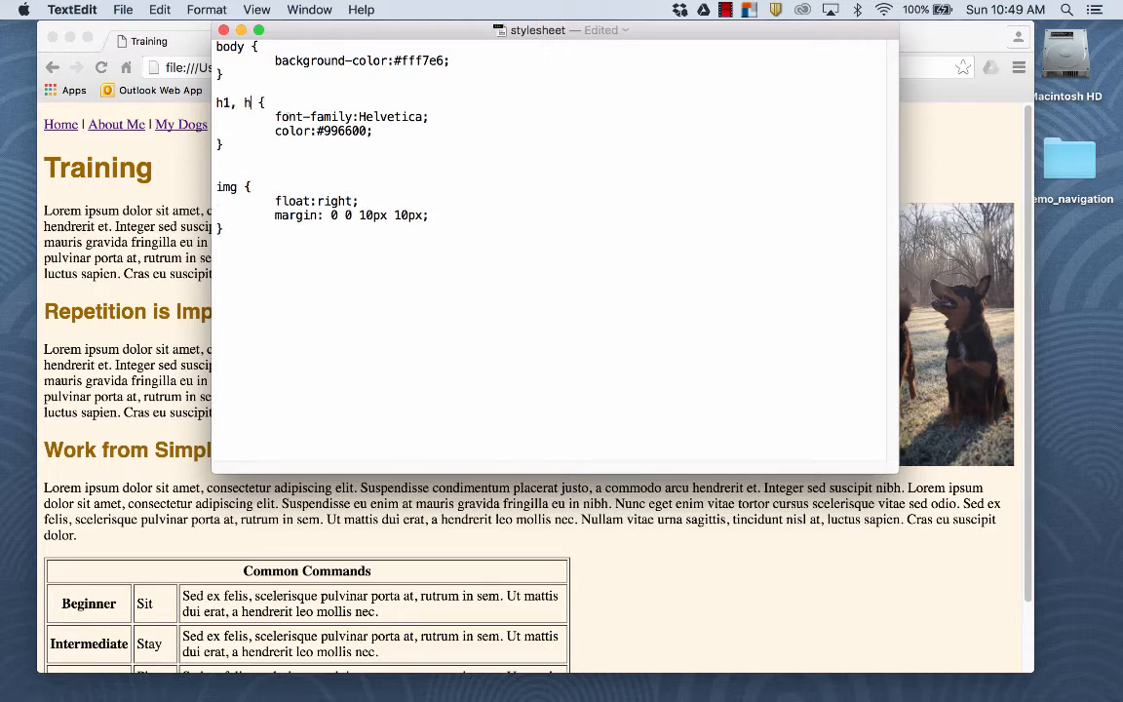
pyautogui.write('2')
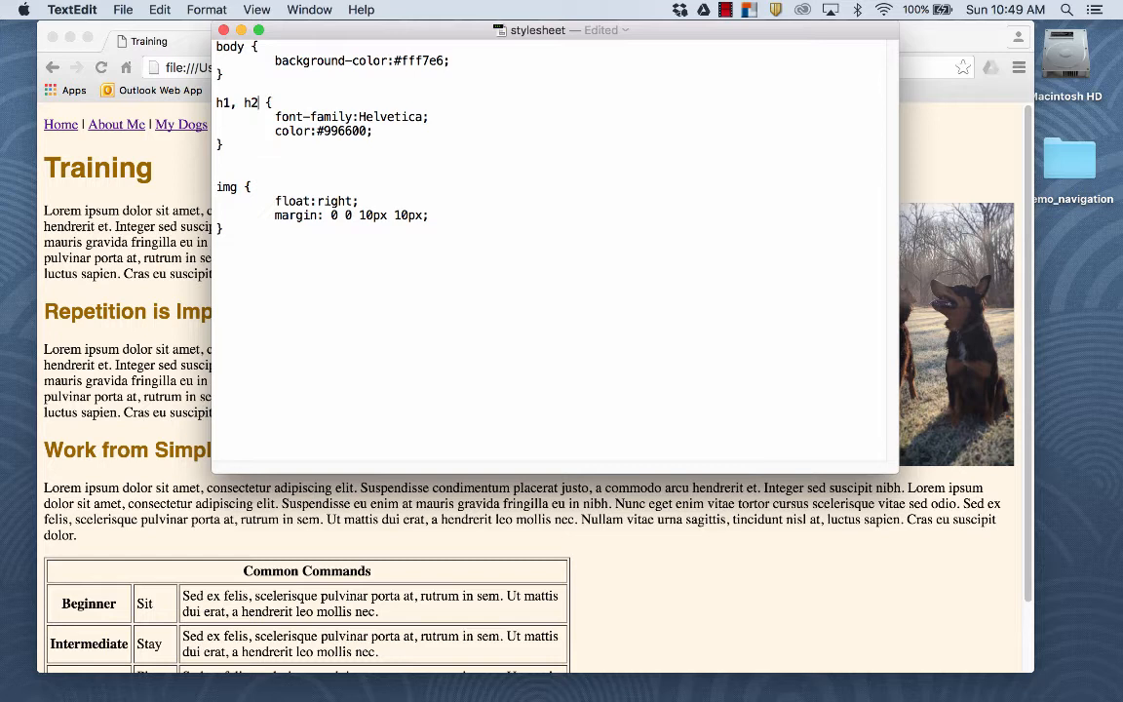
pyautogui.write(',')
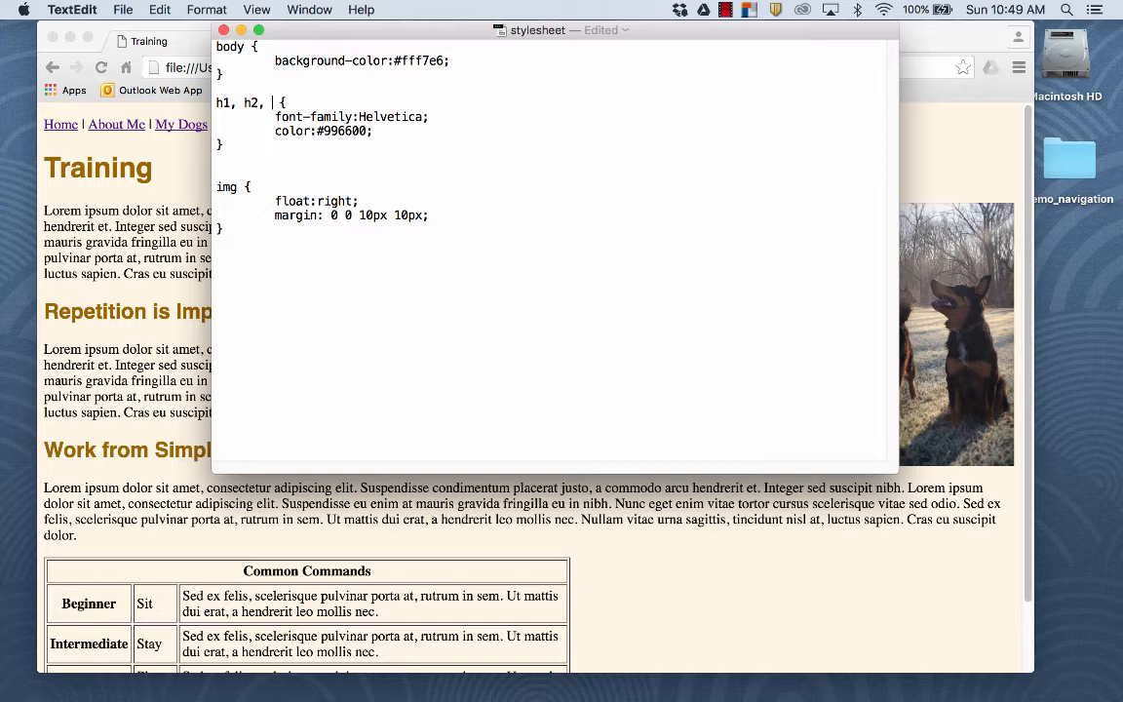
pyautogui.write('h3')
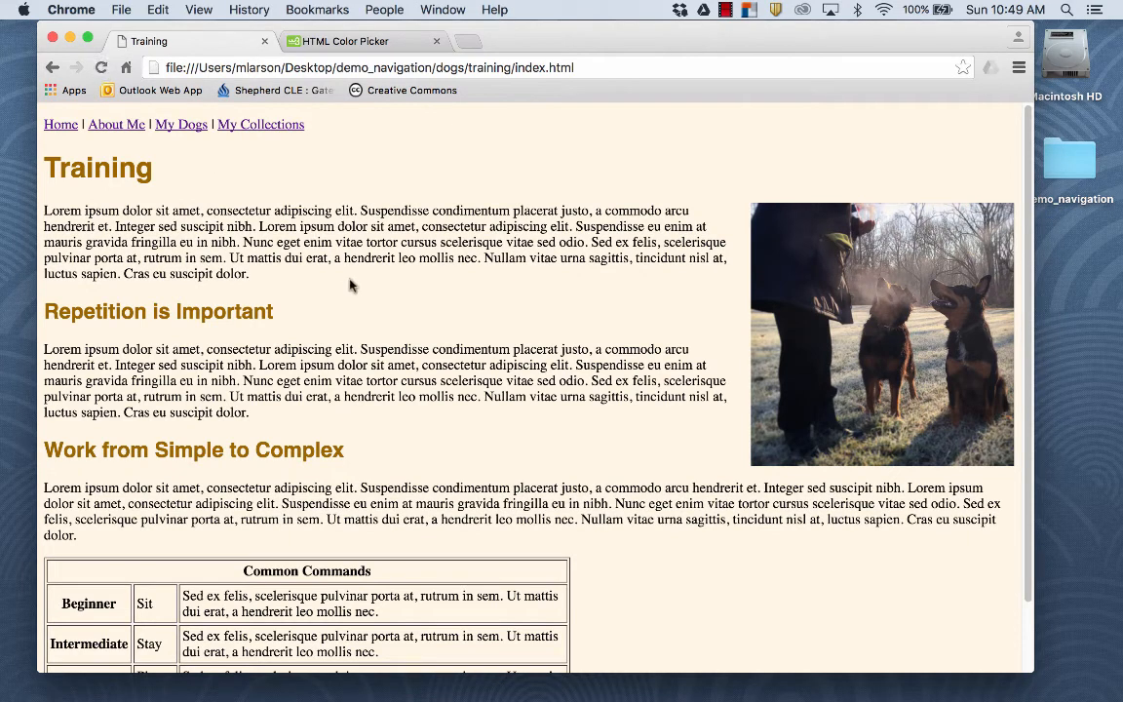
pyautogui.moveTo(587, 297)
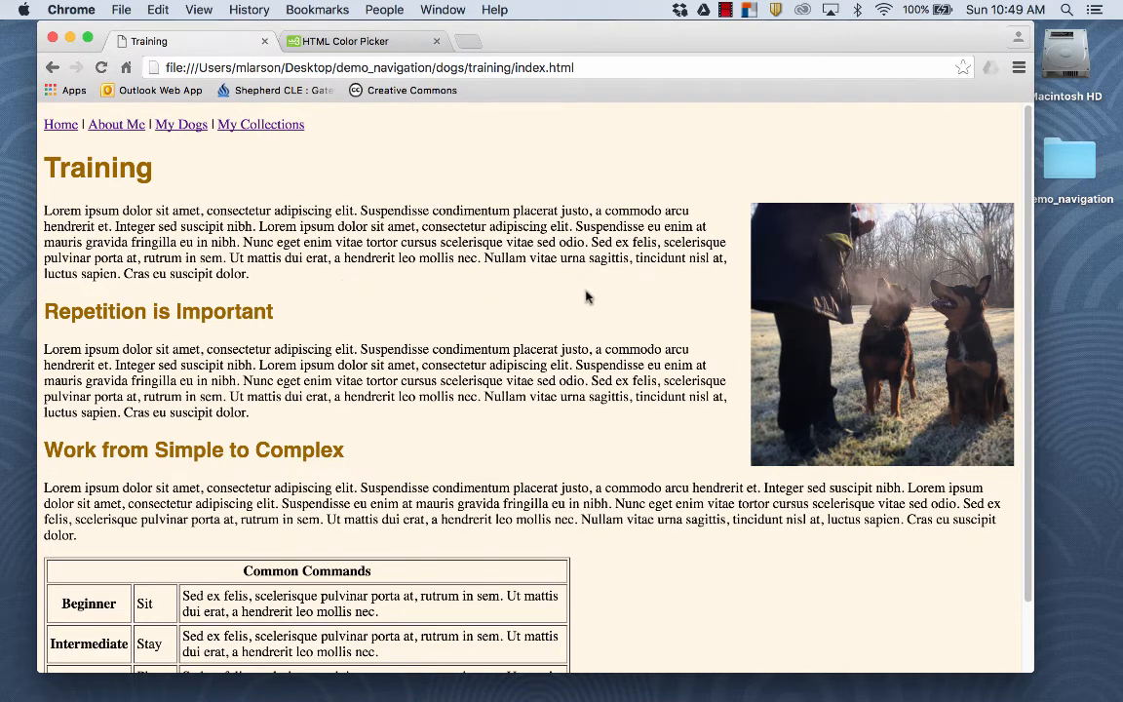
pyautogui.moveTo(492, 302)
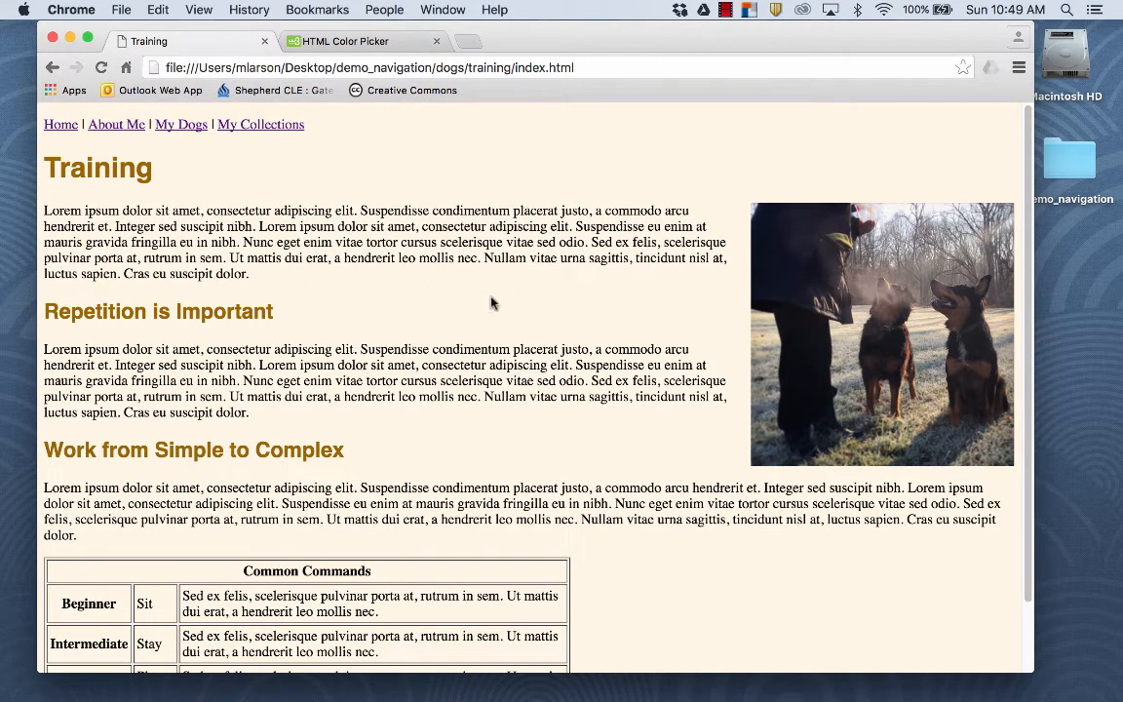
pyautogui.moveTo(518, 311)
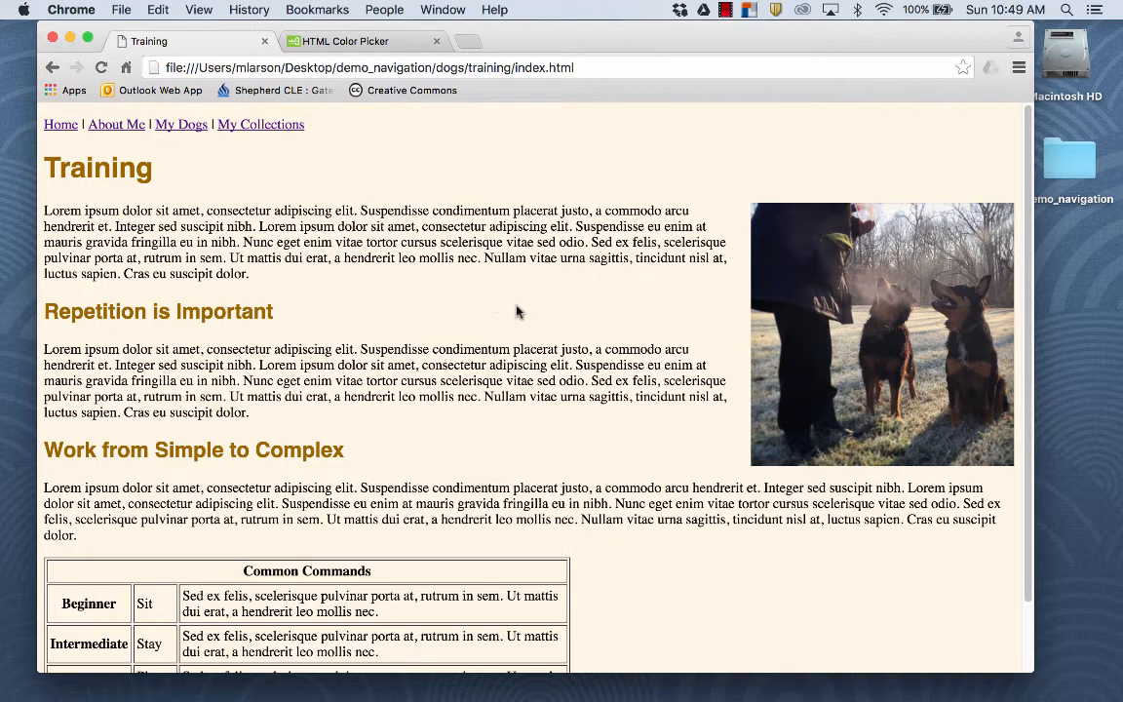
pyautogui.moveTo(497, 232)
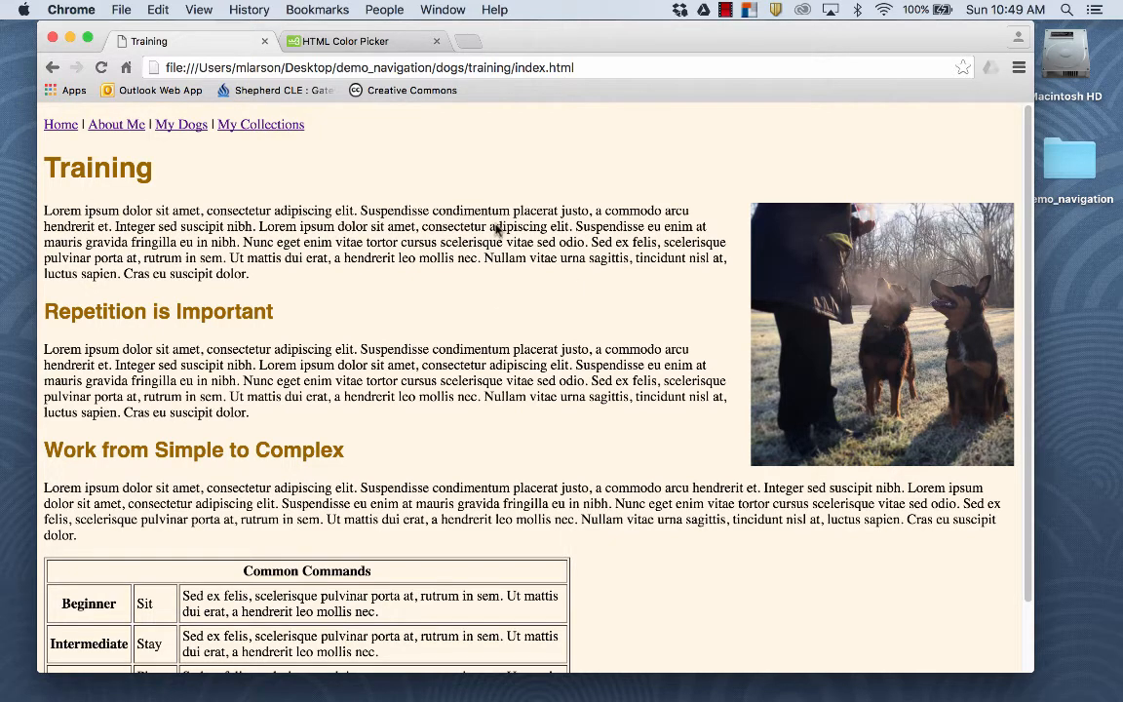
# - View the Welcome to my site home page, then return to TextEdit
pyautogui.click(60, 124)
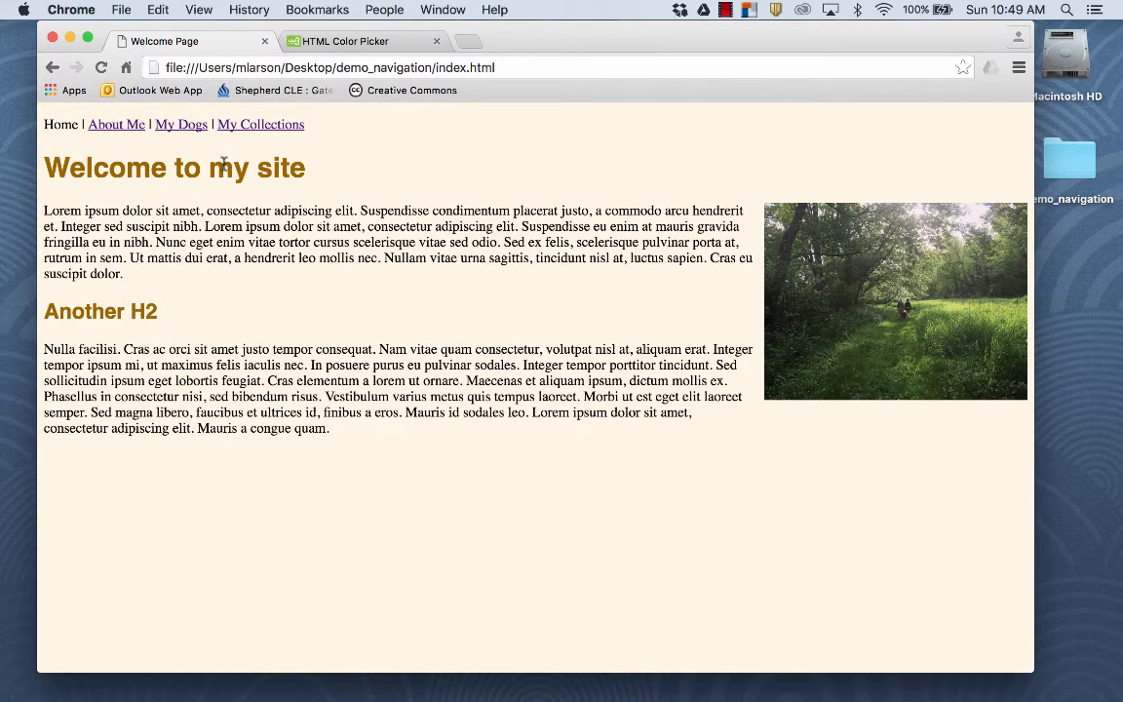
pyautogui.moveTo(465, 551)
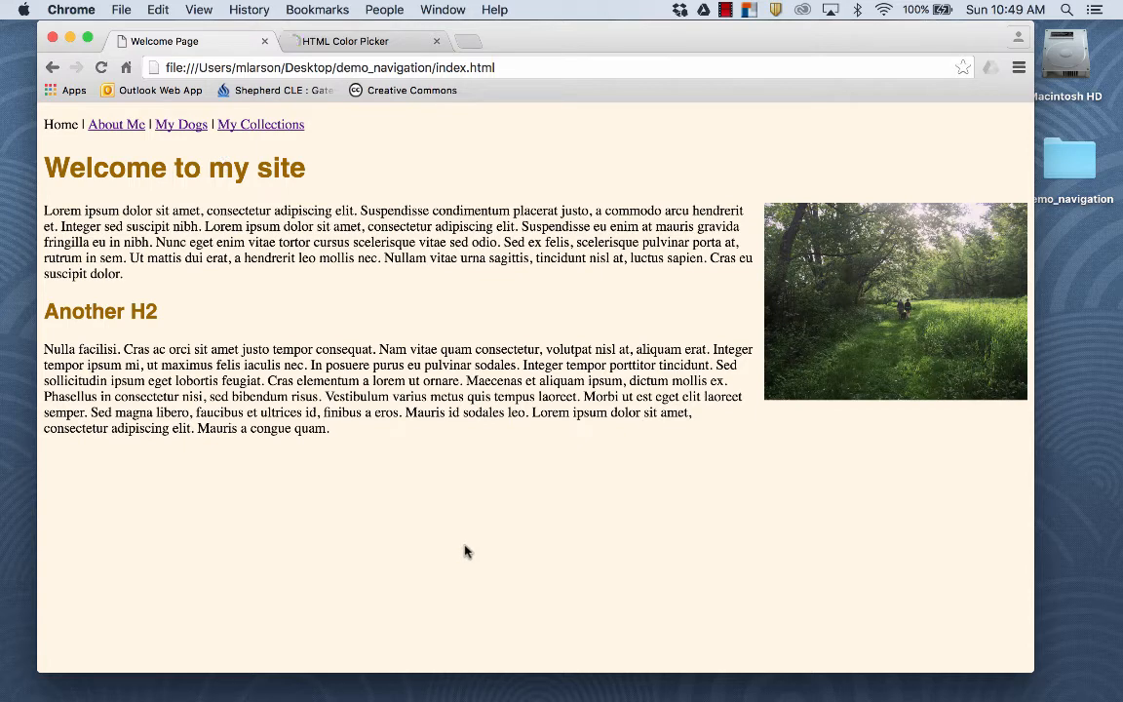
pyautogui.click(476, 679)
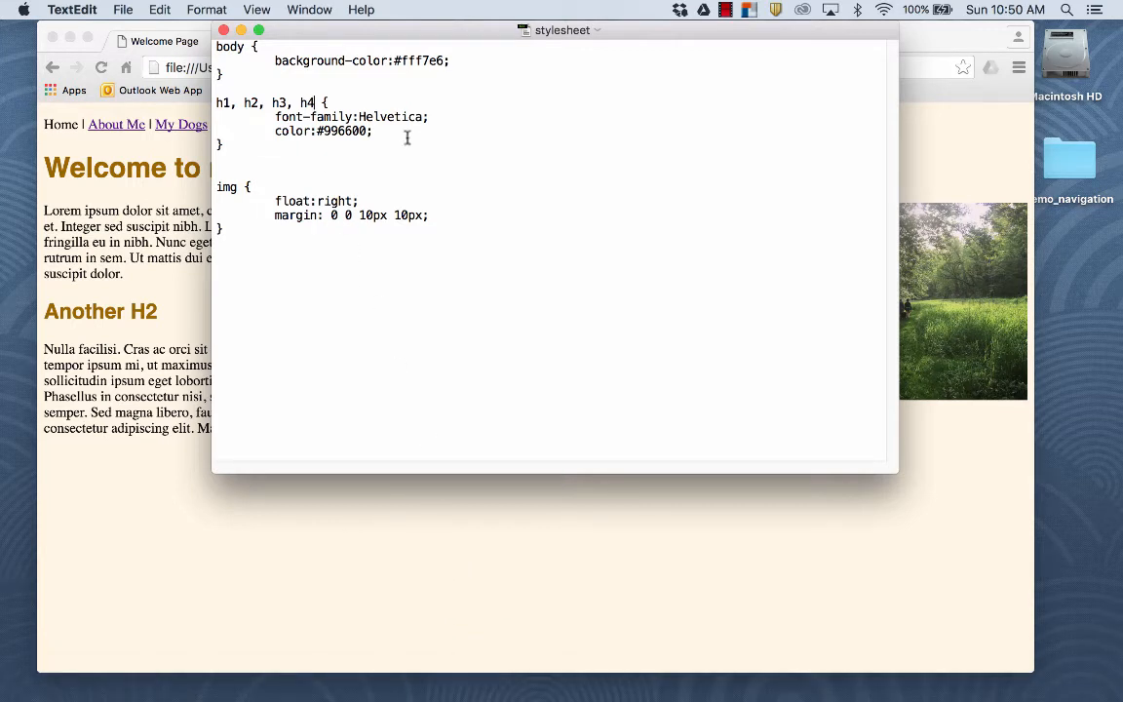
pyautogui.moveTo(300, 252)
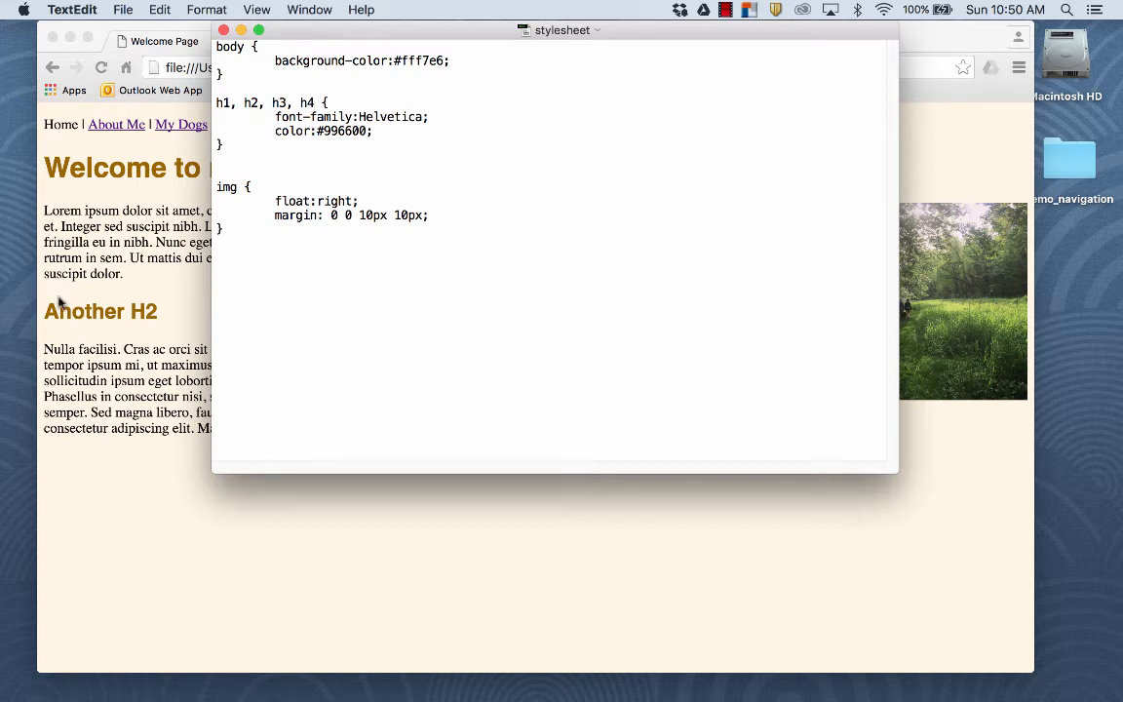
pyautogui.moveTo(115, 315)
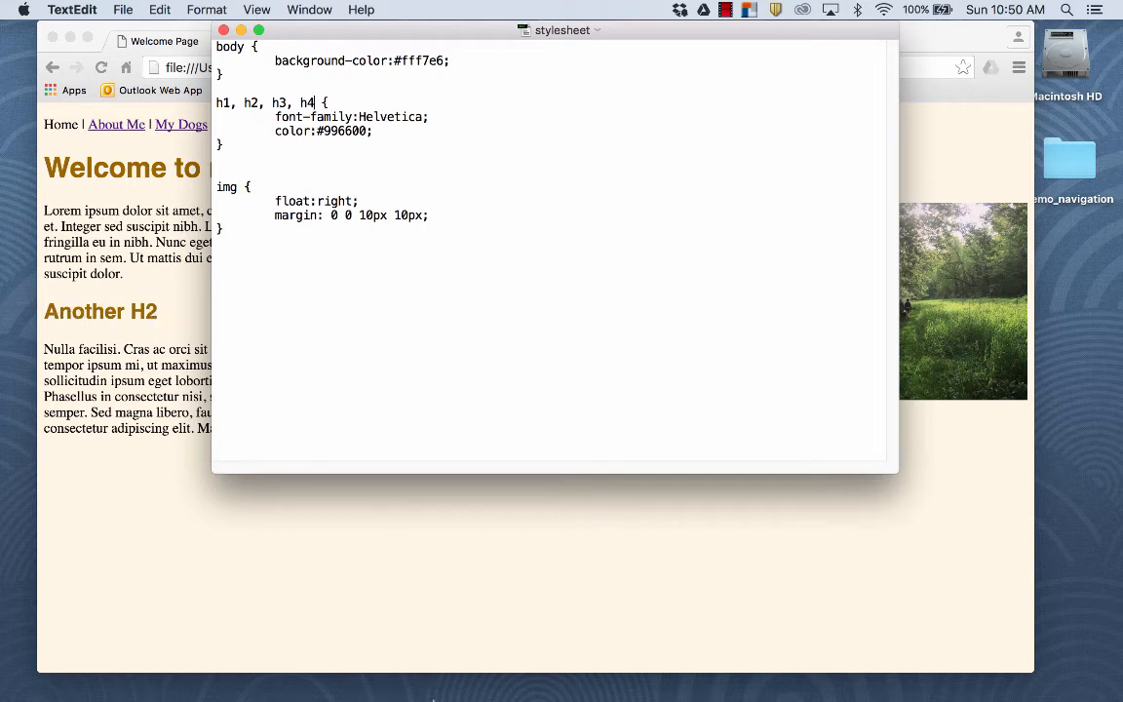
pyautogui.moveTo(476, 679)
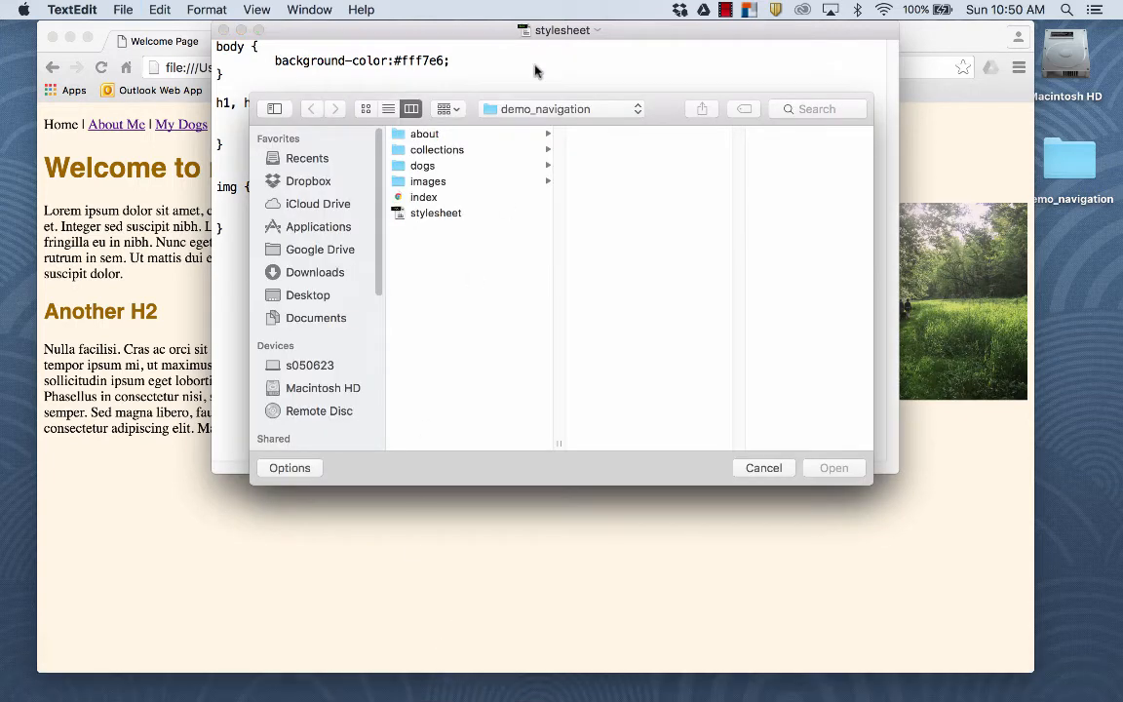
# - Open the training folder's index file in TextEdit
pyautogui.click(423, 196)
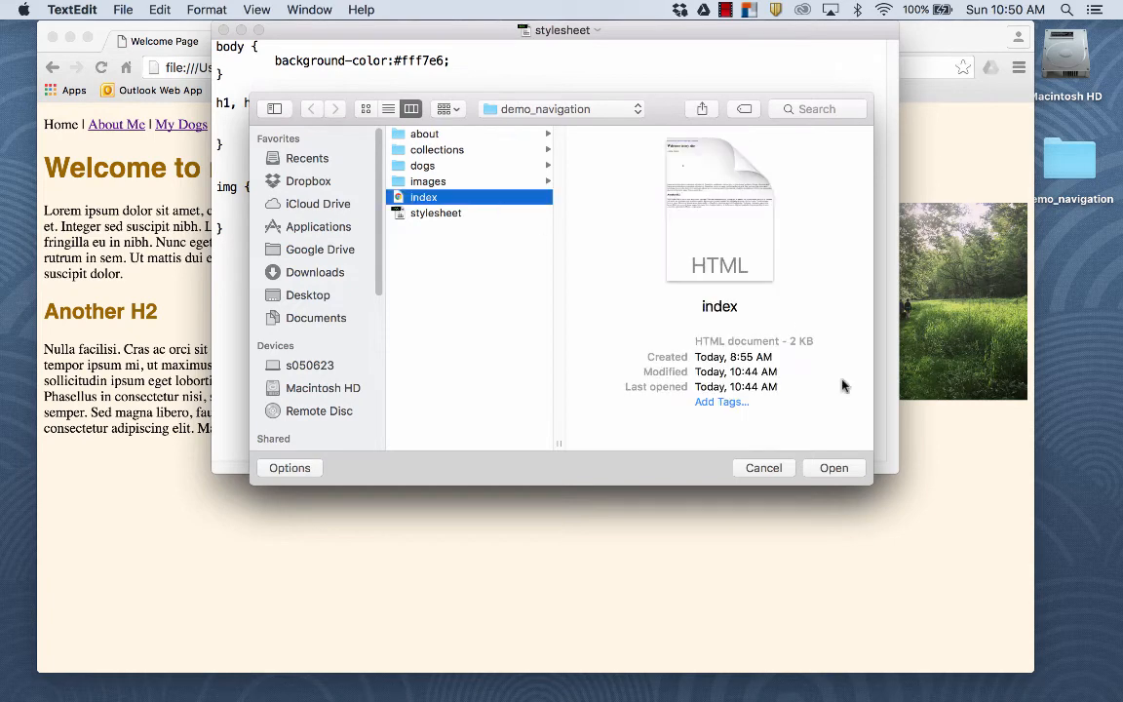
pyautogui.click(834, 466)
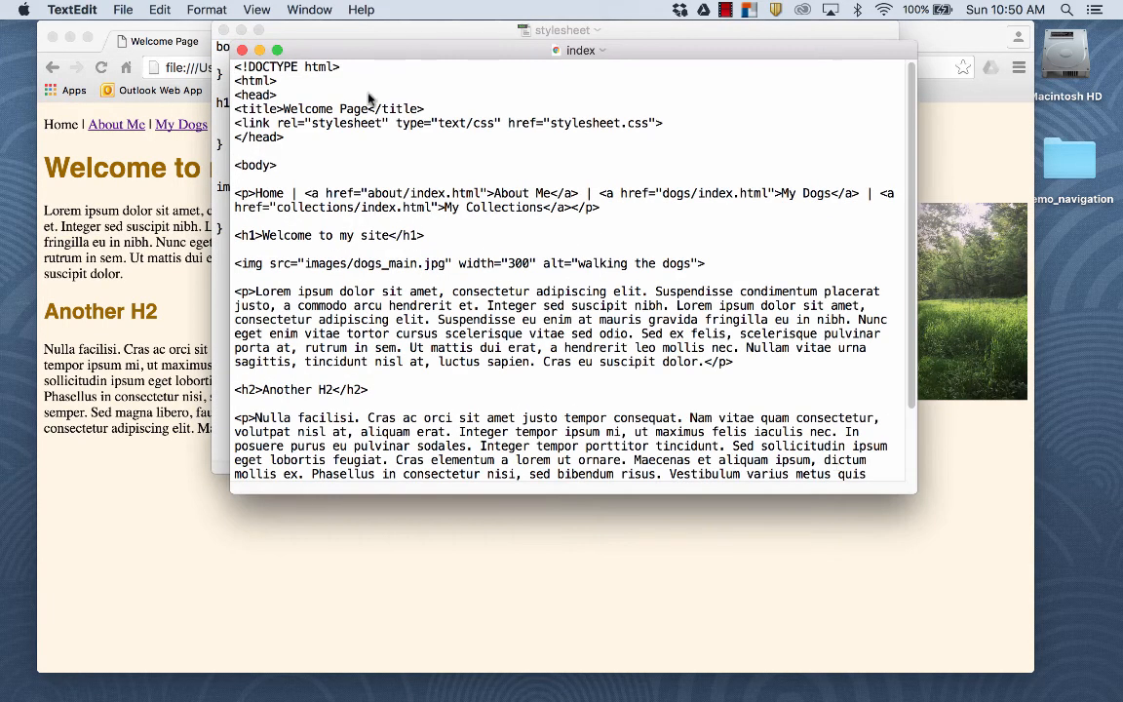
pyautogui.click(561, 30)
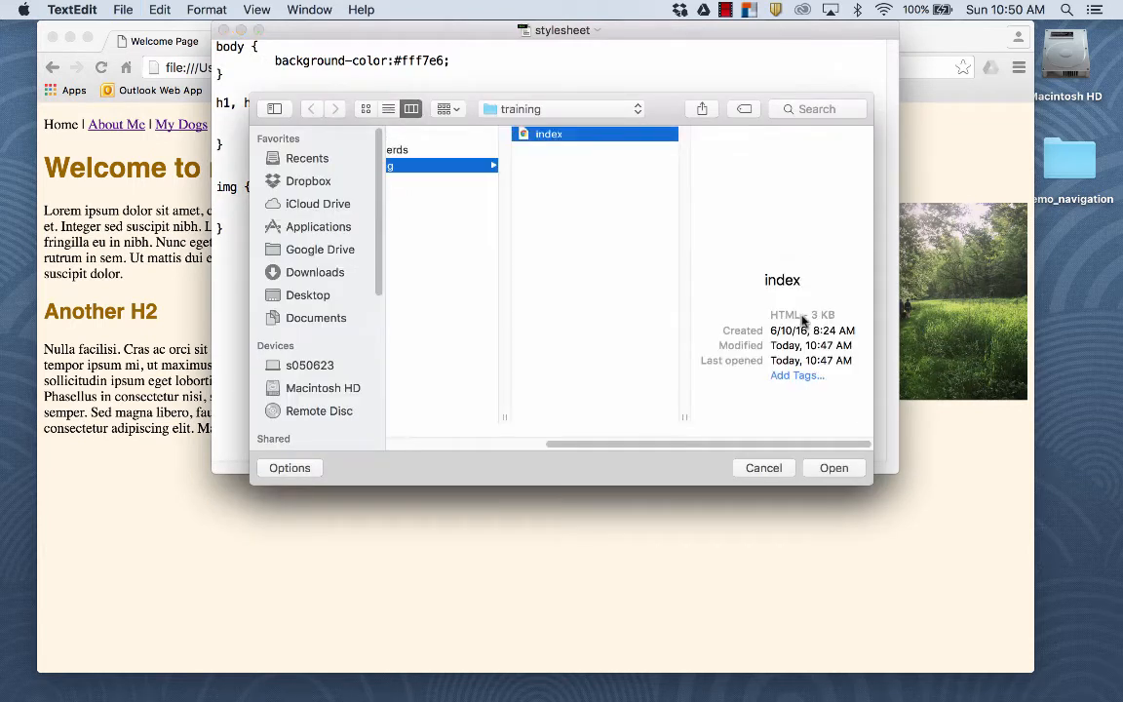
pyautogui.click(833, 467)
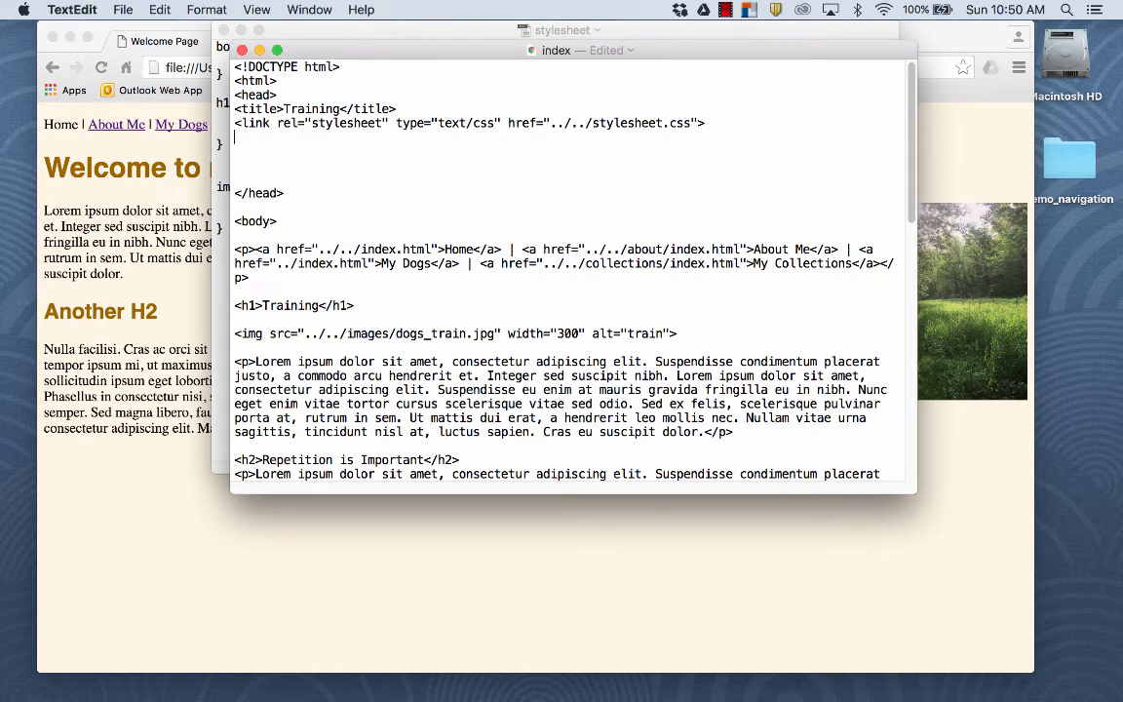
# - Add a <style> block below the stylesheet link with an h2 rule setting color to green
pyautogui.write('<style>')
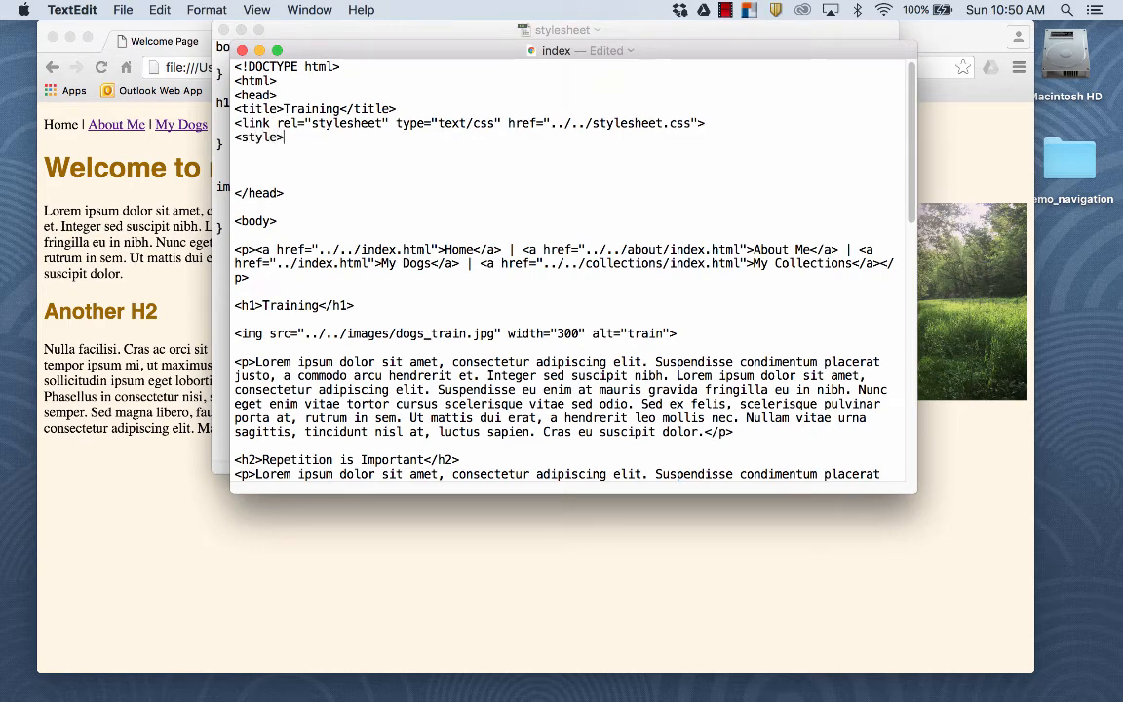
pyautogui.write('</style>')
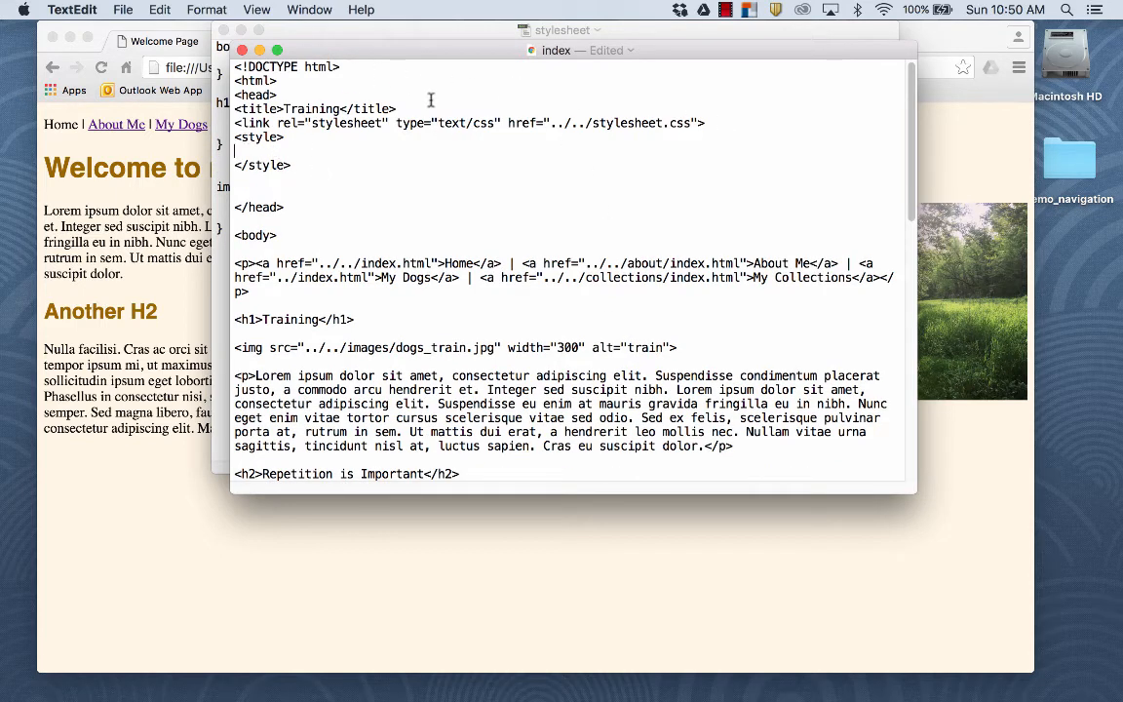
pyautogui.moveTo(413, 165)
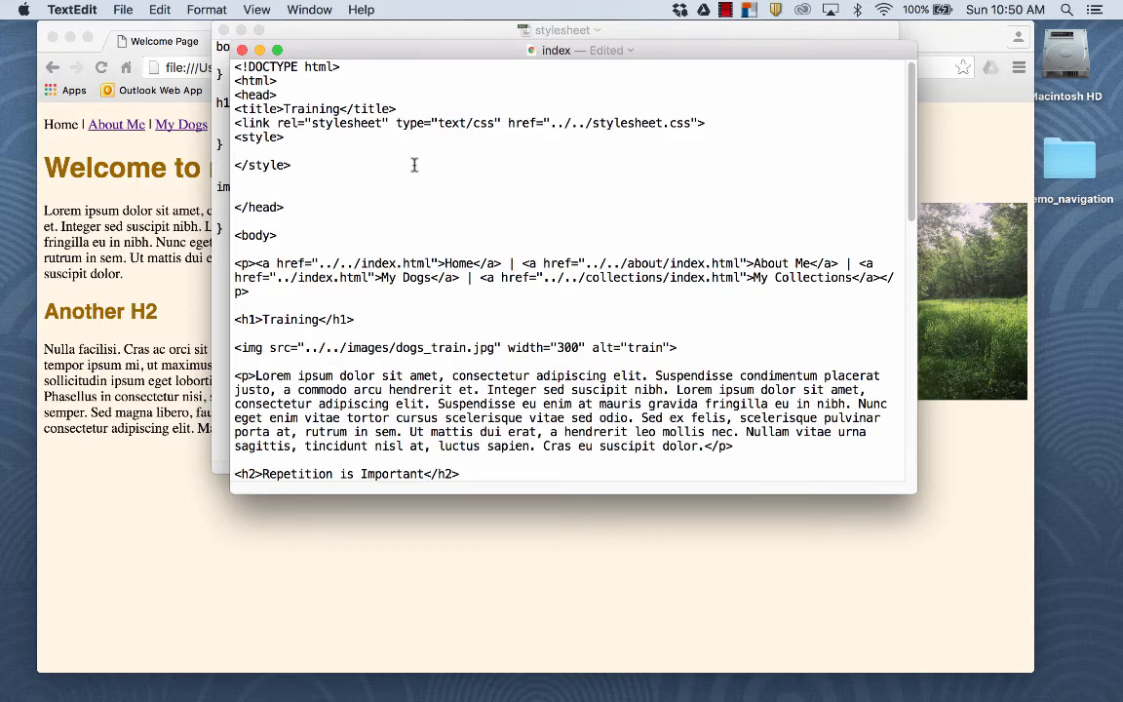
pyautogui.write('h2 {')
pyautogui.write('}')
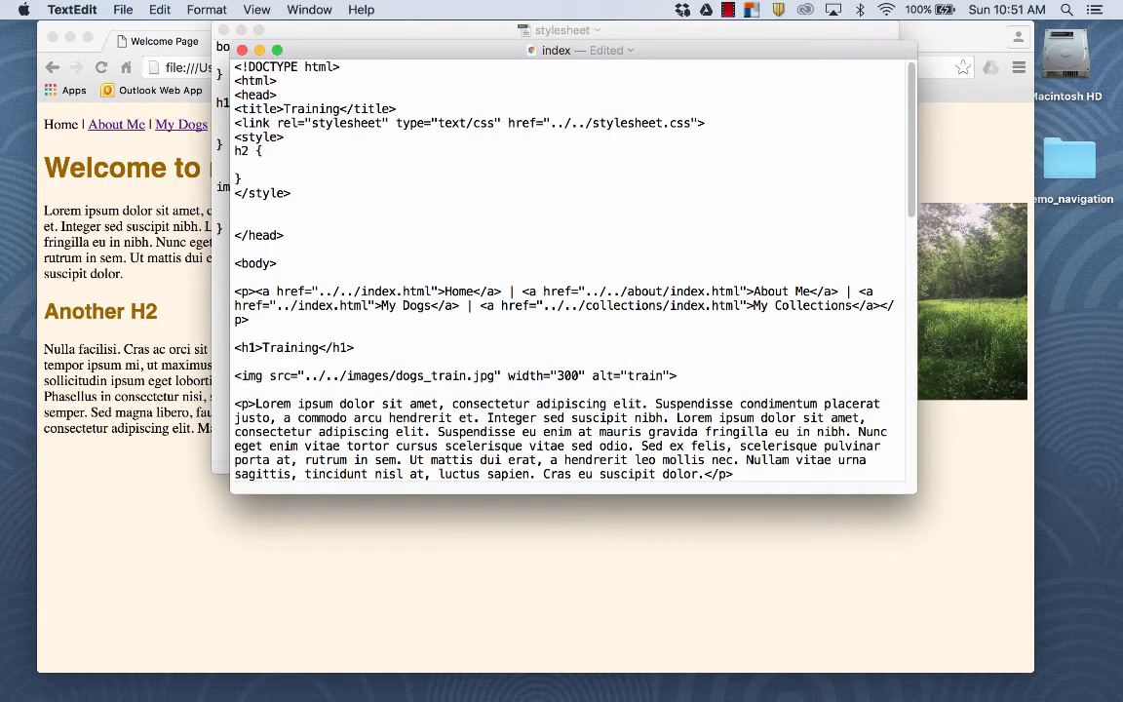
pyautogui.write('color')
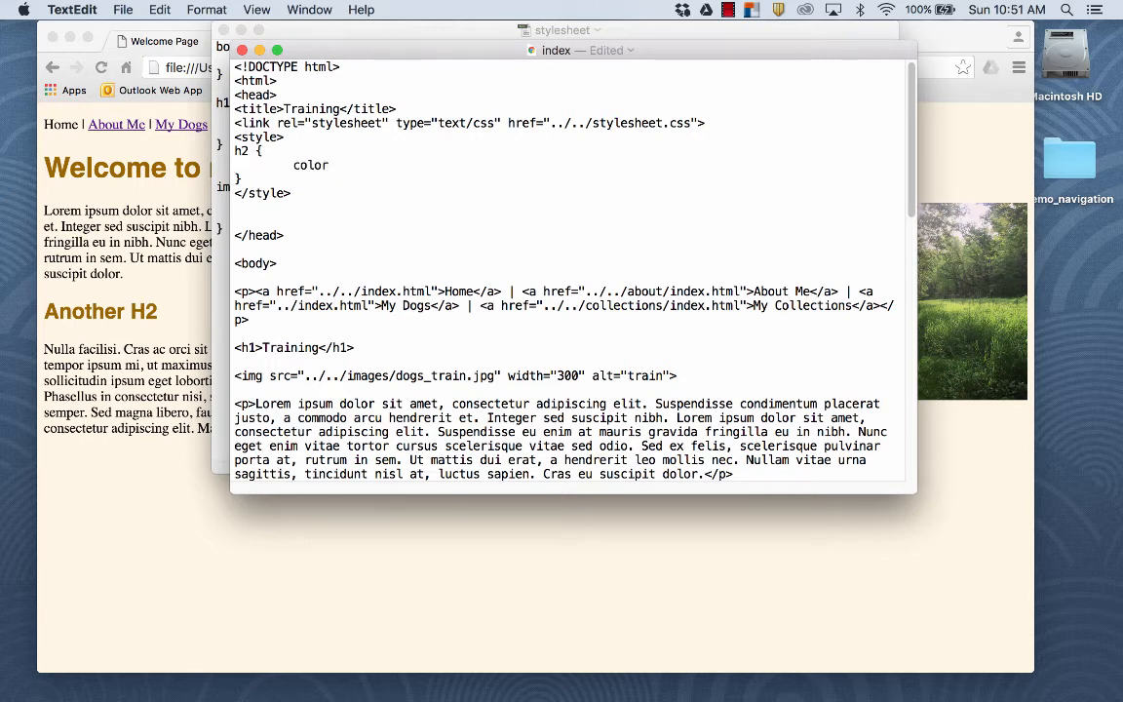
pyautogui.write(':')
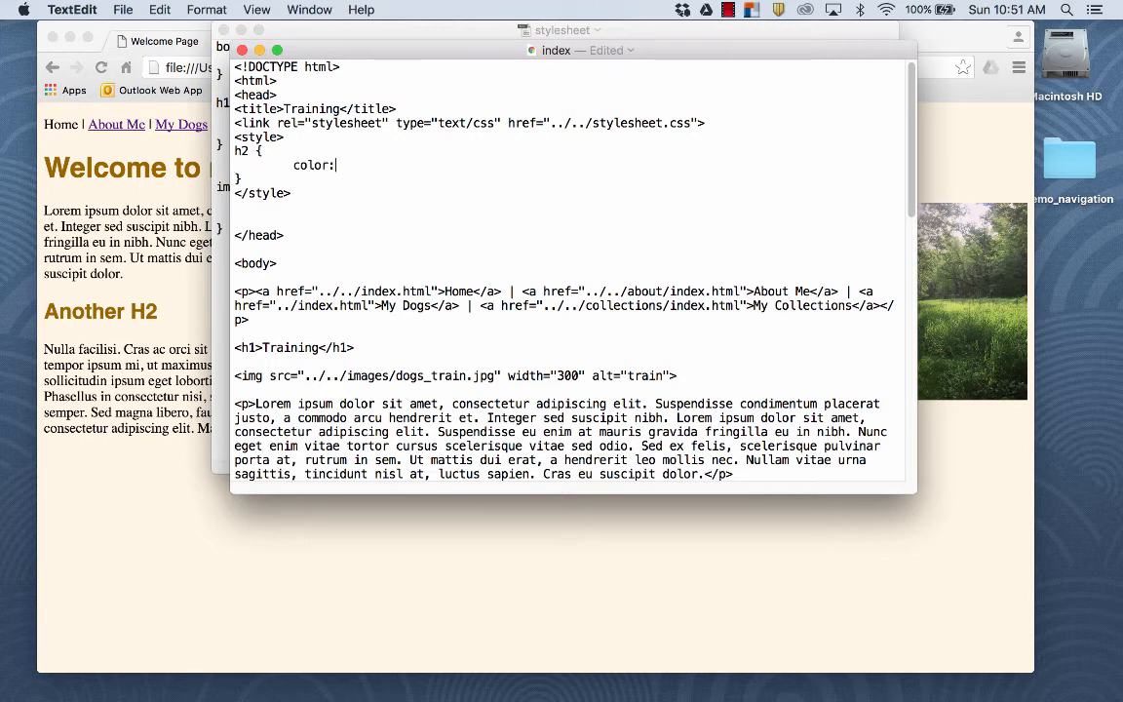
pyautogui.write('gree')
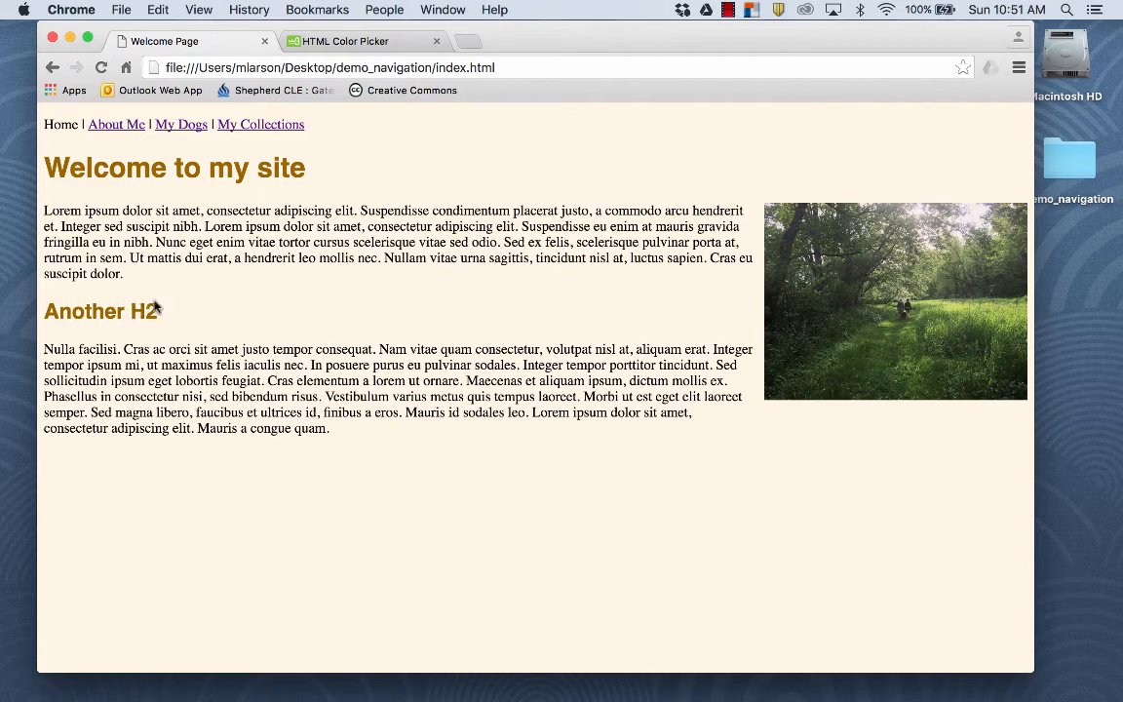
# - Navigate via My Dogs to the Training page to view green h2 headings, then return to TextEdit
pyautogui.click(180, 123)
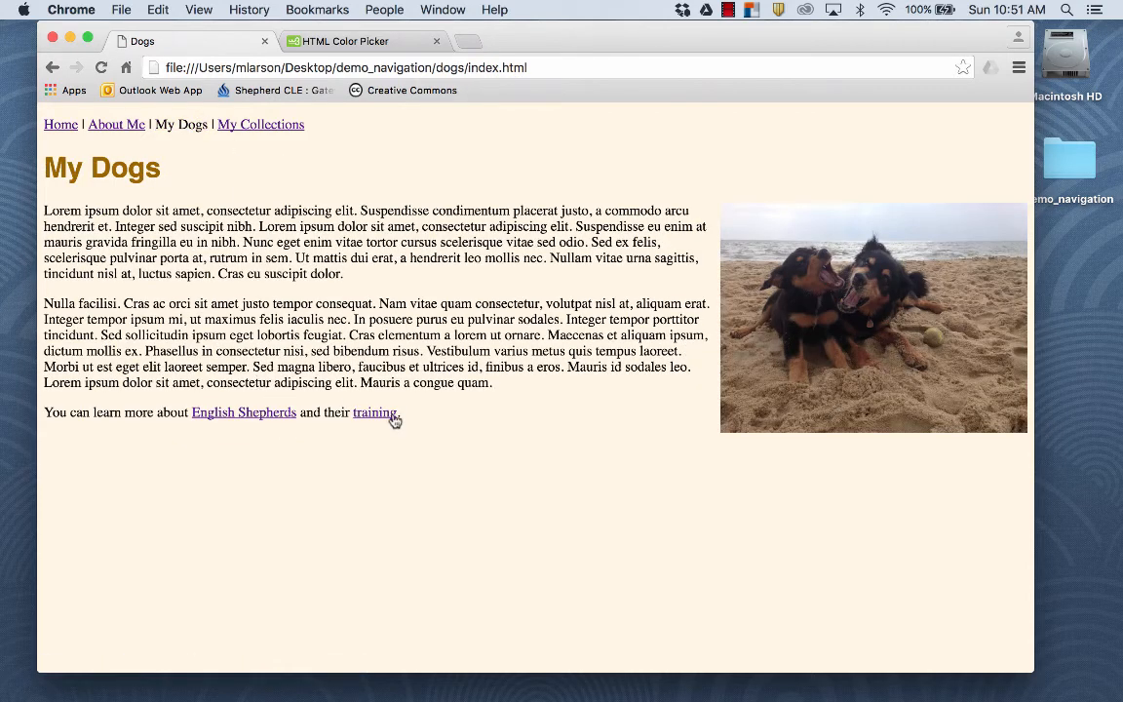
pyautogui.click(374, 411)
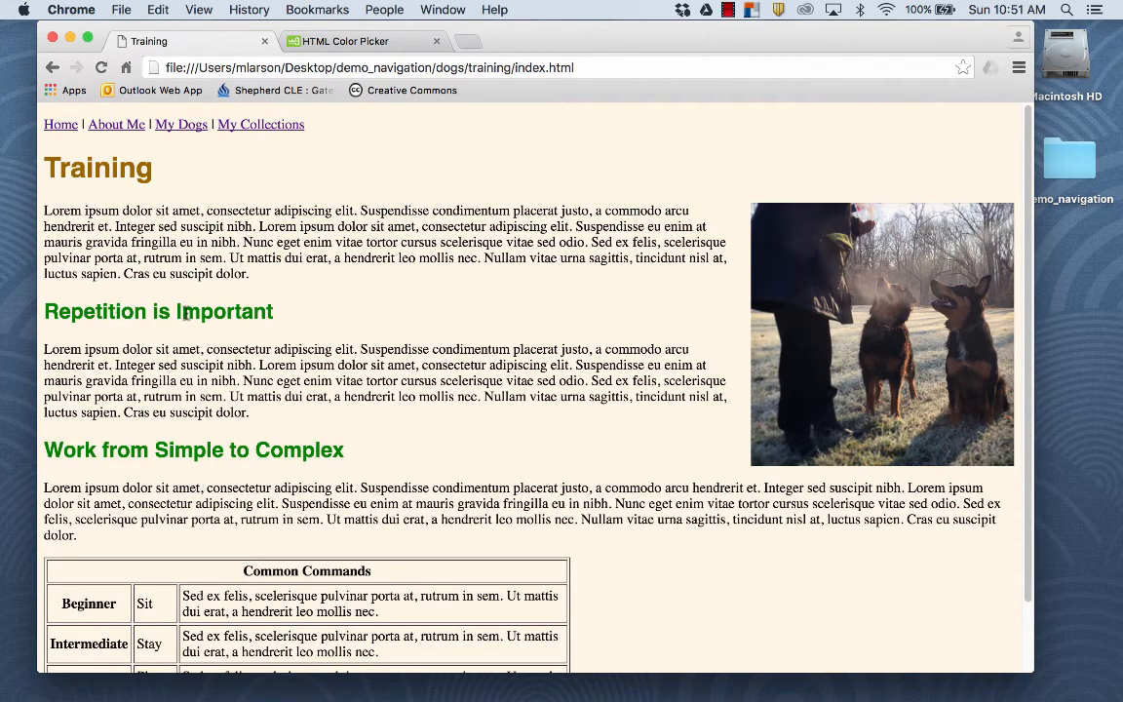
pyautogui.moveTo(360, 154)
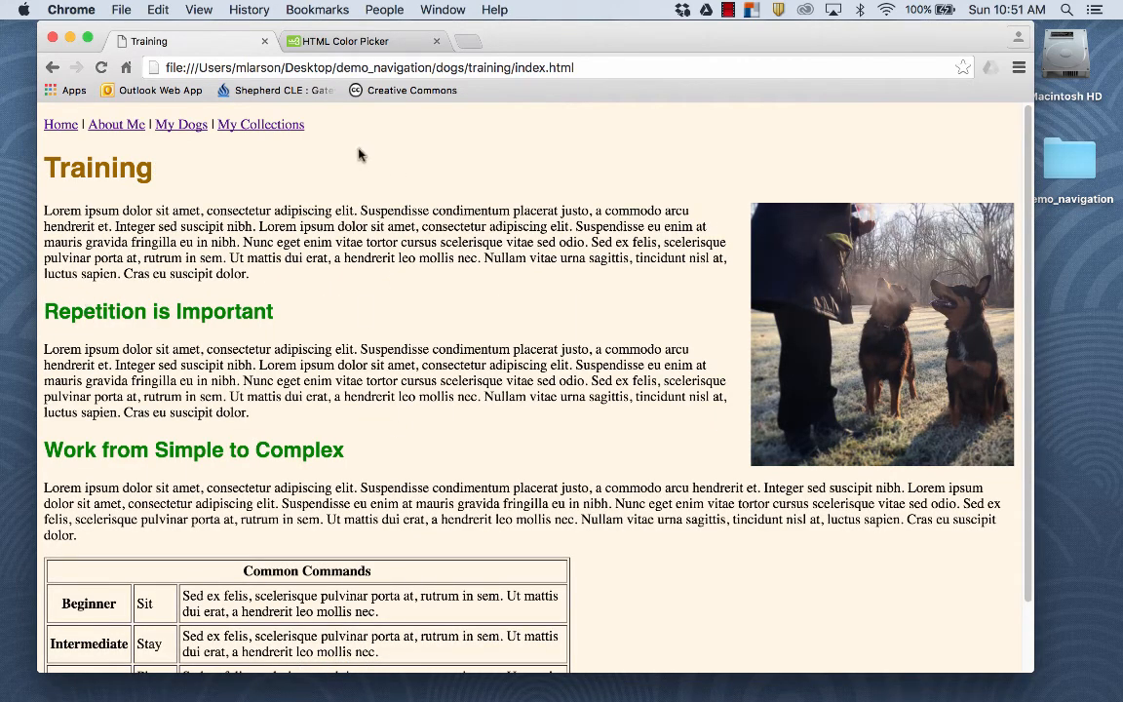
pyautogui.moveTo(407, 214)
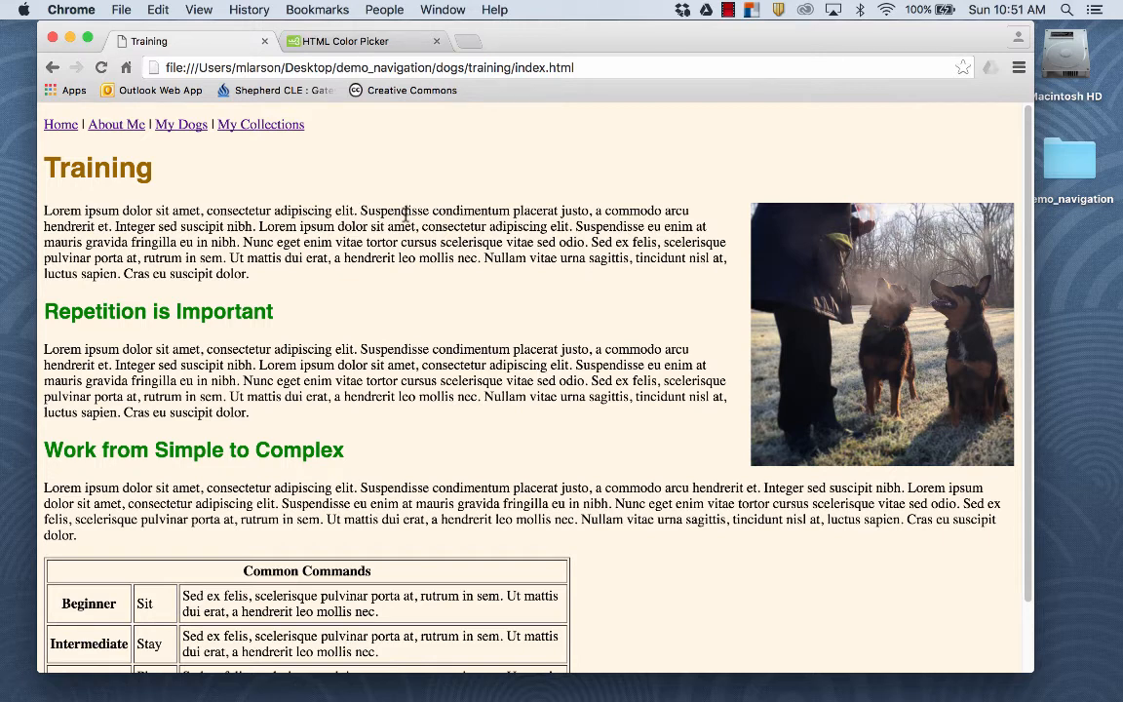
pyautogui.moveTo(613, 278)
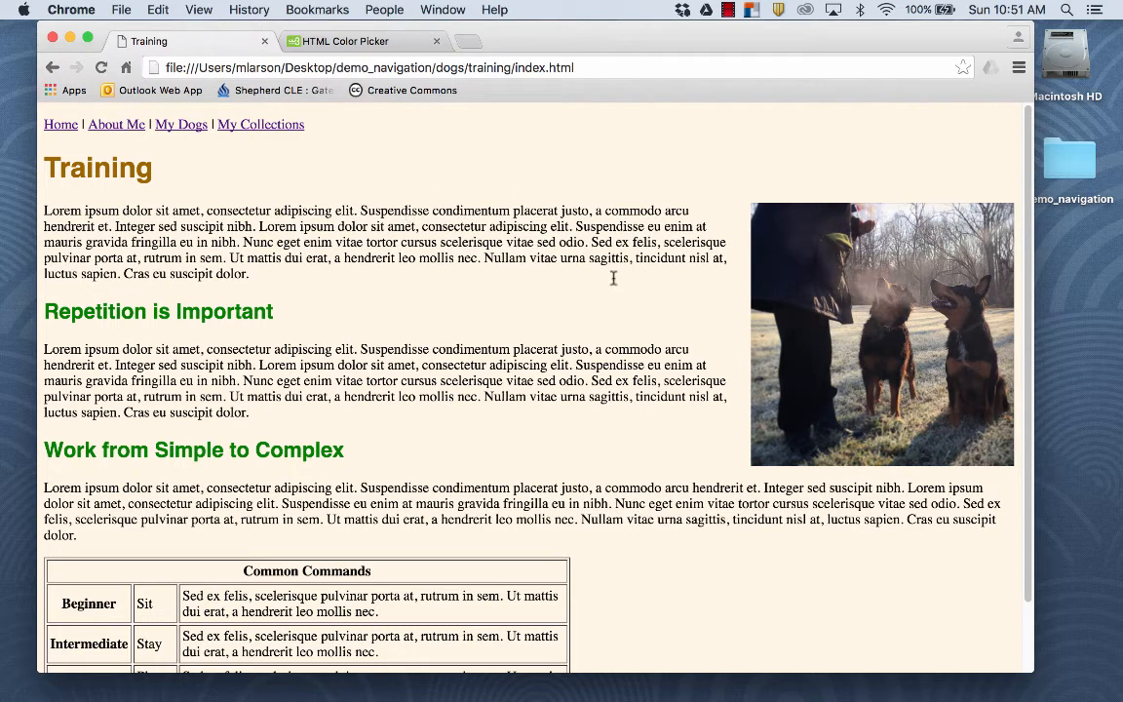
pyautogui.moveTo(569, 680)
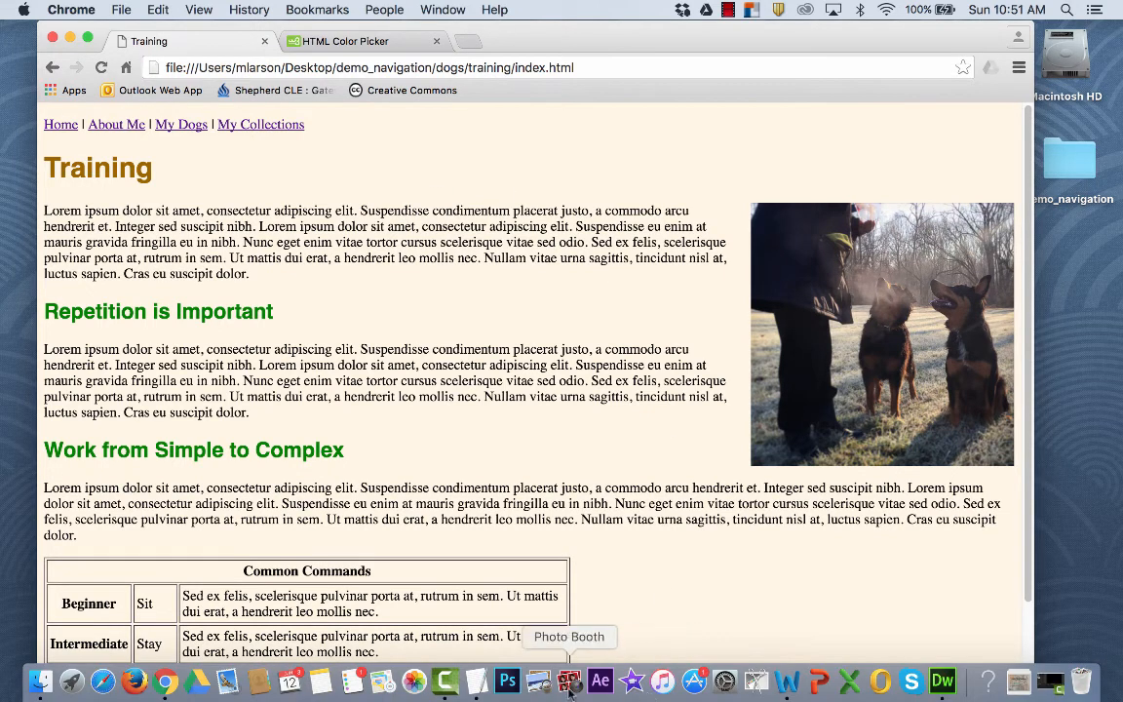
pyautogui.click(568, 681)
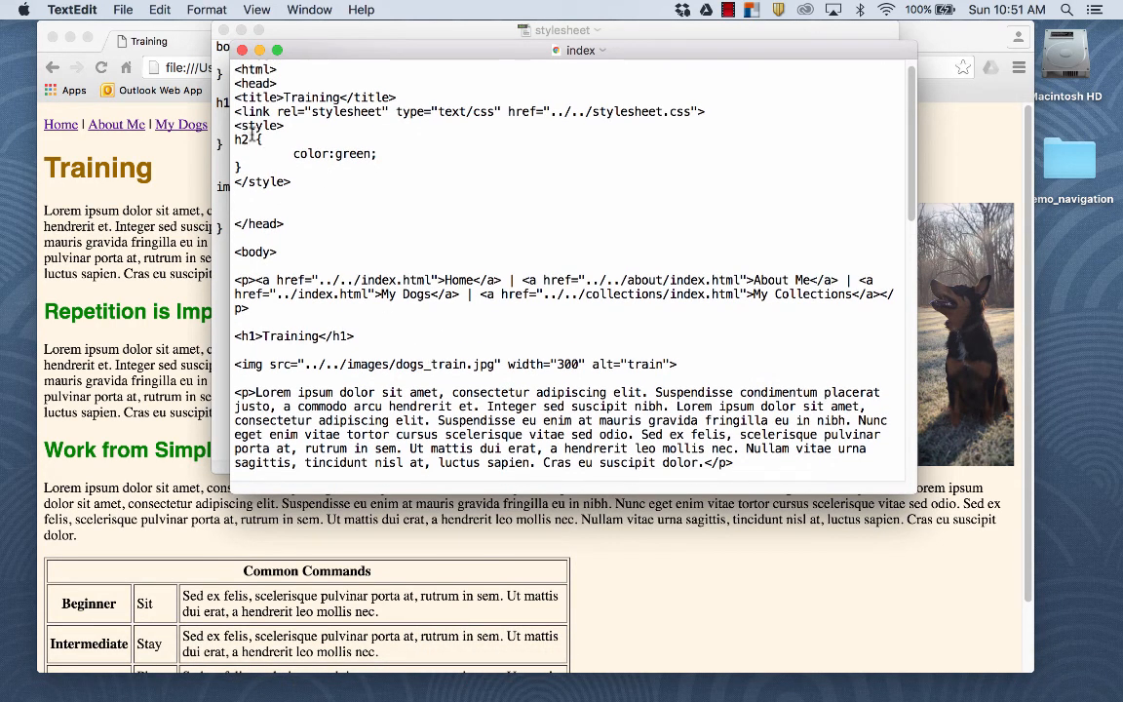
# - Copy the 'Work from Simple to Complex' h2 above the table and retitle it 'Another Example'
pyautogui.scroll(-3)
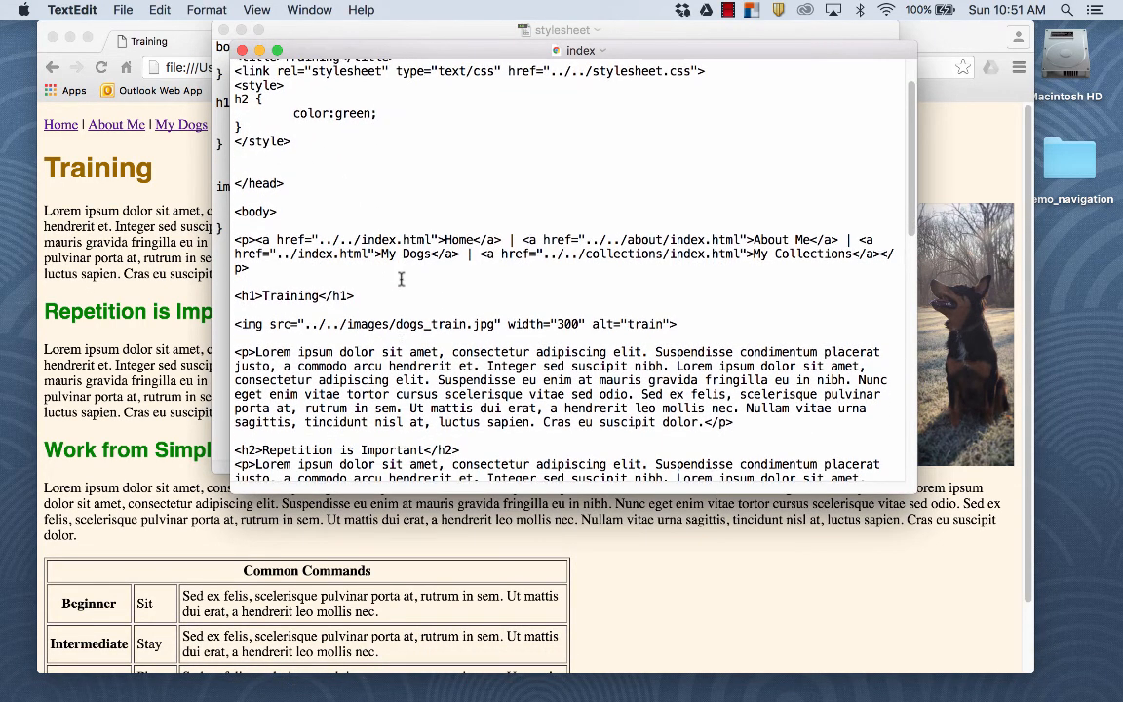
pyautogui.scroll(-3)
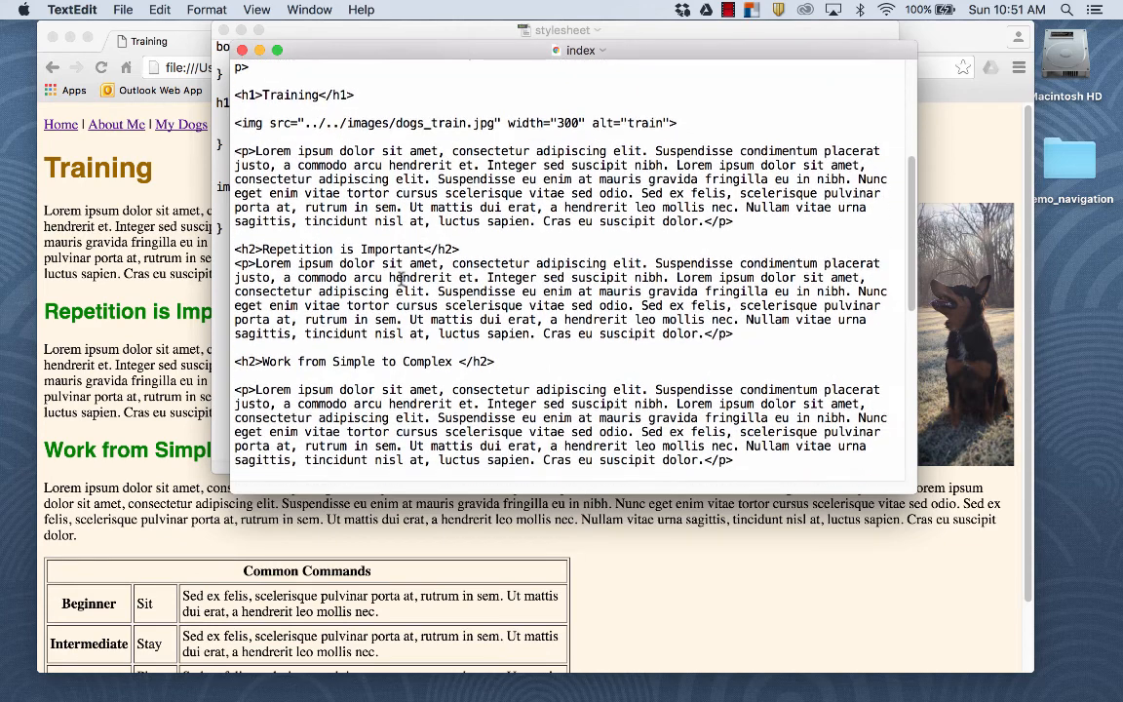
pyautogui.tripleClick(364, 353)
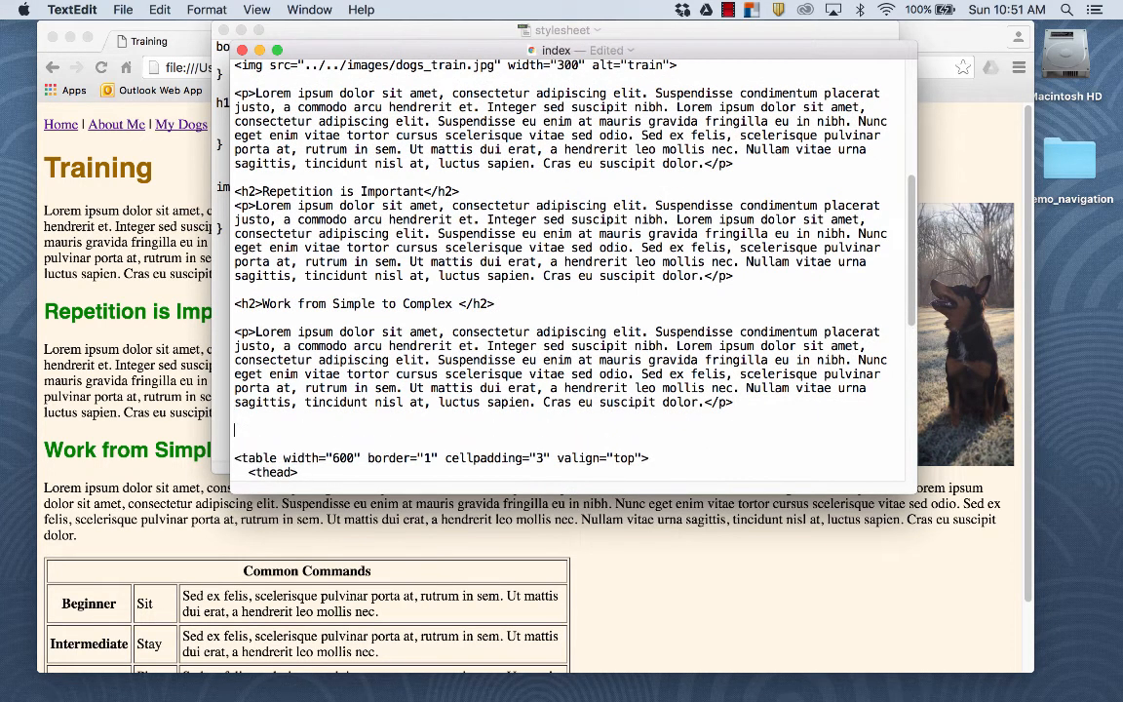
pyautogui.write('<h2>Work from Simple to Complex </h2>')
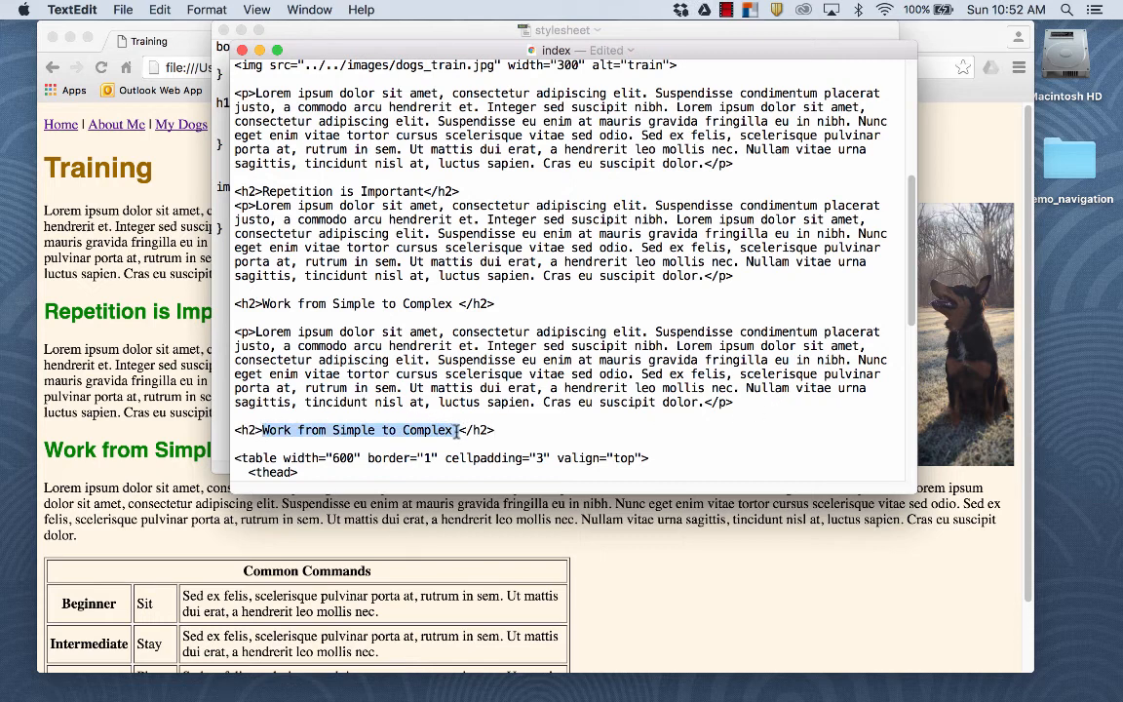
pyautogui.write('Another Eample</h2>')
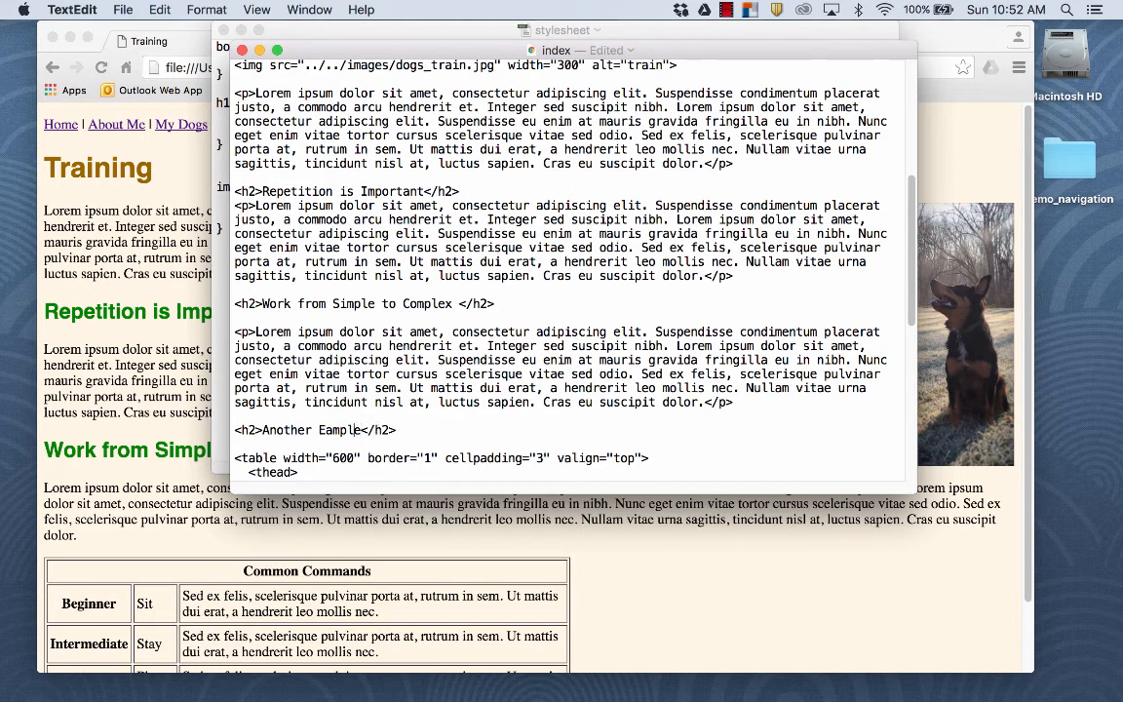
pyautogui.write('m')
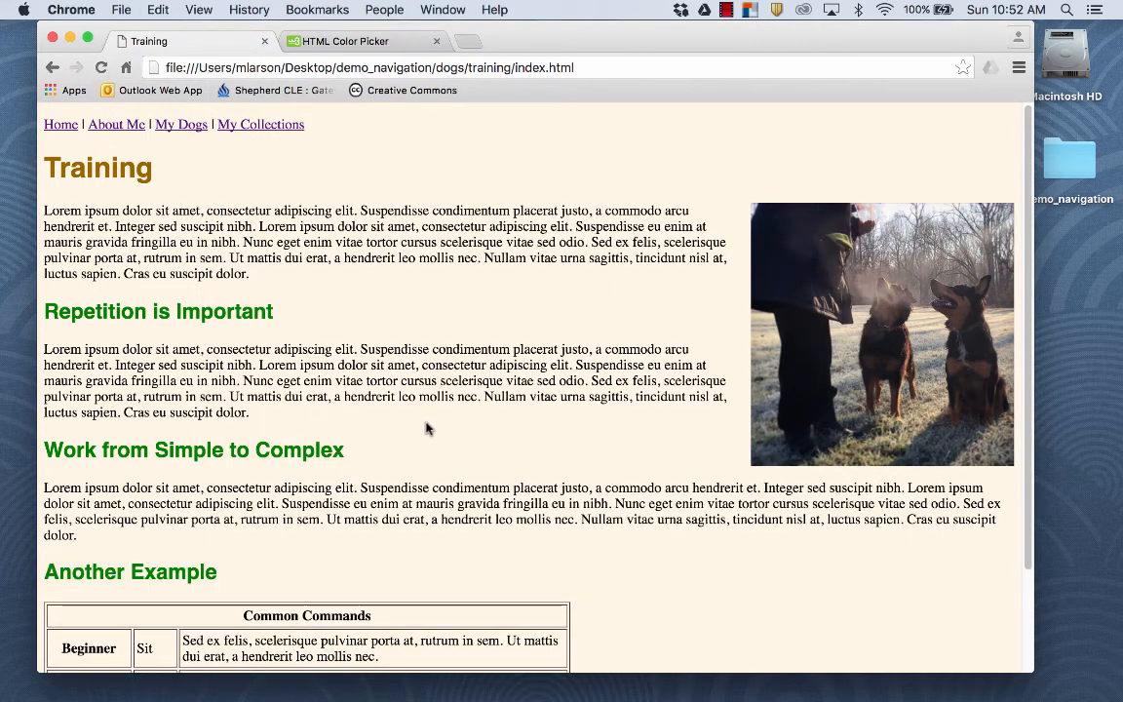
pyautogui.moveTo(99, 463)
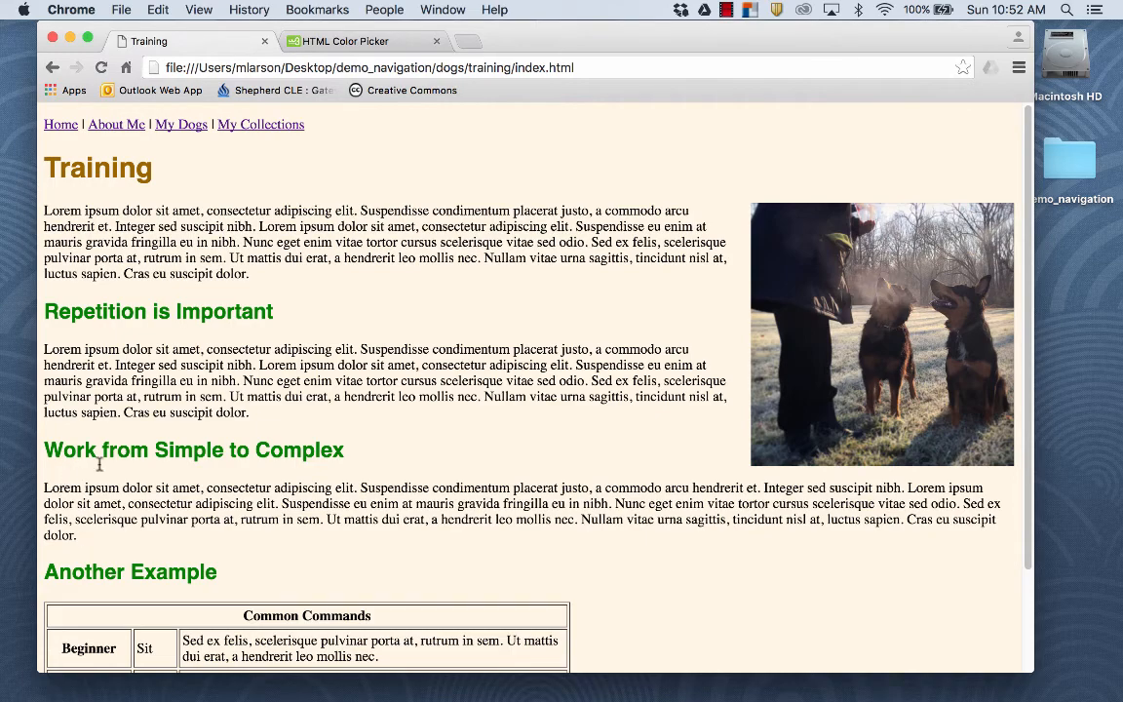
pyautogui.moveTo(320, 455)
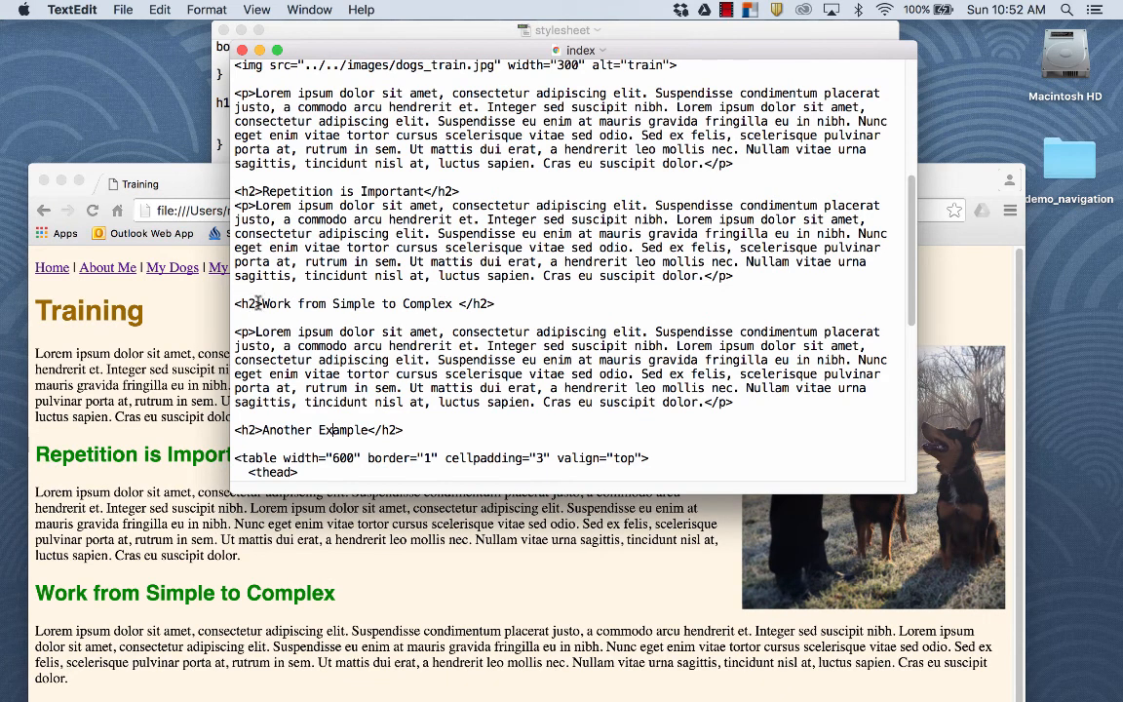
# - Add style="color:red" to the 'Work from Simple to Complex' h2 tag
pyautogui.write('" "')
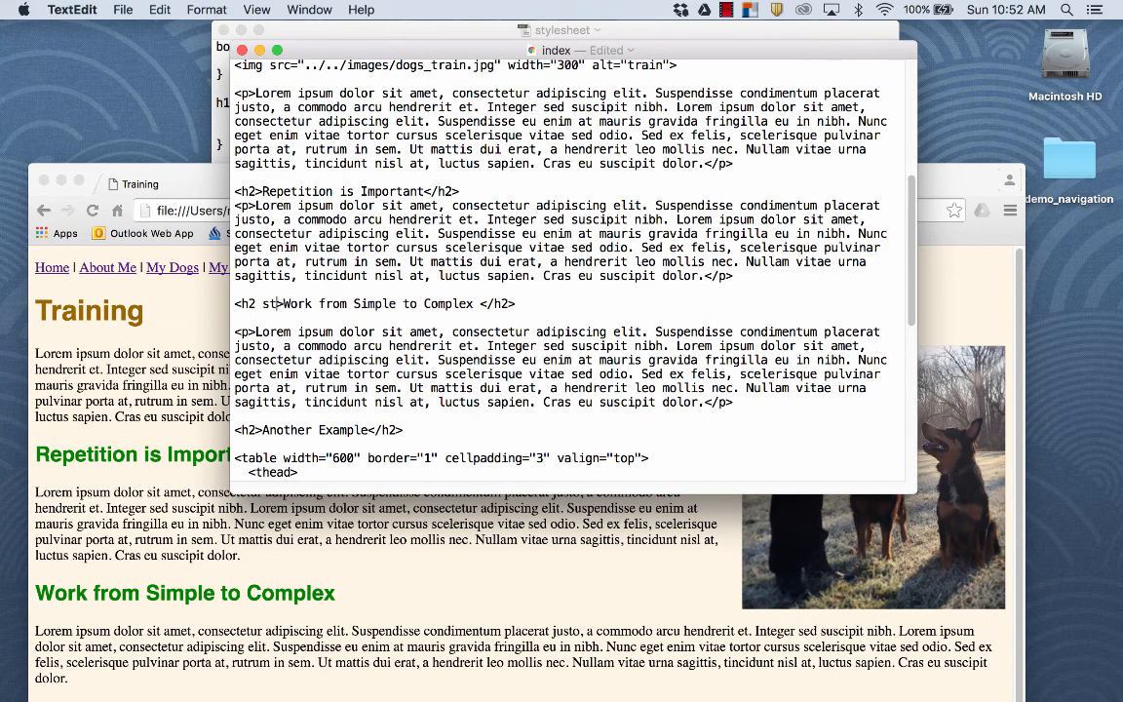
pyautogui.write('yle:')
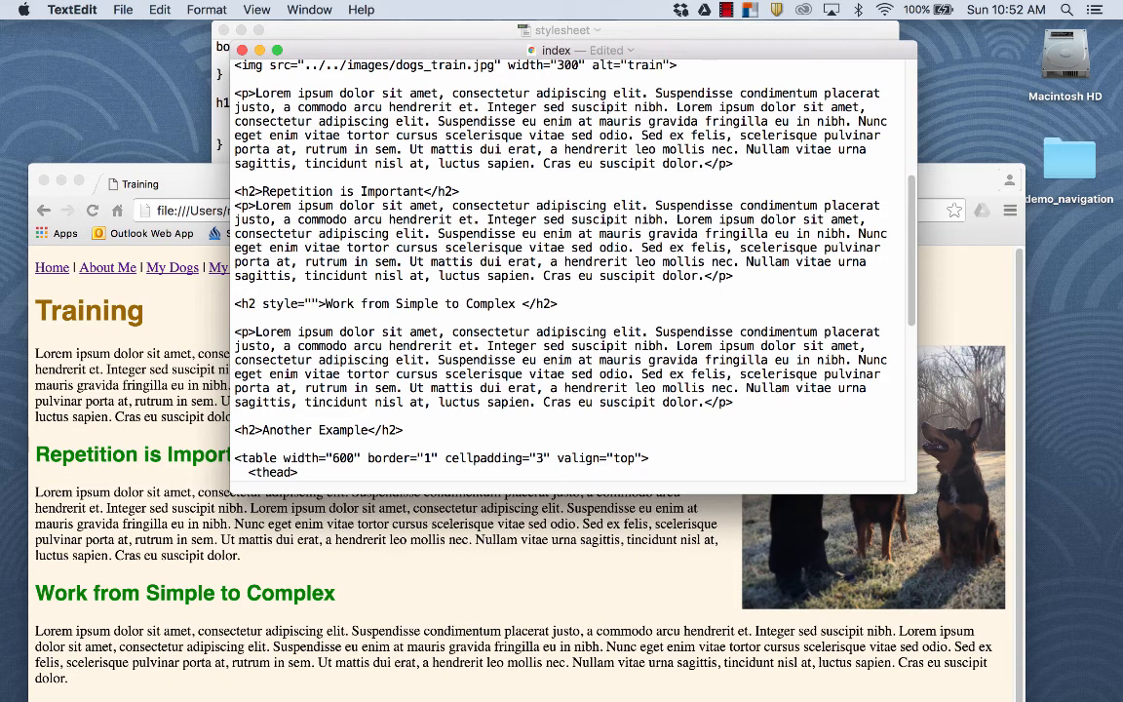
pyautogui.write('color')
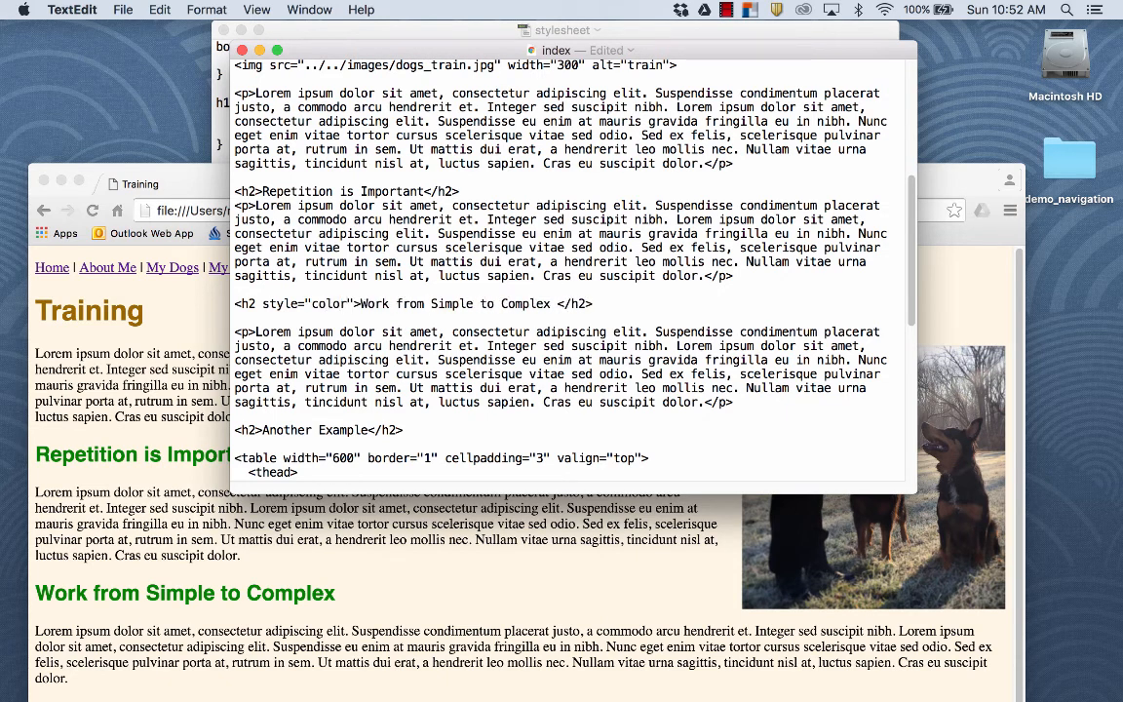
pyautogui.write('red')
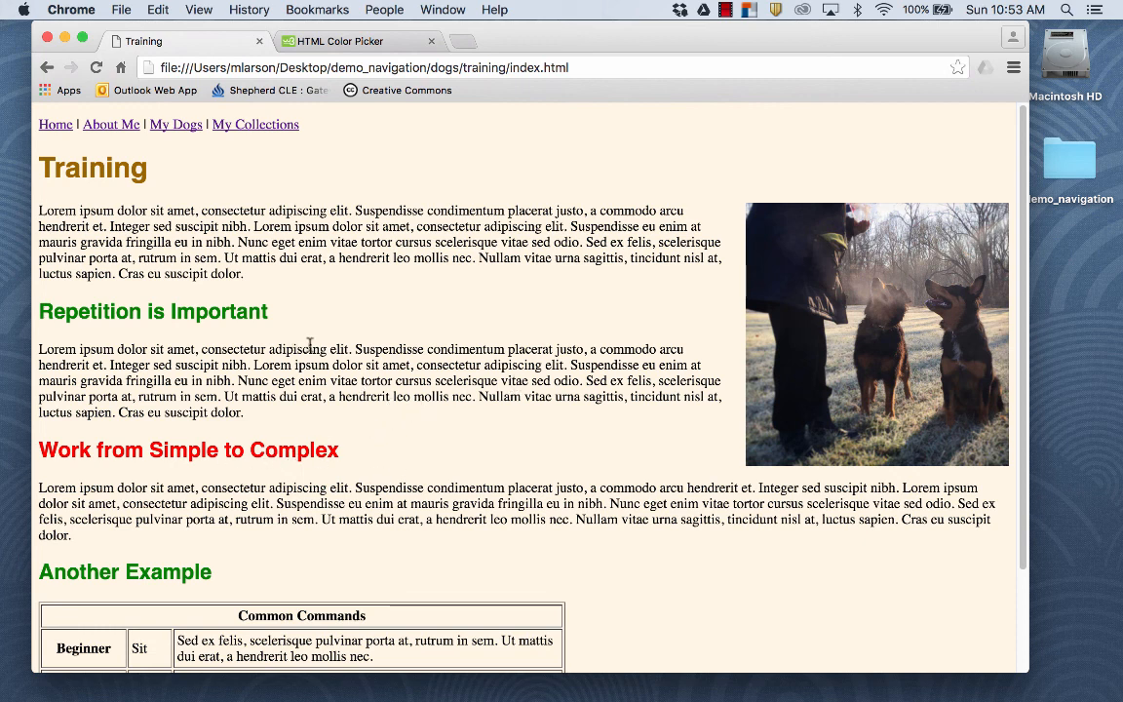
# - Scroll the Training page to inspect the red heading among the green subheadings
pyautogui.scroll(-3)
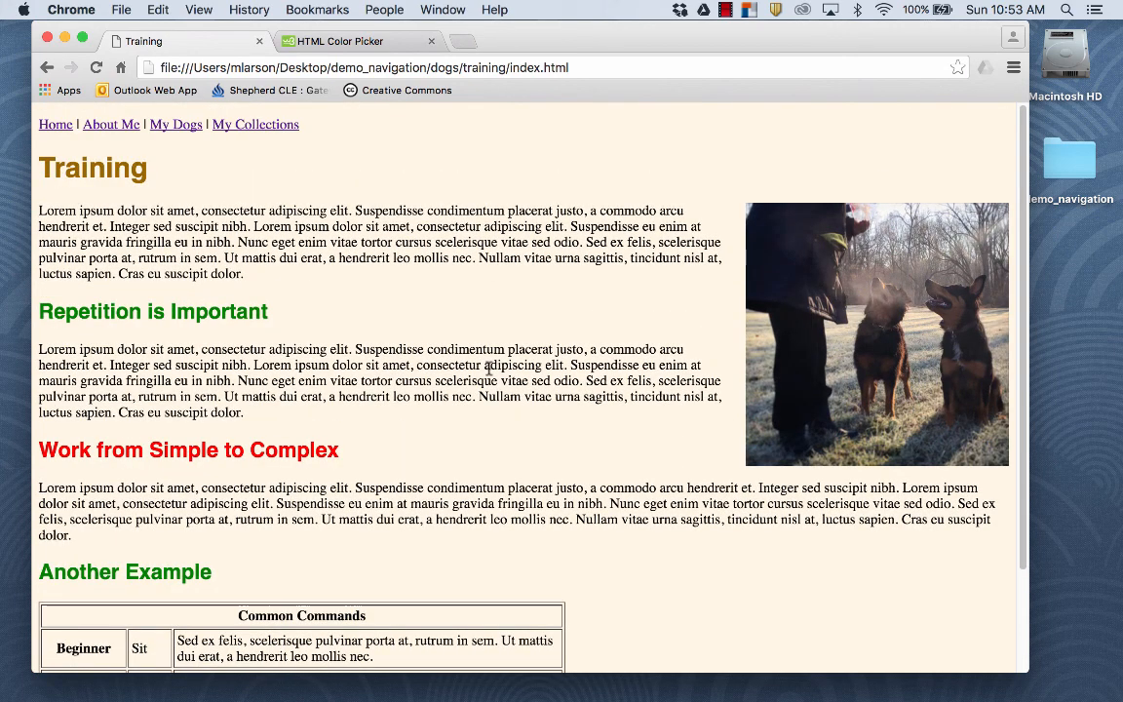
pyautogui.moveTo(493, 368)
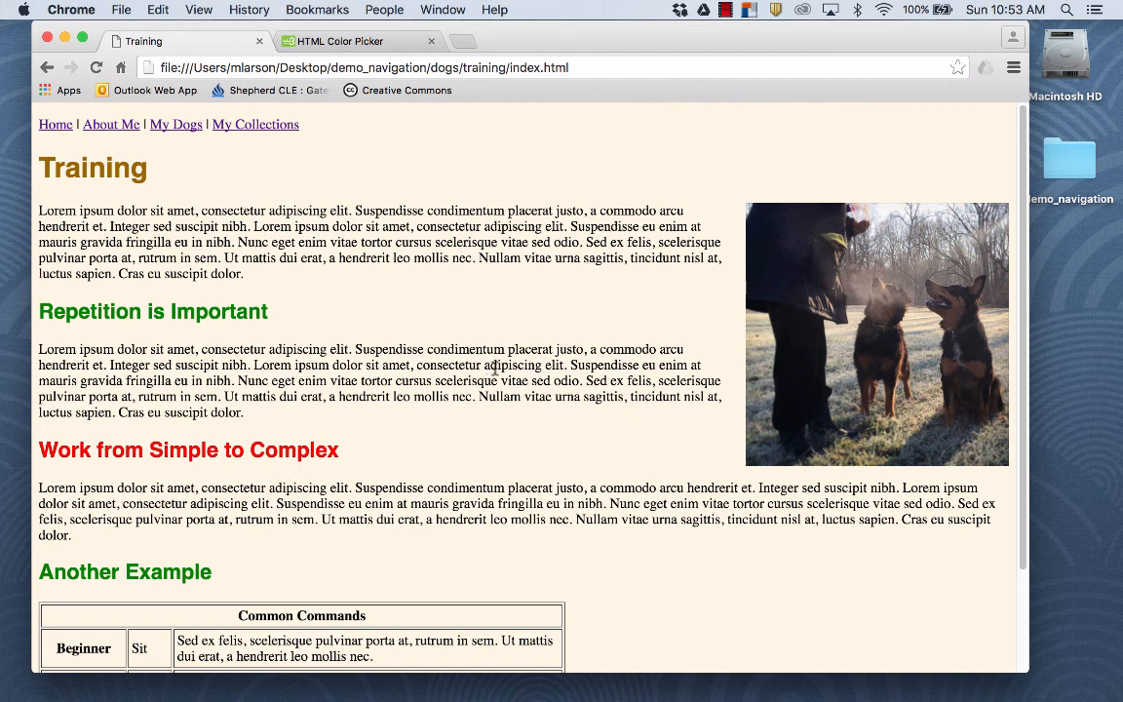